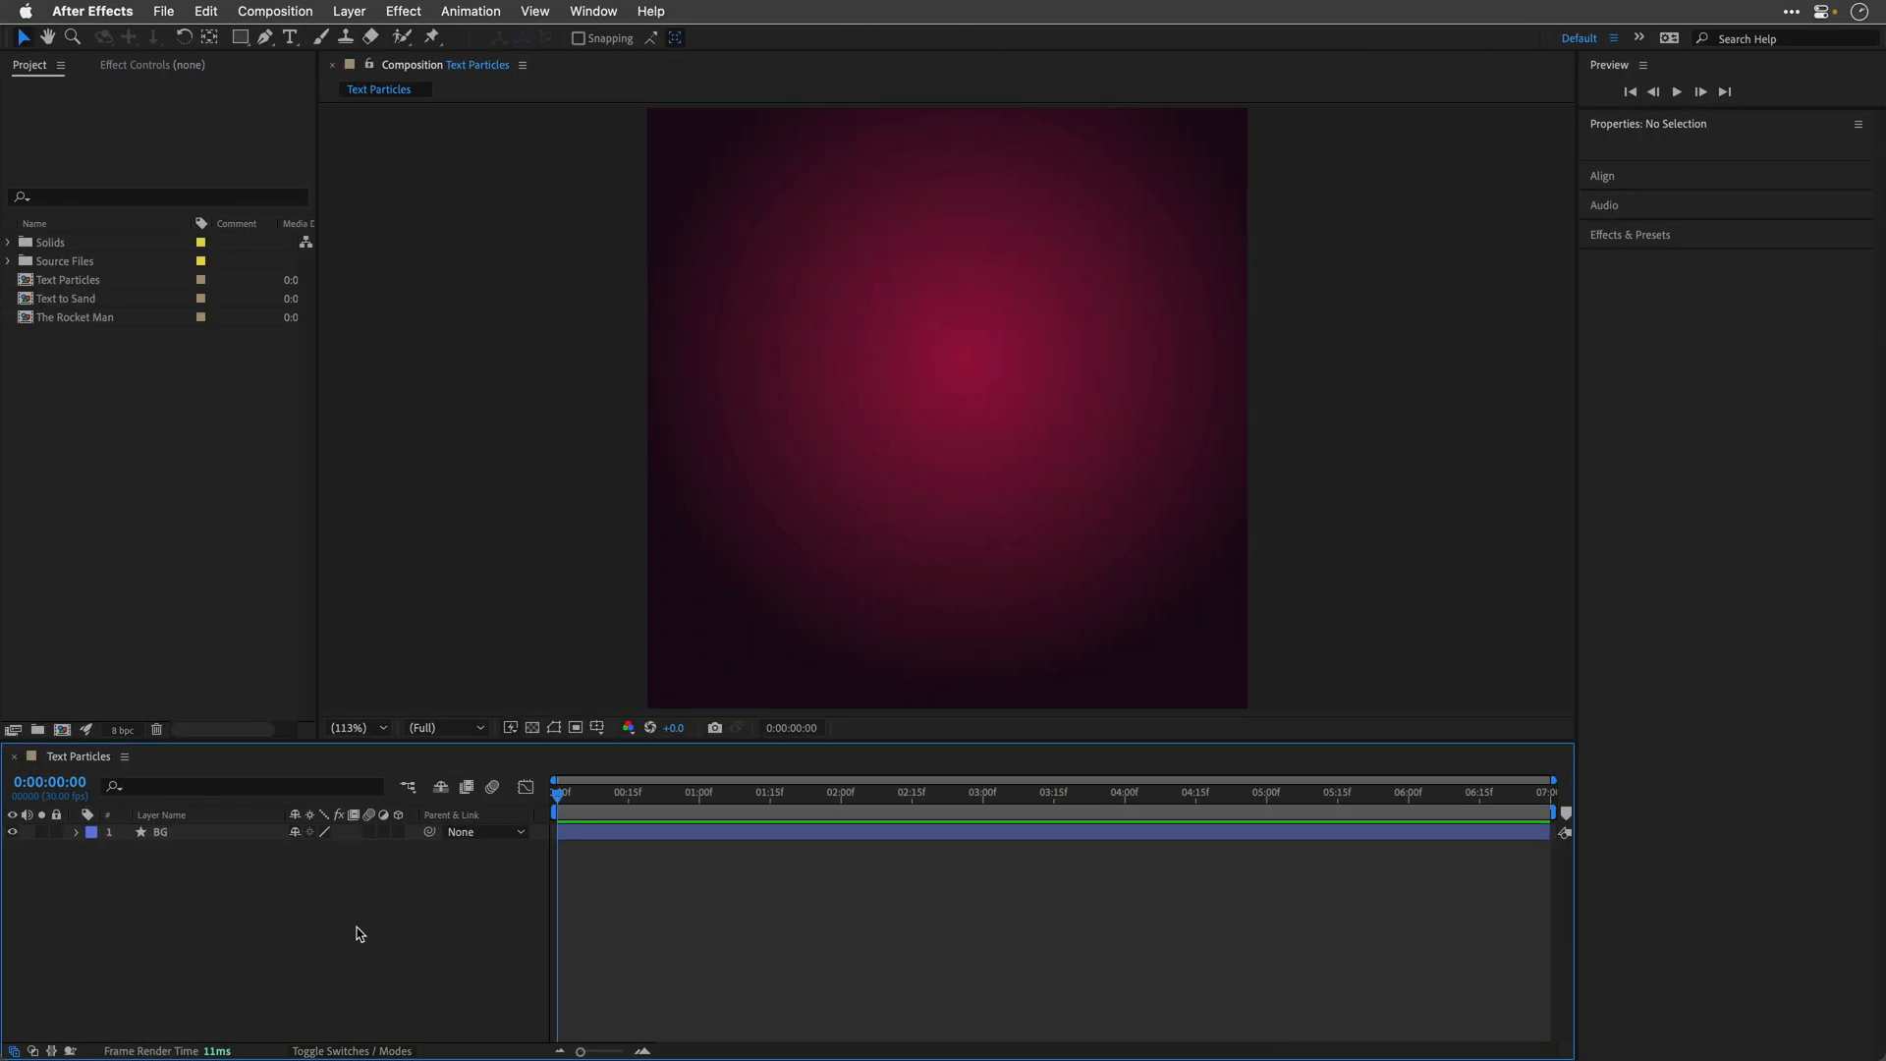
Step: Review the composition settings and the BG layer's radial gradient colours without changing them
{"action": "left_click", "coordinate": [273, 12]}
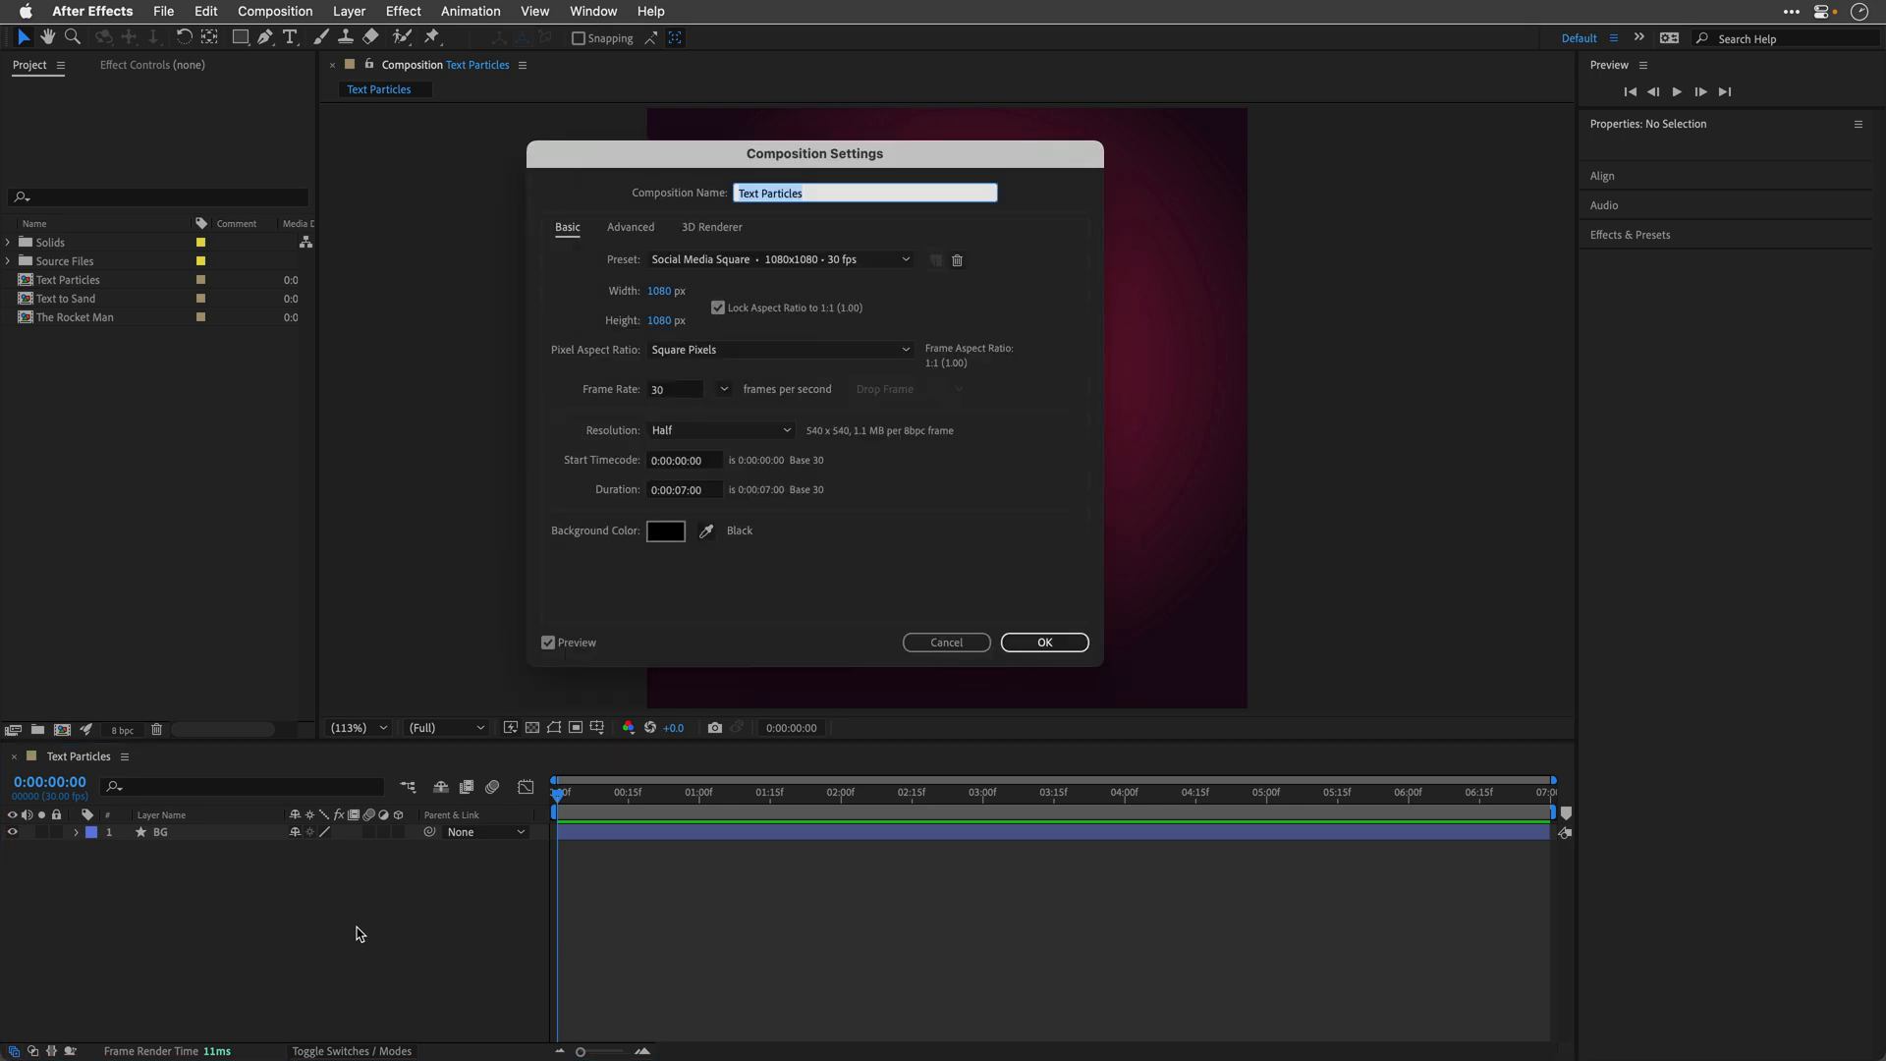
{"action": "left_click", "coordinate": [1041, 640]}
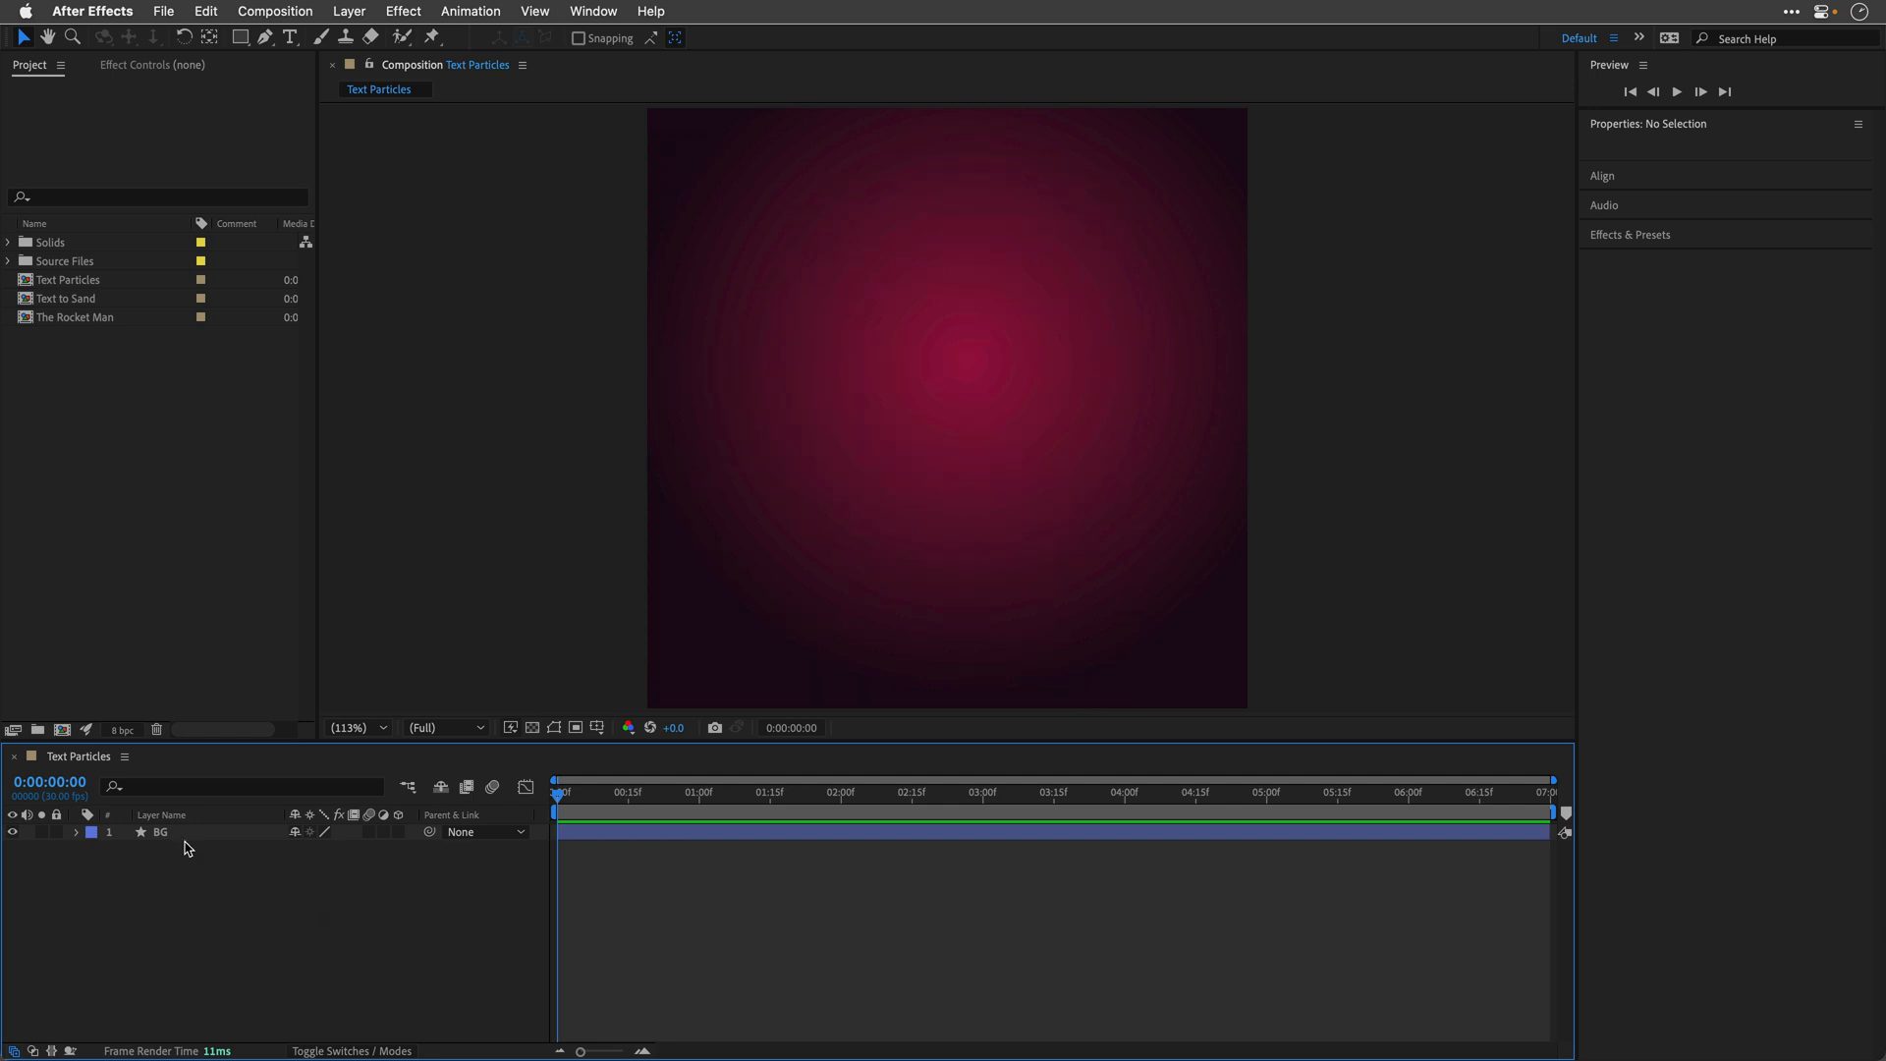
{"action": "left_click", "coordinate": [159, 831]}
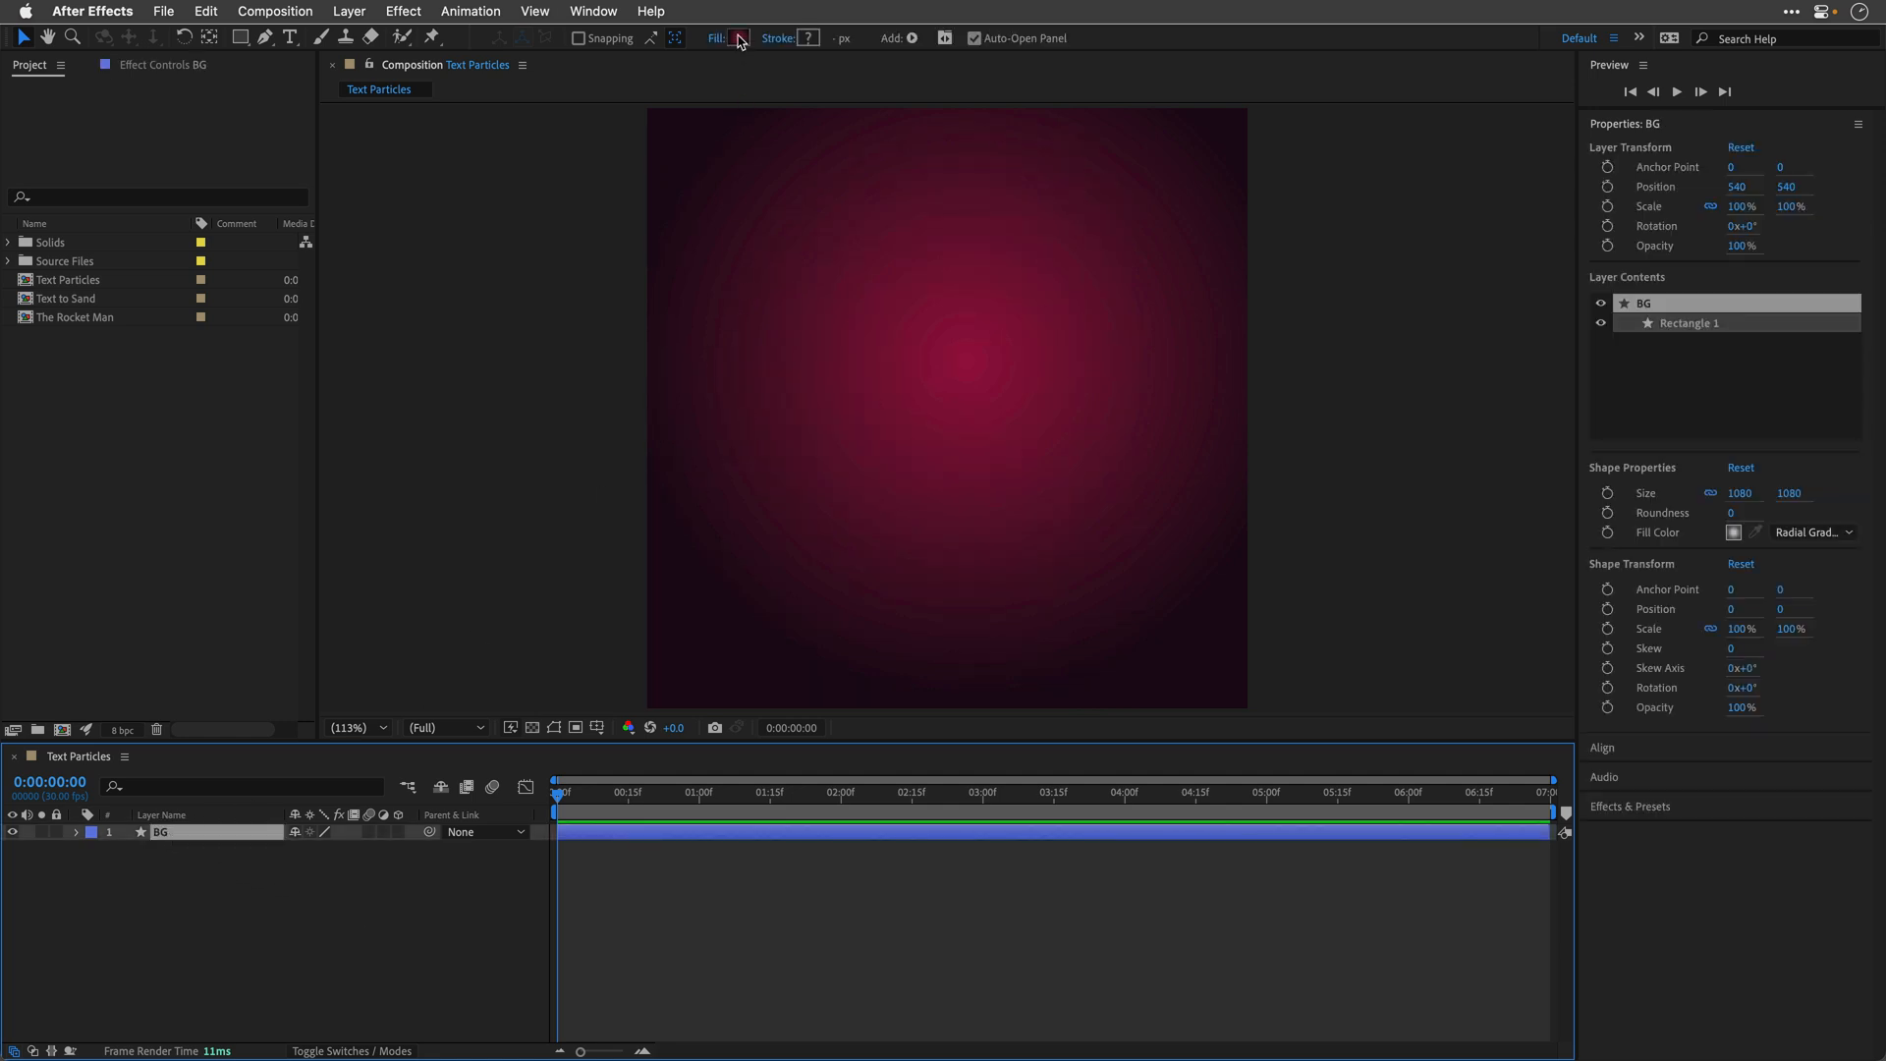
{"action": "left_click", "coordinate": [741, 37]}
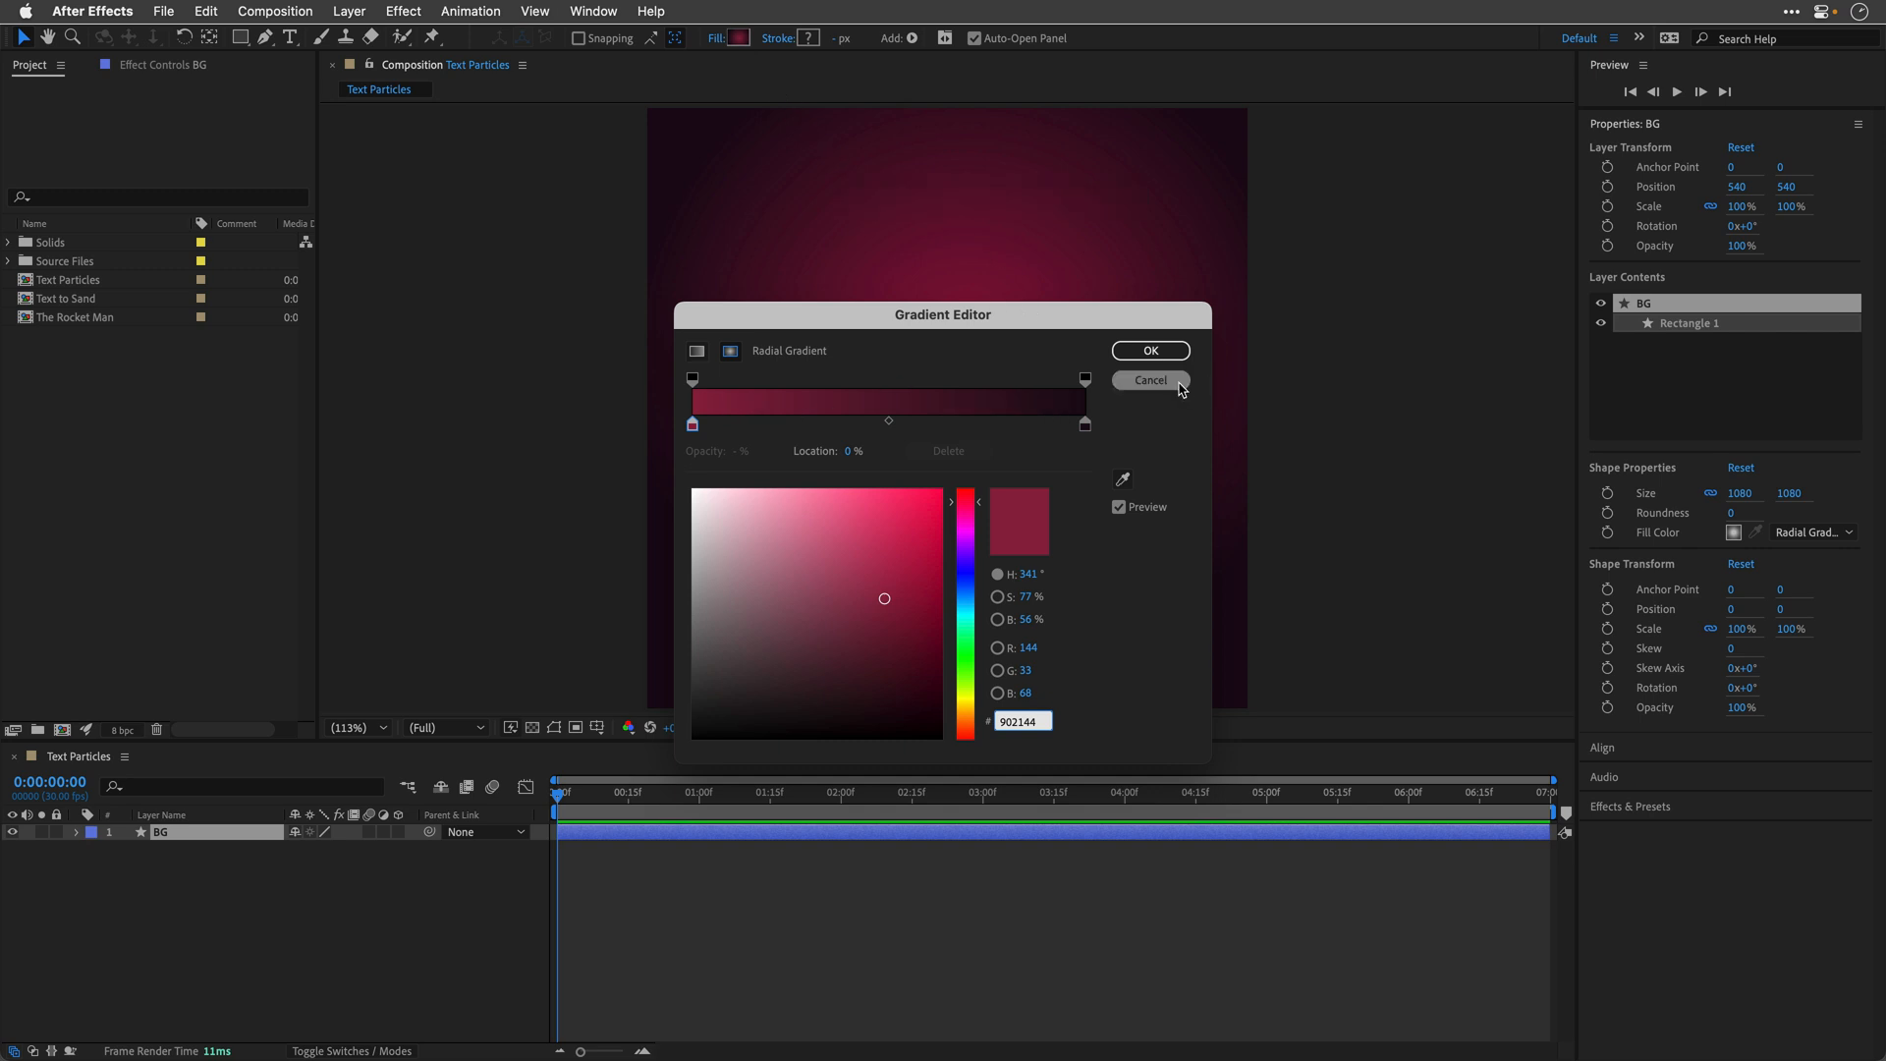
{"action": "left_click", "coordinate": [1149, 350]}
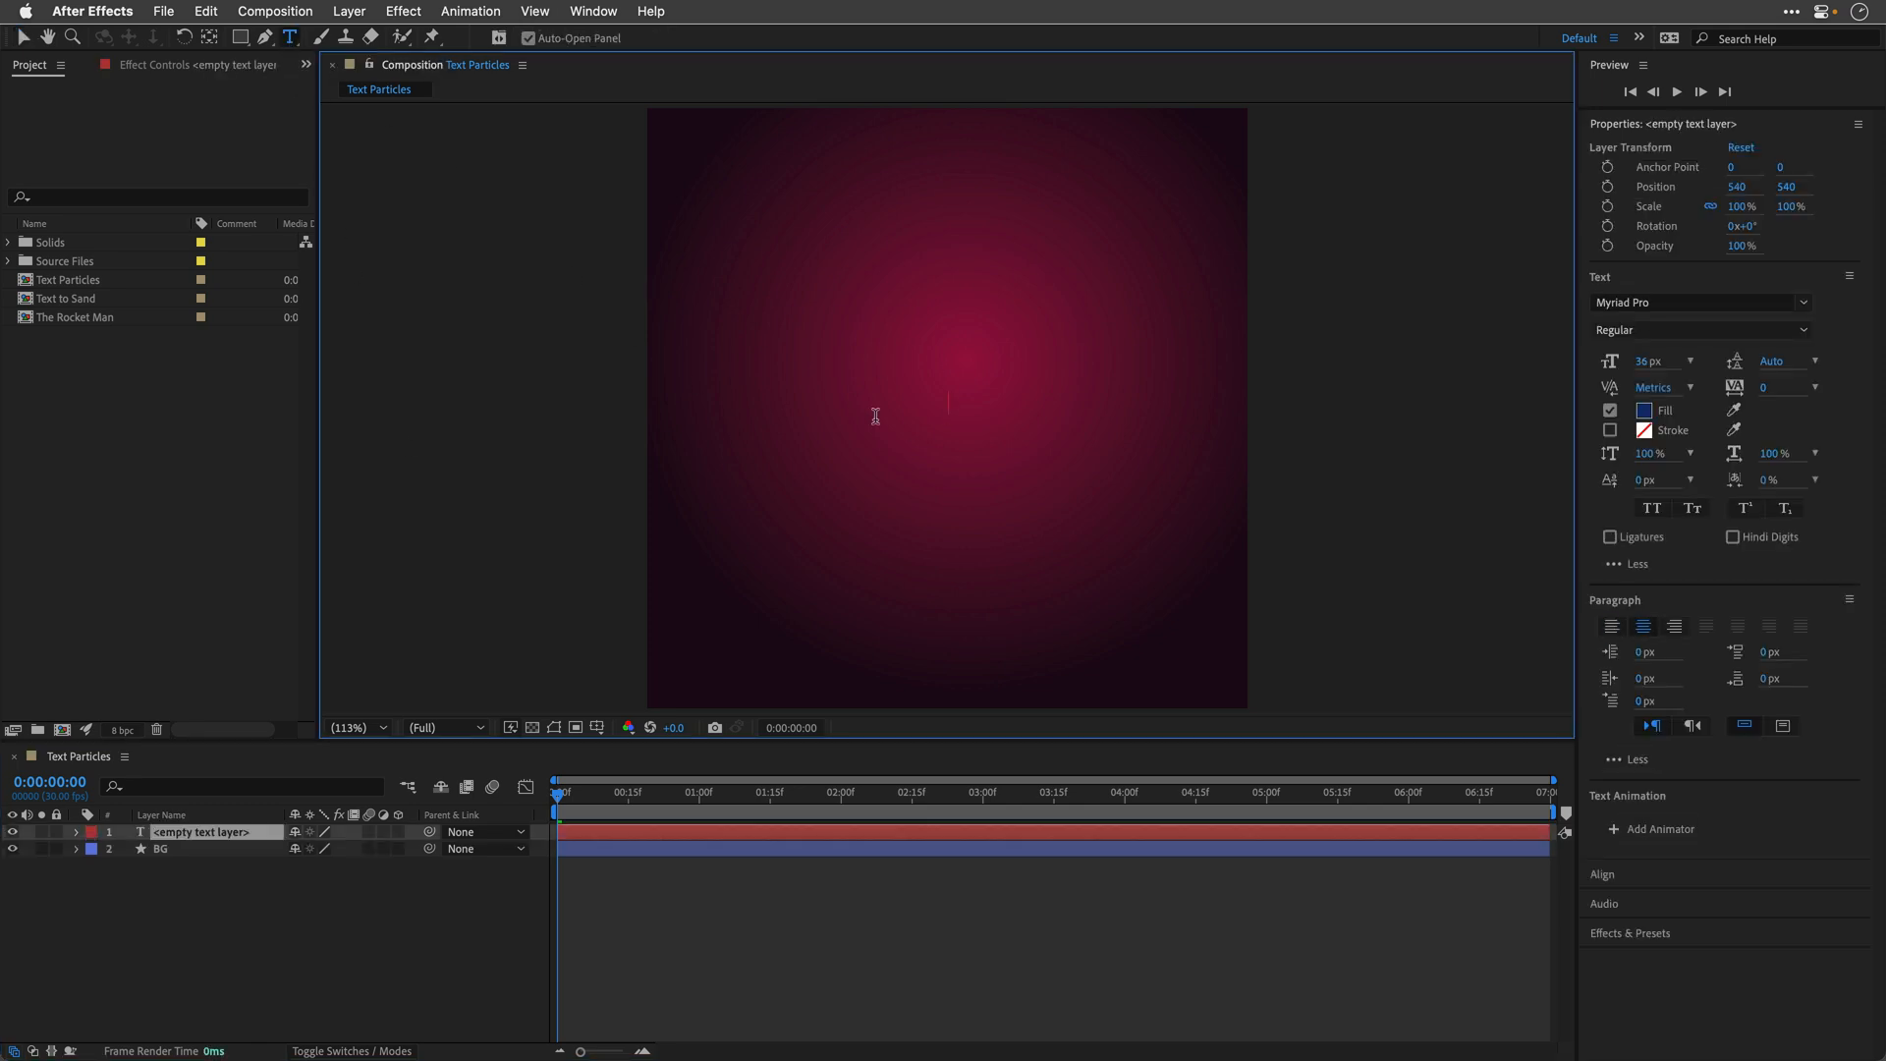
{"action": "mouse_move", "coordinate": [901, 417]}
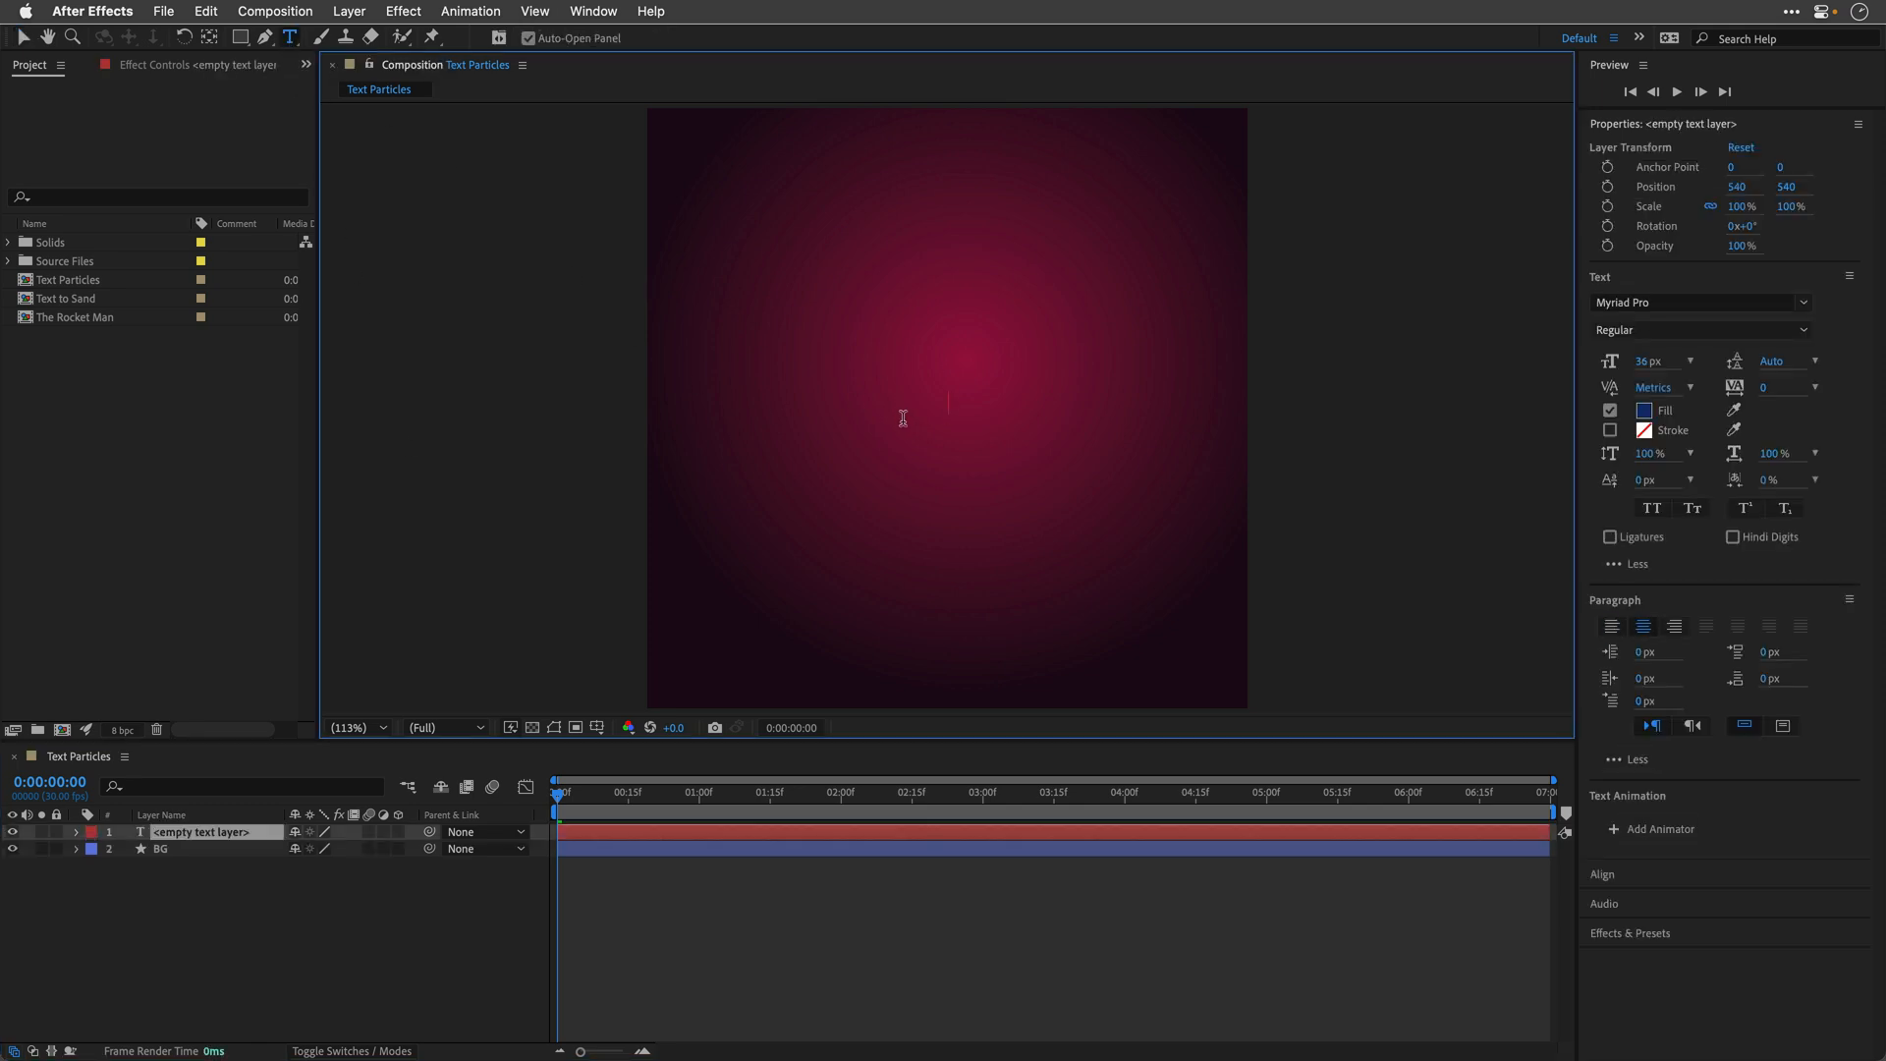
Step: Add a text layer reading THE, ROCKET, MAN on three lines at the canvas centre
{"action": "type", "text": "THE"}
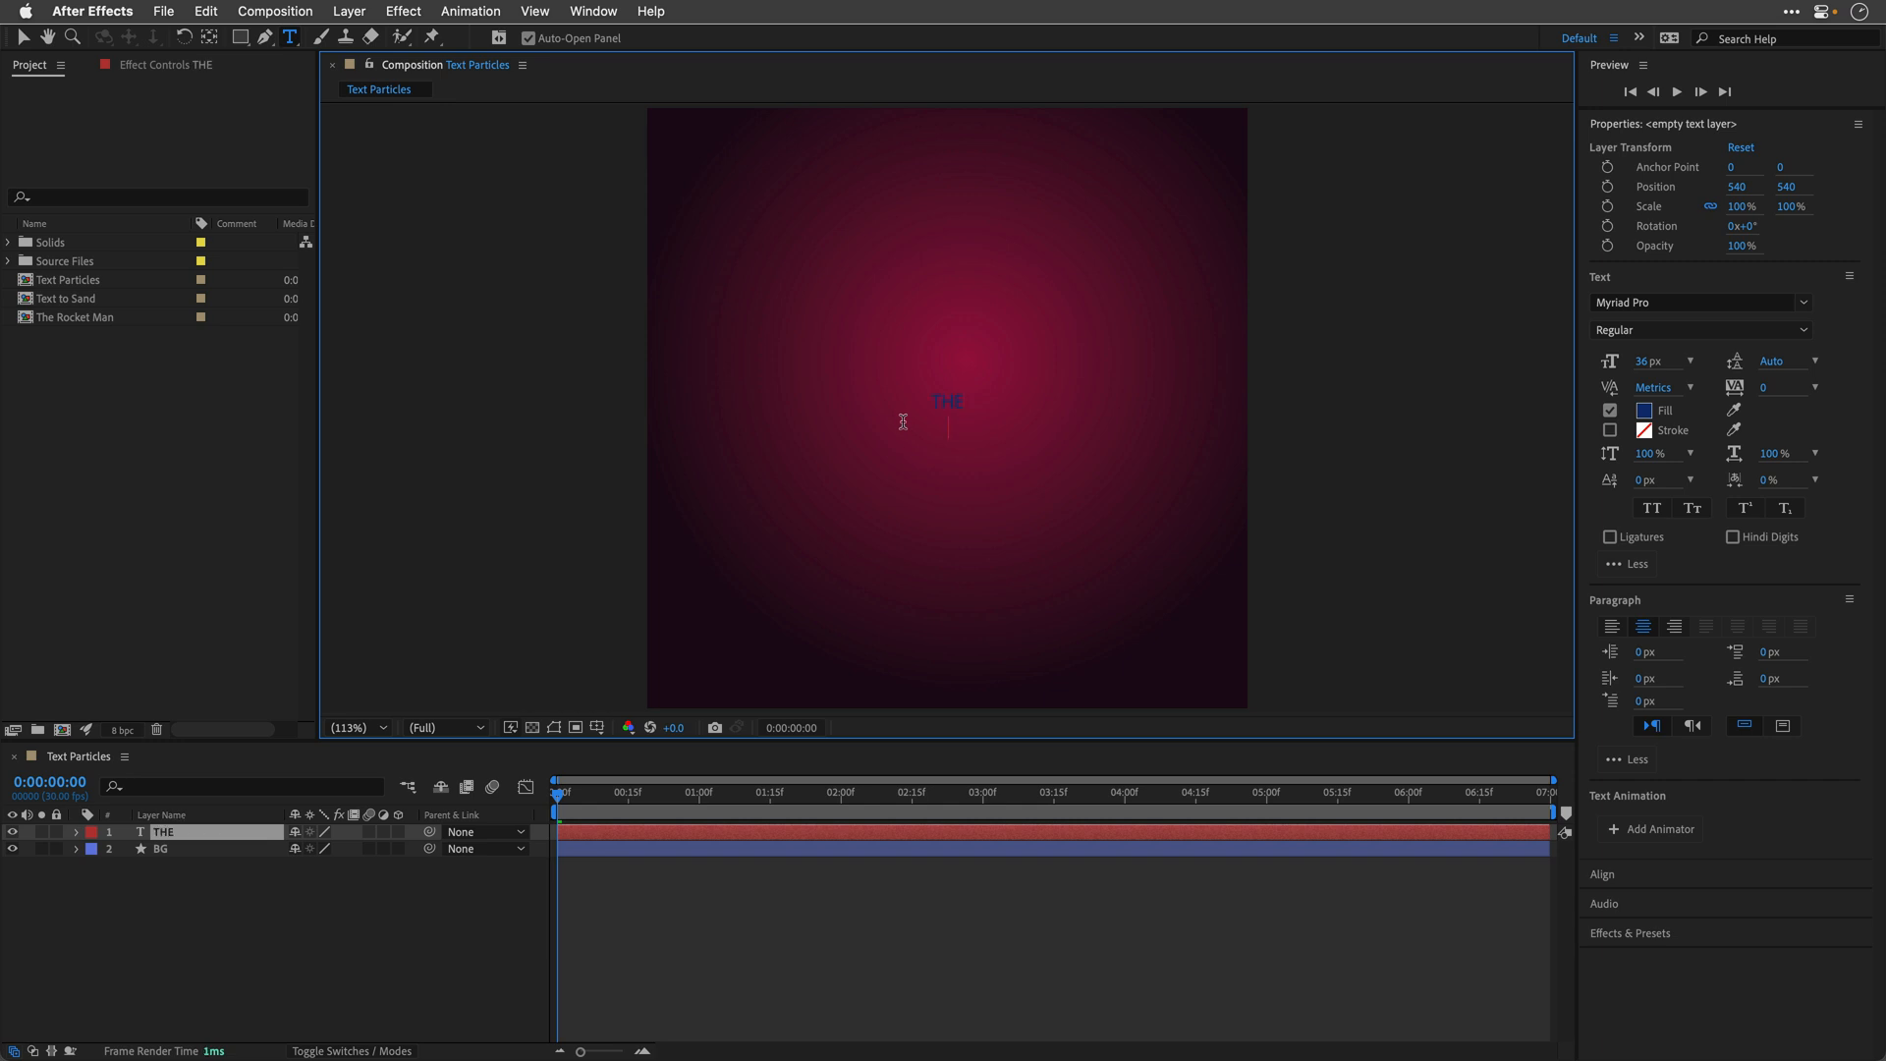
{"action": "type", "text": "ROCKET"}
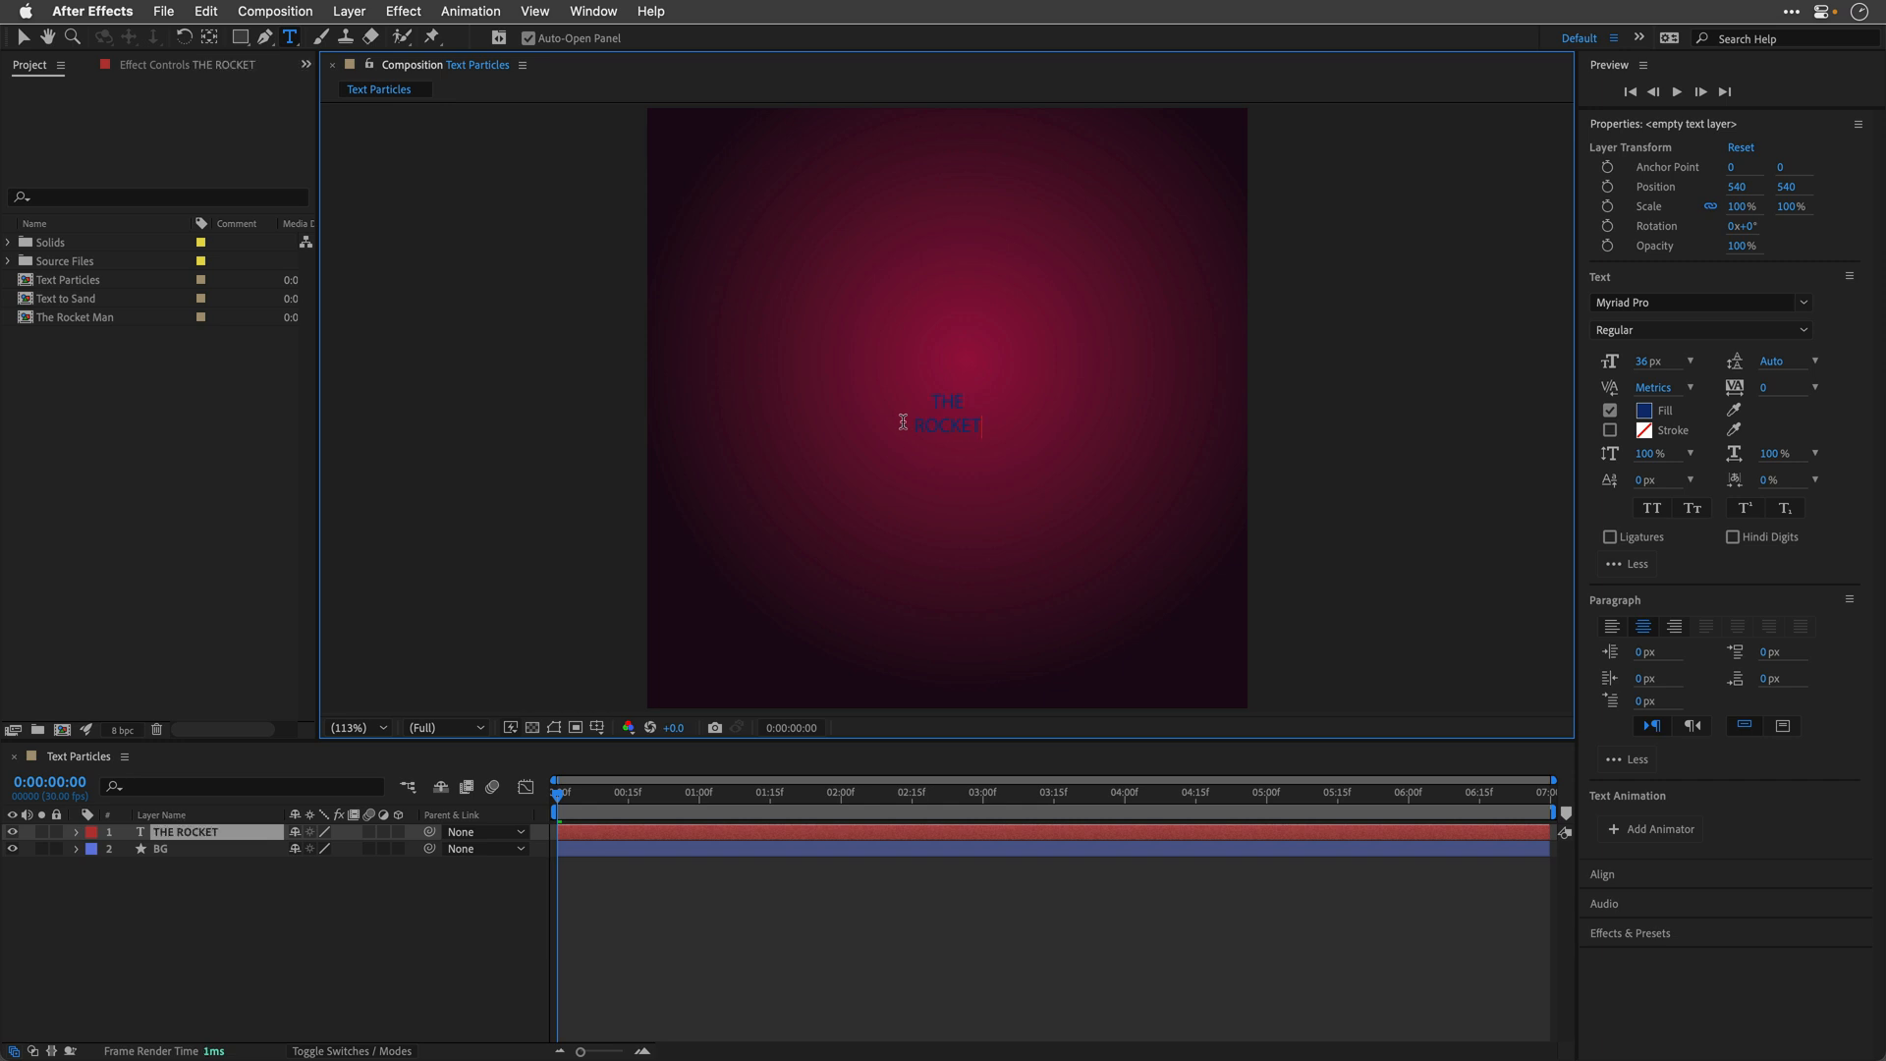
{"action": "type", "text": "MAN"}
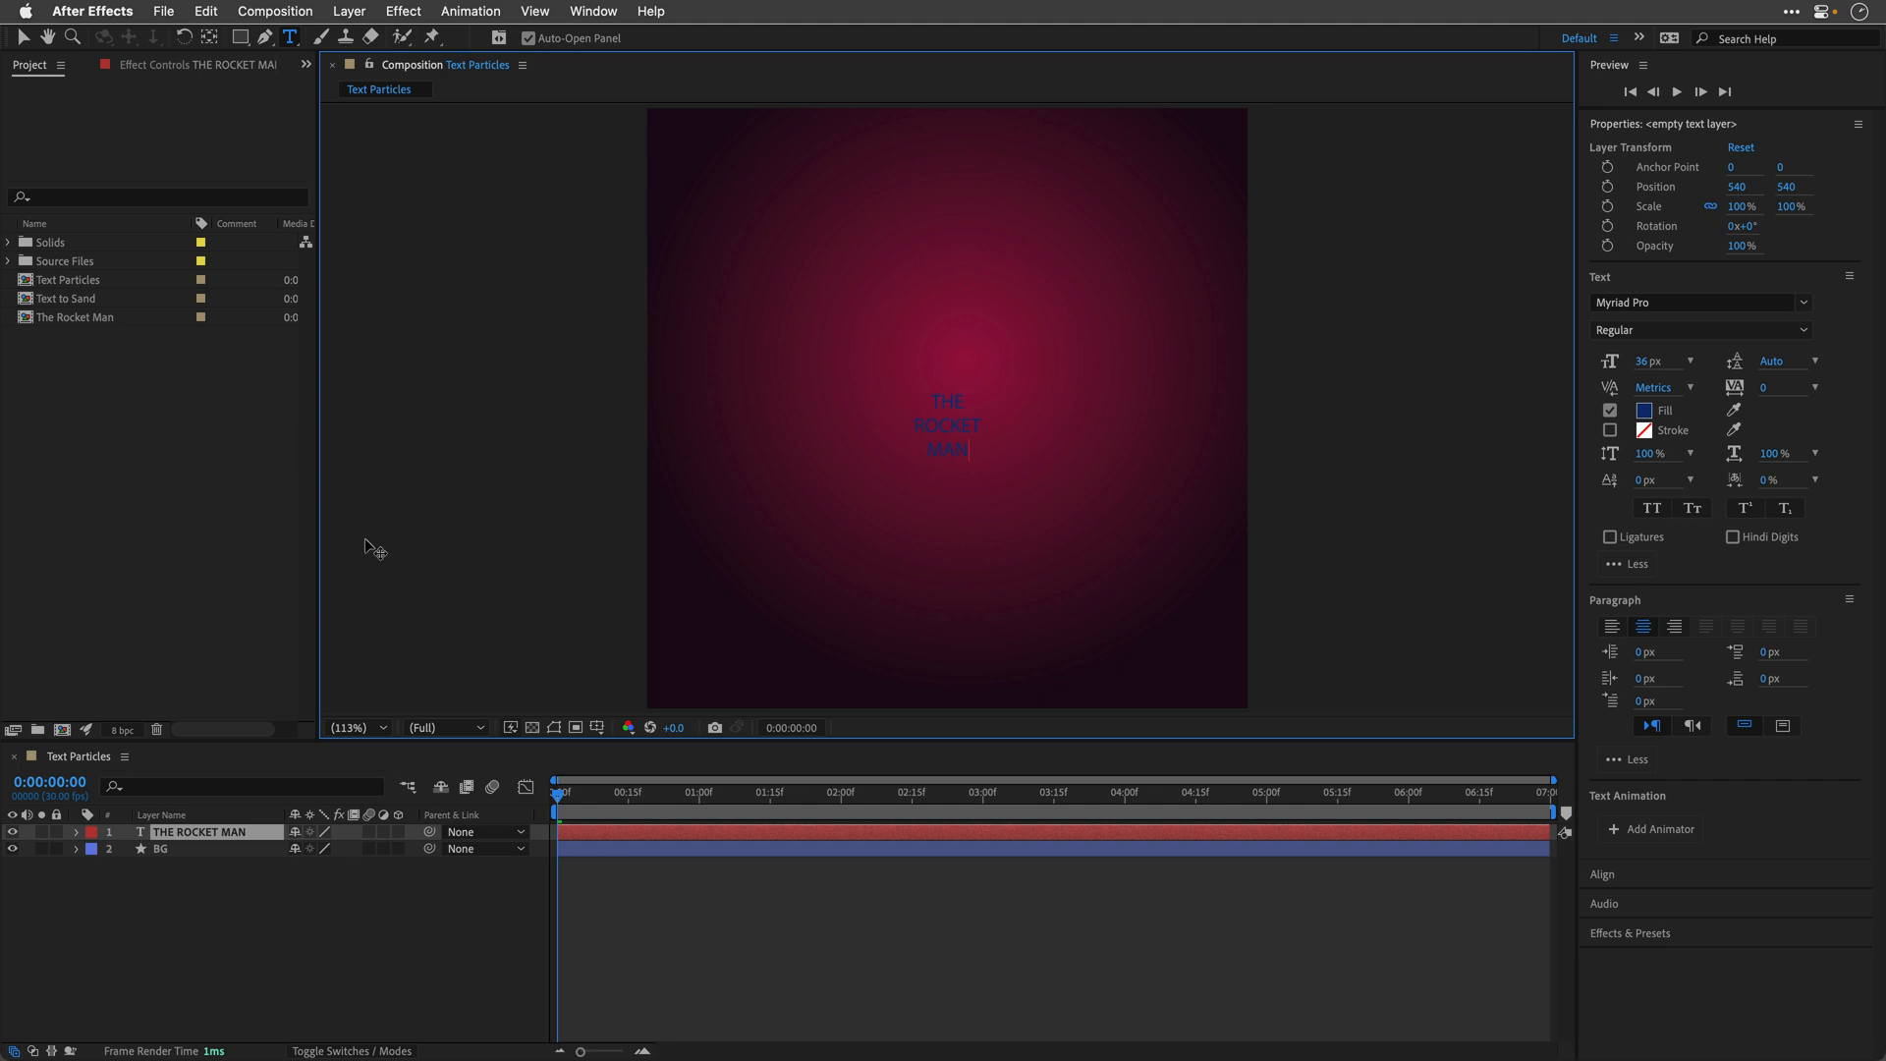
{"action": "mouse_move", "coordinate": [23, 34]}
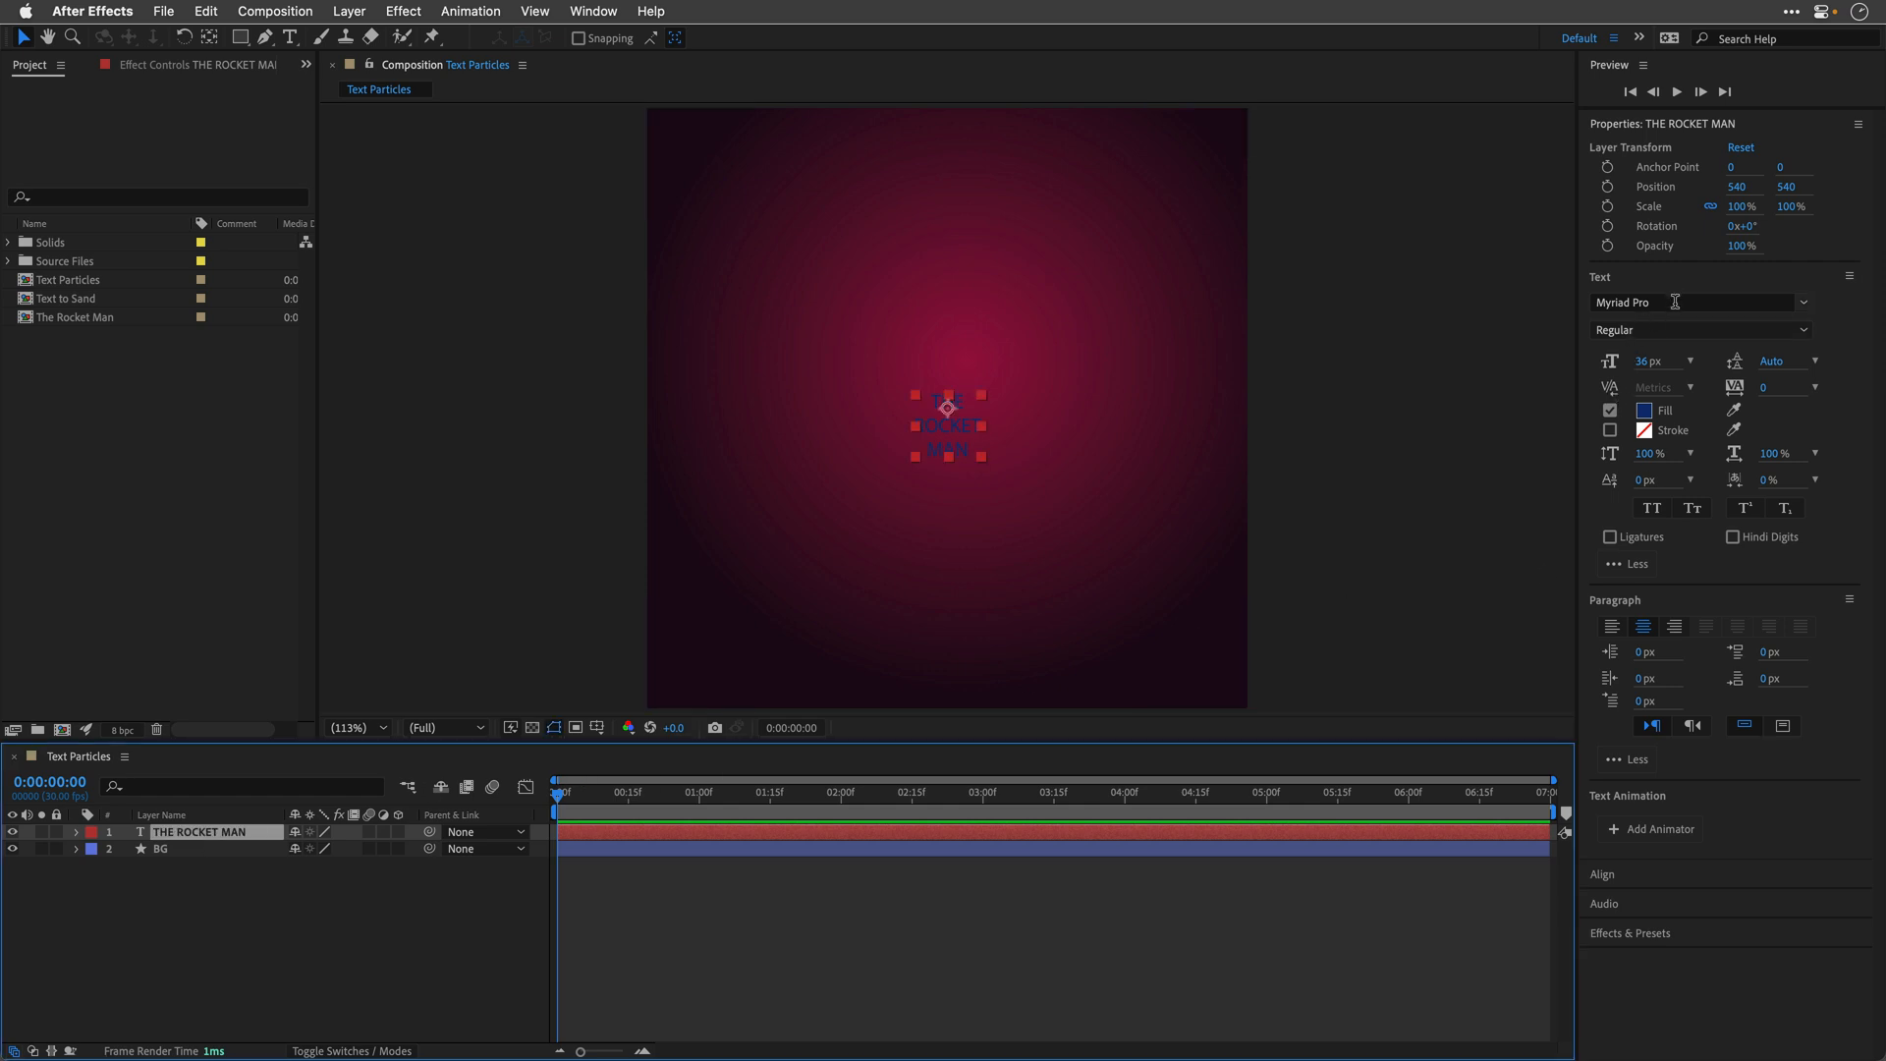
Step: Set the title in Bebas Neue Bold at 300 px with 220 px leading, centred
{"action": "type", "text": "bebas n"}
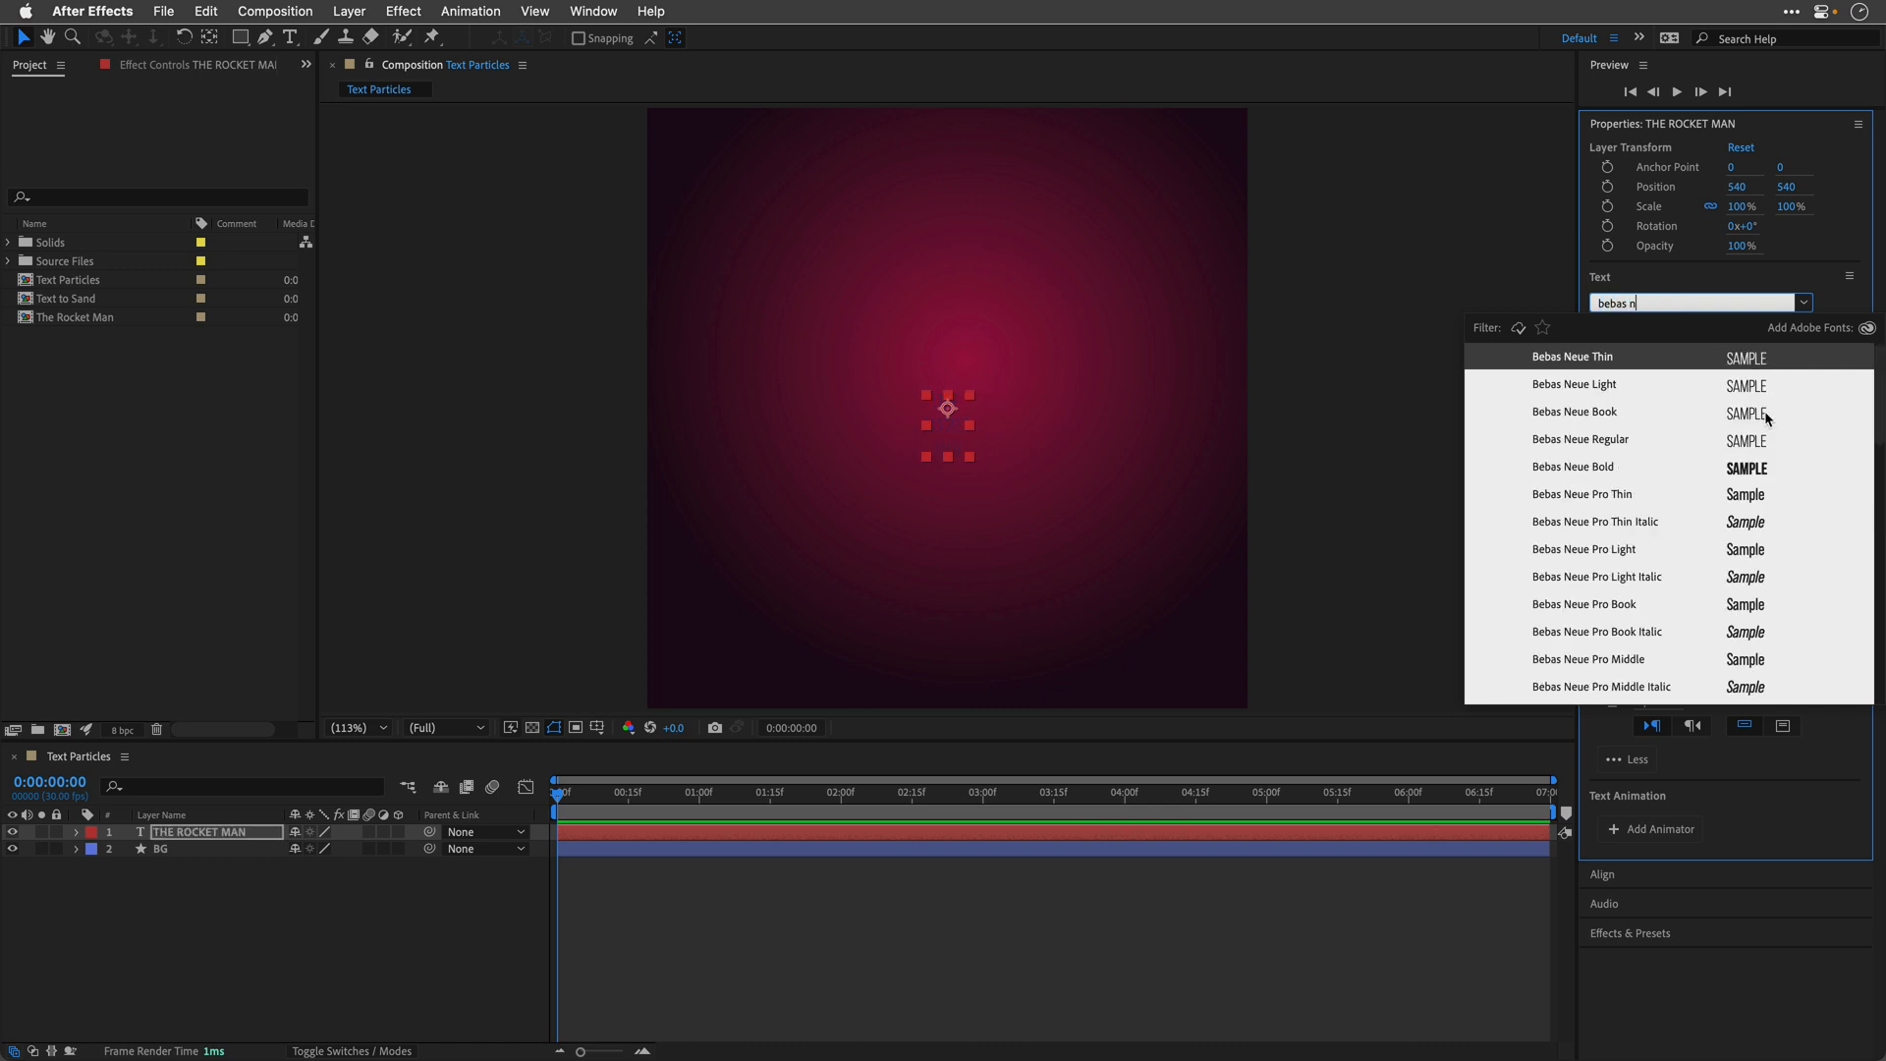
{"action": "left_click", "coordinate": [1569, 356]}
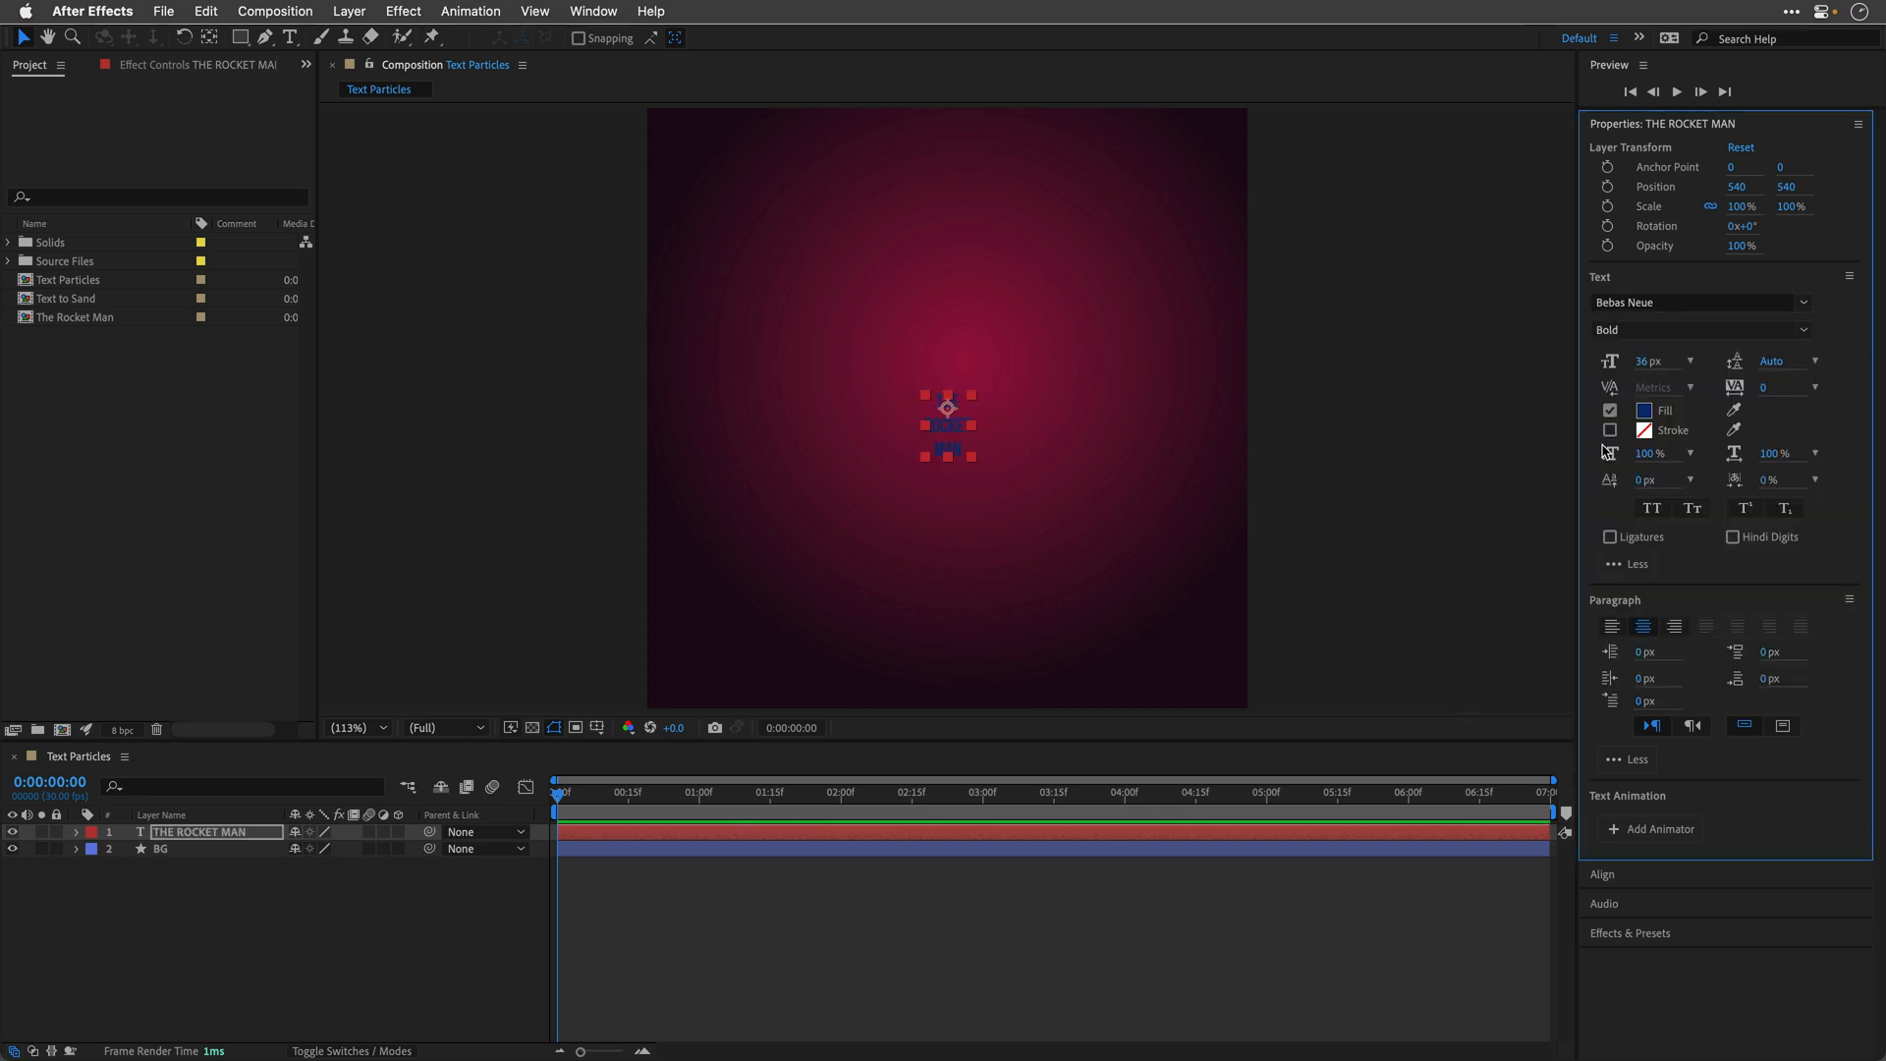
{"action": "mouse_move", "coordinate": [1581, 407]}
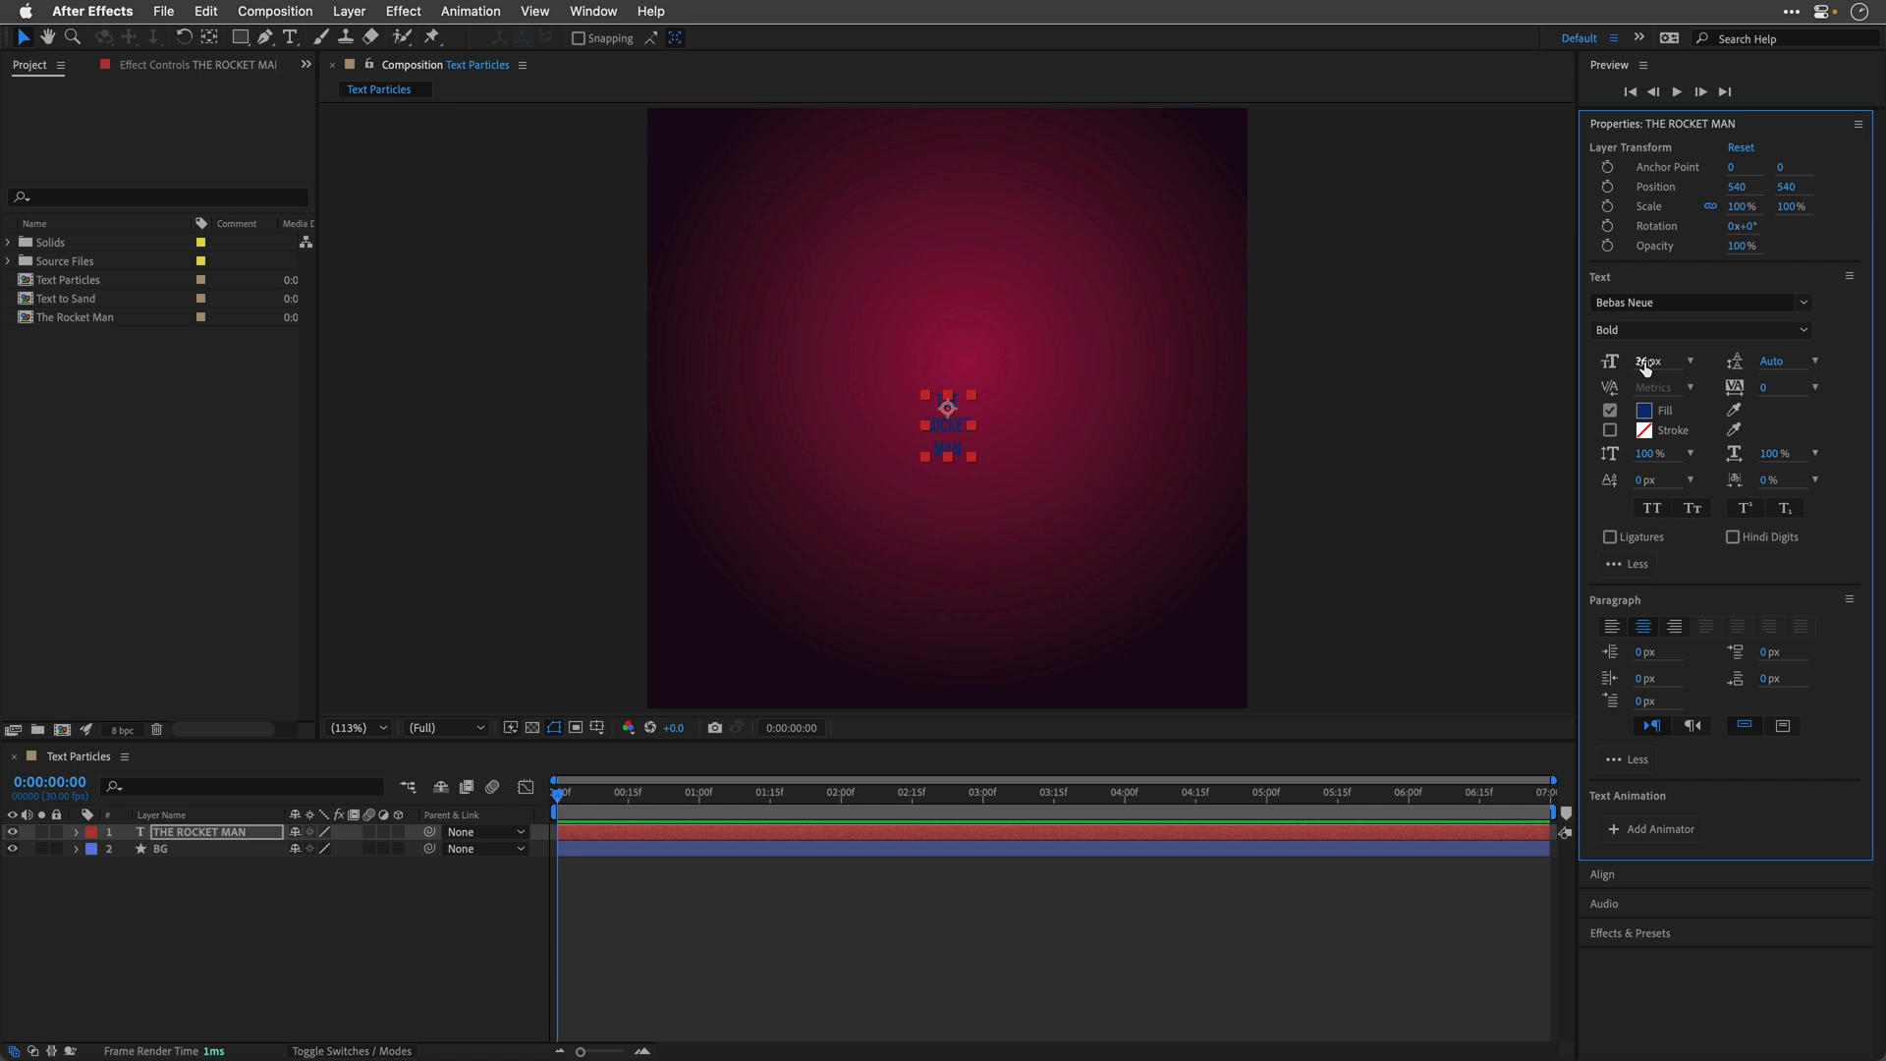
{"action": "left_click", "coordinate": [1648, 360]}
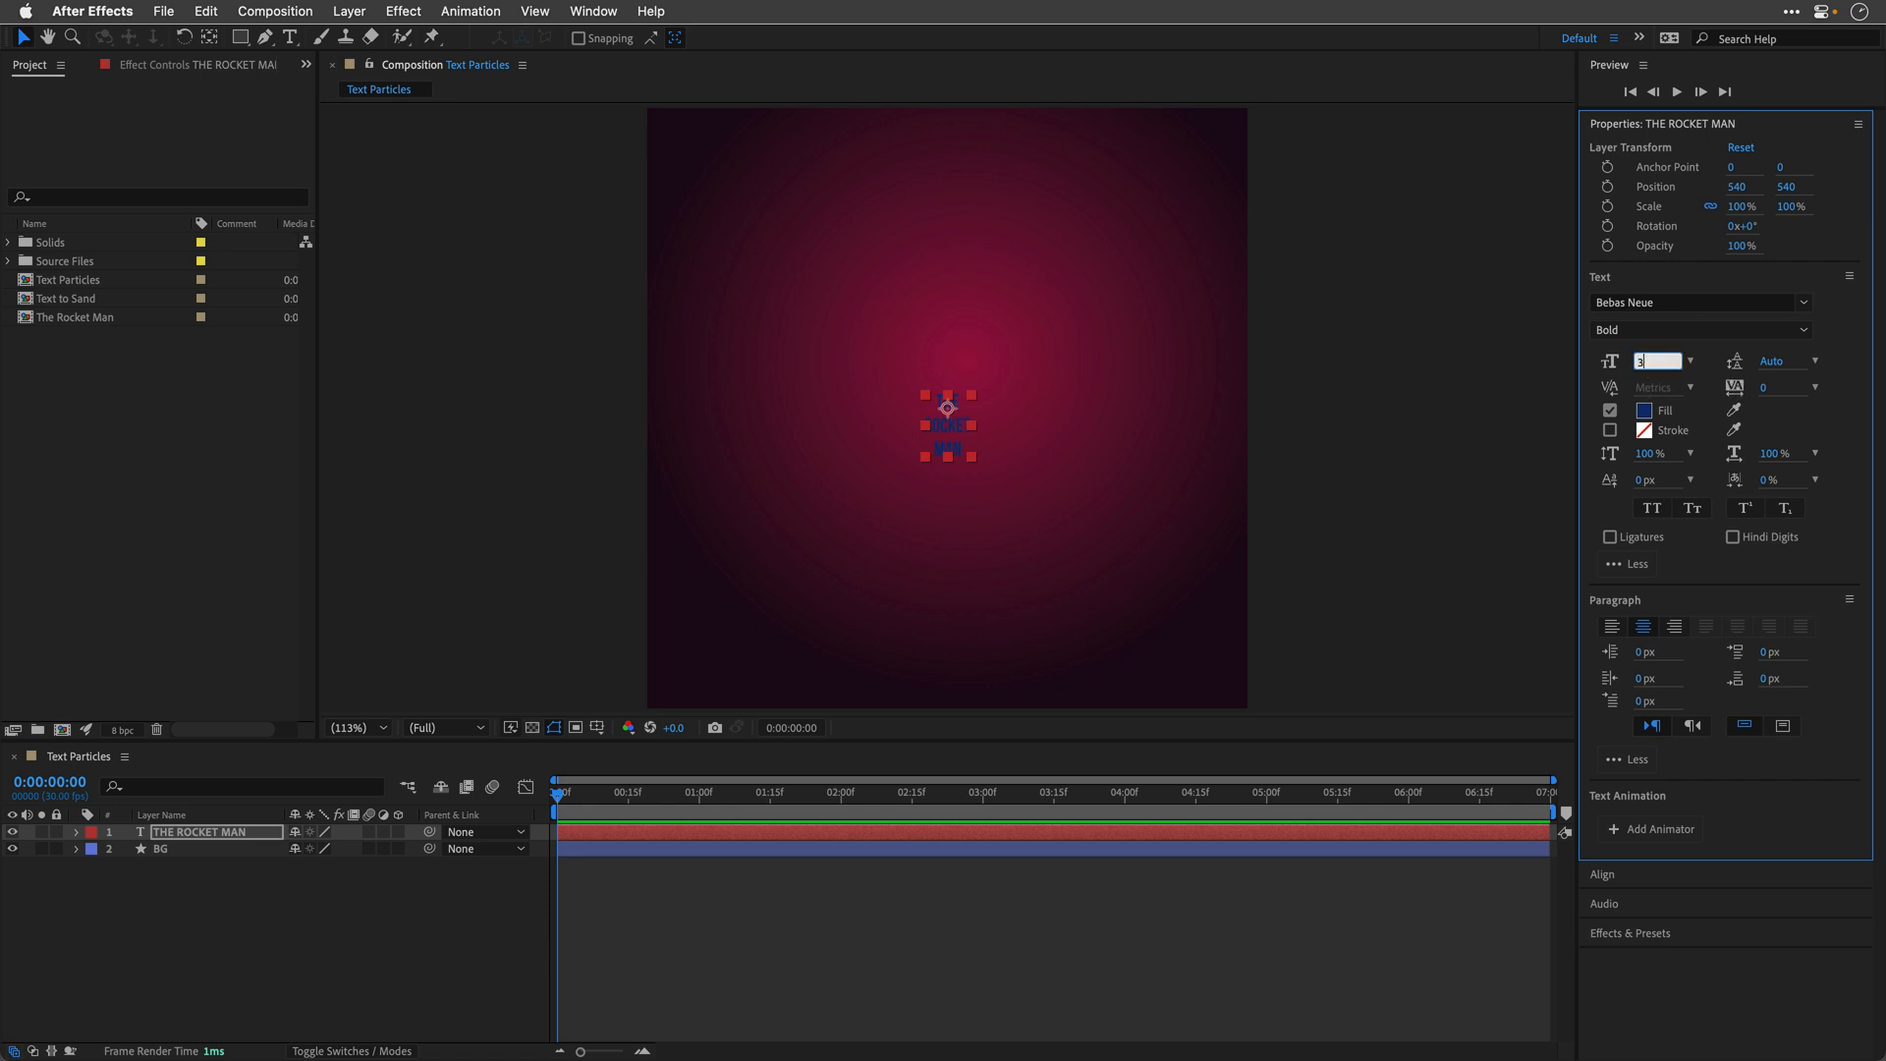
{"action": "type", "text": "300 px"}
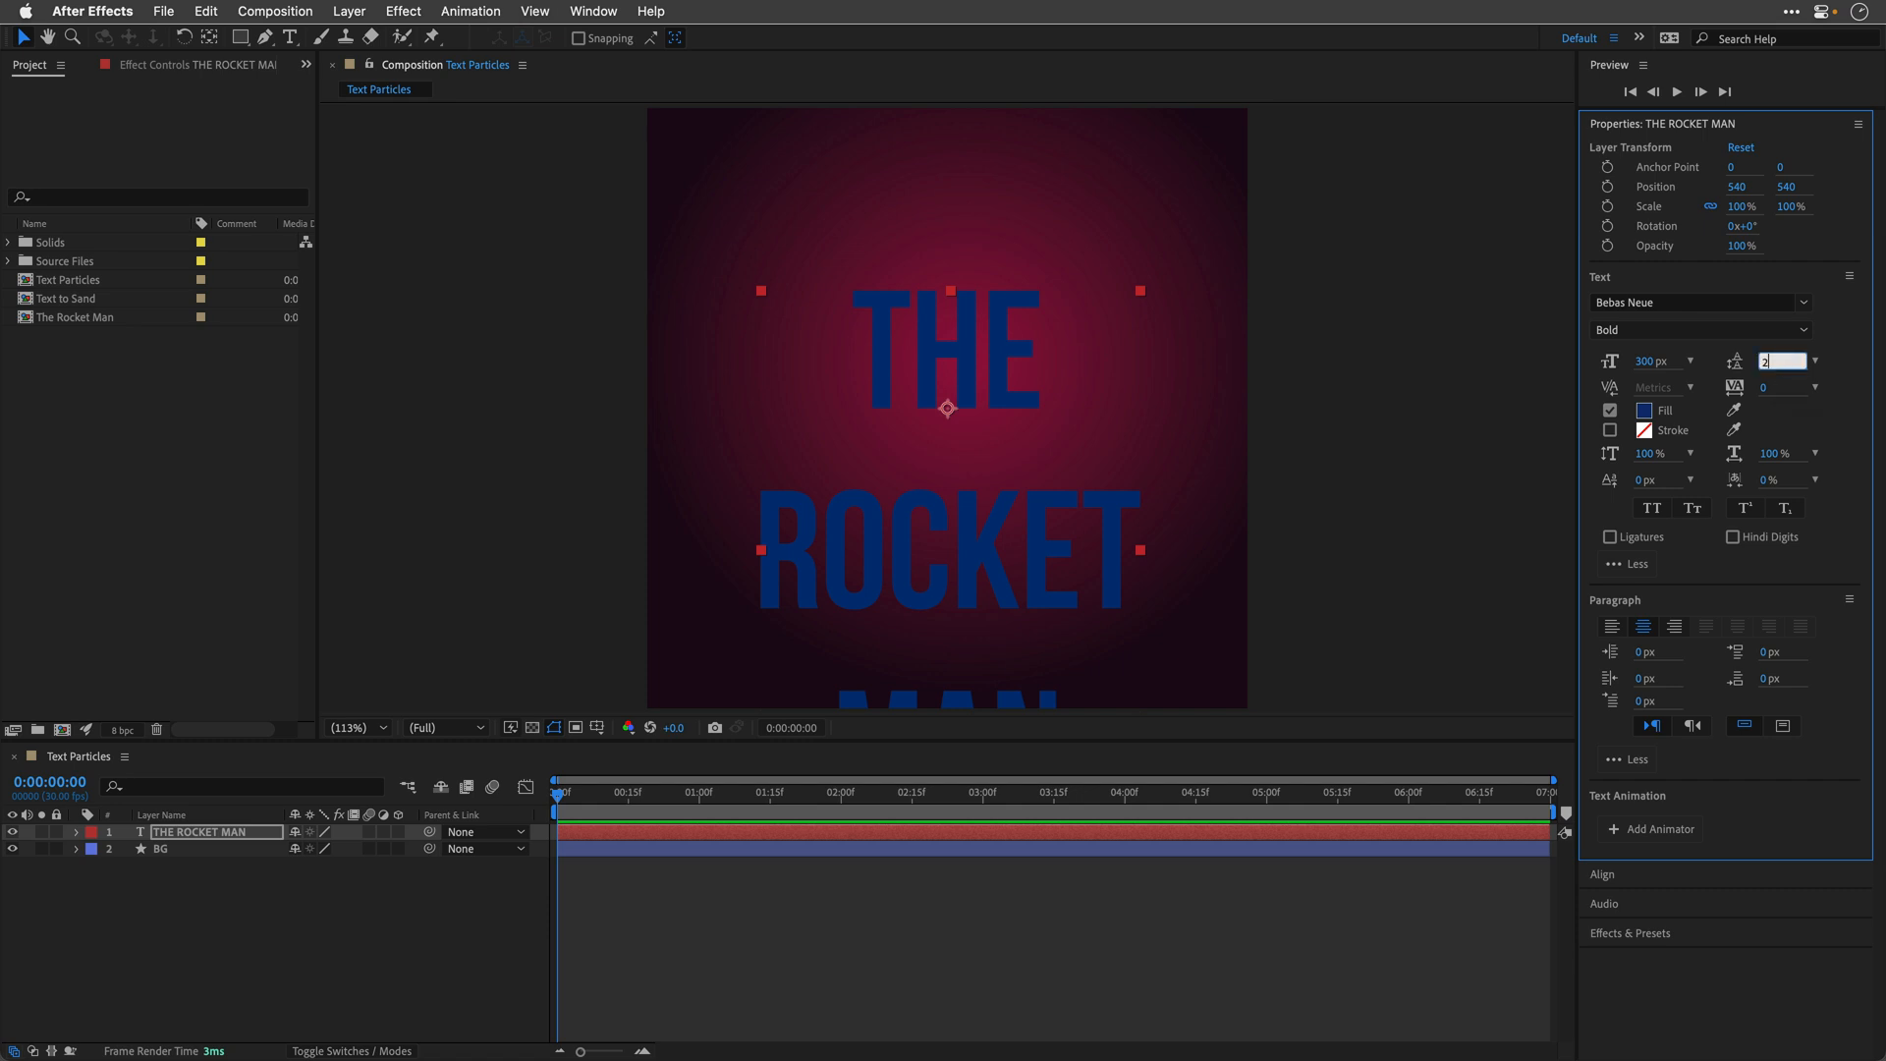
{"action": "type", "text": "220 px"}
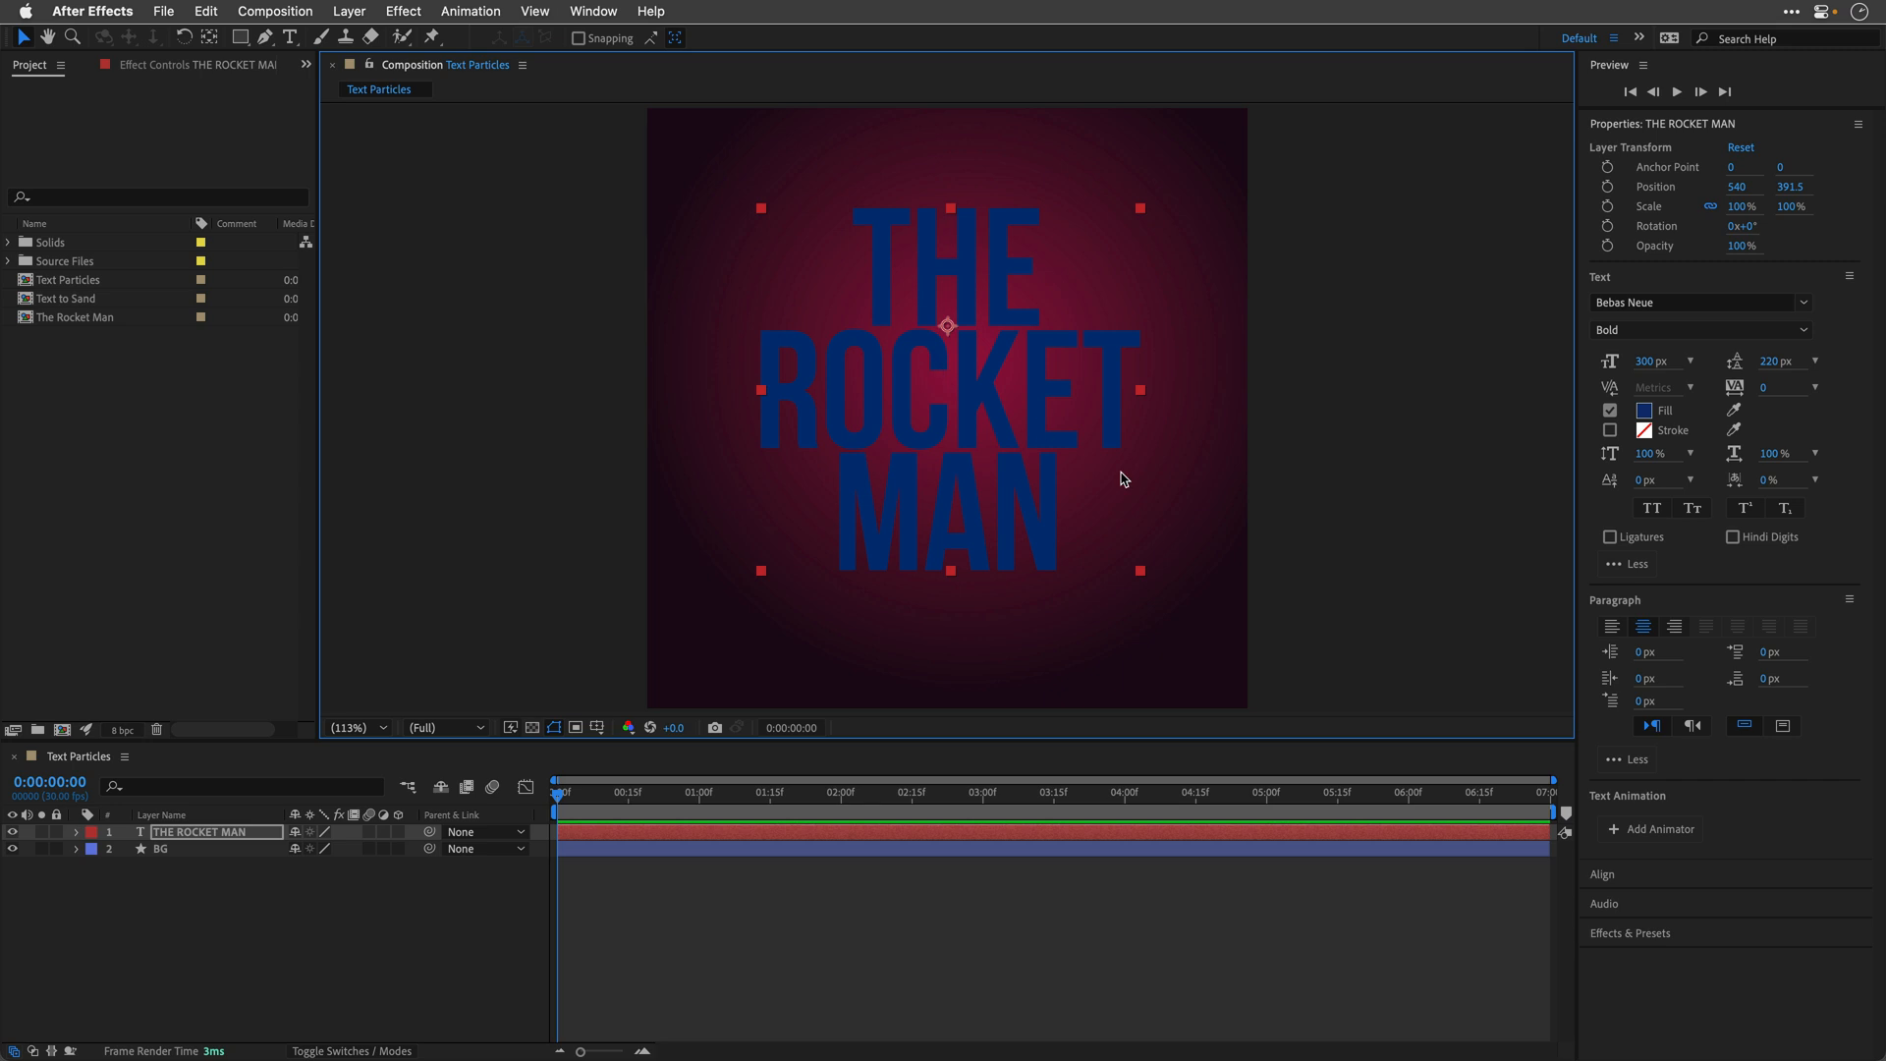
Step: Turn off the white fill and give the title a thin white outline instead
{"action": "left_click", "coordinate": [1645, 408]}
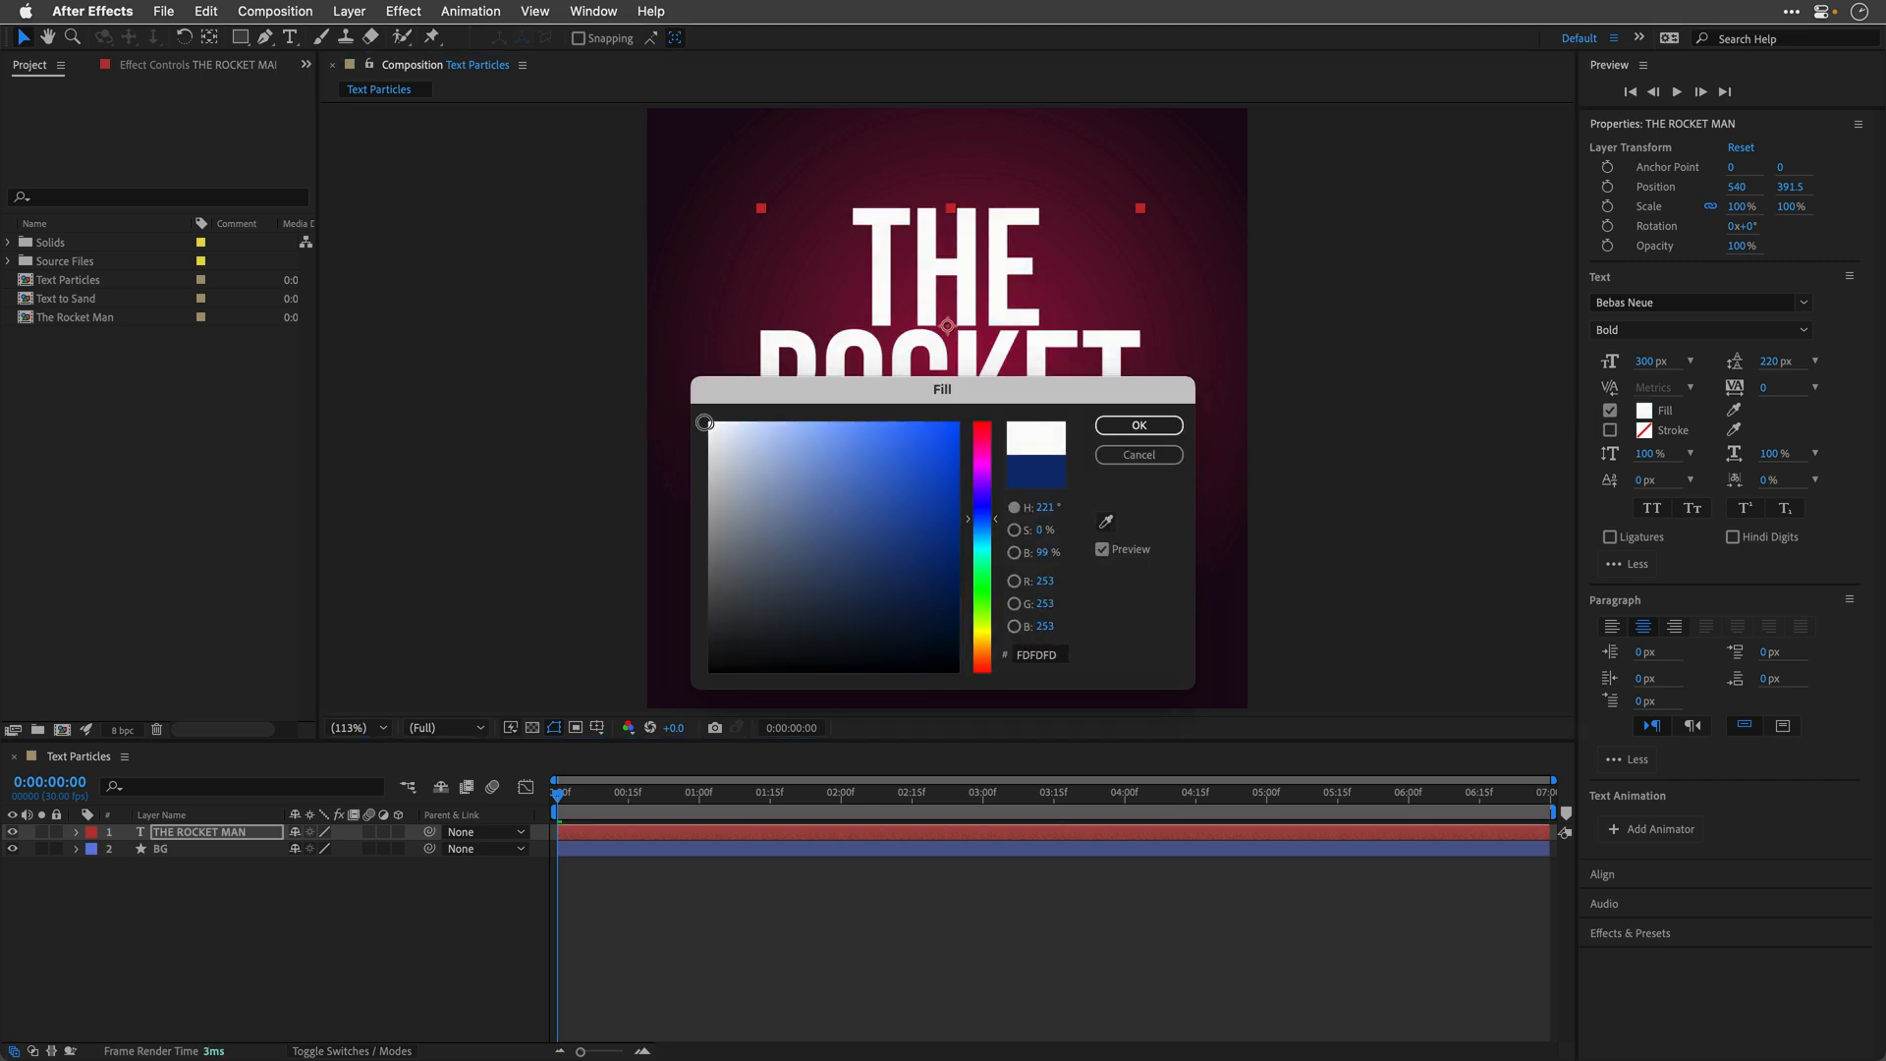
{"action": "left_click", "coordinate": [1138, 424]}
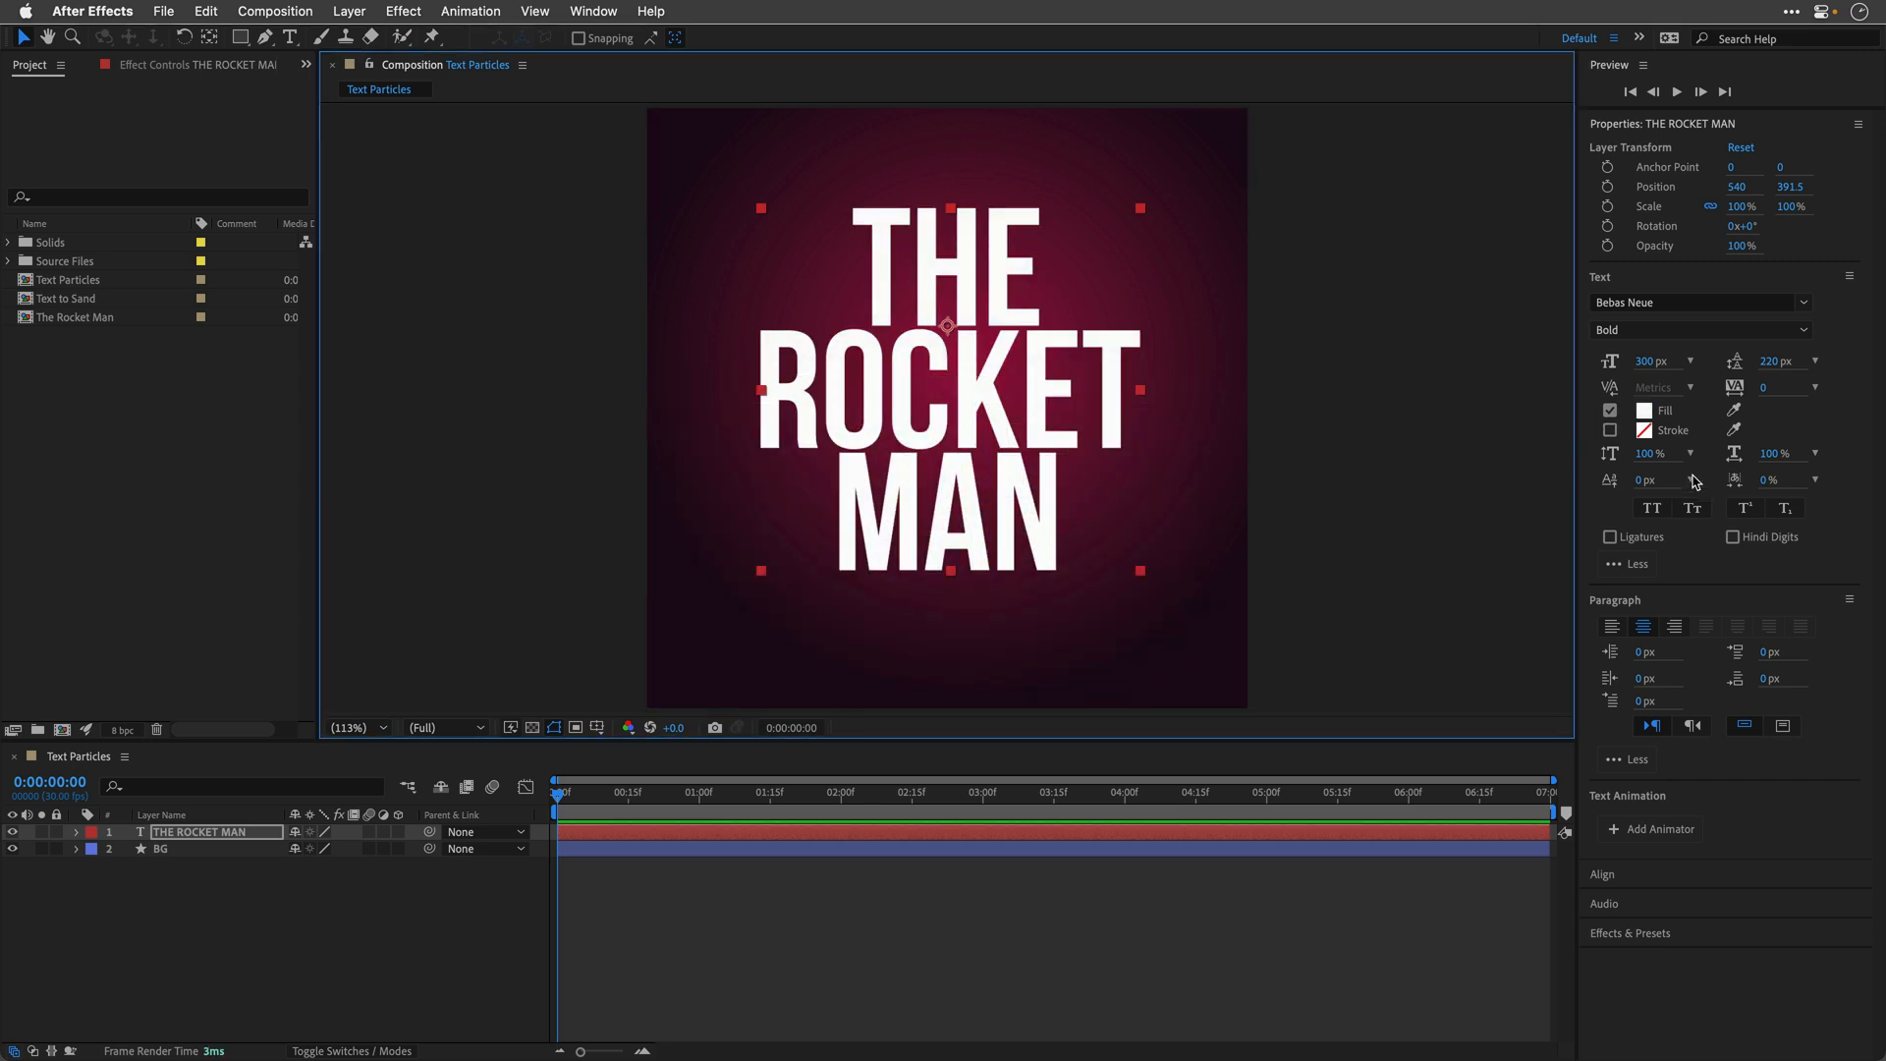
{"action": "left_click", "coordinate": [1610, 410]}
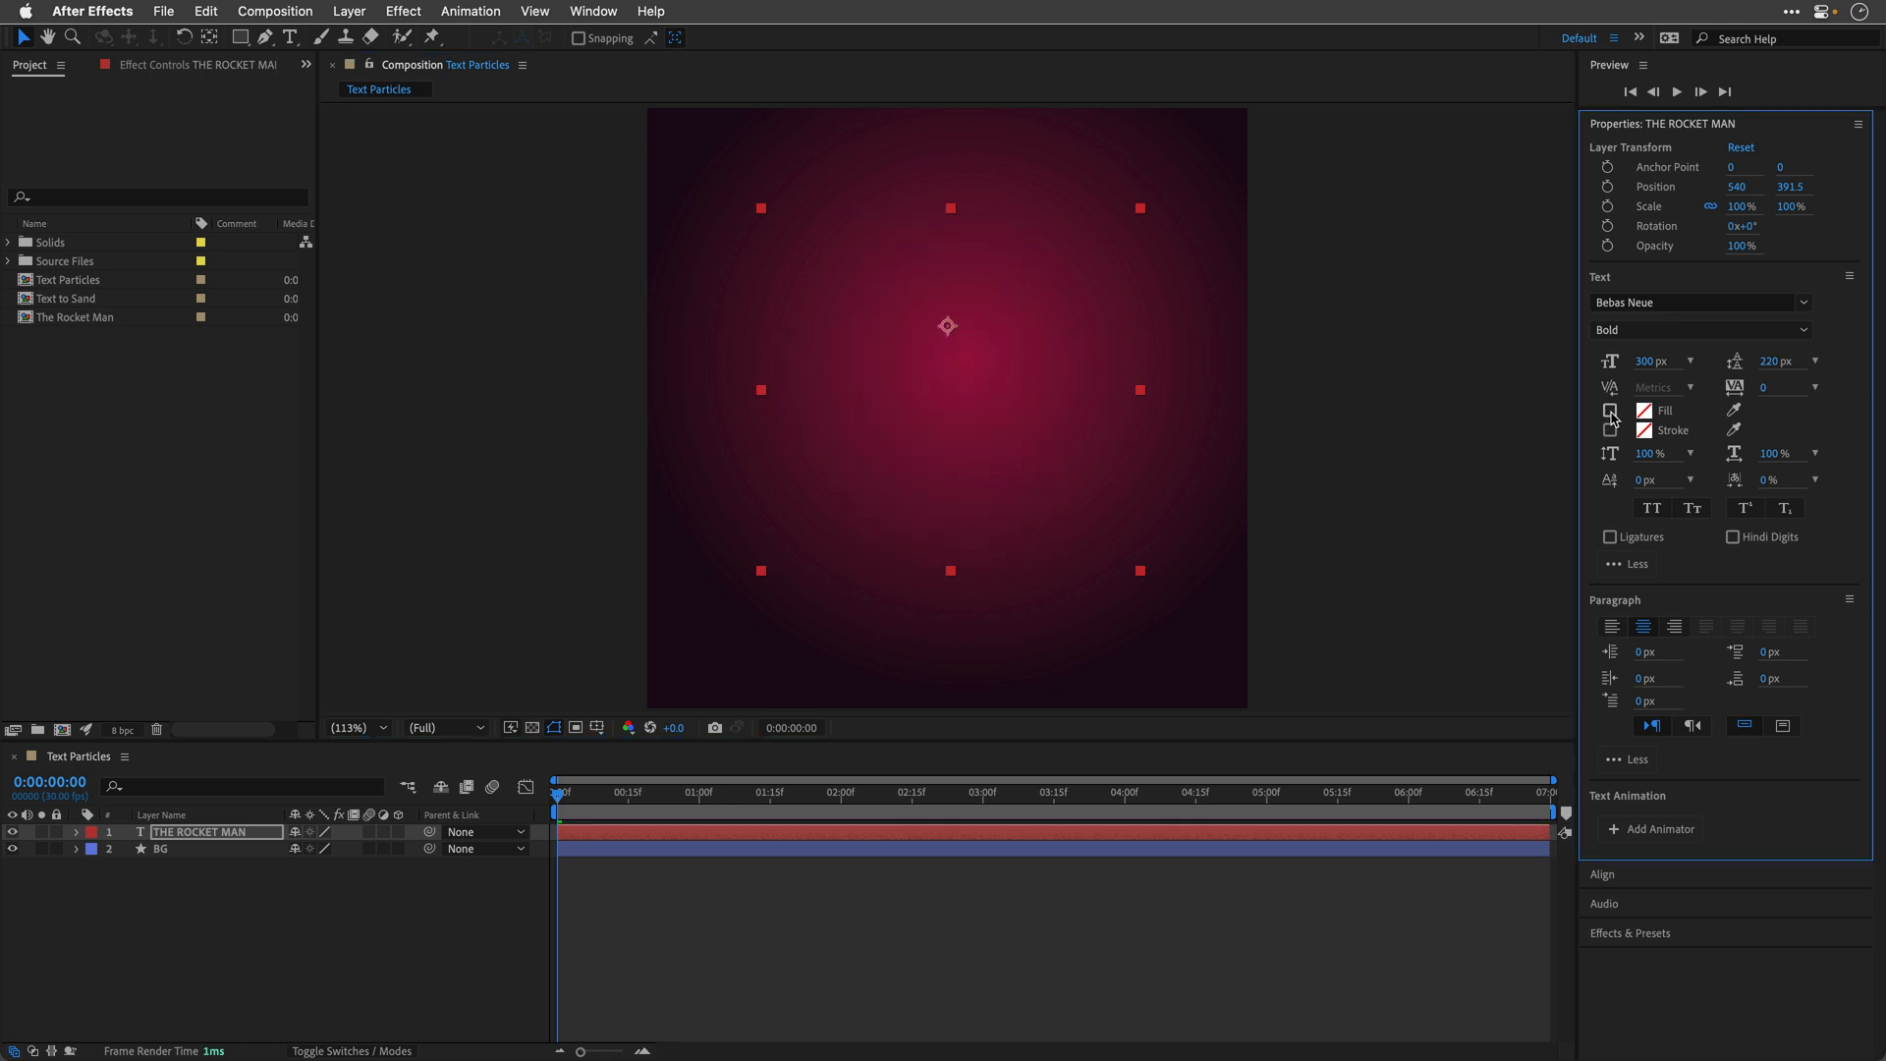
{"action": "left_click", "coordinate": [1644, 430]}
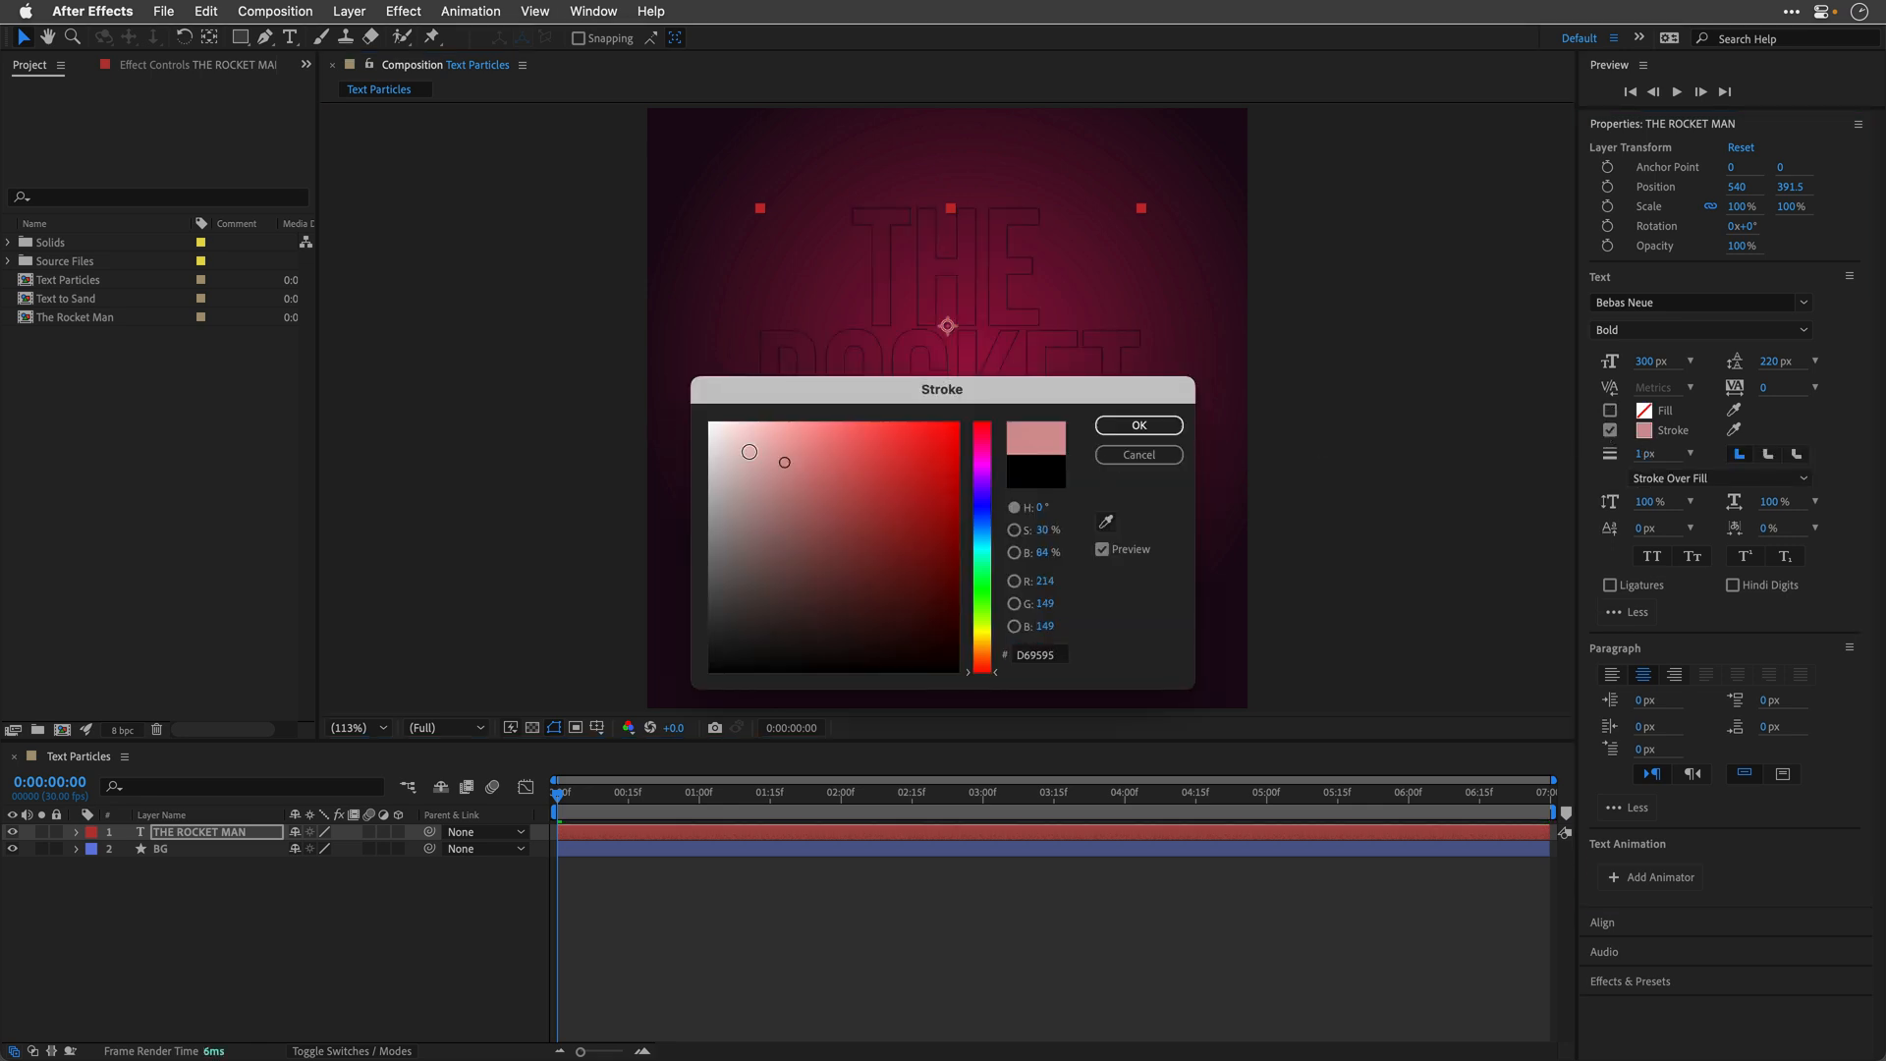
{"action": "left_click", "coordinate": [1137, 425]}
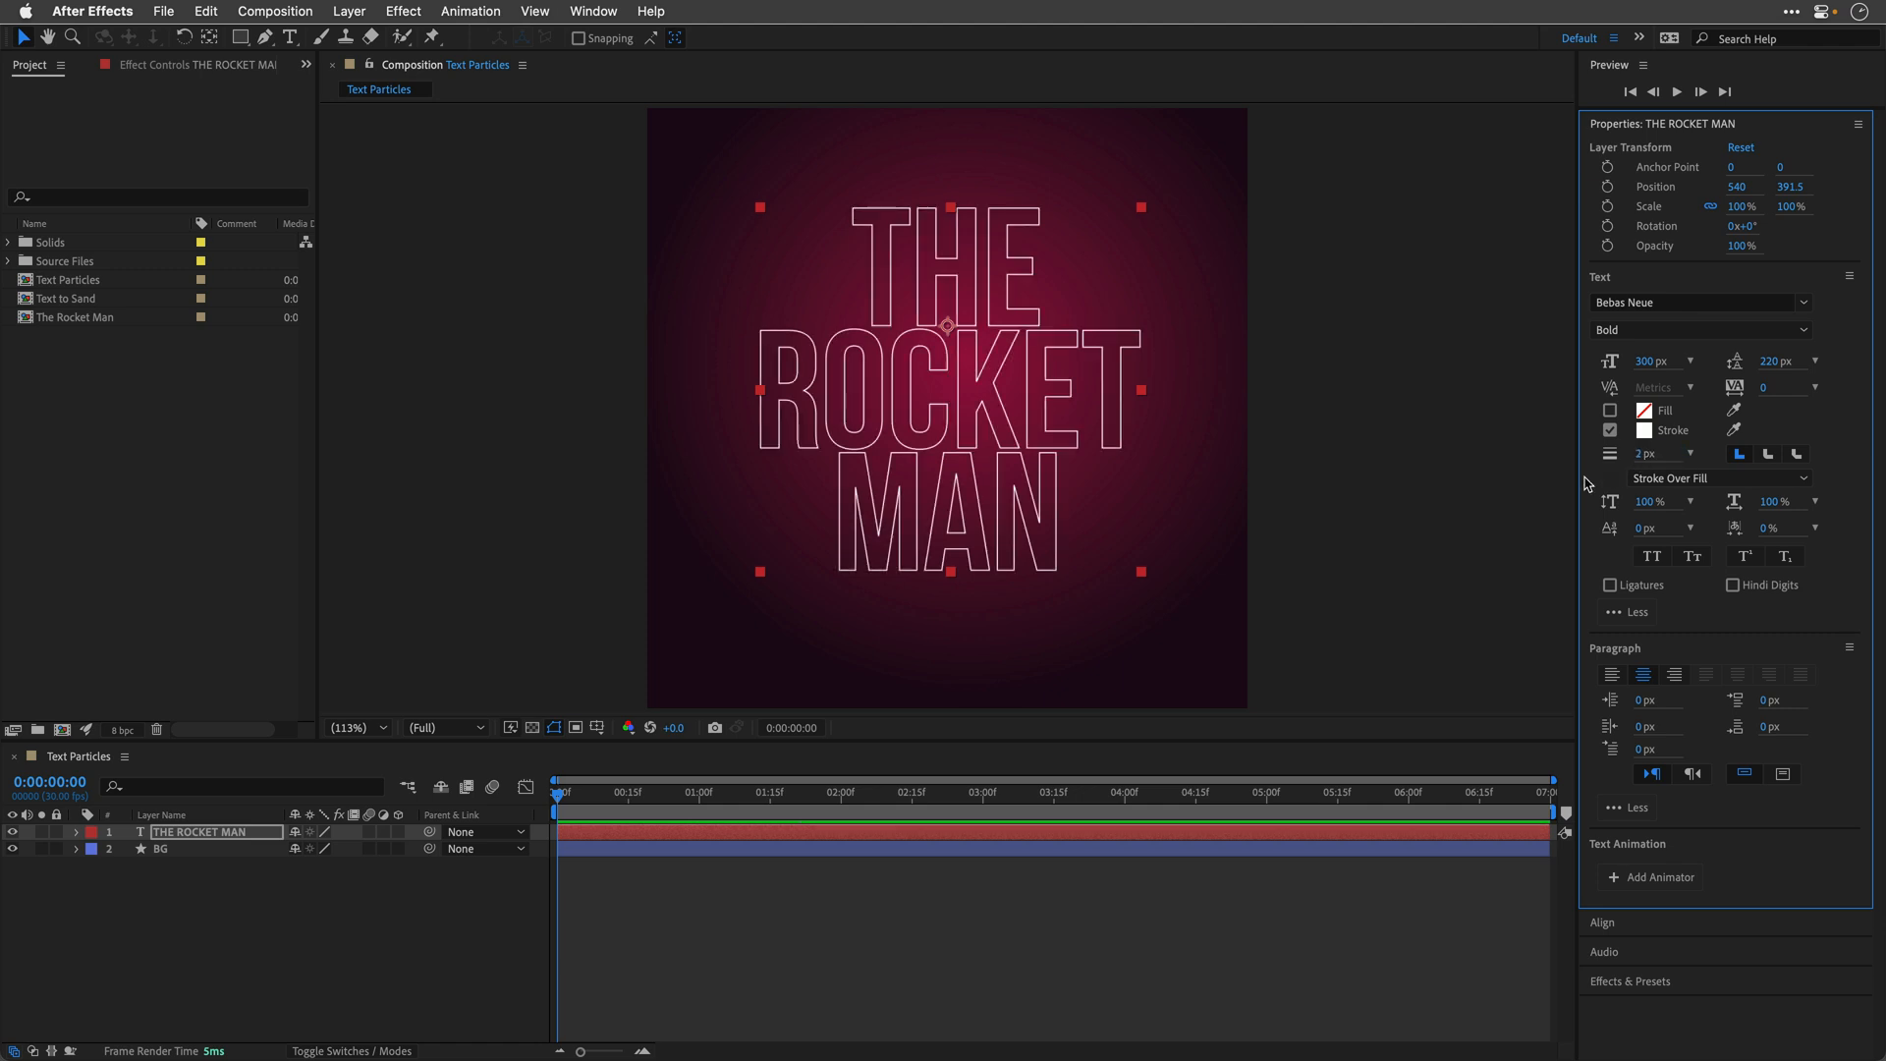
{"action": "mouse_move", "coordinate": [1032, 453]}
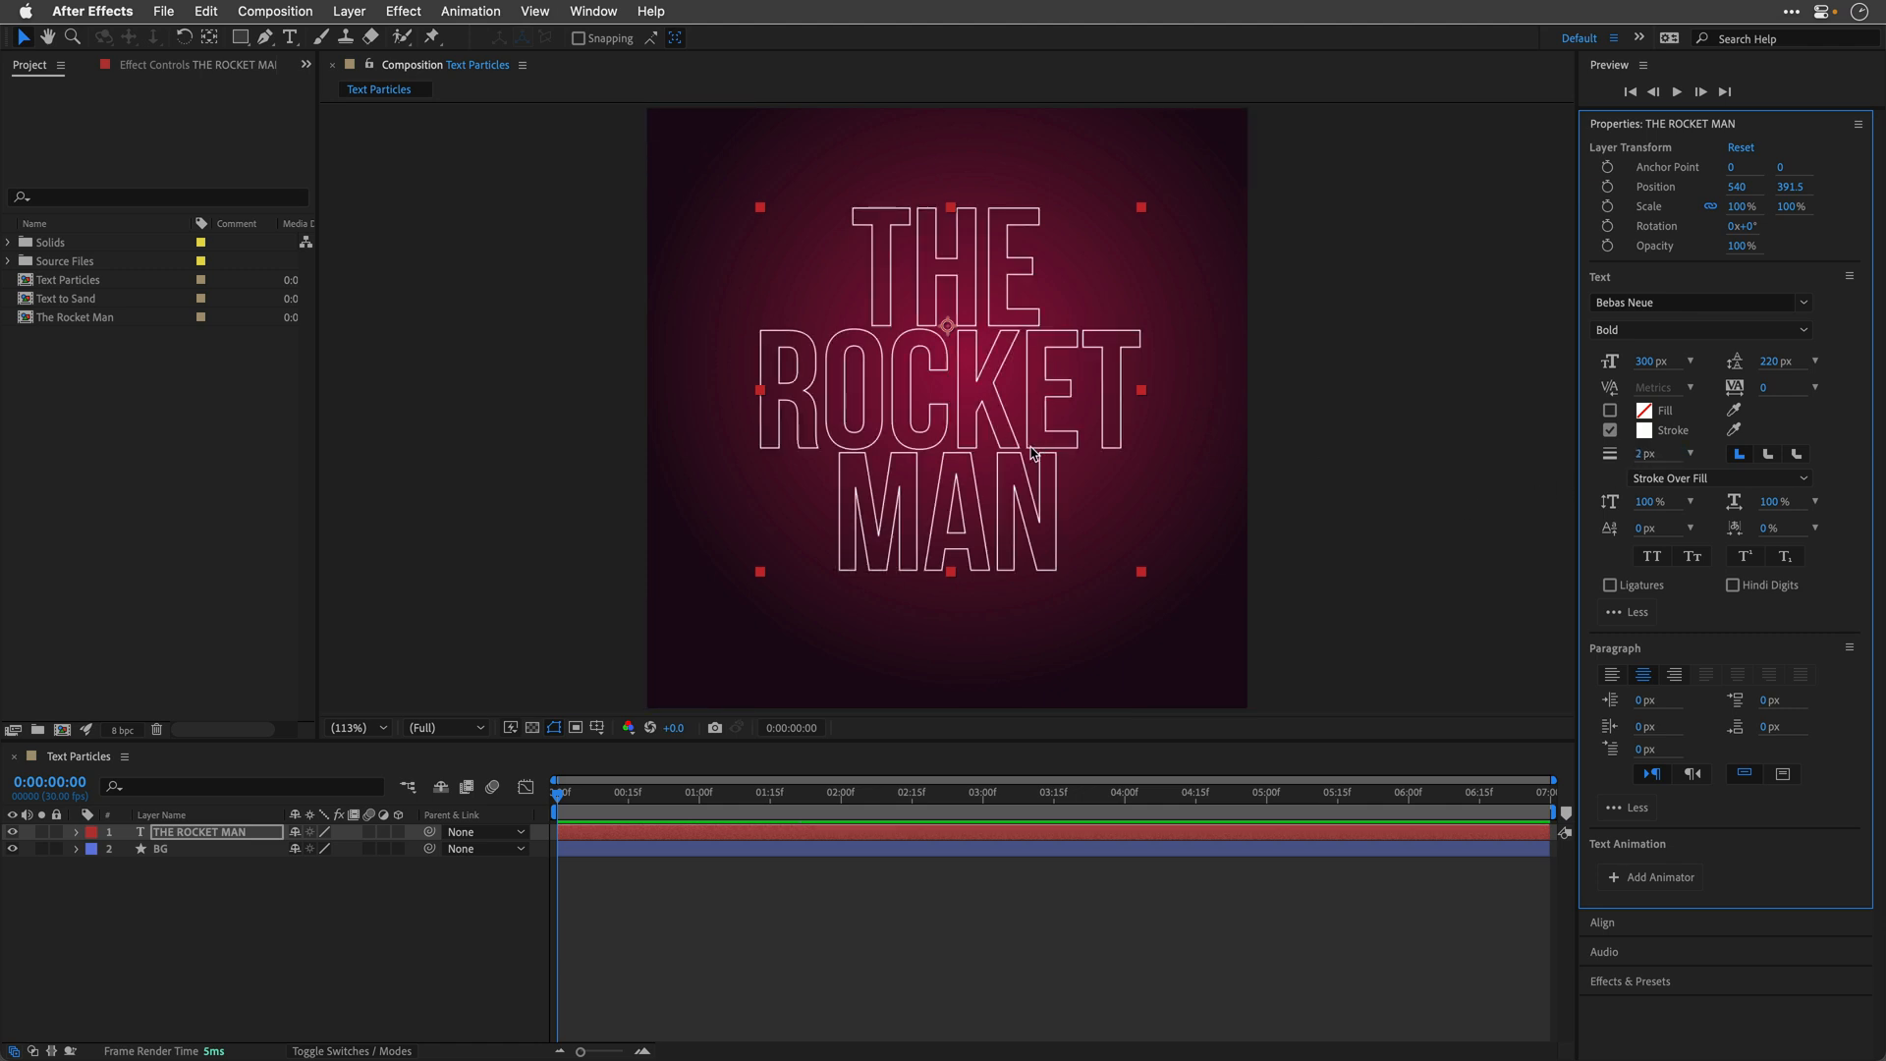
{"action": "left_click", "coordinate": [1743, 226]}
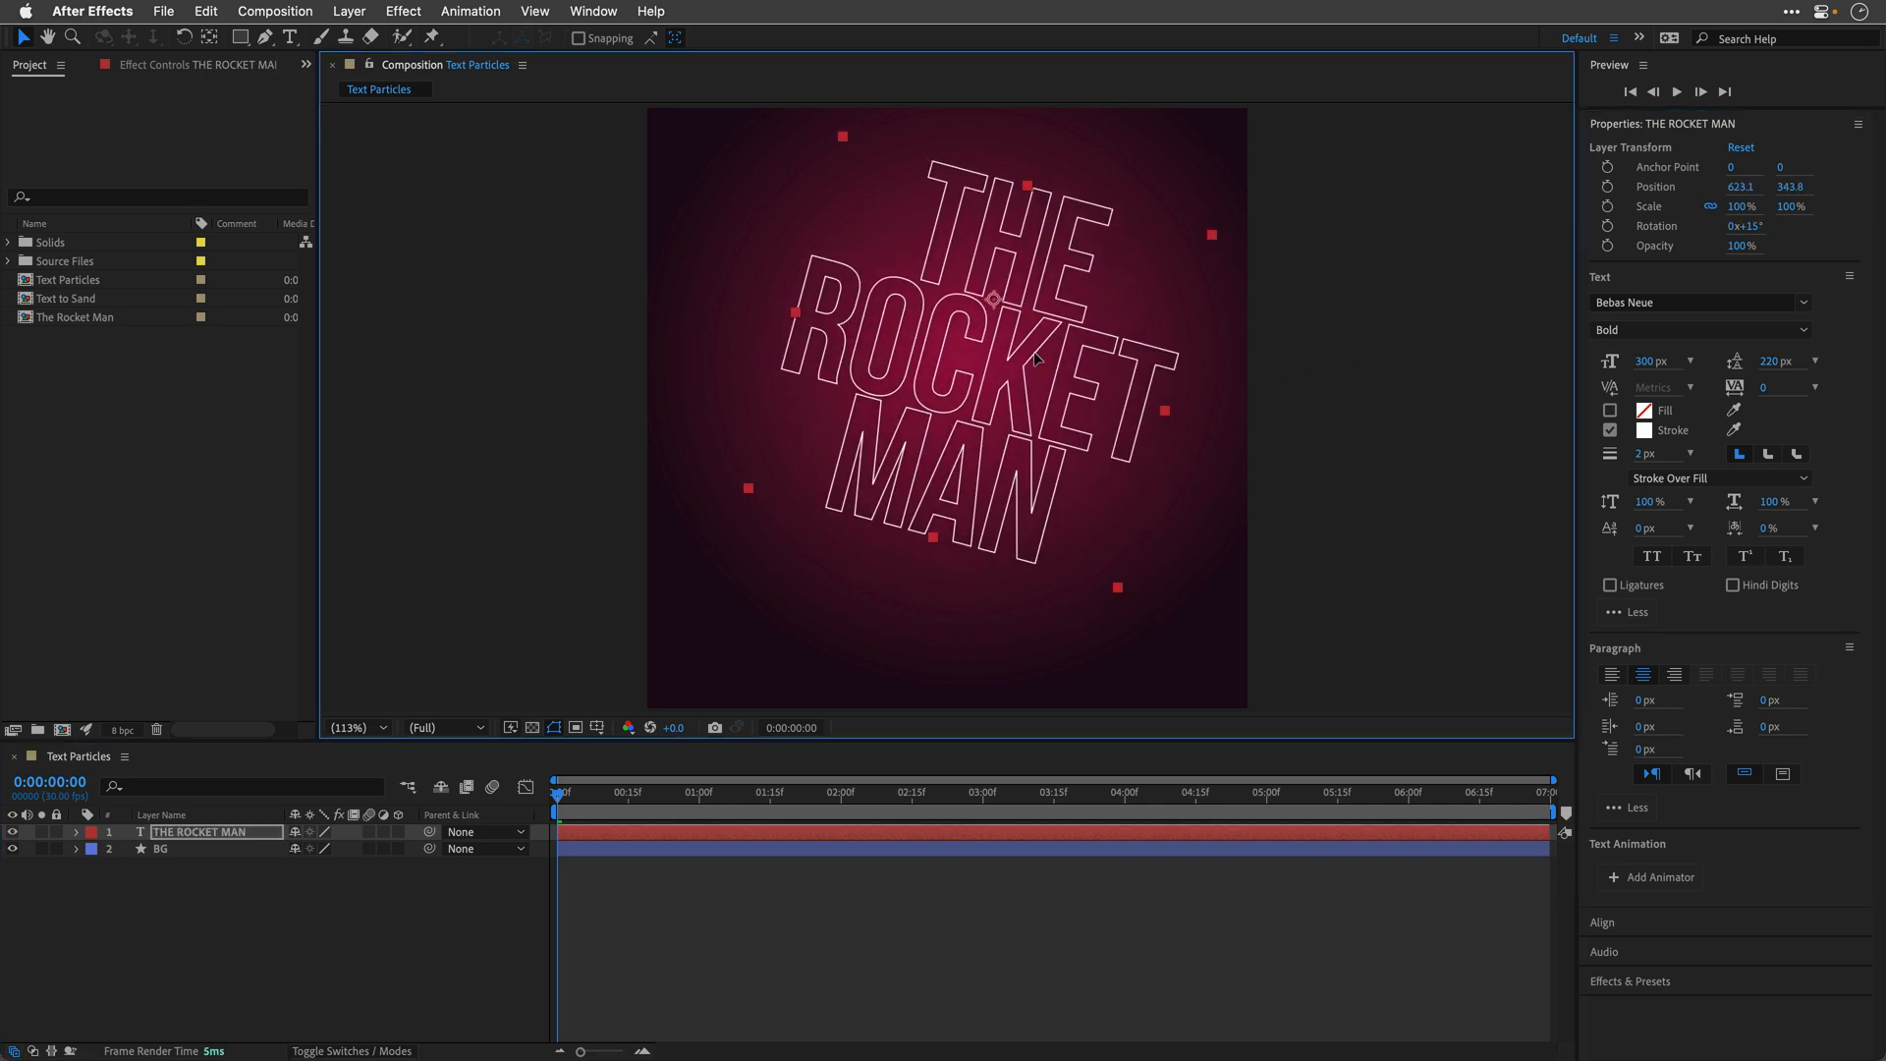
{"action": "mouse_move", "coordinate": [1611, 673]}
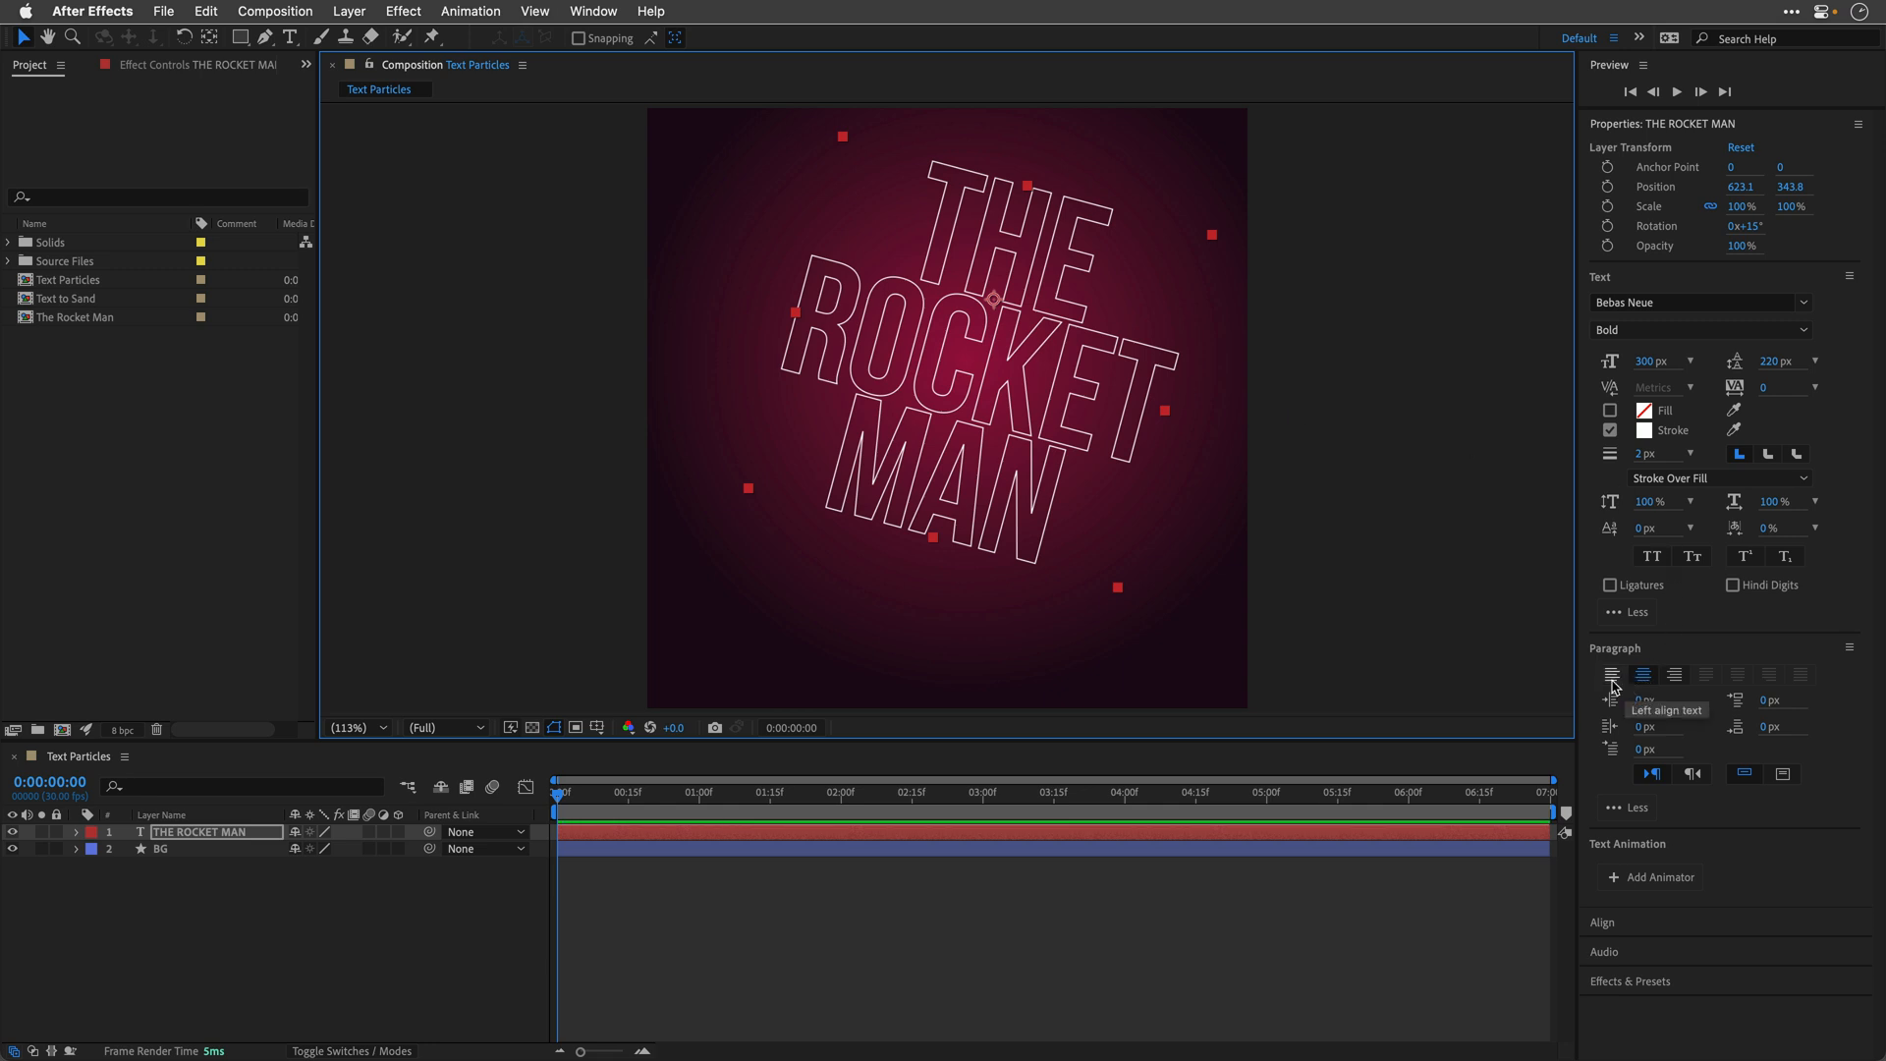
Step: Tilt the title 15° with a shifted position and search for the Bulge effect
{"action": "type", "text": "bul"}
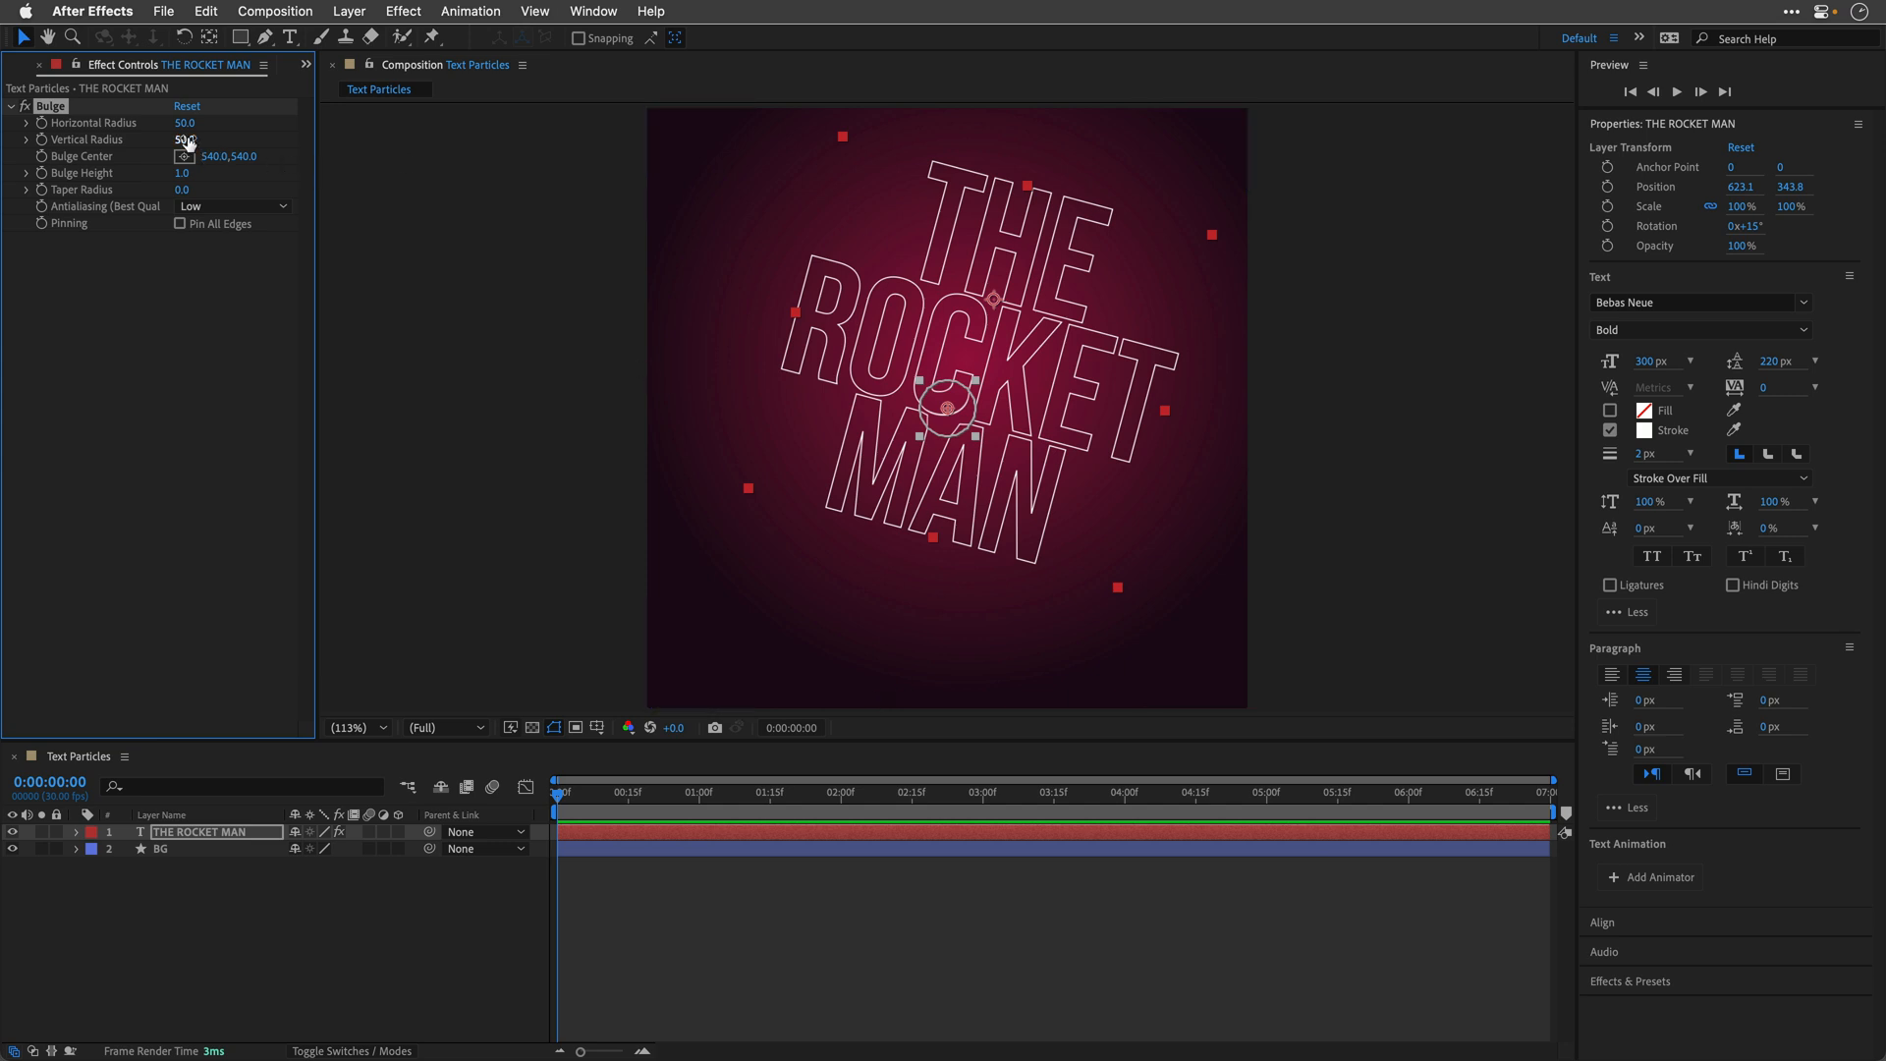
Step: Set Bulge horizontal and vertical radius to 600 and move its centre onto the text
{"action": "type", "text": "600"}
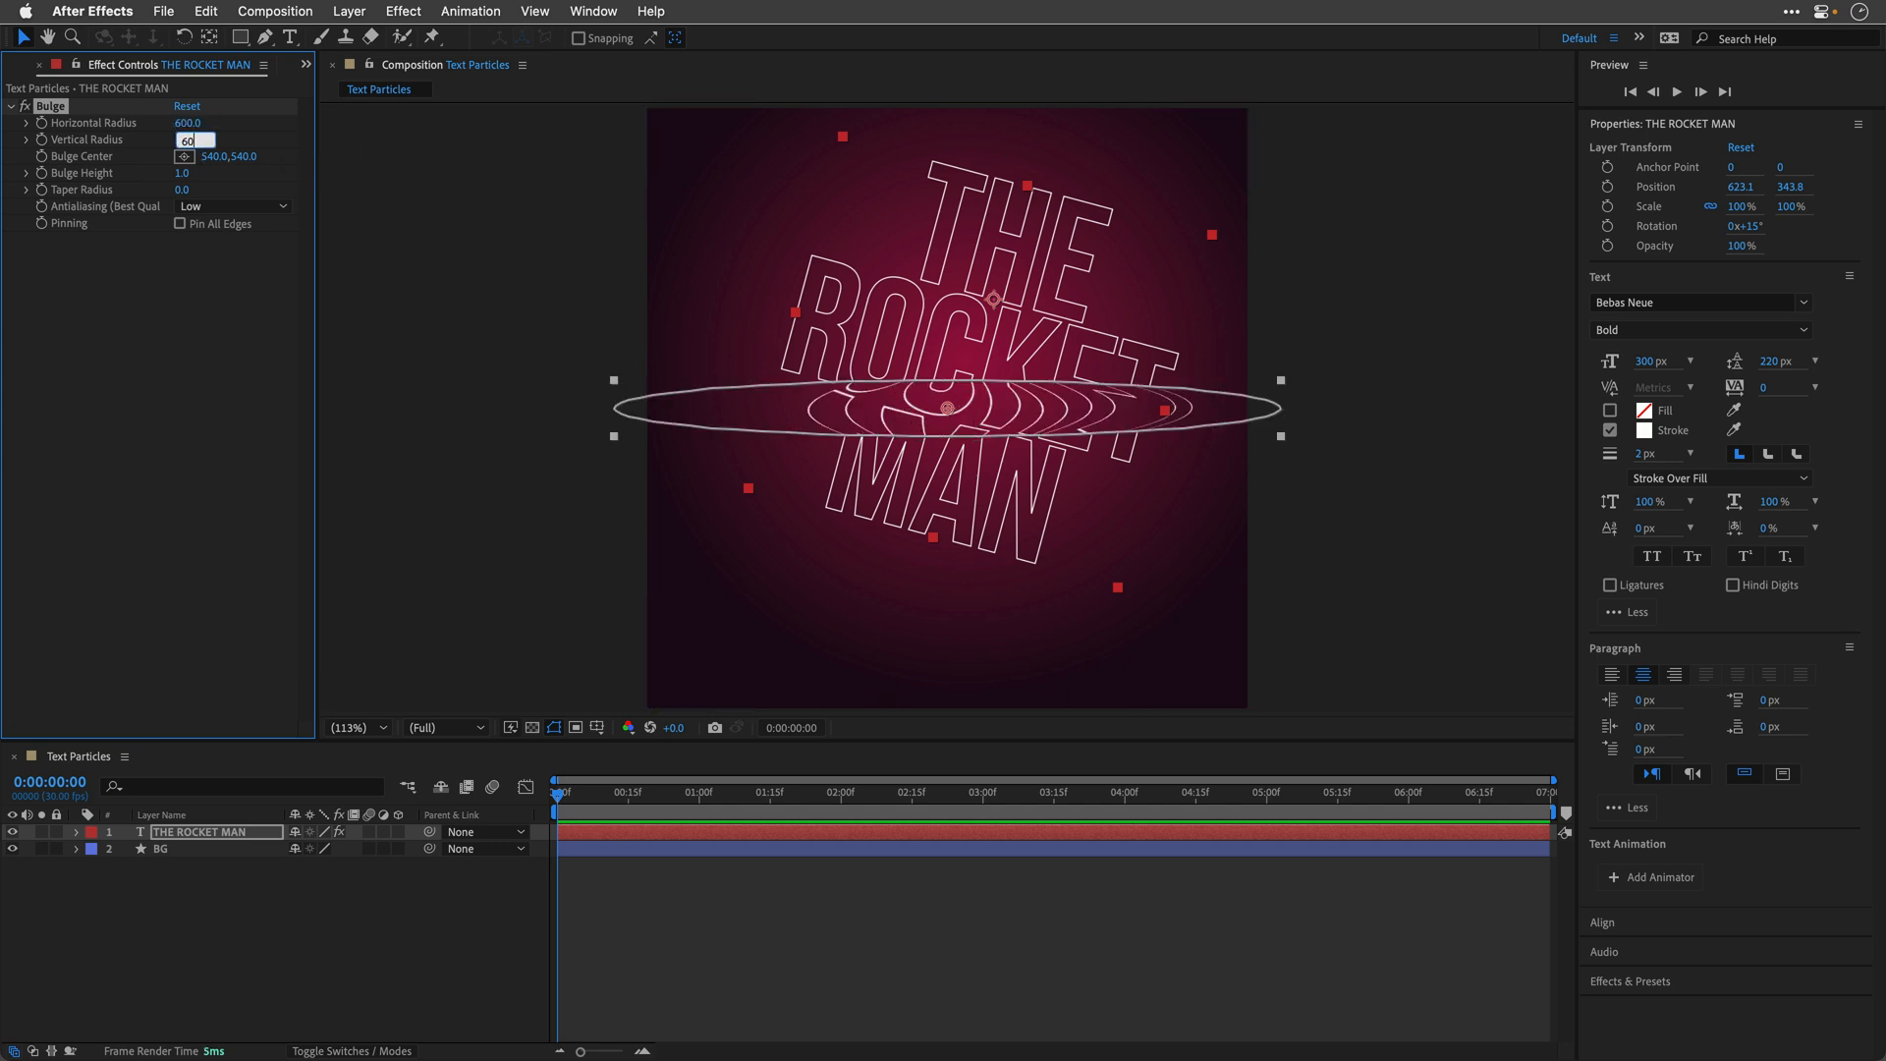
{"action": "type", "text": "600.0"}
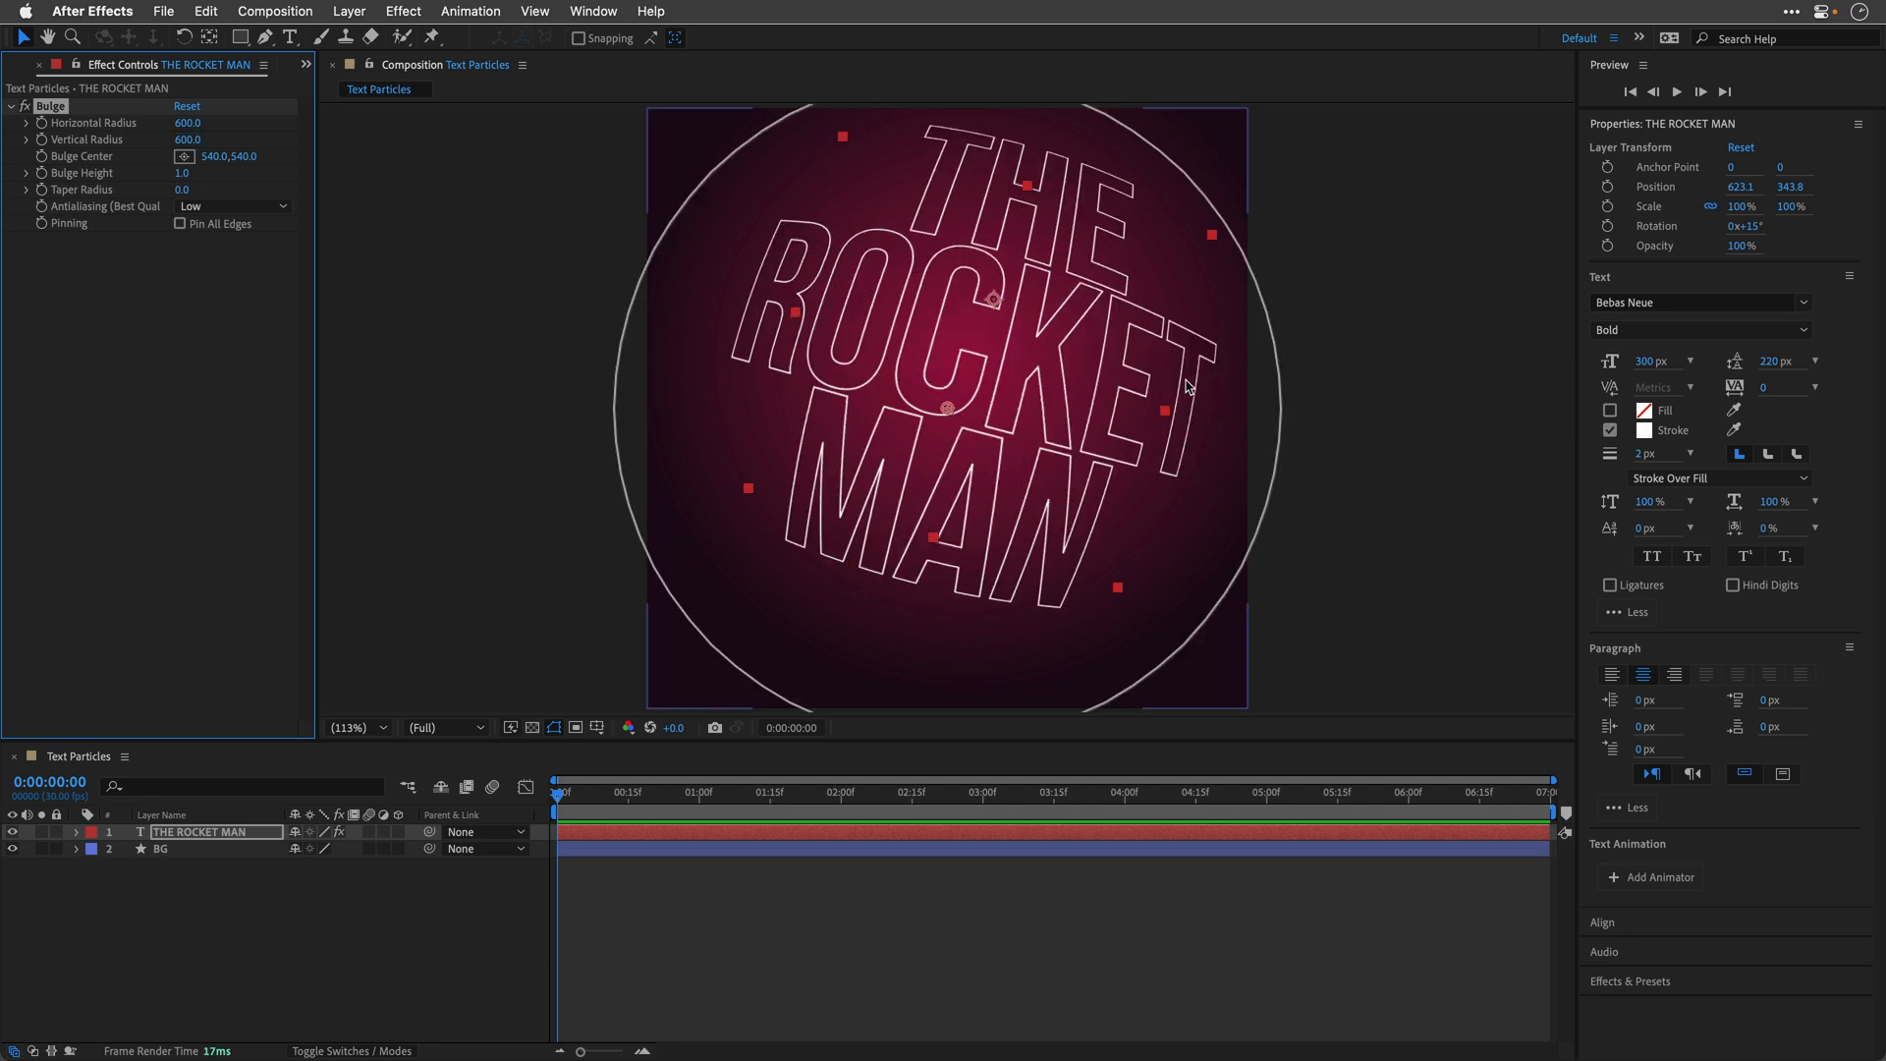
{"action": "left_click_drag", "start_coordinate": [992, 298], "coordinate": [941, 389]}
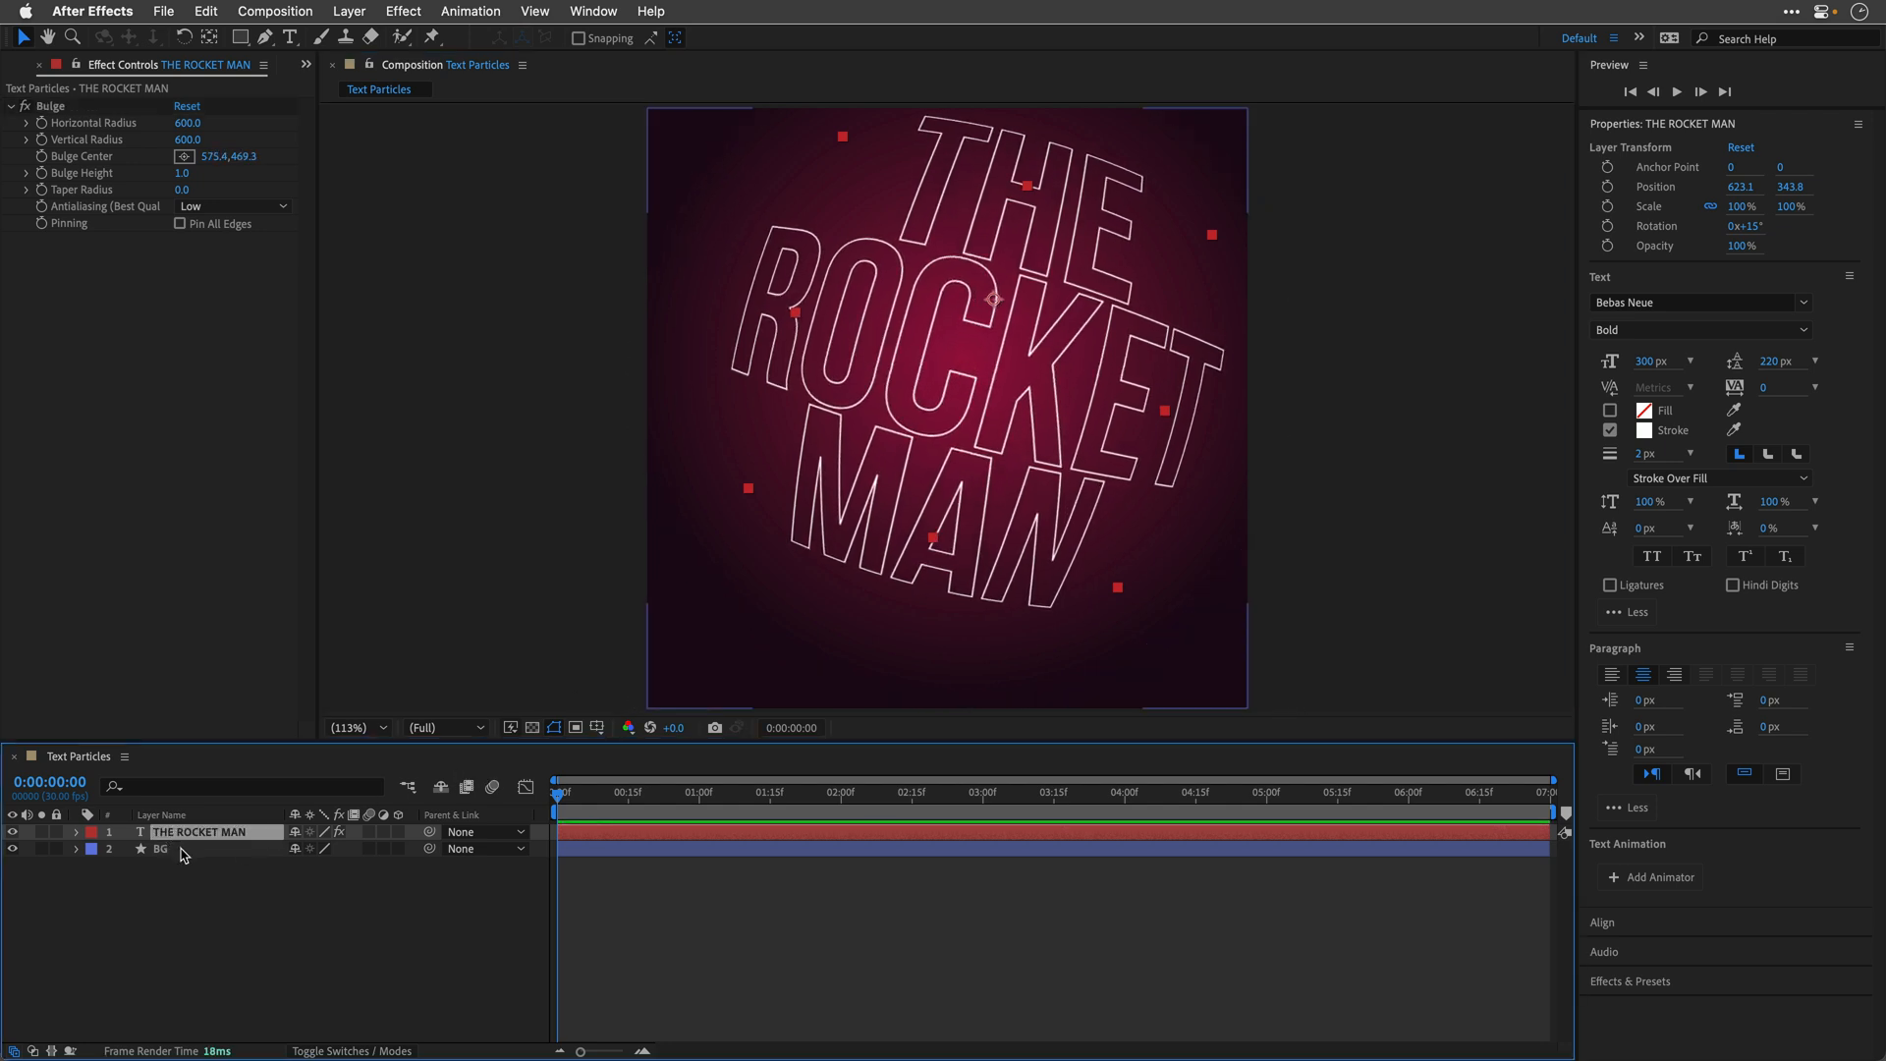
Step: Apply 4-Color Gradient to the title with orange as colour 1 and cyan as colour 2
{"action": "type", "text": "4"}
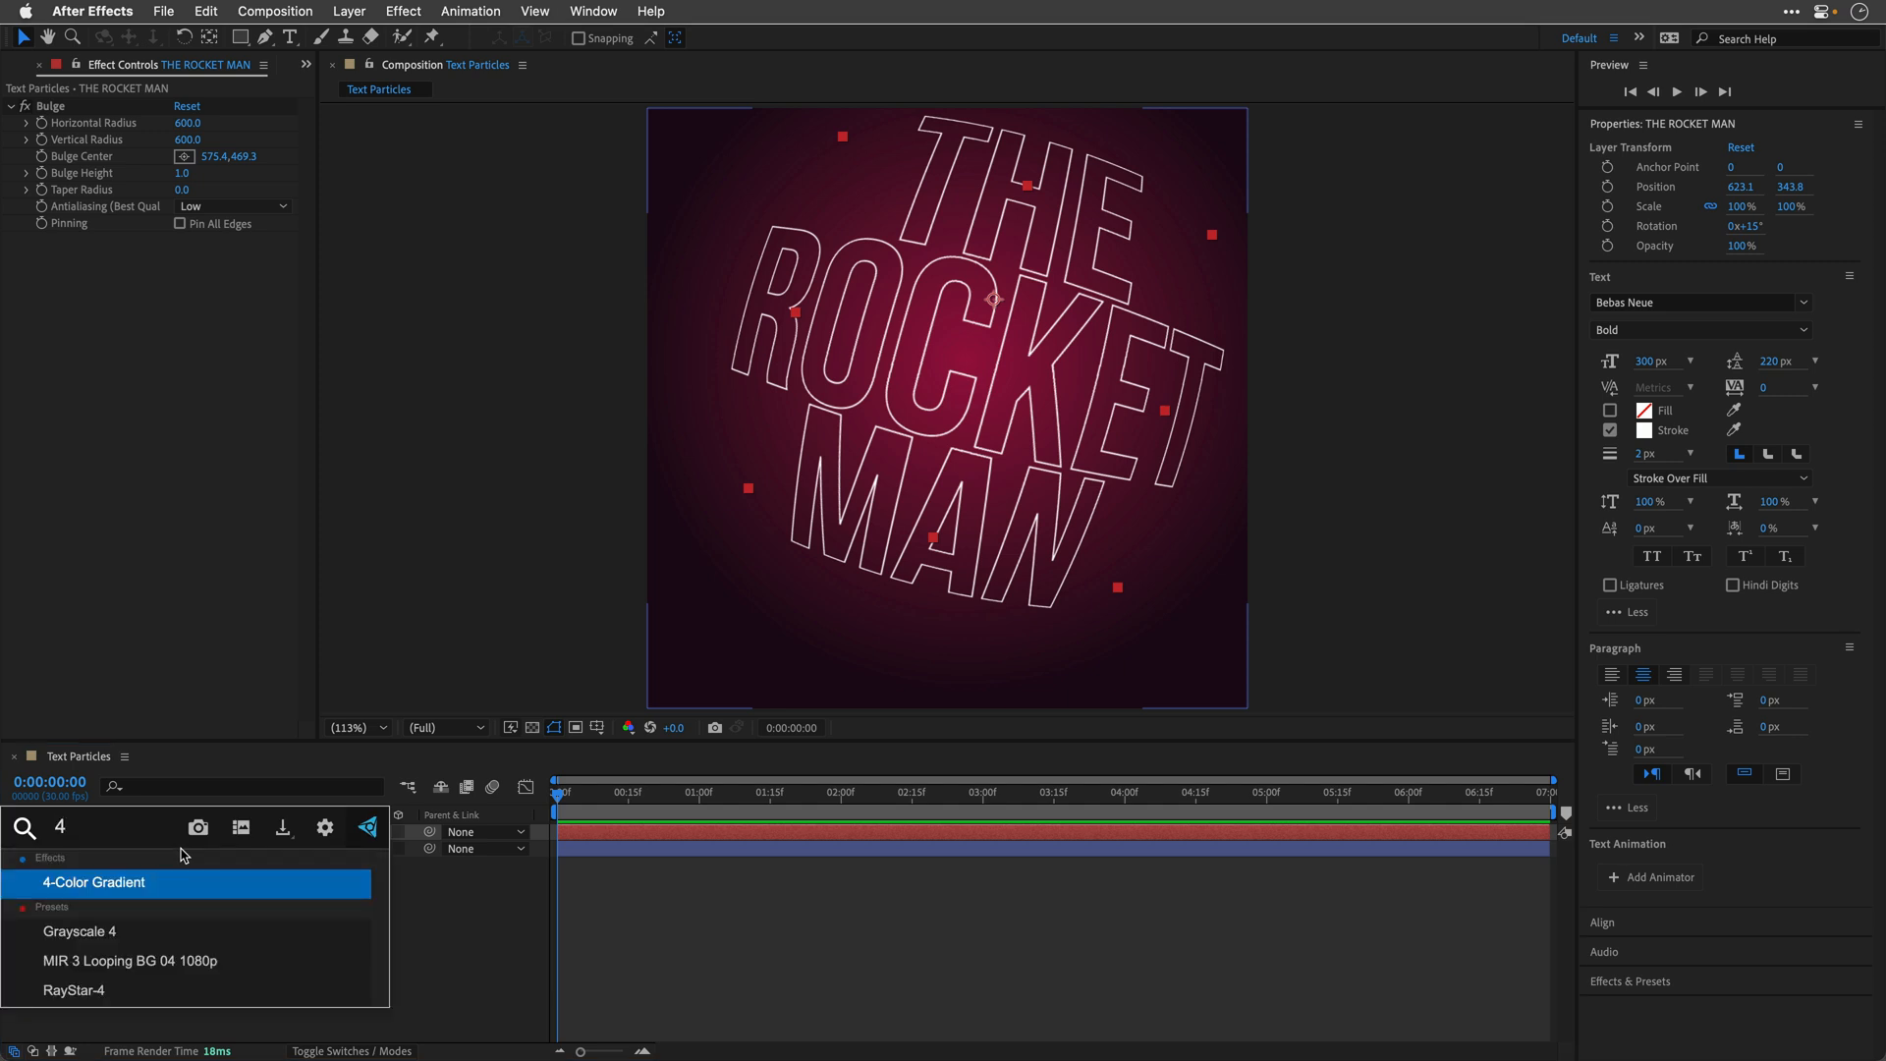
{"action": "double_click", "coordinate": [94, 882]}
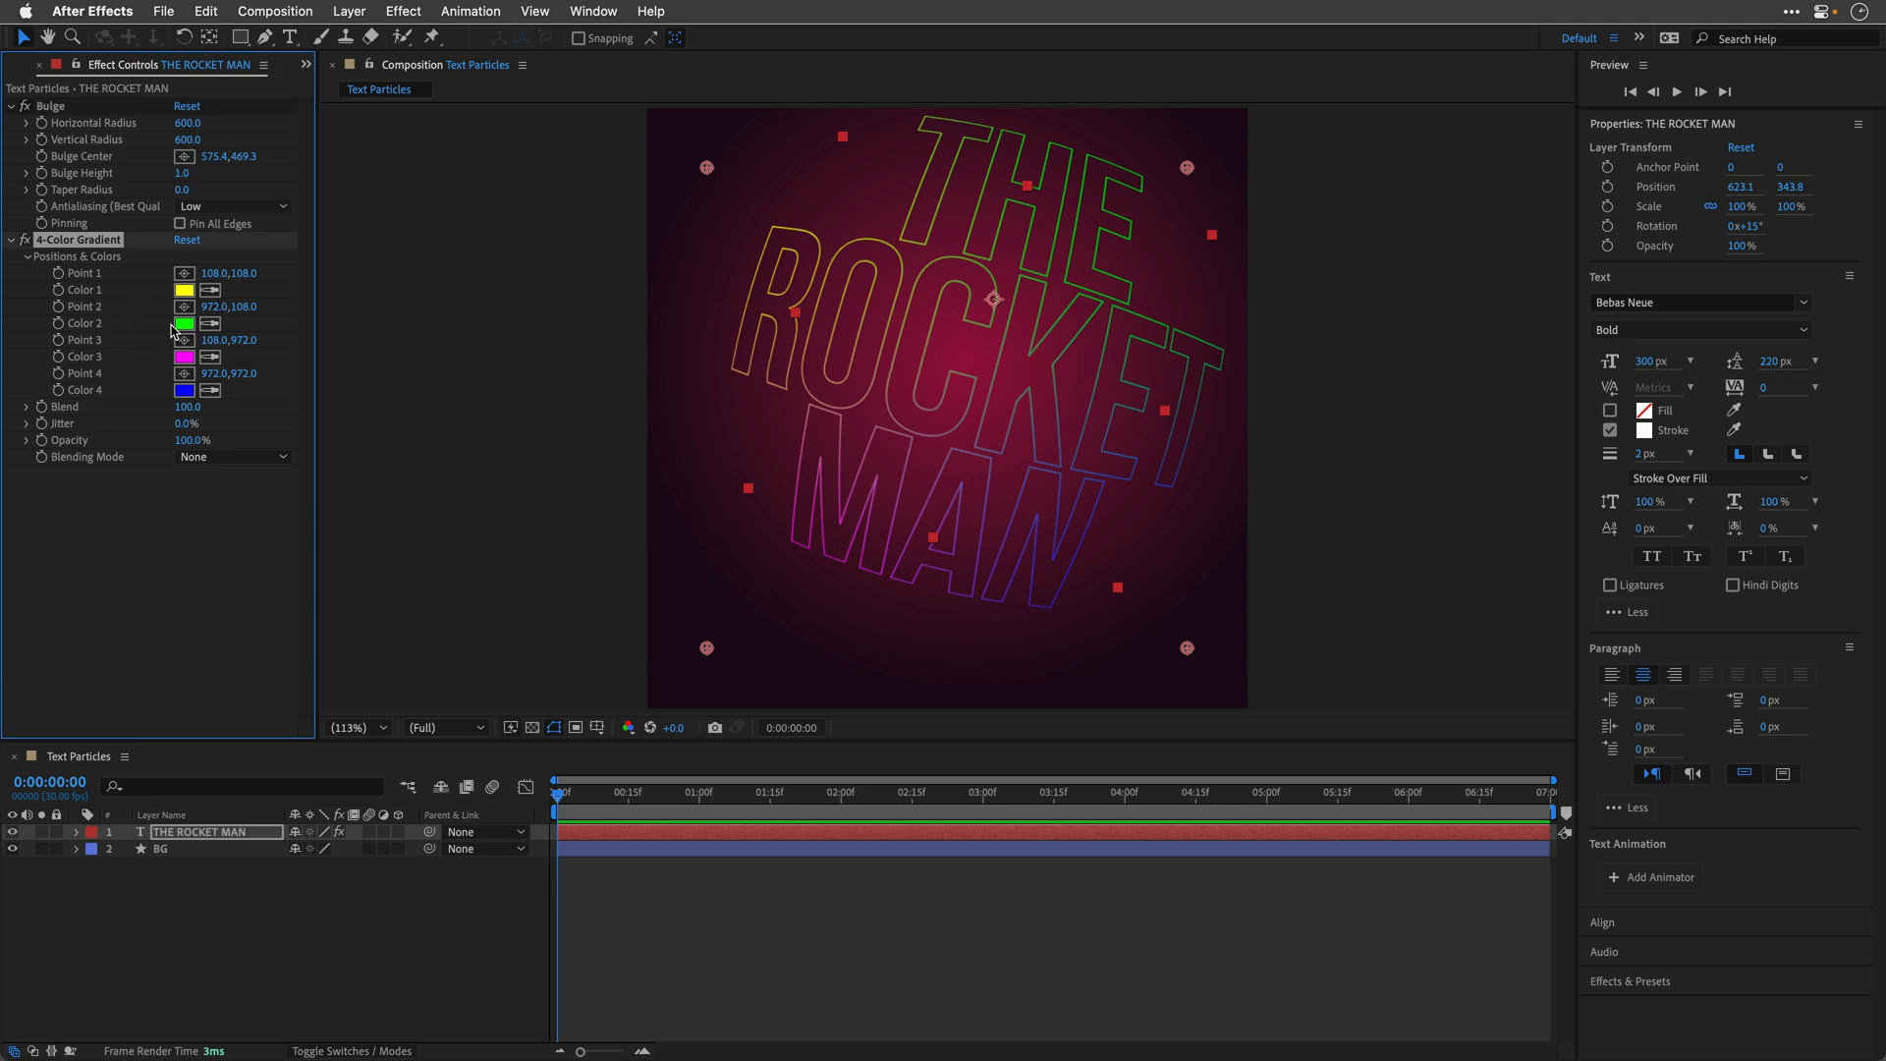
{"action": "left_click", "coordinate": [185, 291]}
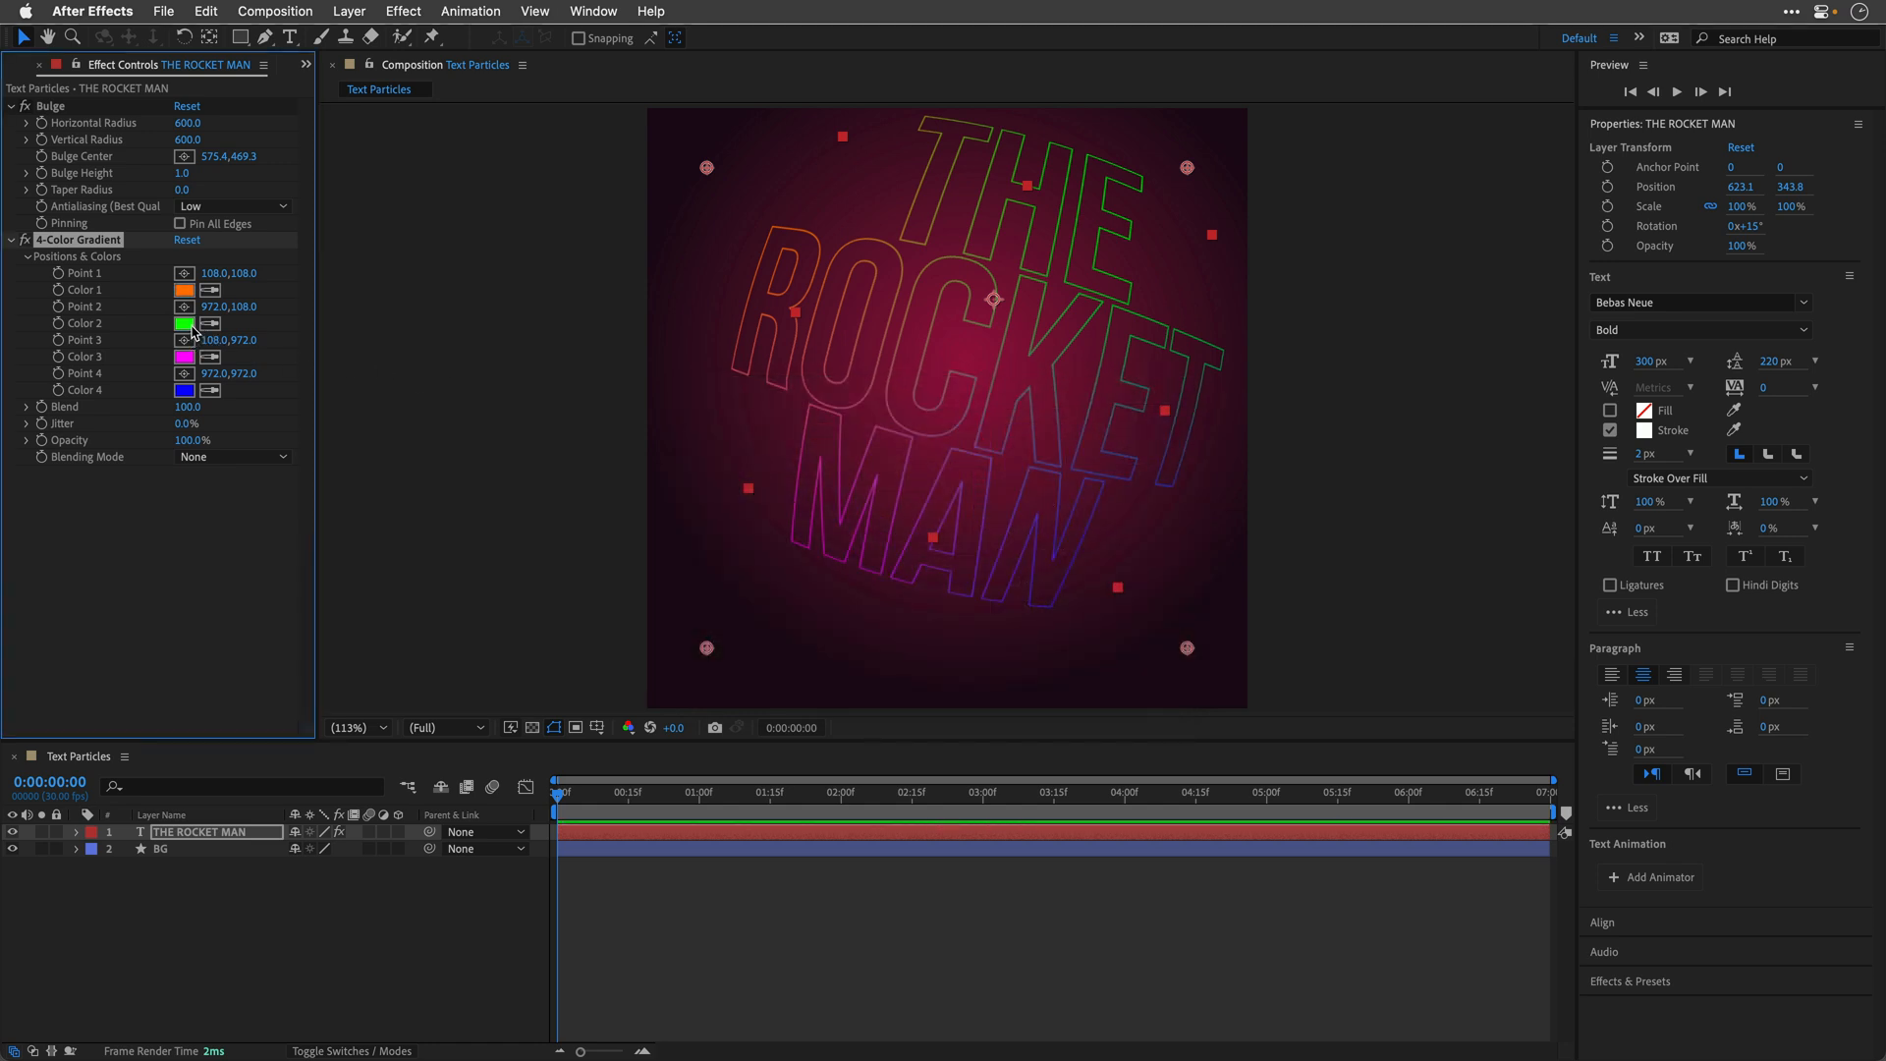
{"action": "left_click", "coordinate": [185, 324]}
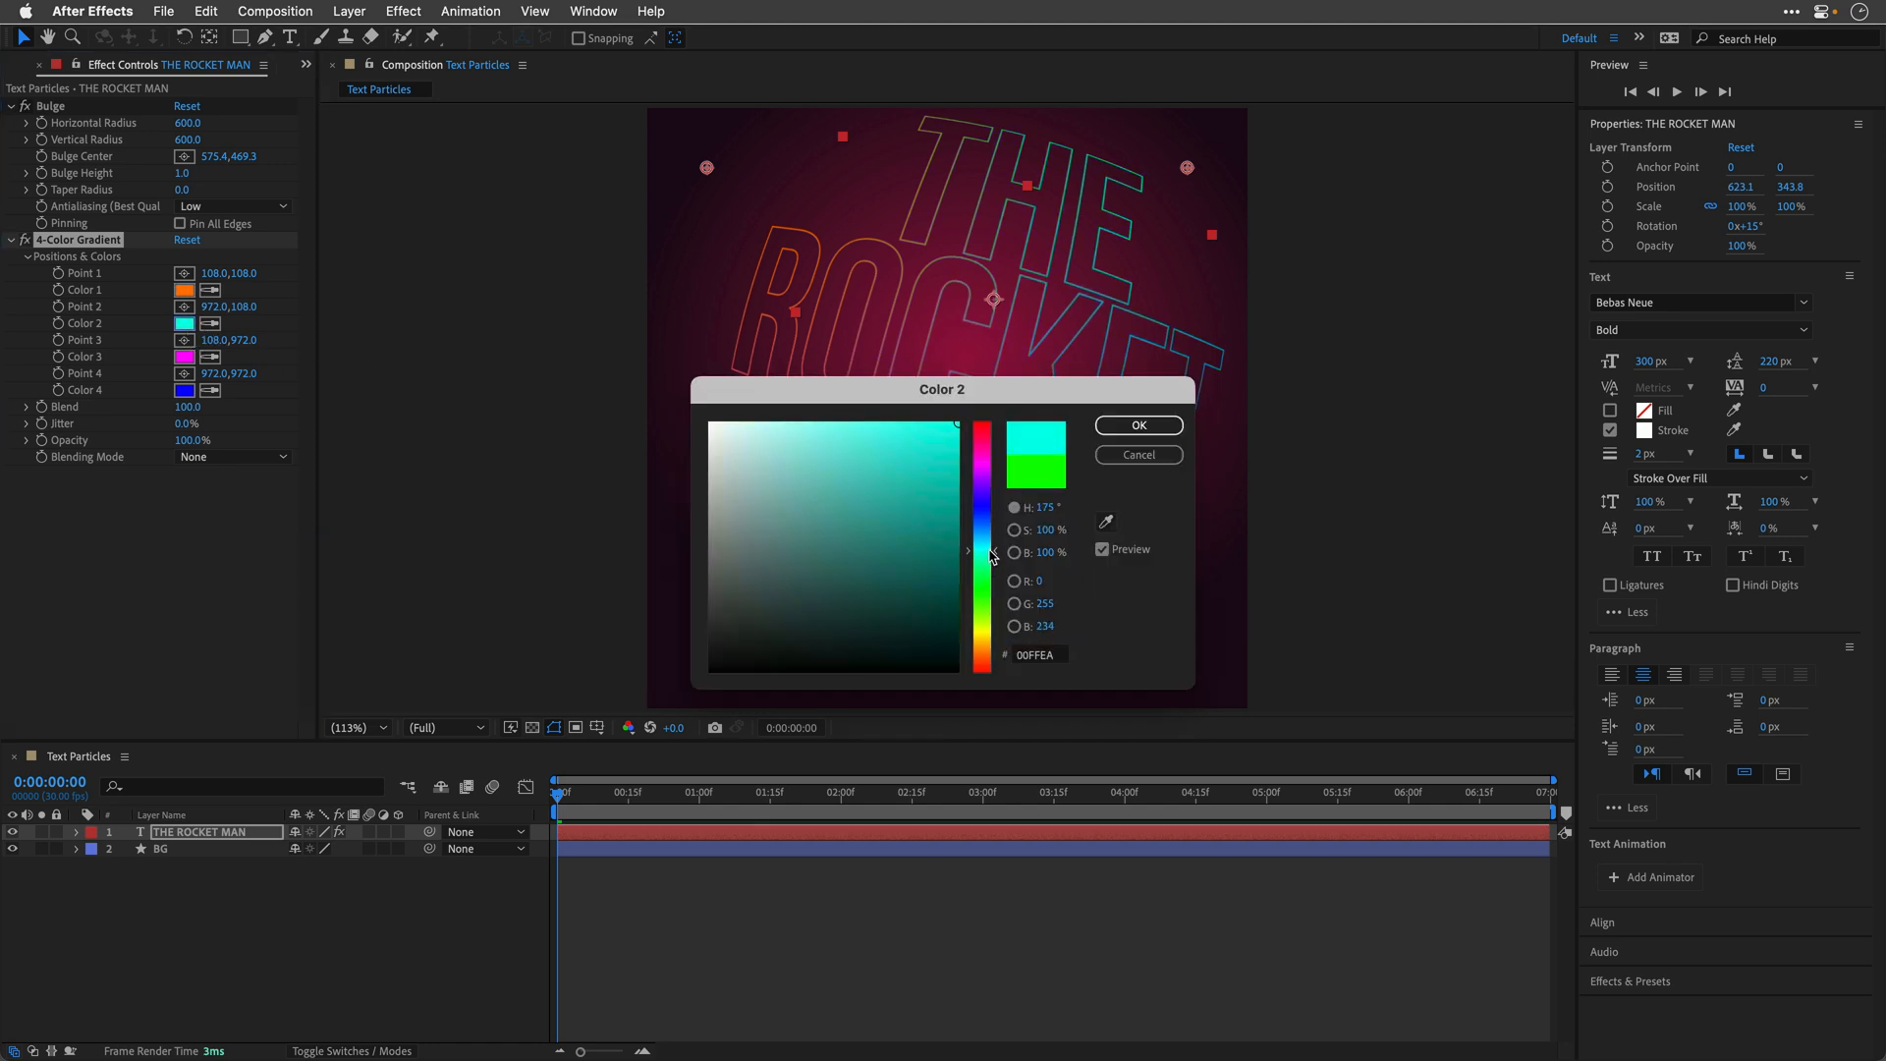
{"action": "left_click_drag", "start_coordinate": [992, 554], "coordinate": [992, 542]}
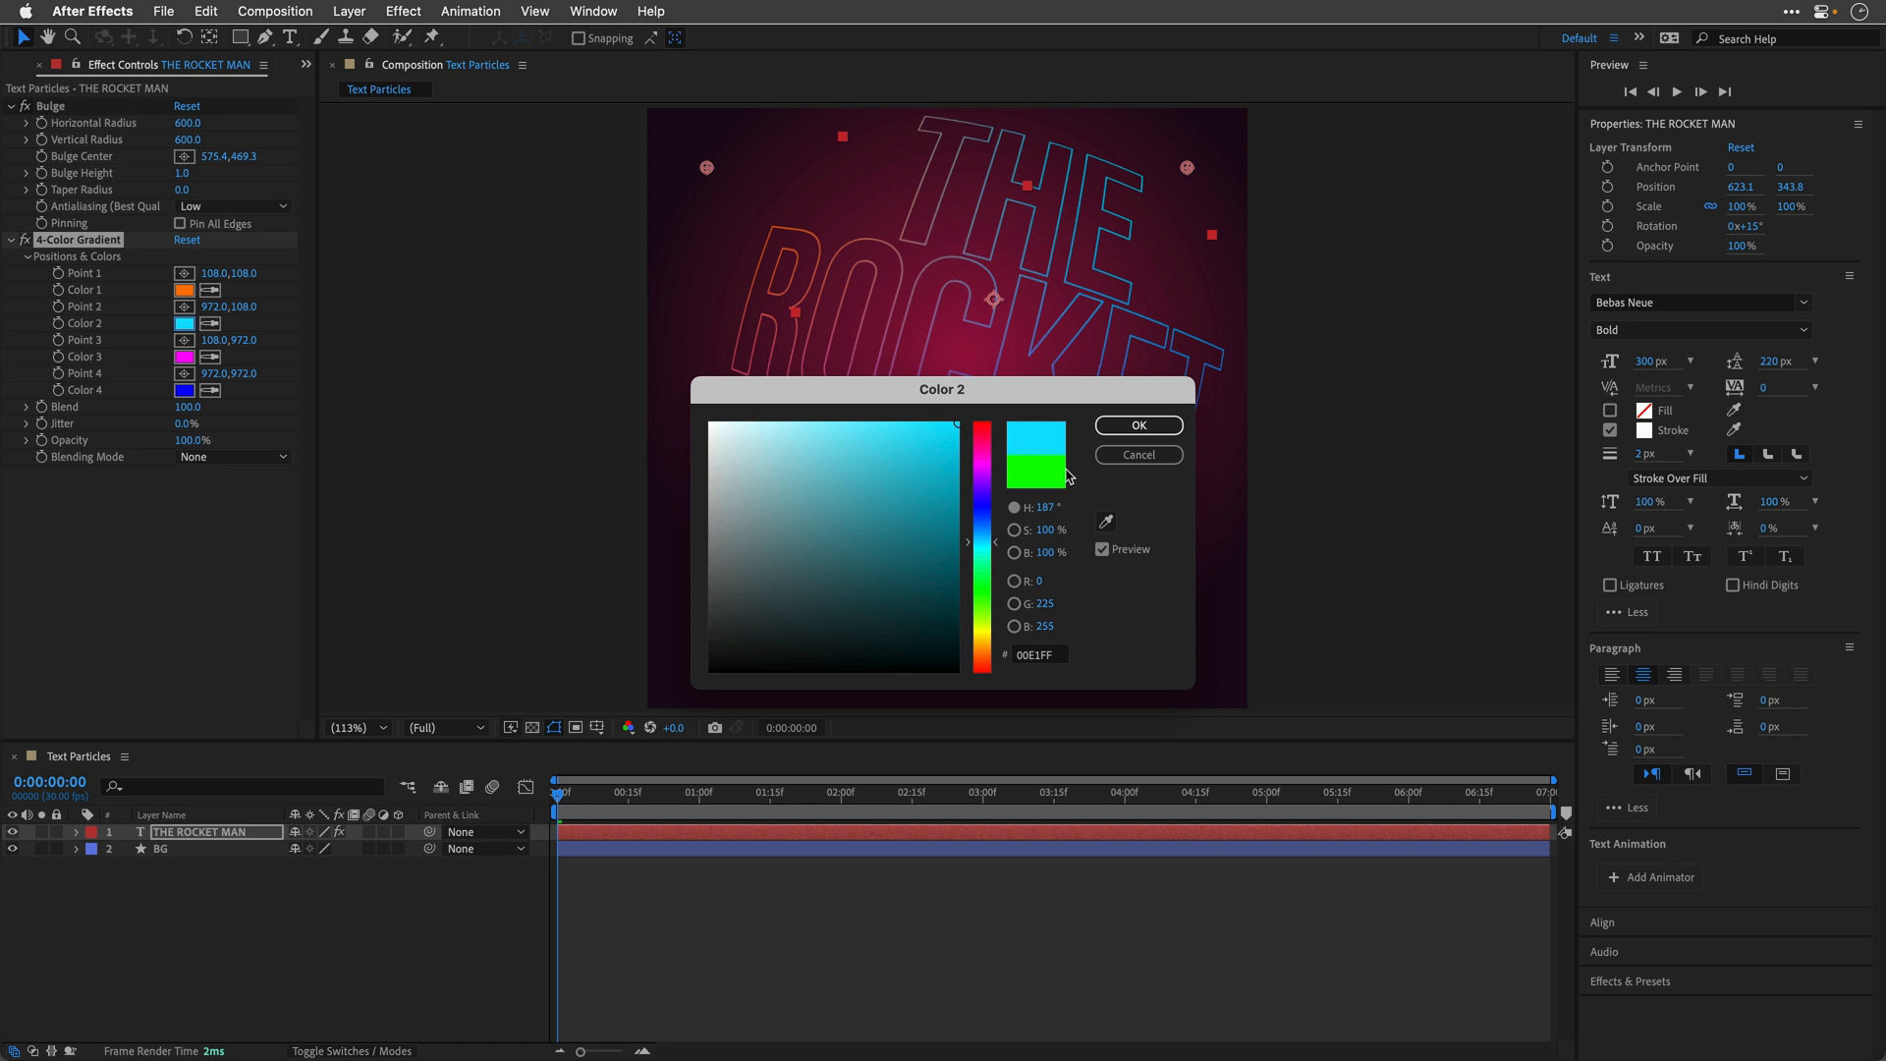
{"action": "left_click", "coordinate": [1136, 424]}
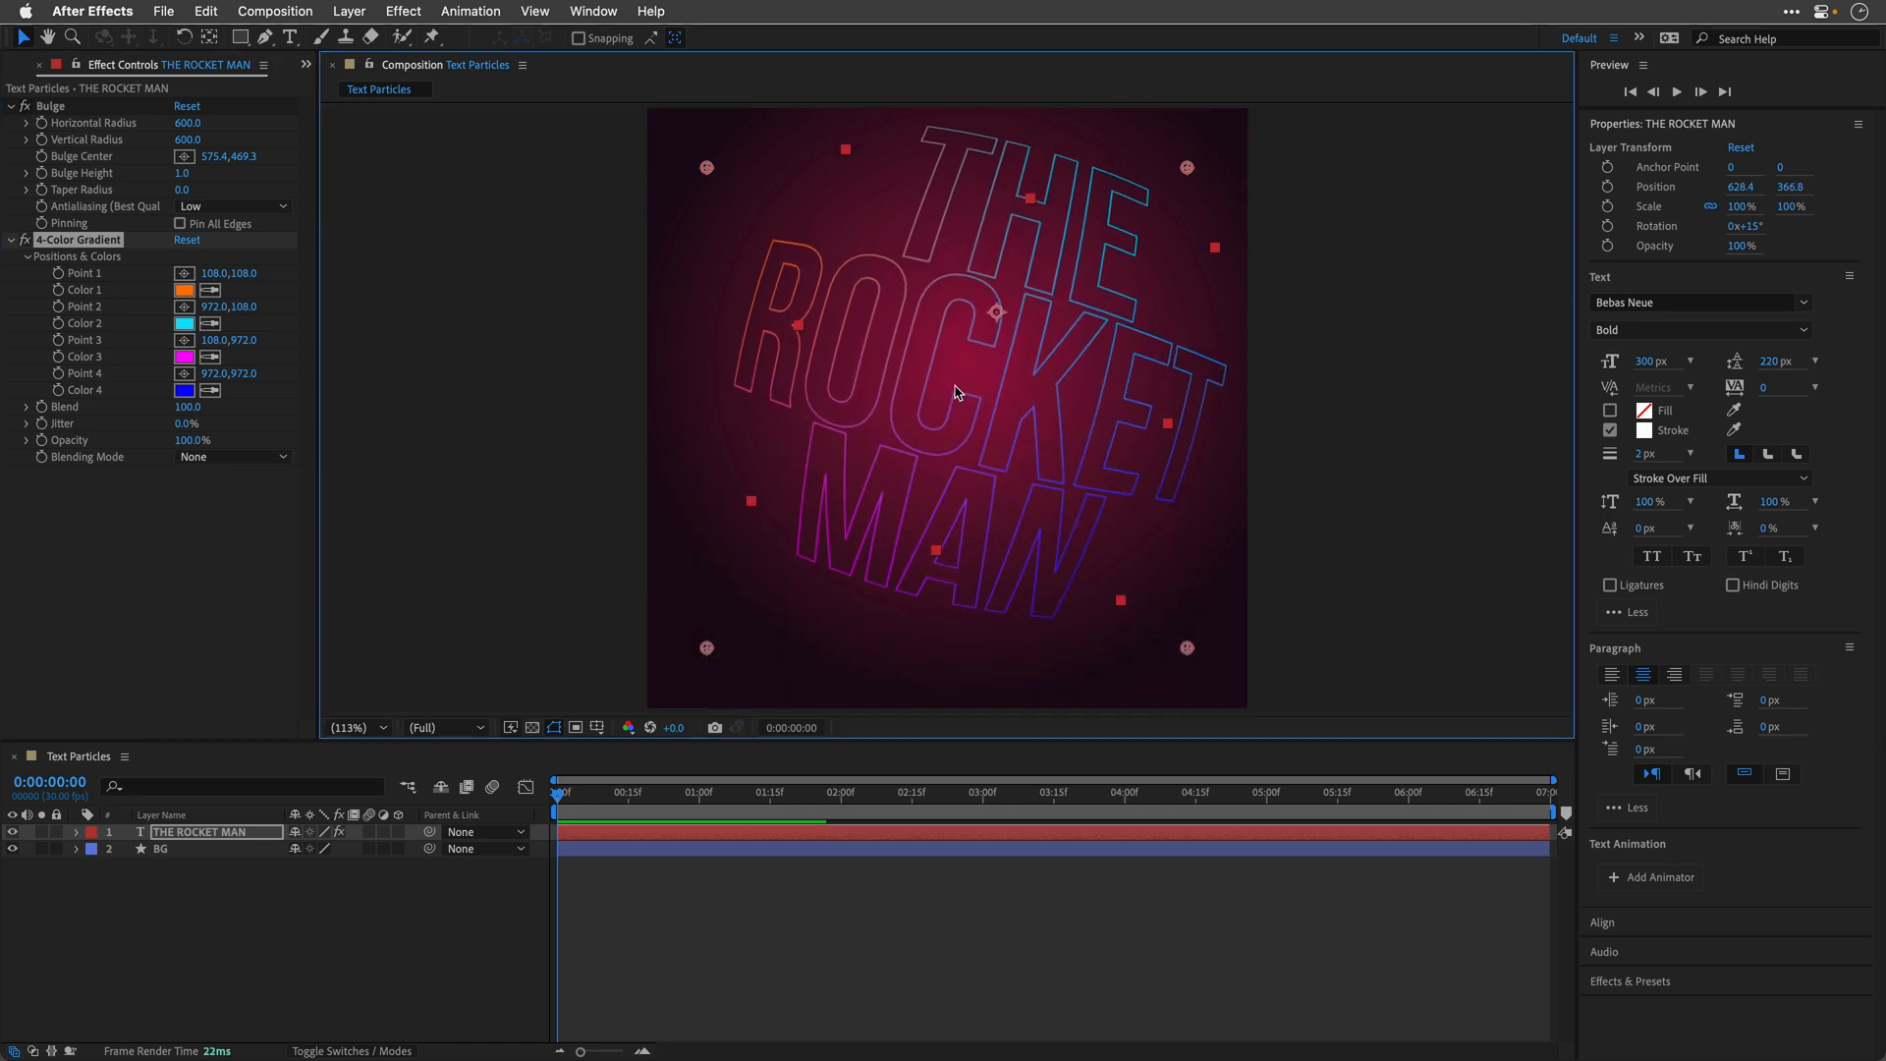
Step: Collapse the earlier effects and raise the project colour depth to 32 bpc
{"action": "left_click", "coordinate": [10, 106]}
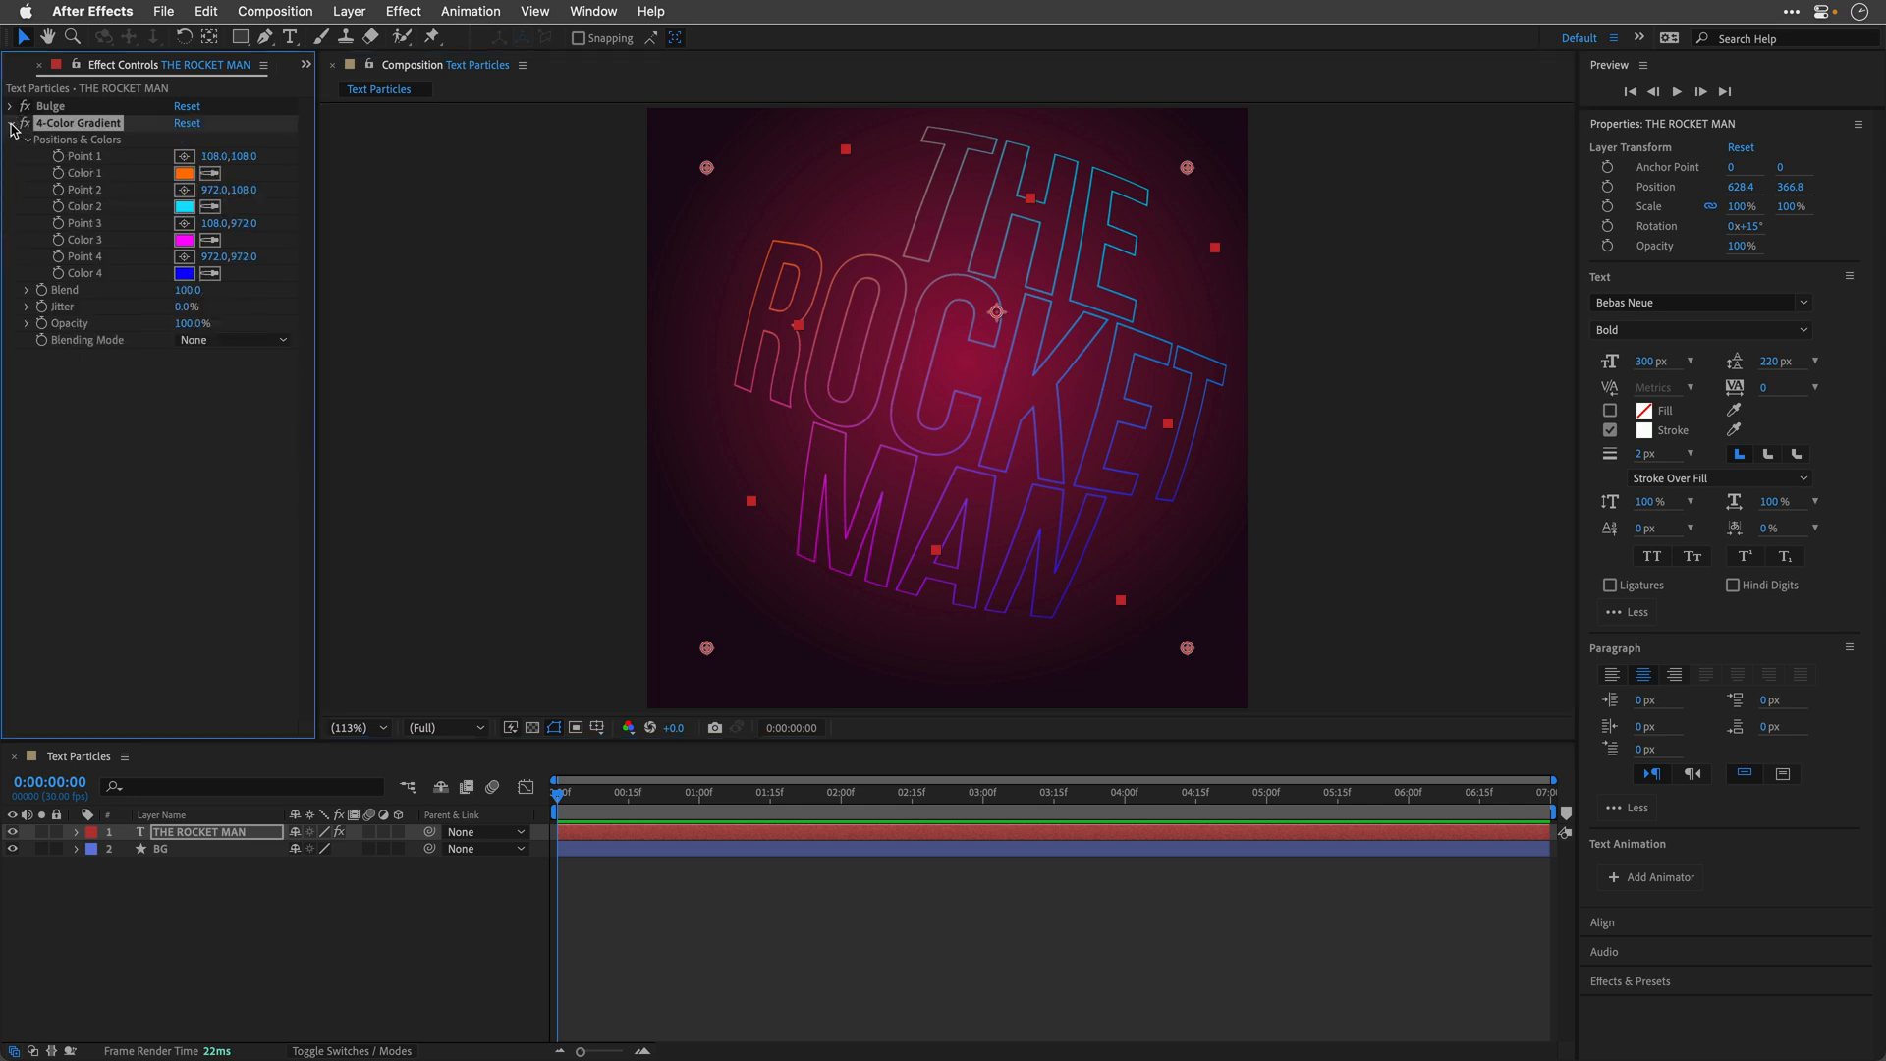
{"action": "left_click", "coordinate": [12, 129]}
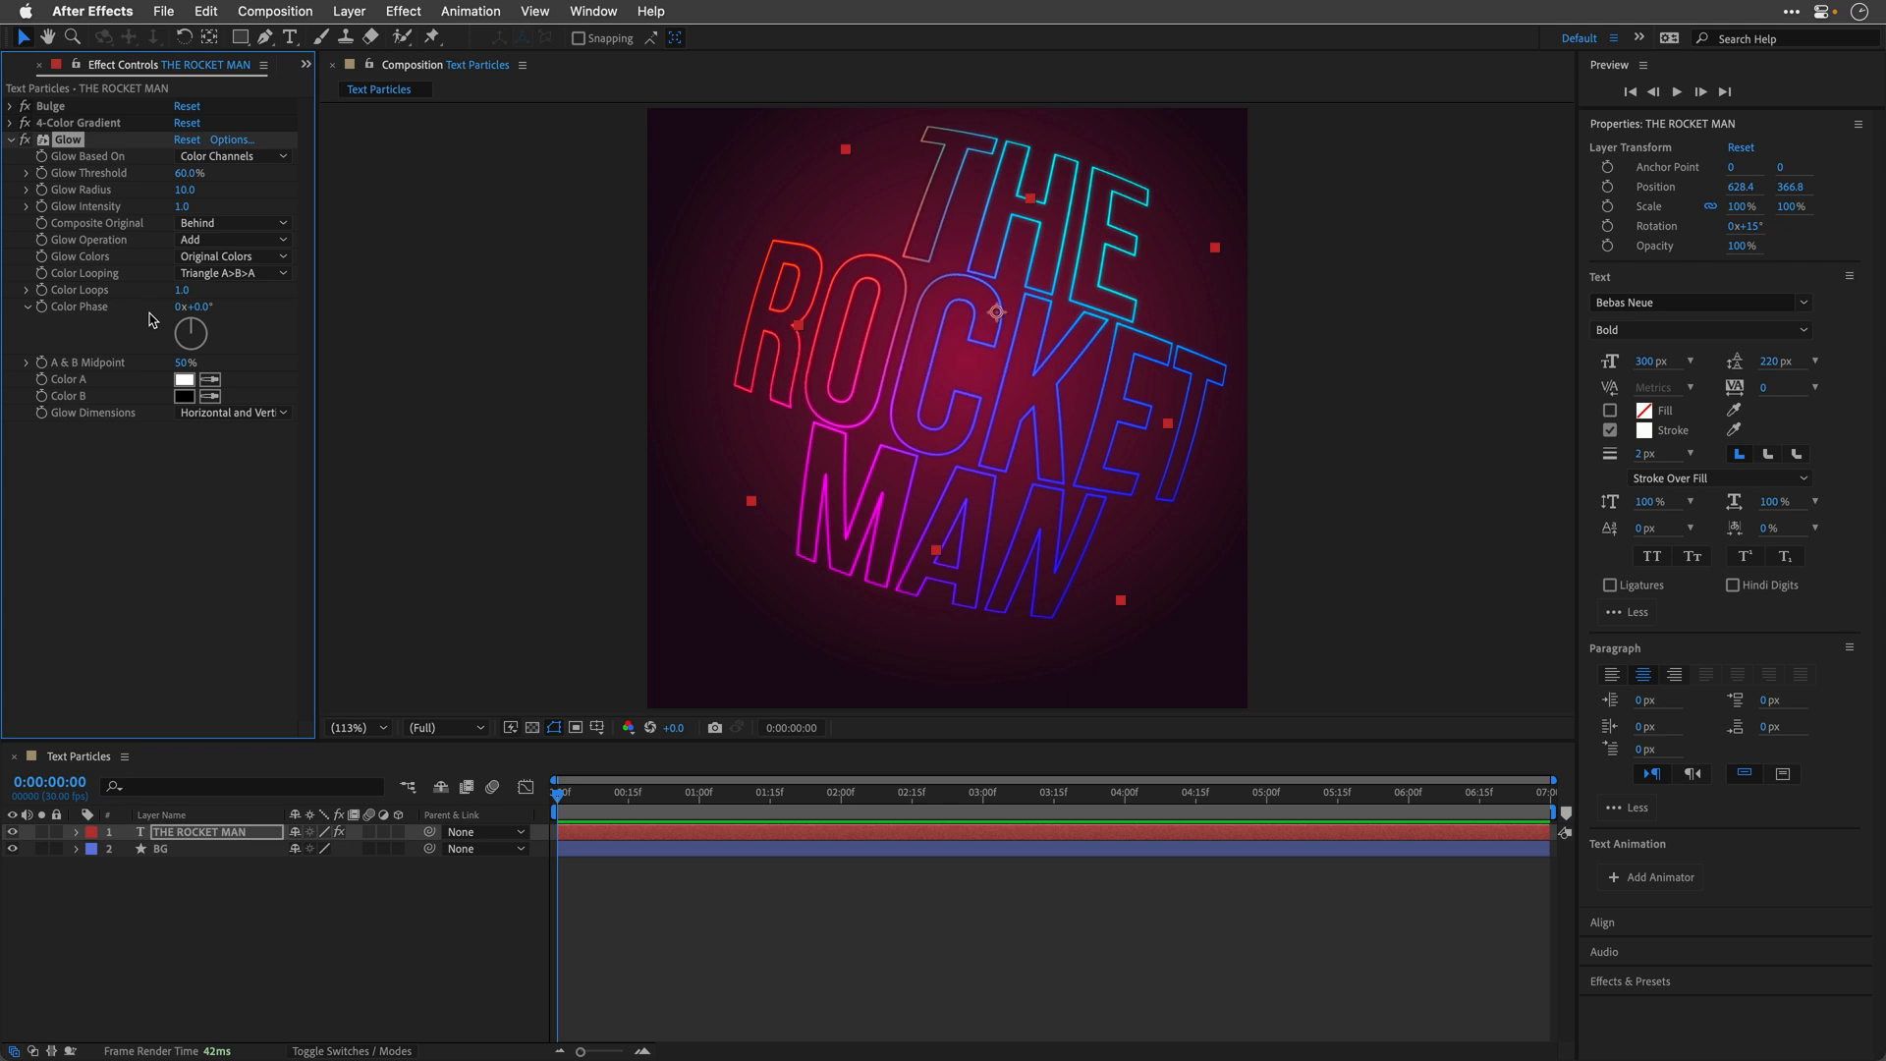
{"action": "mouse_move", "coordinate": [222, 125]}
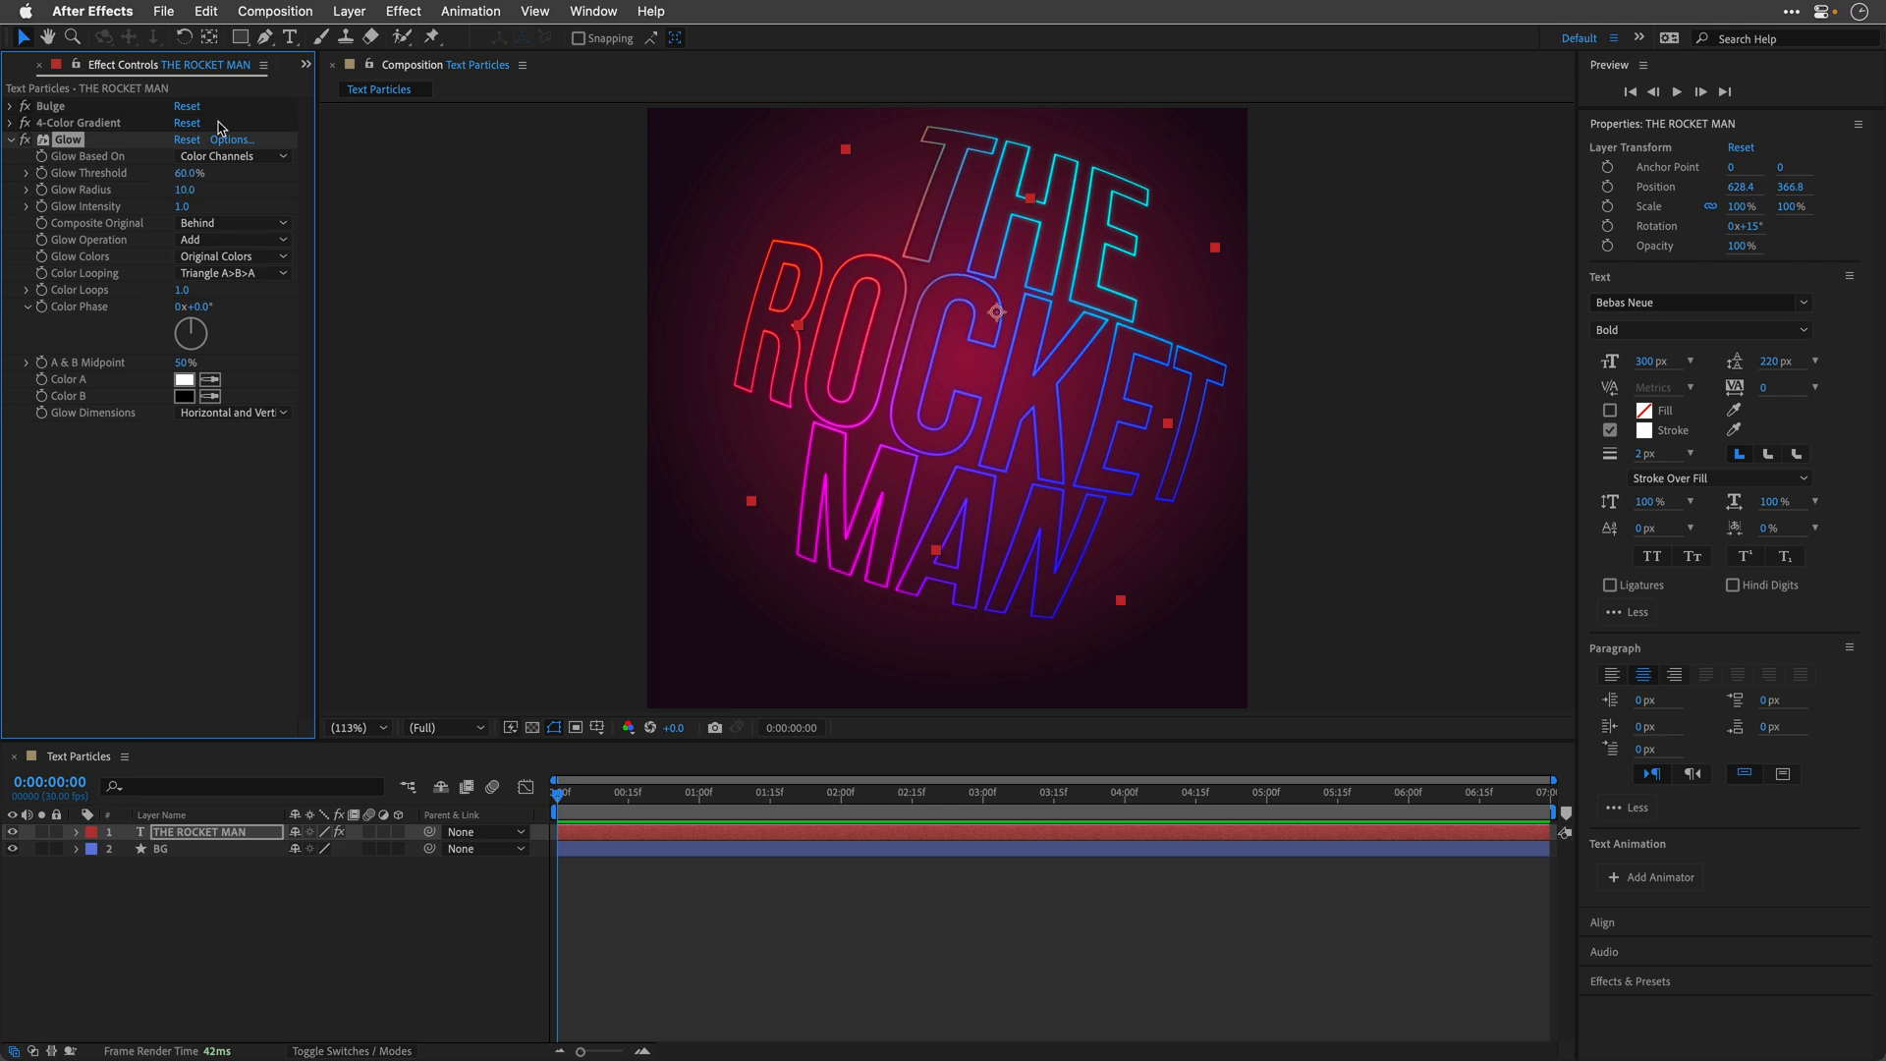
{"action": "left_click", "coordinate": [29, 65]}
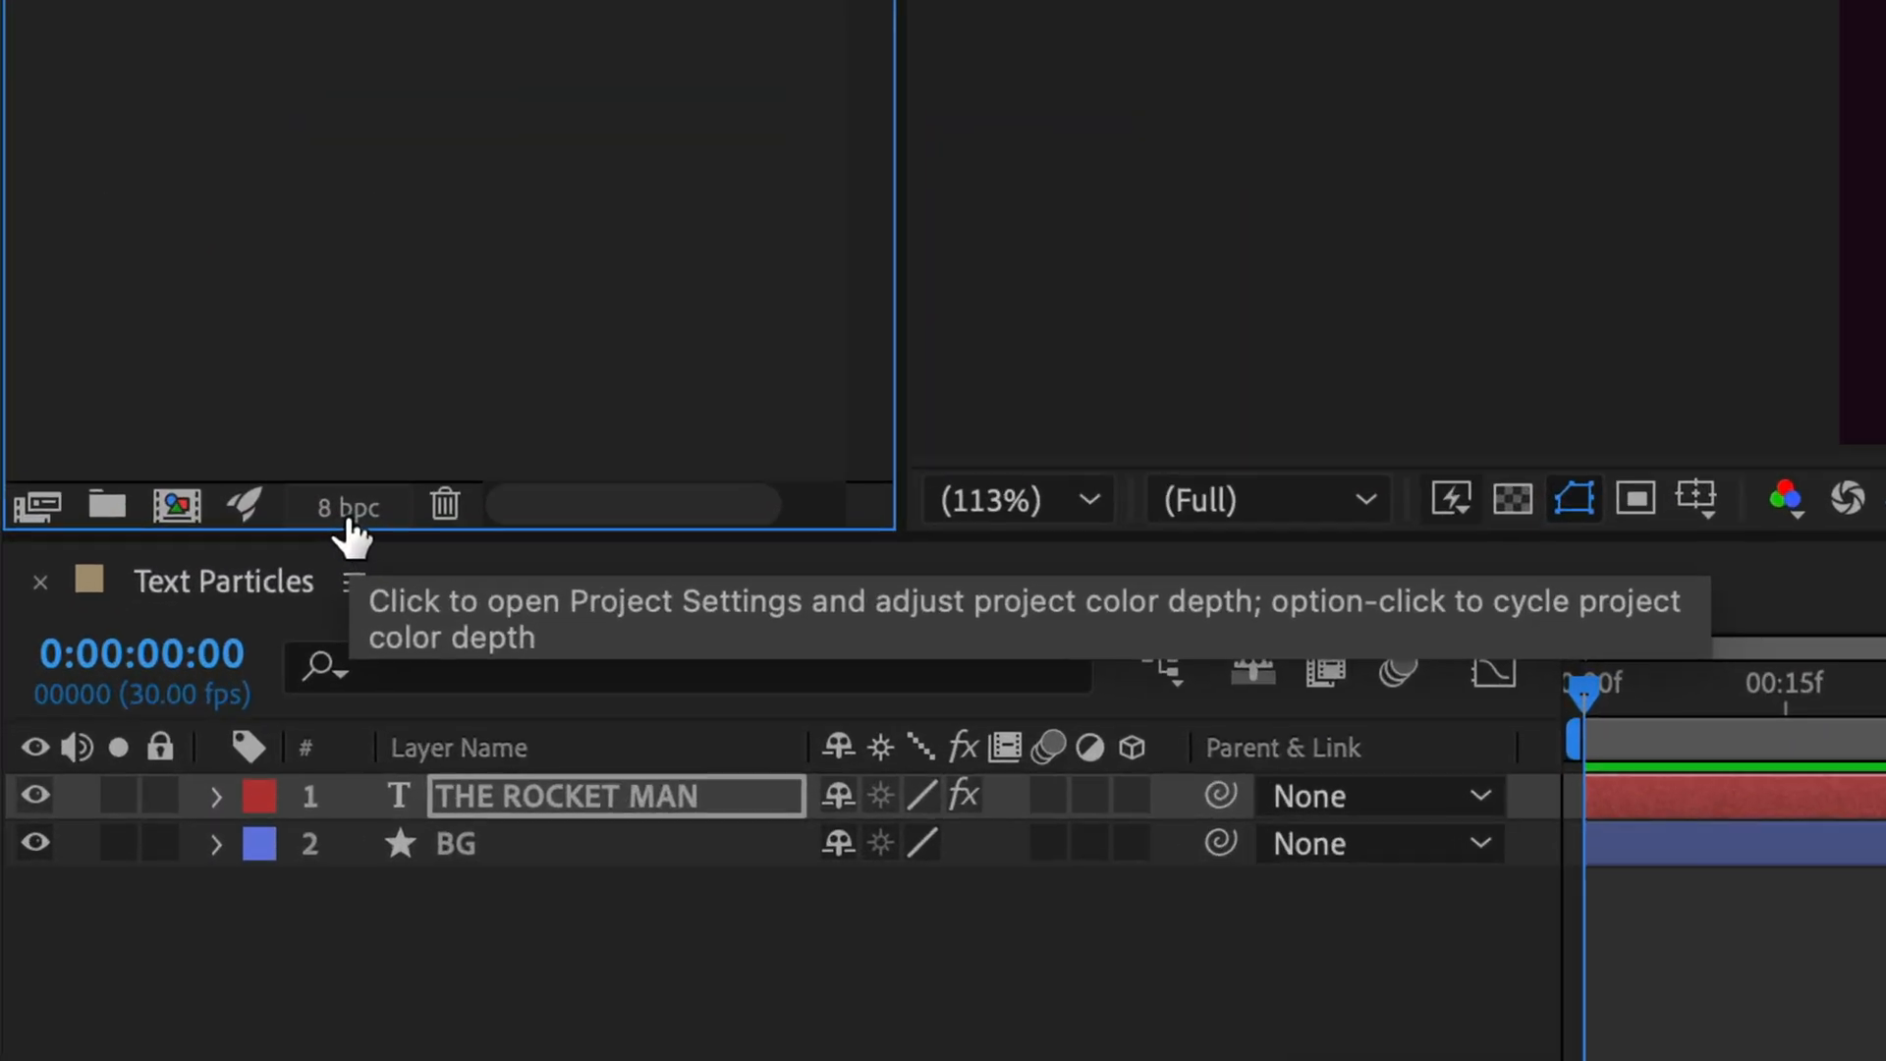
{"action": "left_click", "coordinate": [348, 505]}
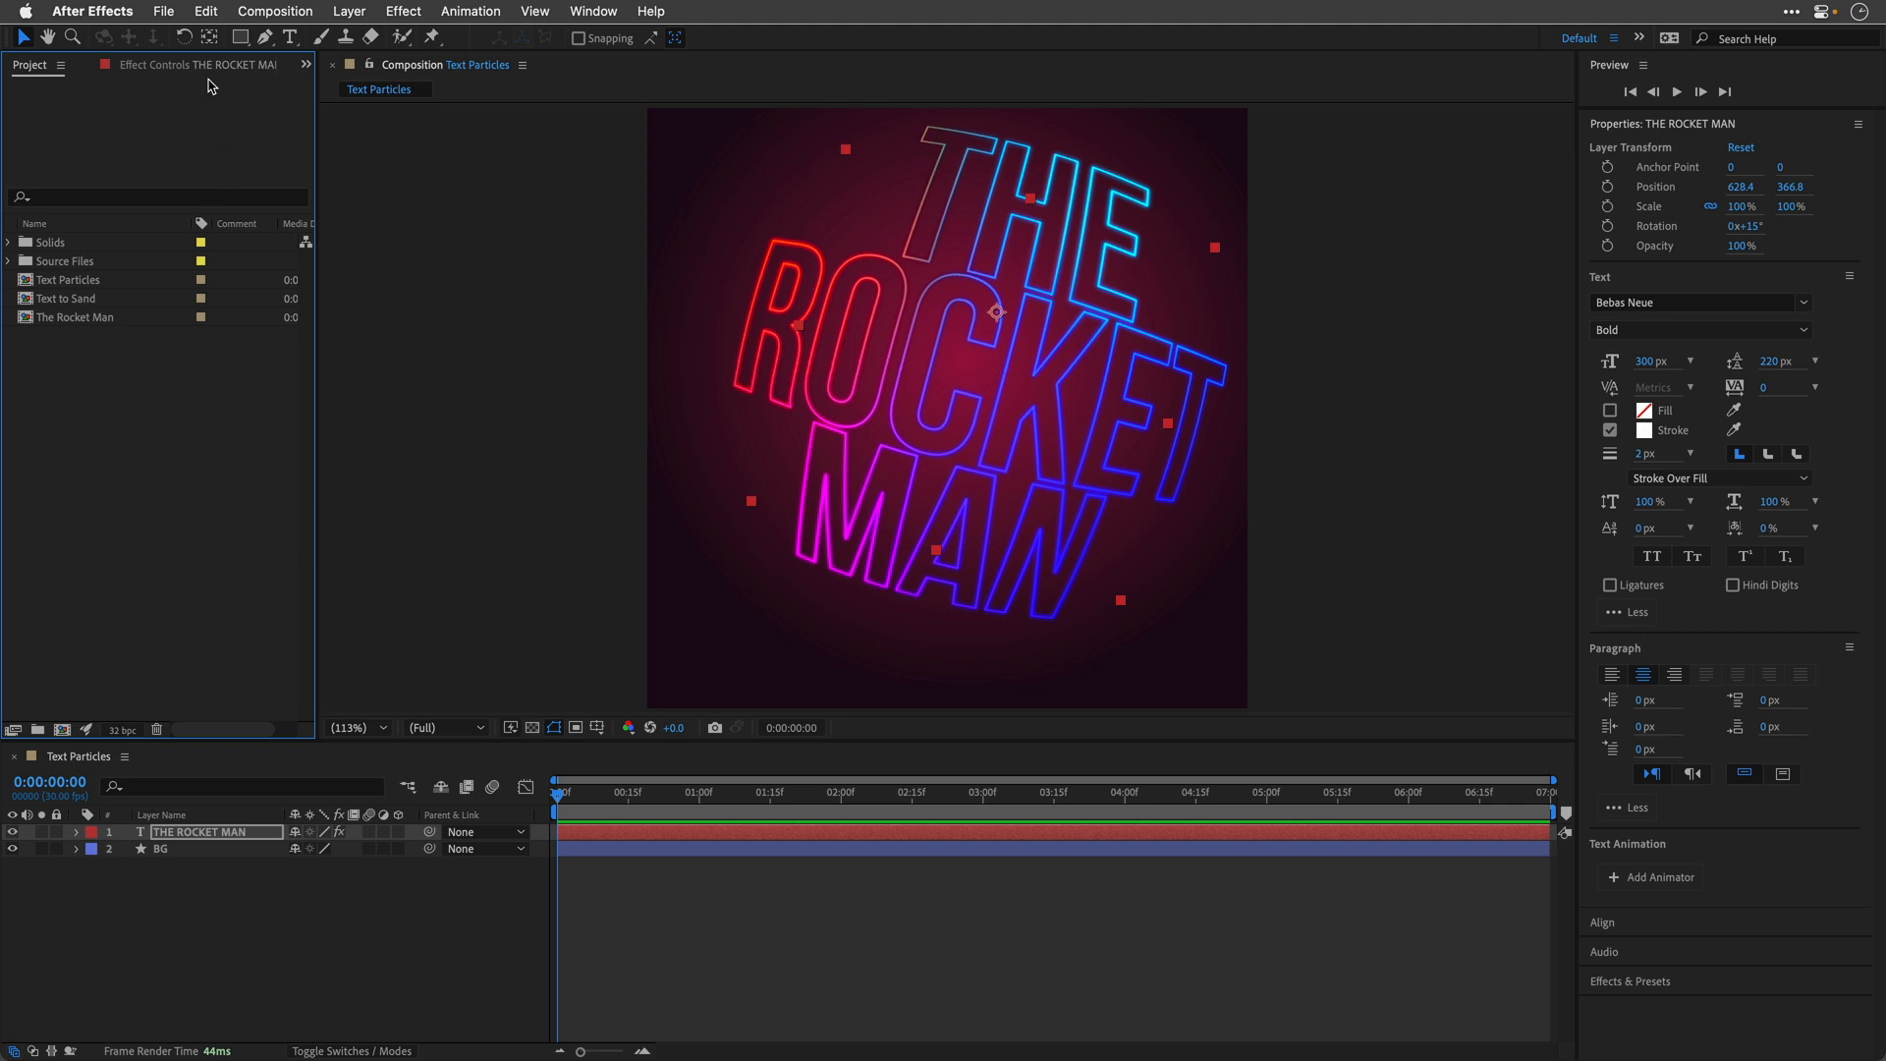
{"action": "left_click", "coordinate": [192, 63]}
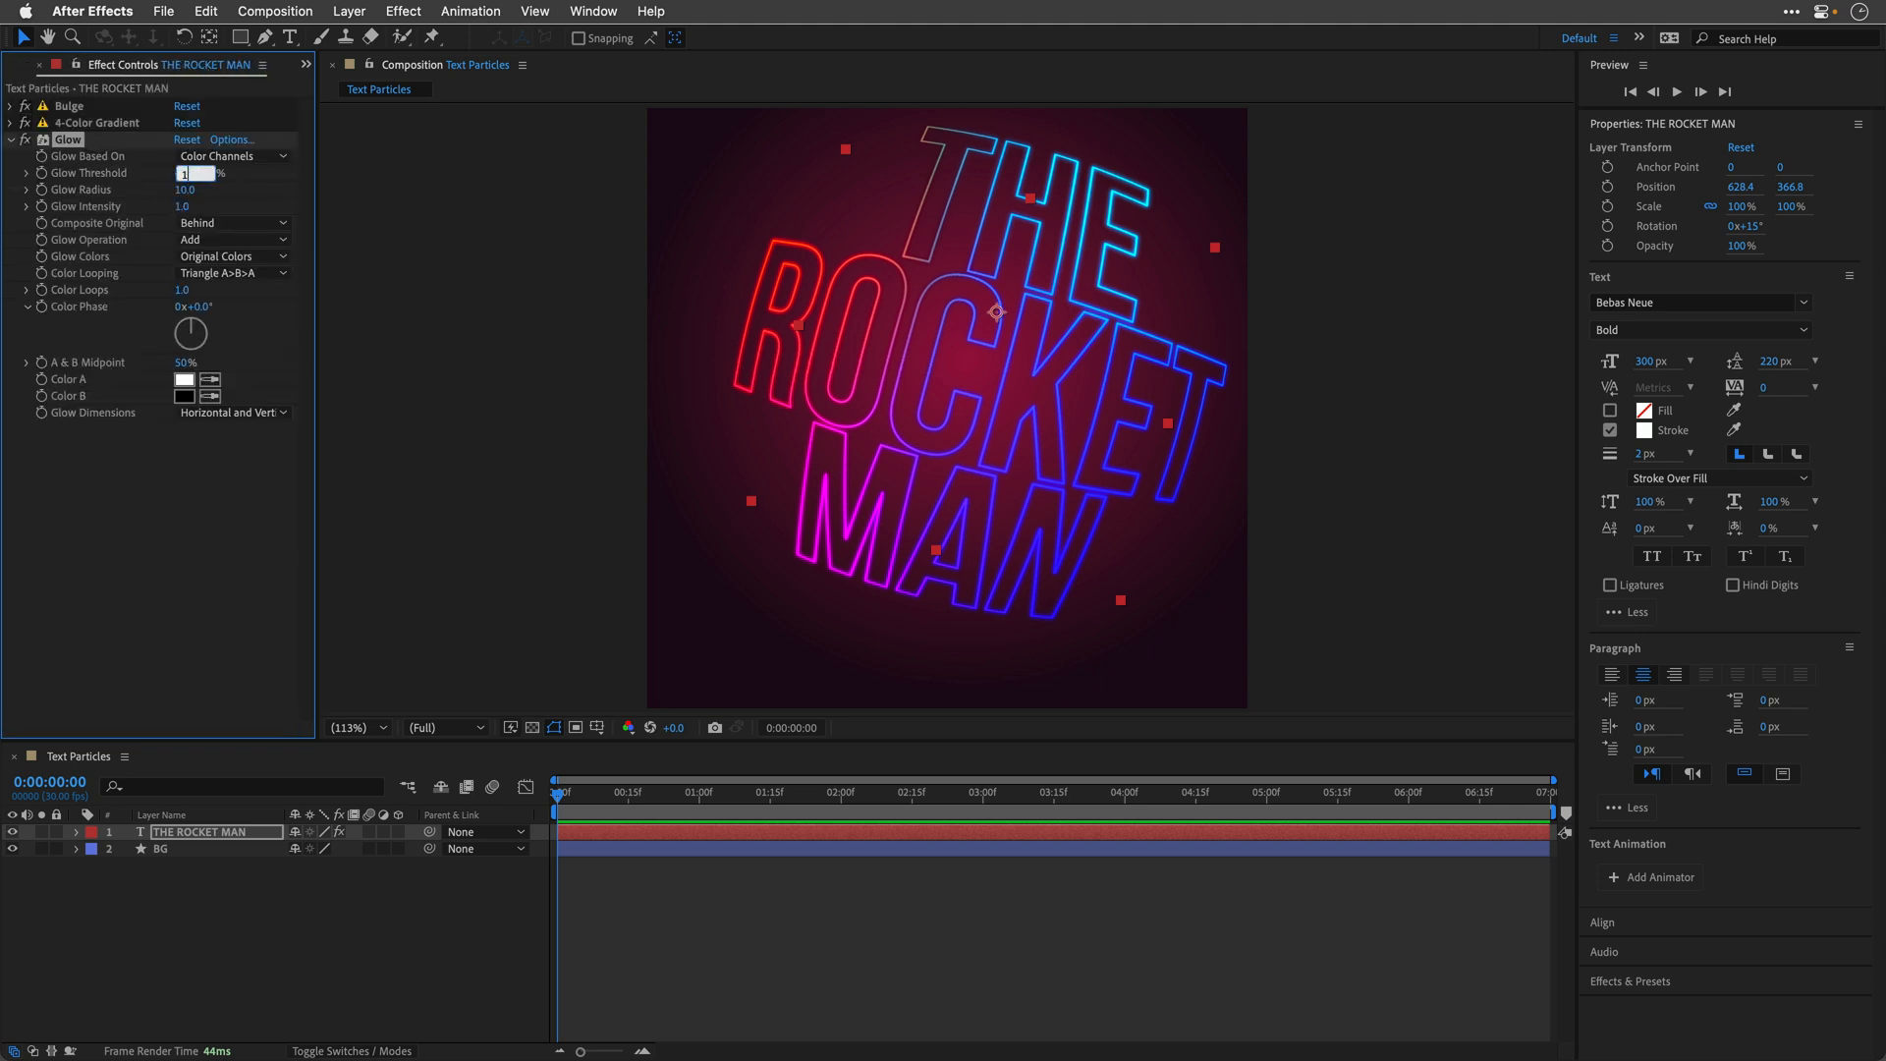
Step: Give the title's Glow a 10% threshold and 15 radius for a neon look
{"action": "type", "text": "10.0%"}
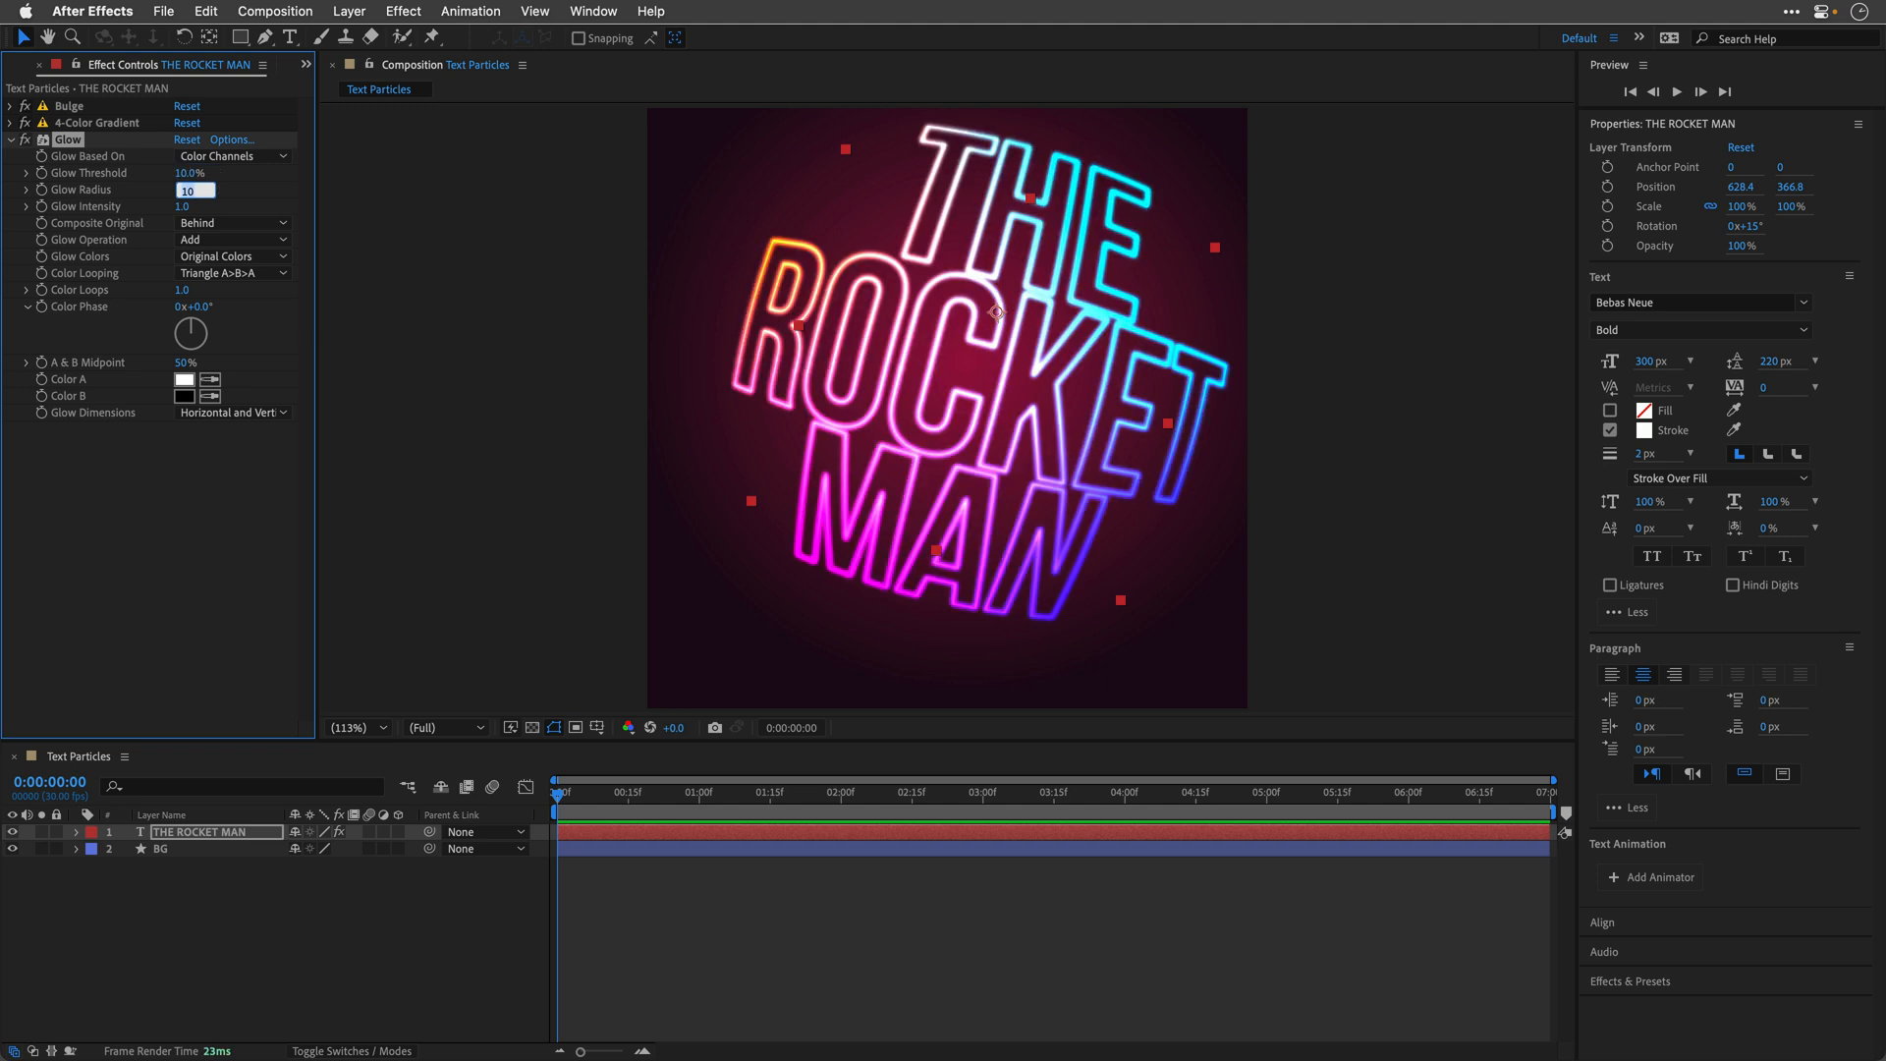
{"action": "type", "text": "15.0"}
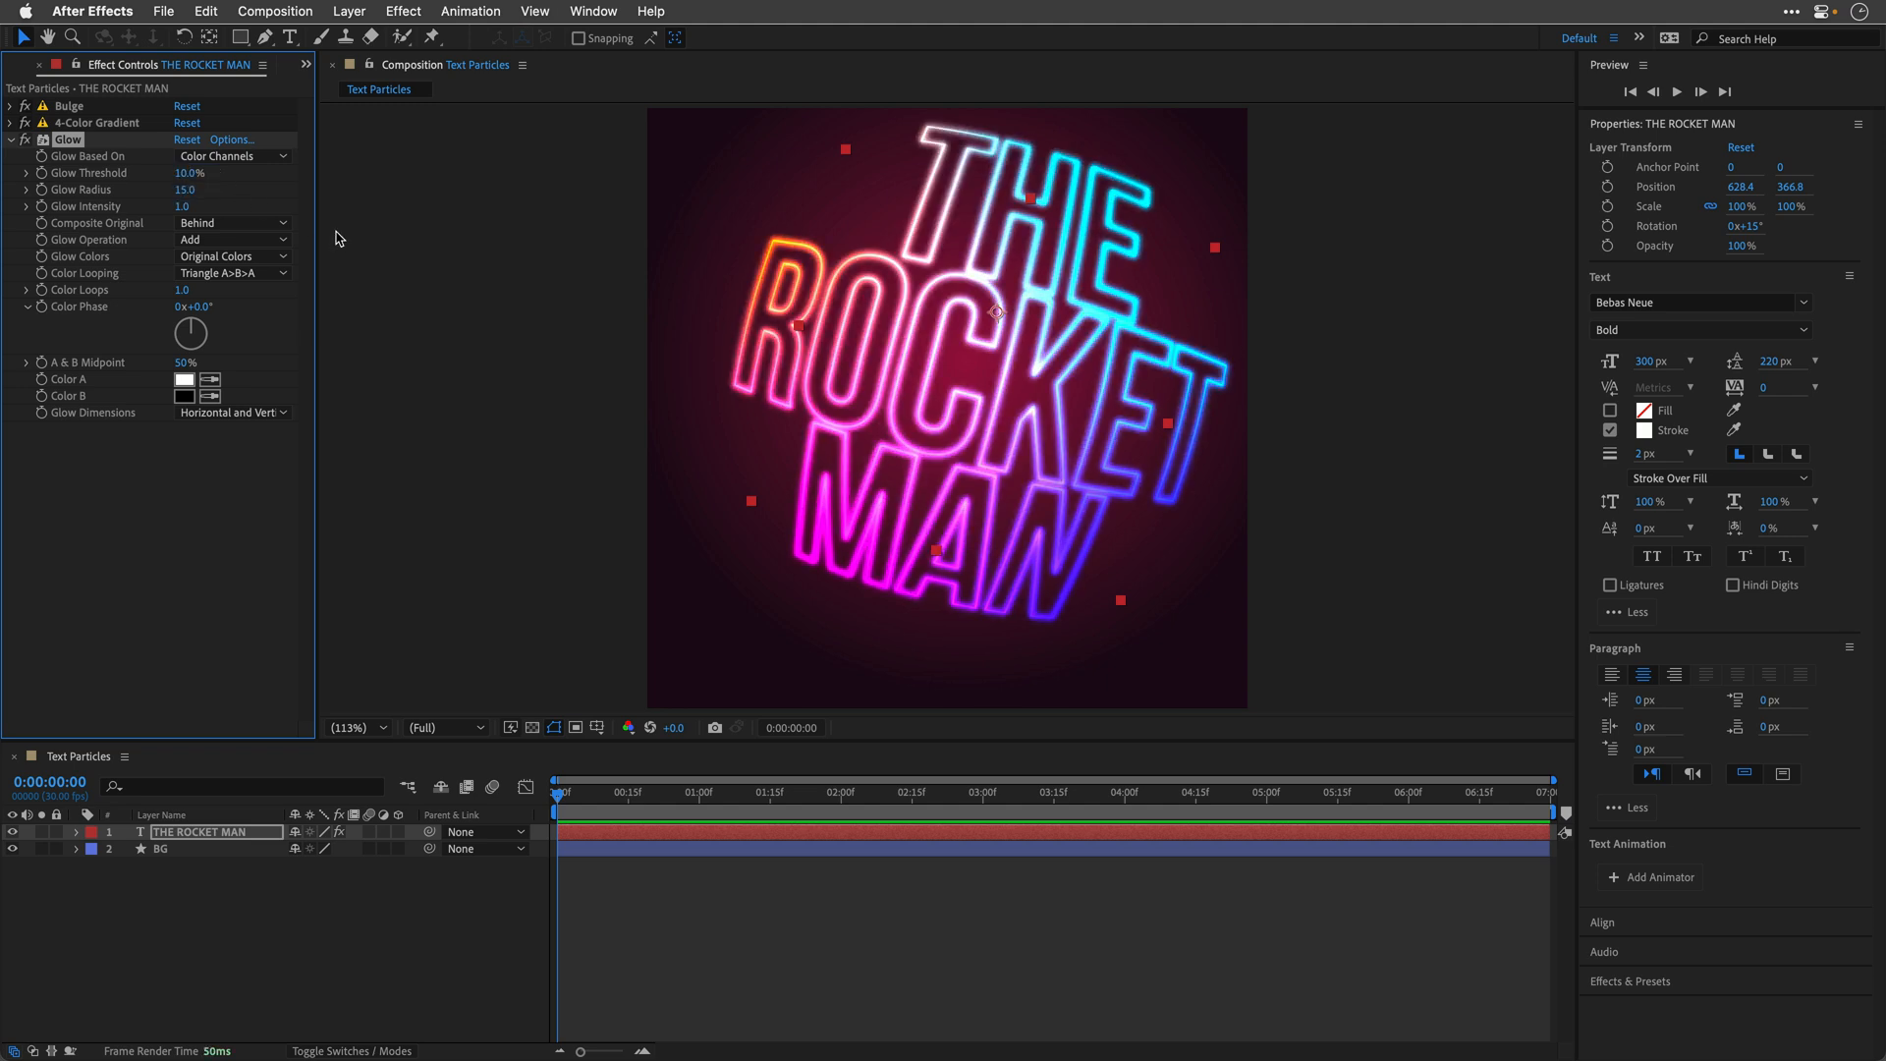
{"action": "mouse_move", "coordinate": [394, 585]}
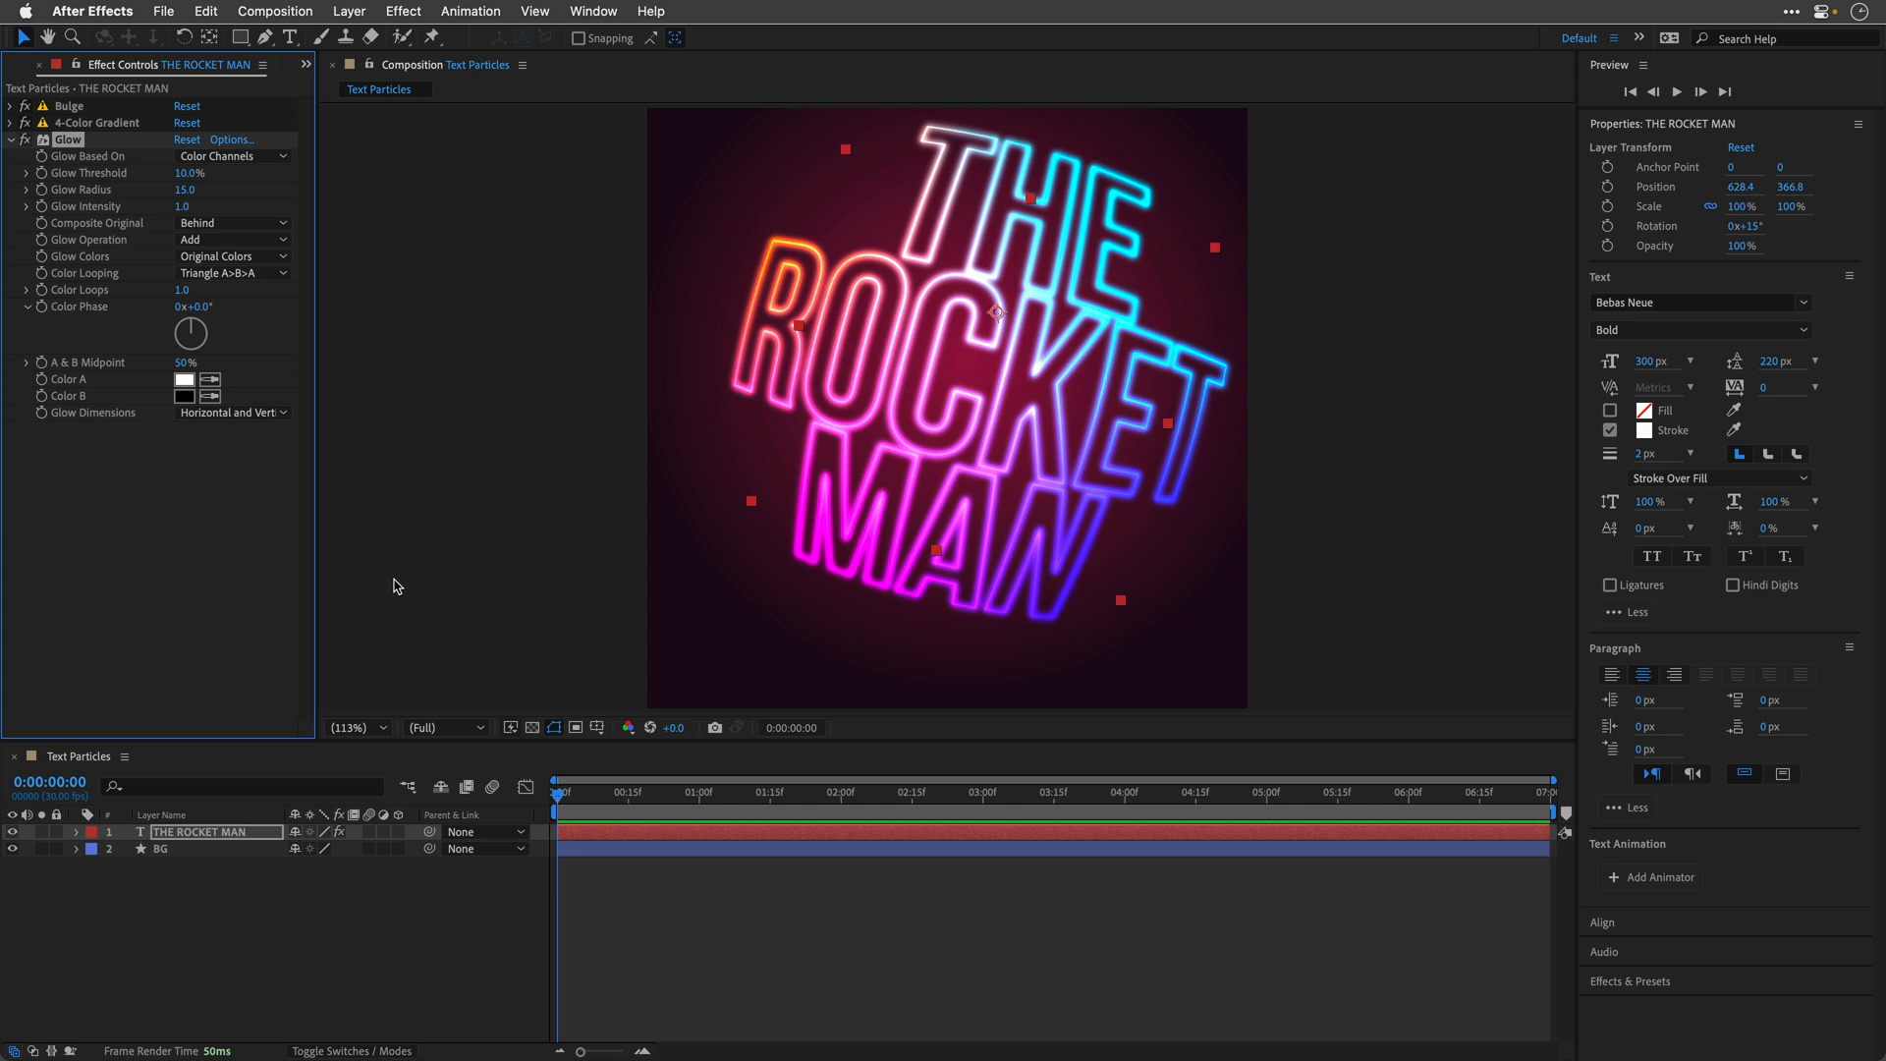
{"action": "left_click", "coordinate": [29, 63]}
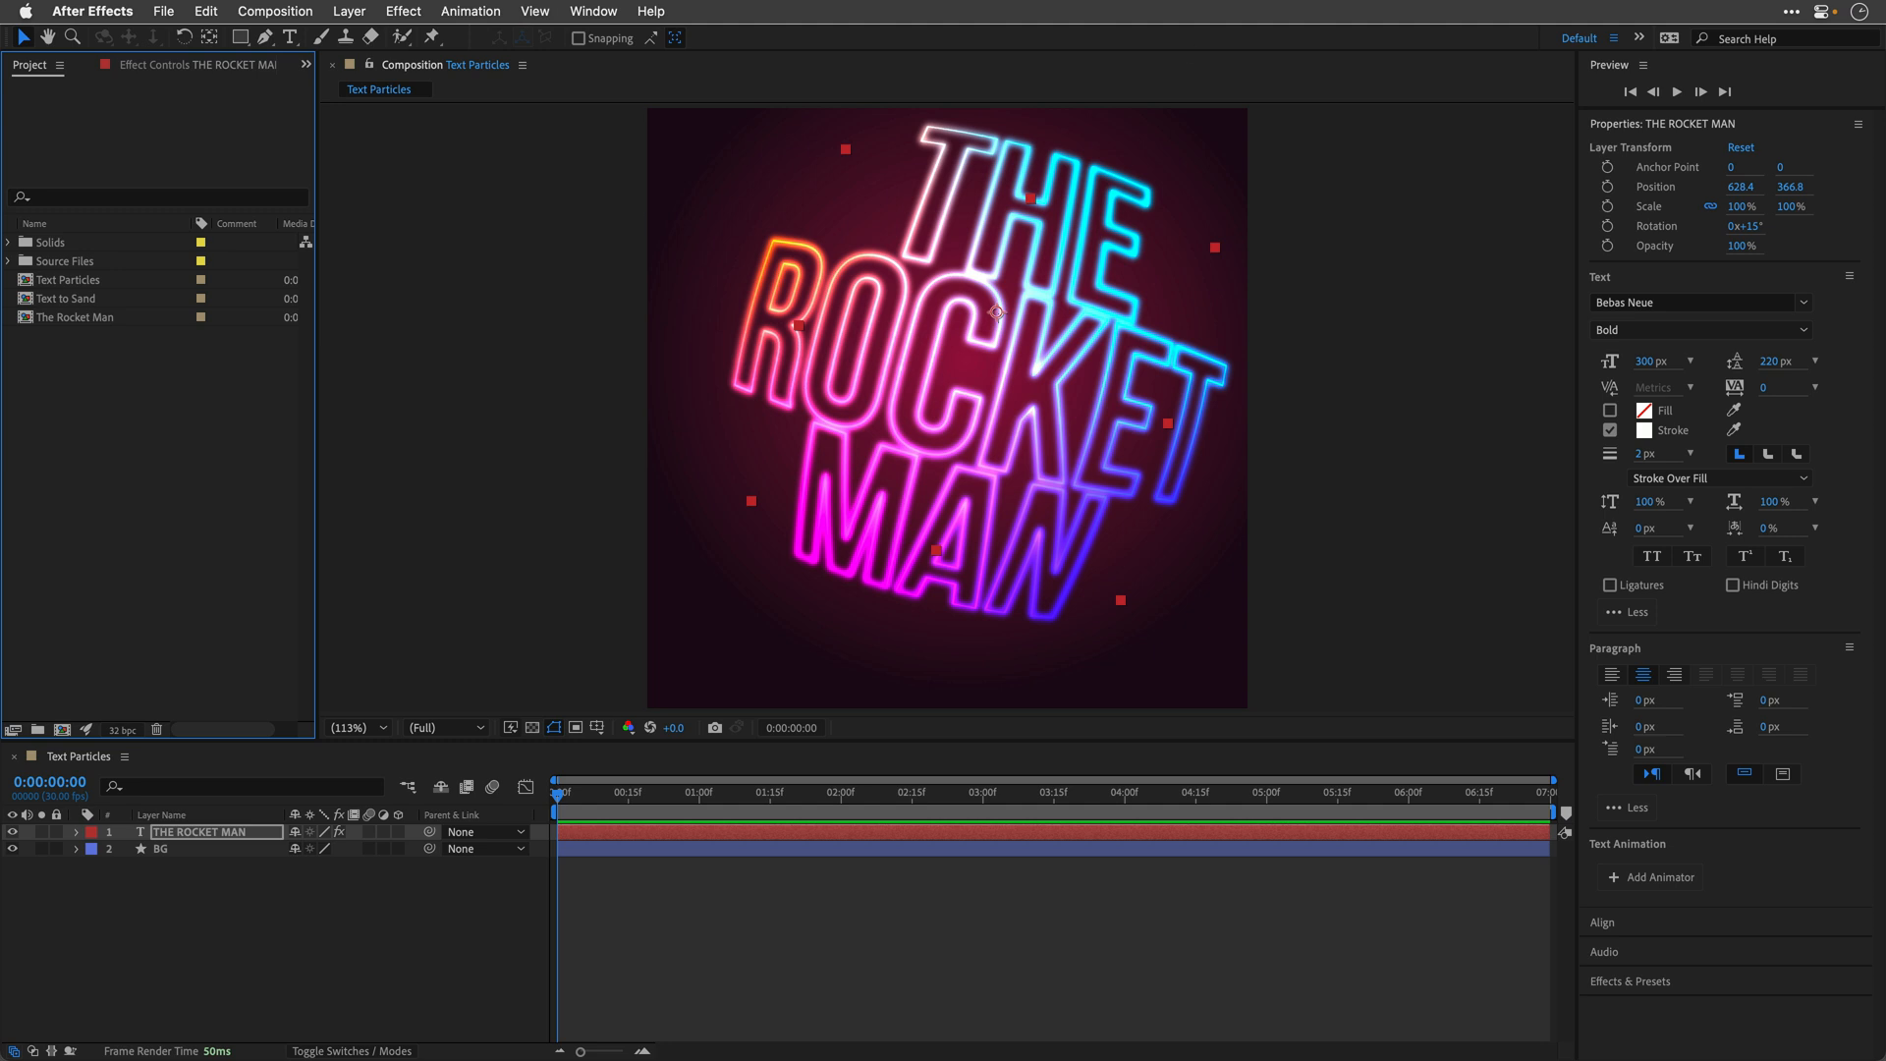
{"action": "mouse_move", "coordinate": [104, 941]}
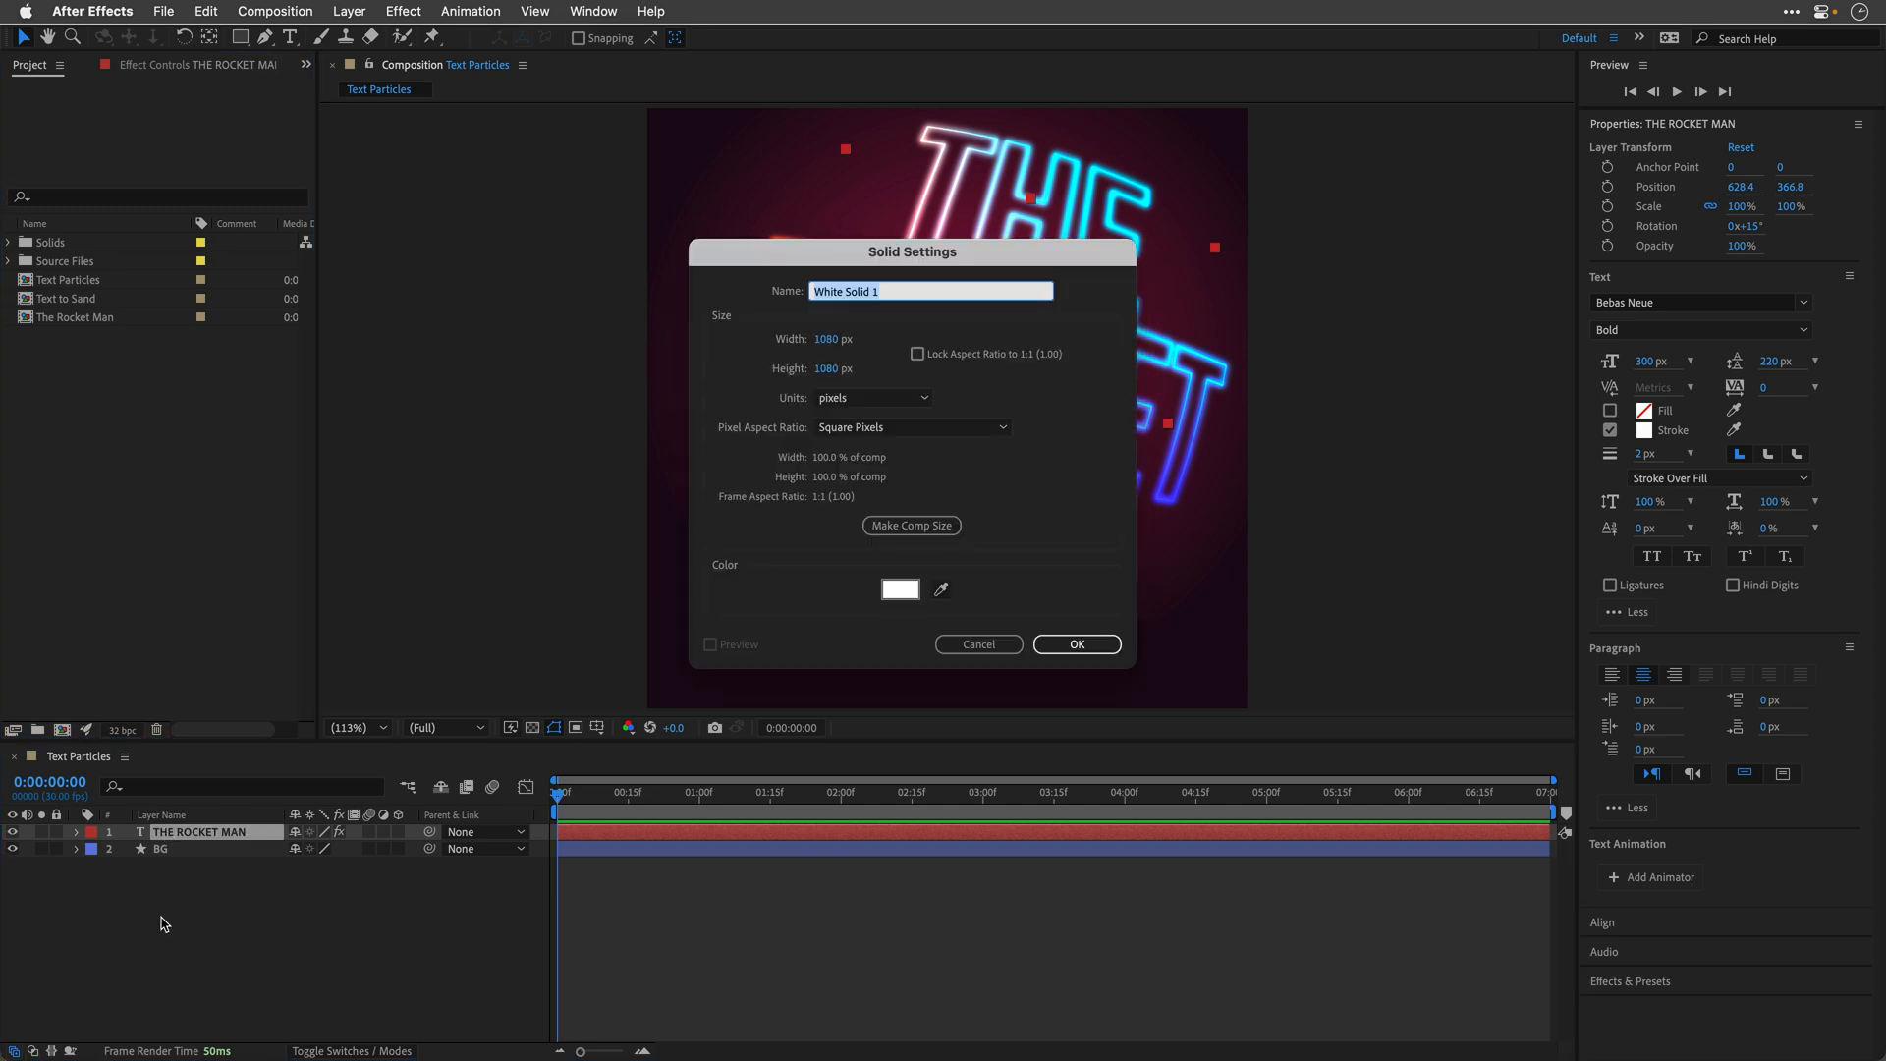
Step: Create a black, composition-sized solid named Text Particles
{"action": "type", "text": "Text Pa"}
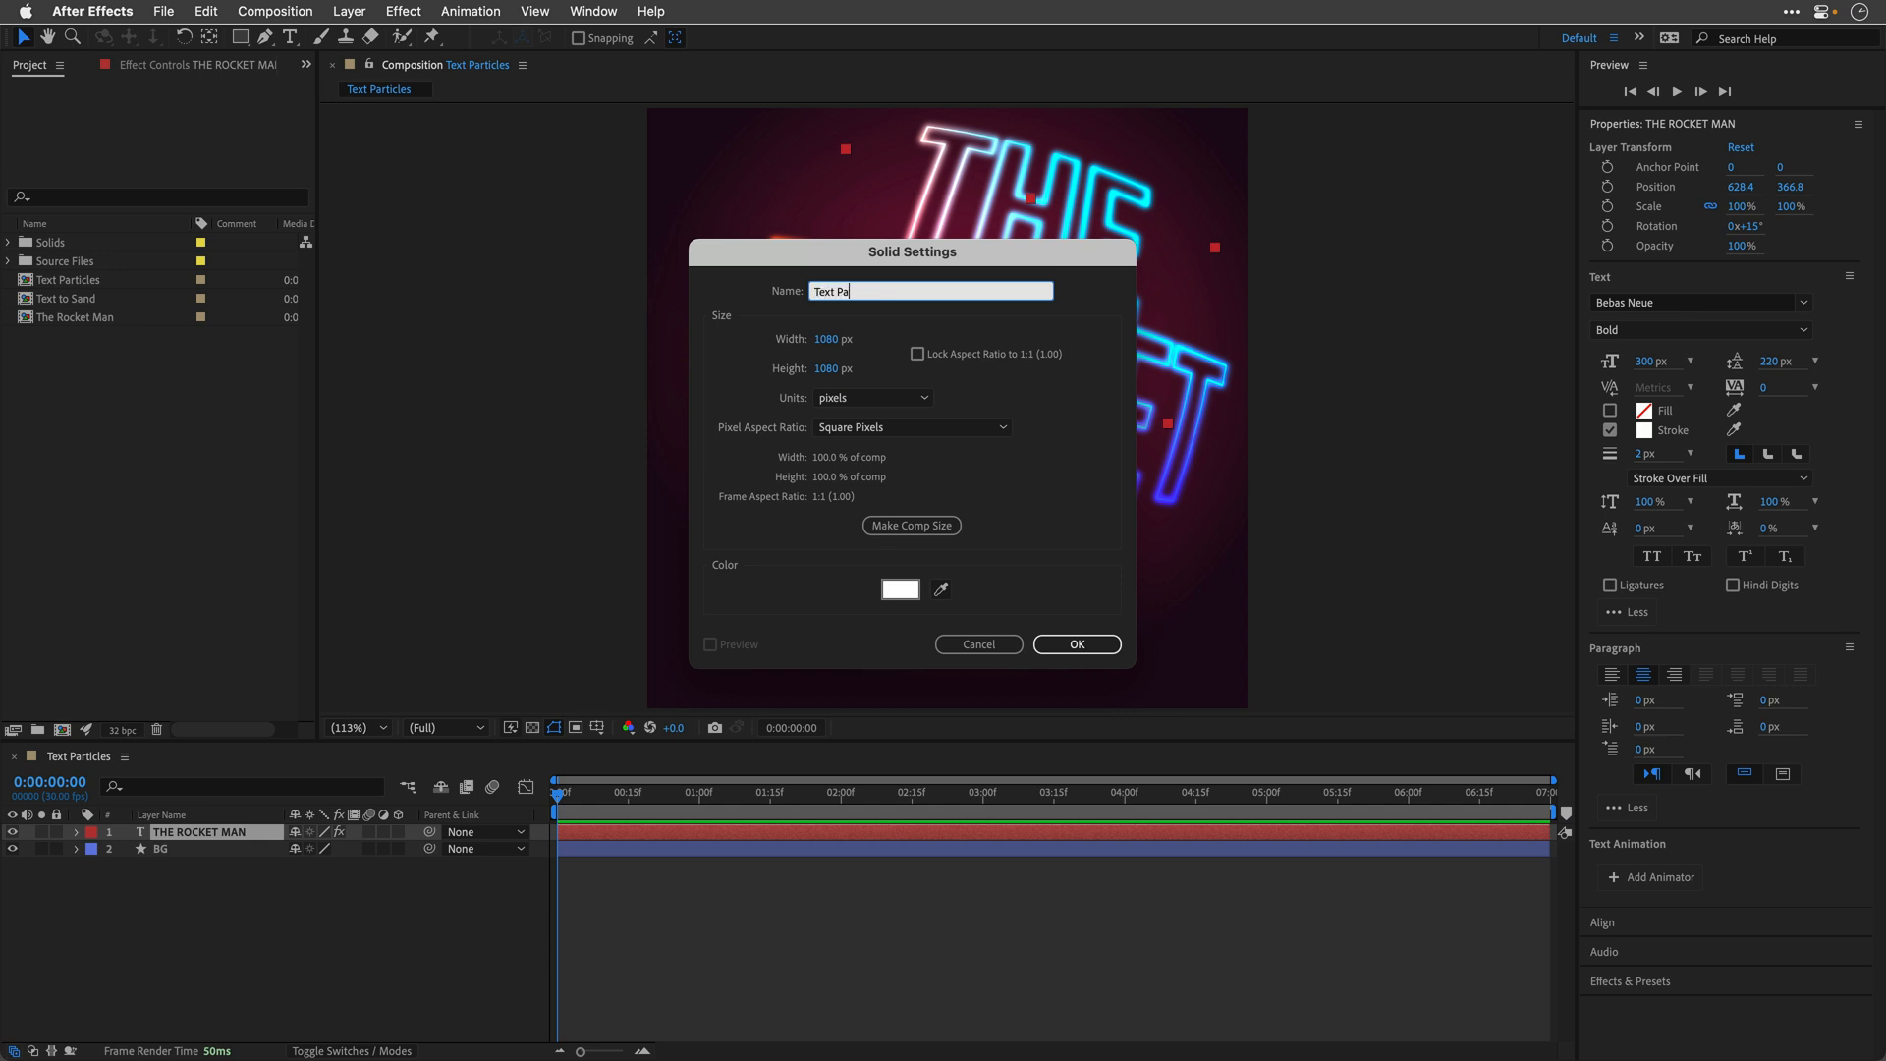
{"action": "left_click", "coordinate": [900, 589]}
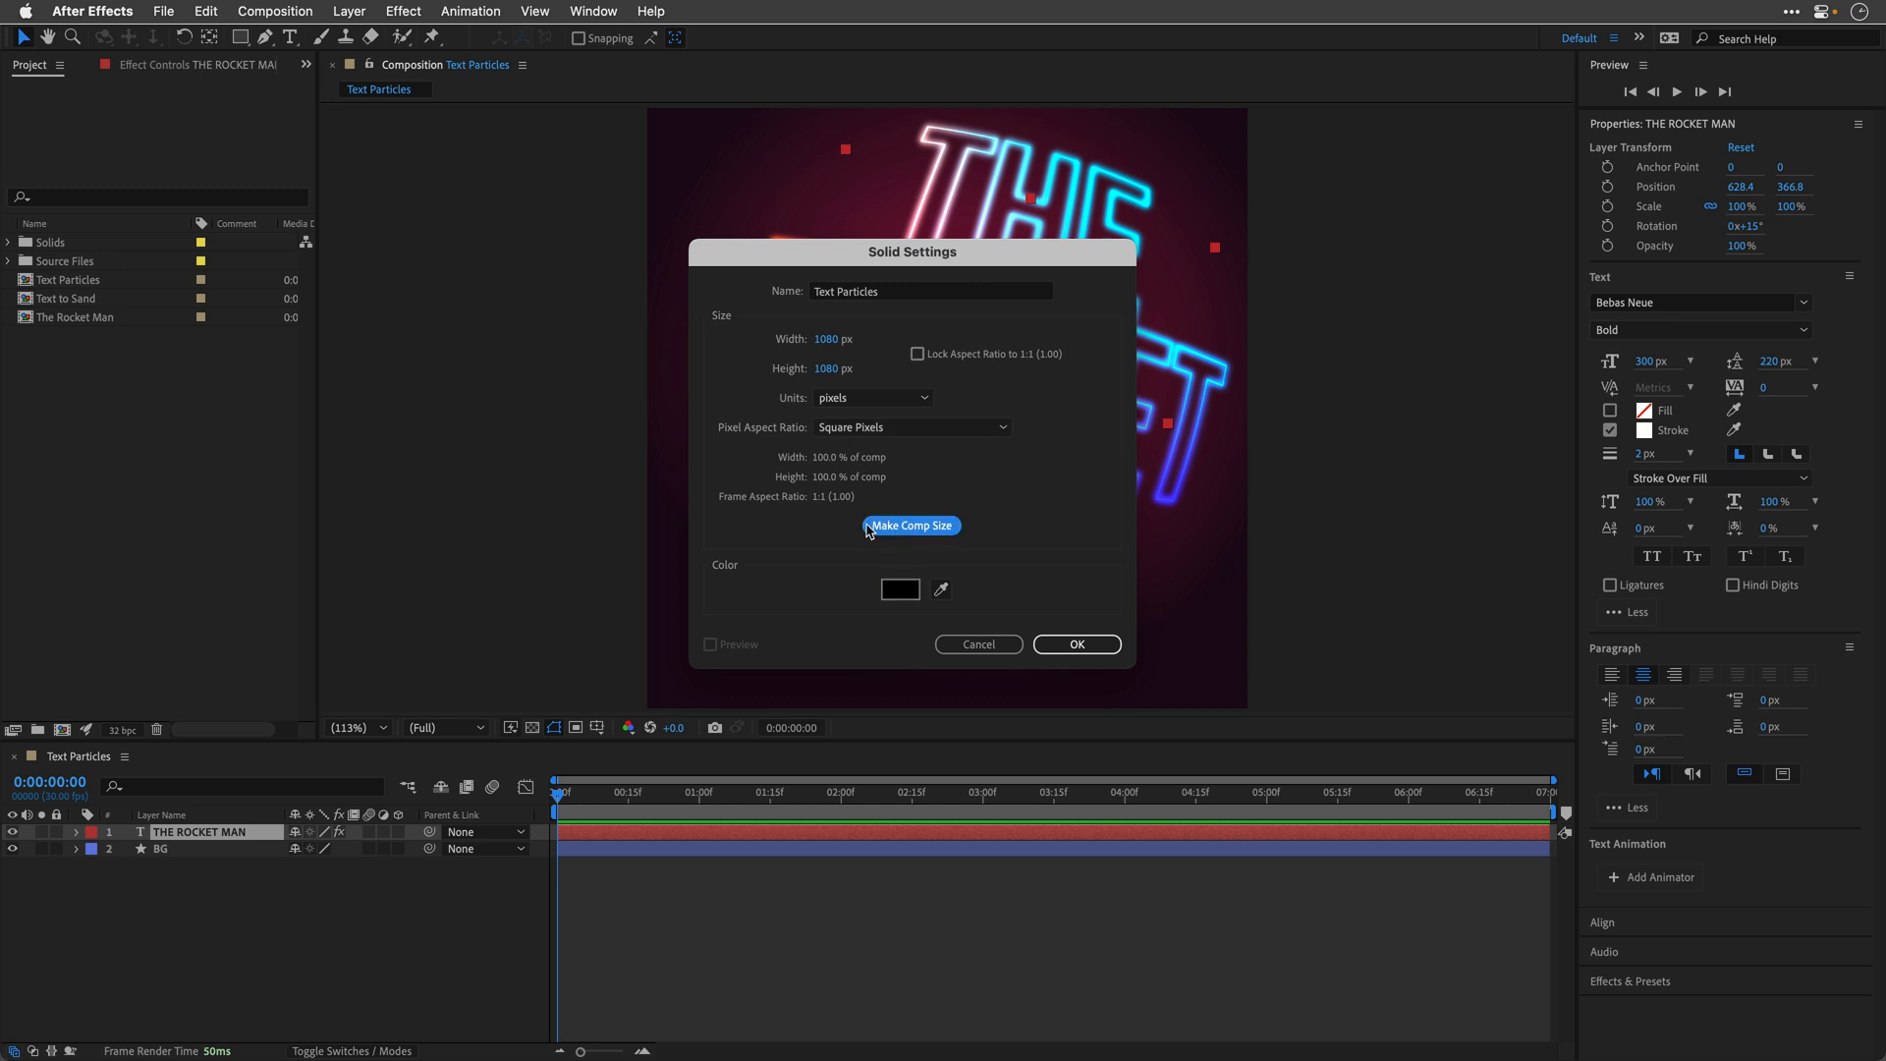
{"action": "left_click", "coordinate": [1074, 645]}
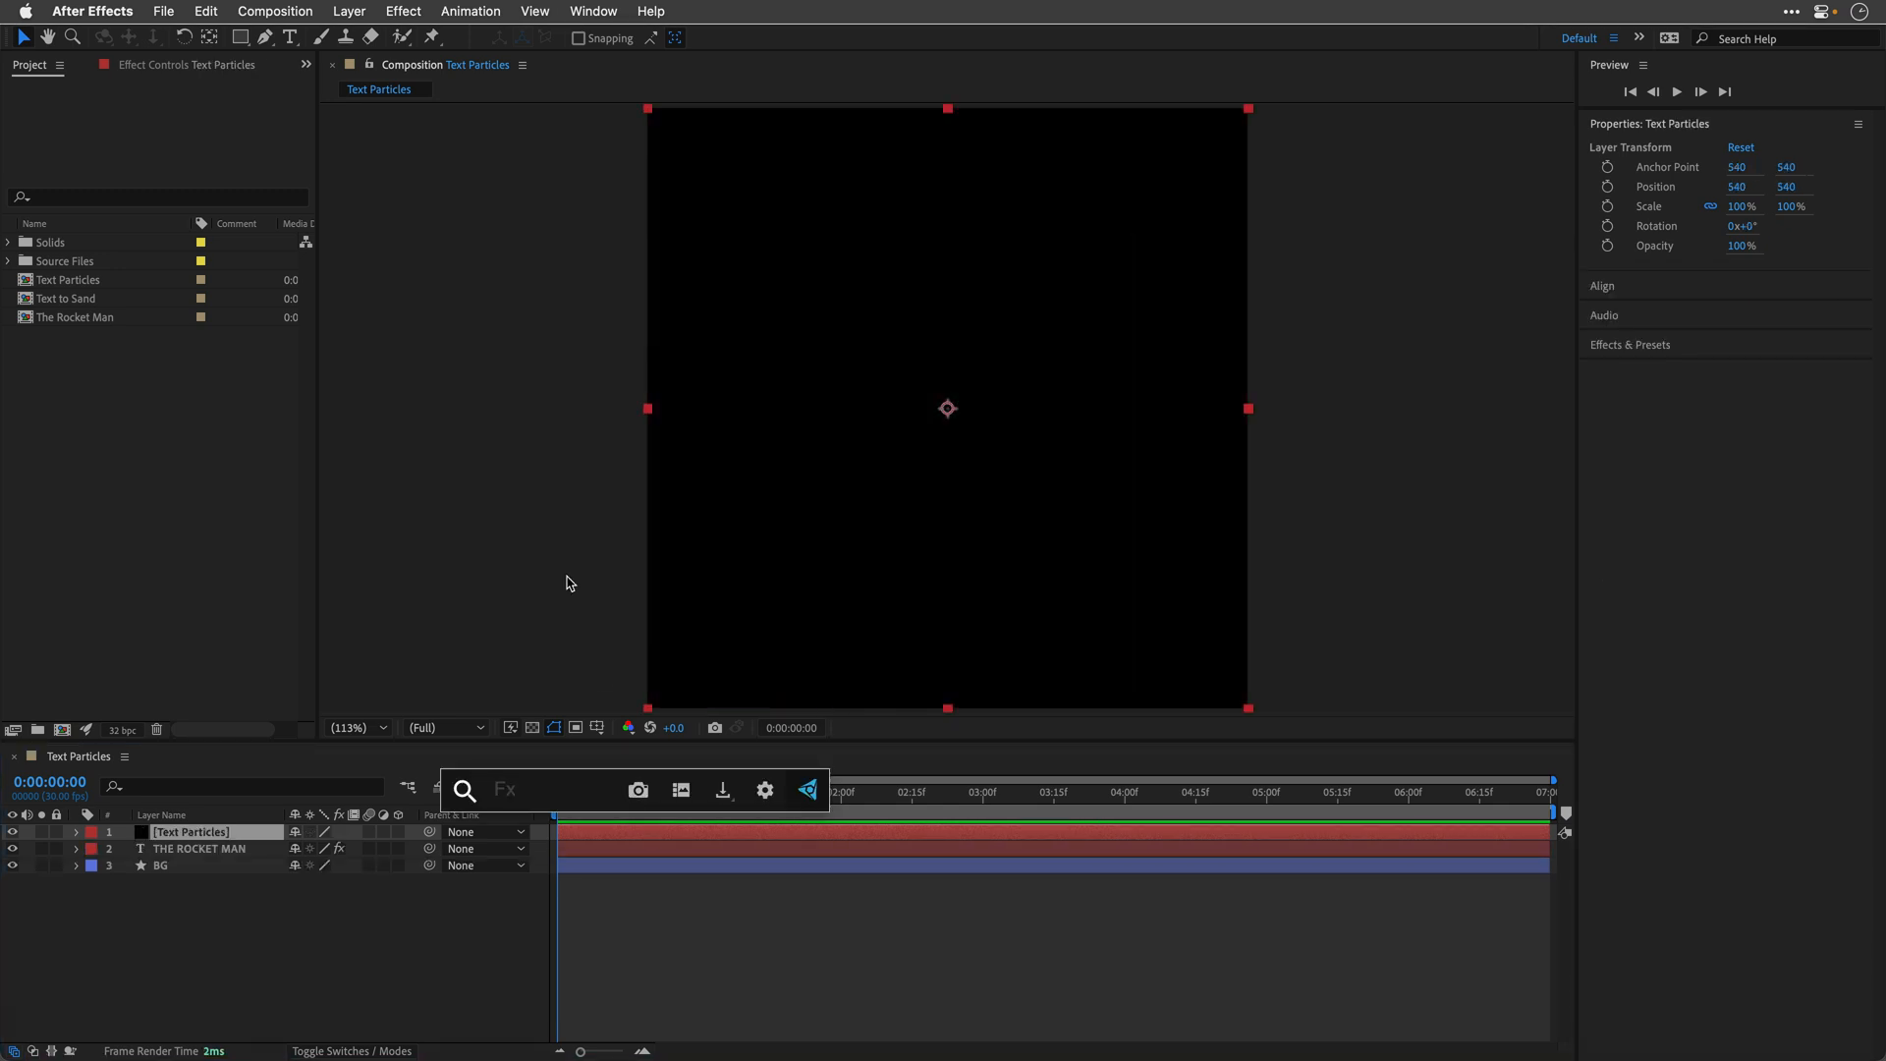
Step: Apply CC Composite using THE ROCKET MAN with effects and masks as top layer, full compositing
{"action": "type", "text": "CC CO"}
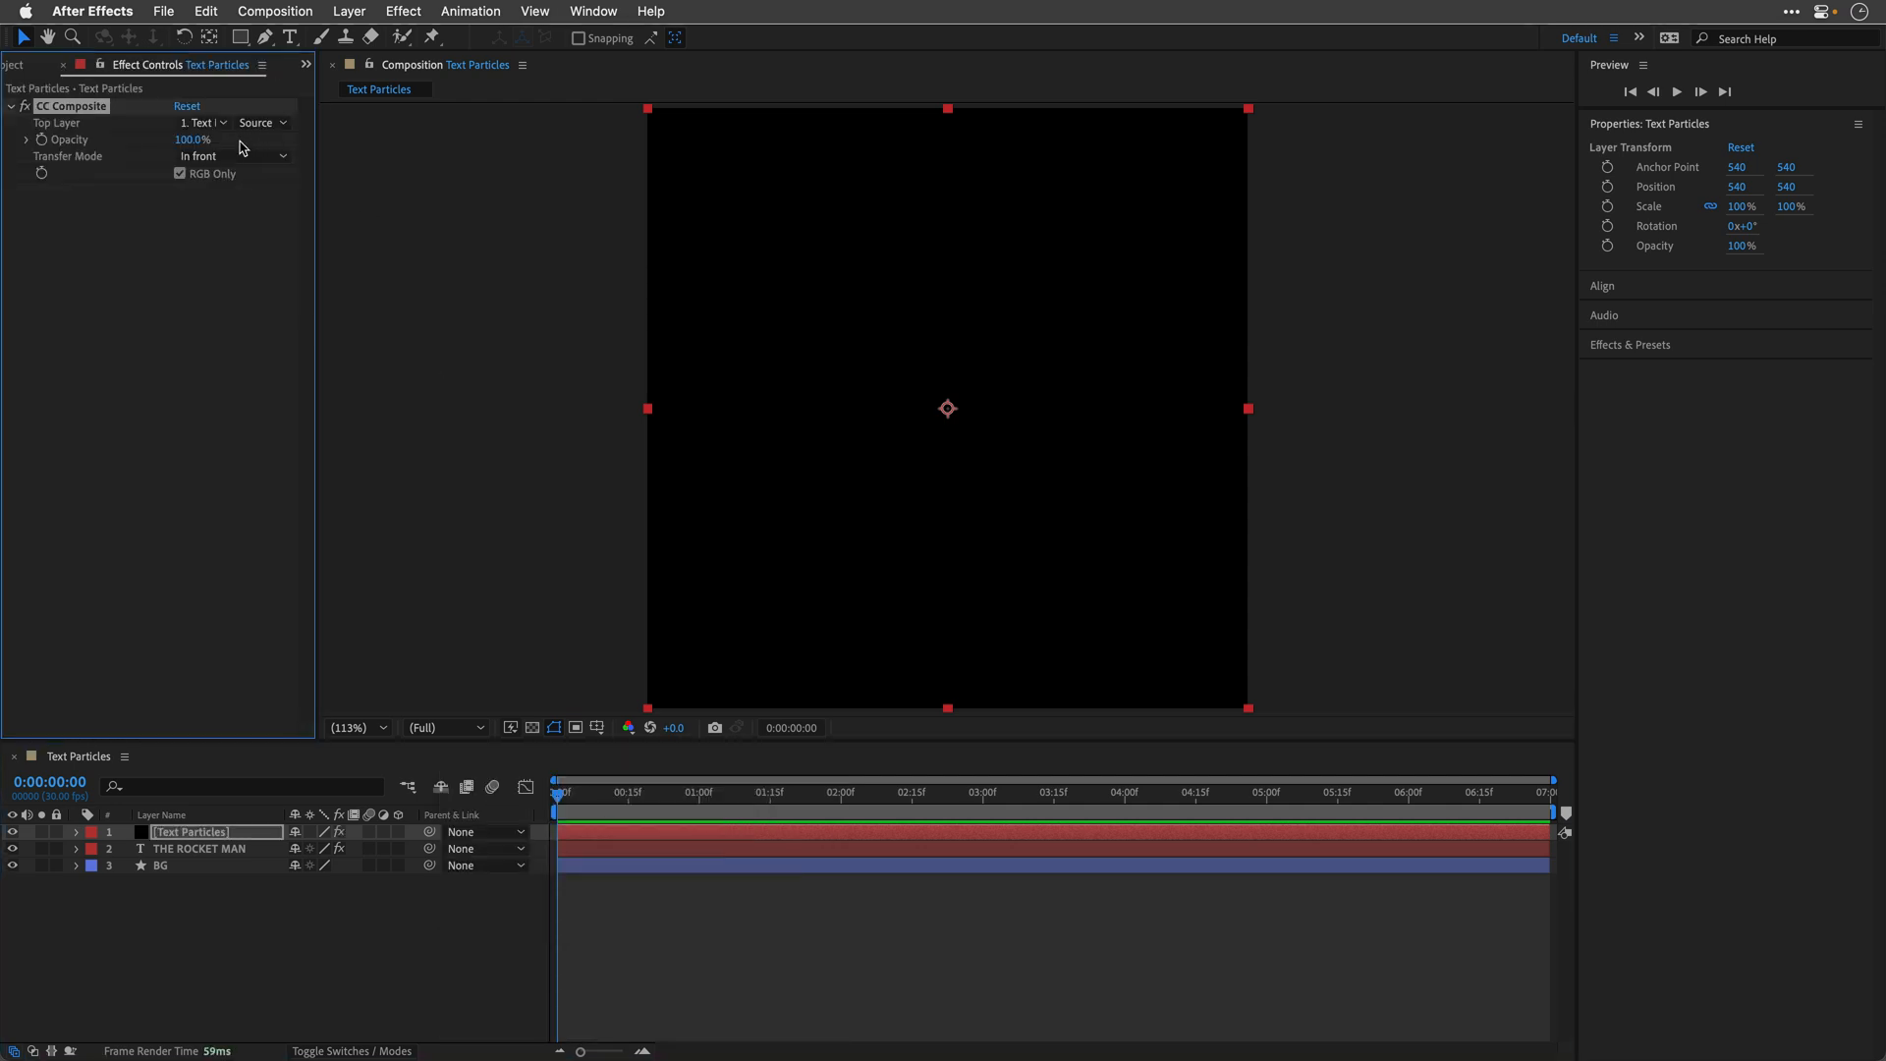
{"action": "left_click", "coordinate": [203, 122]}
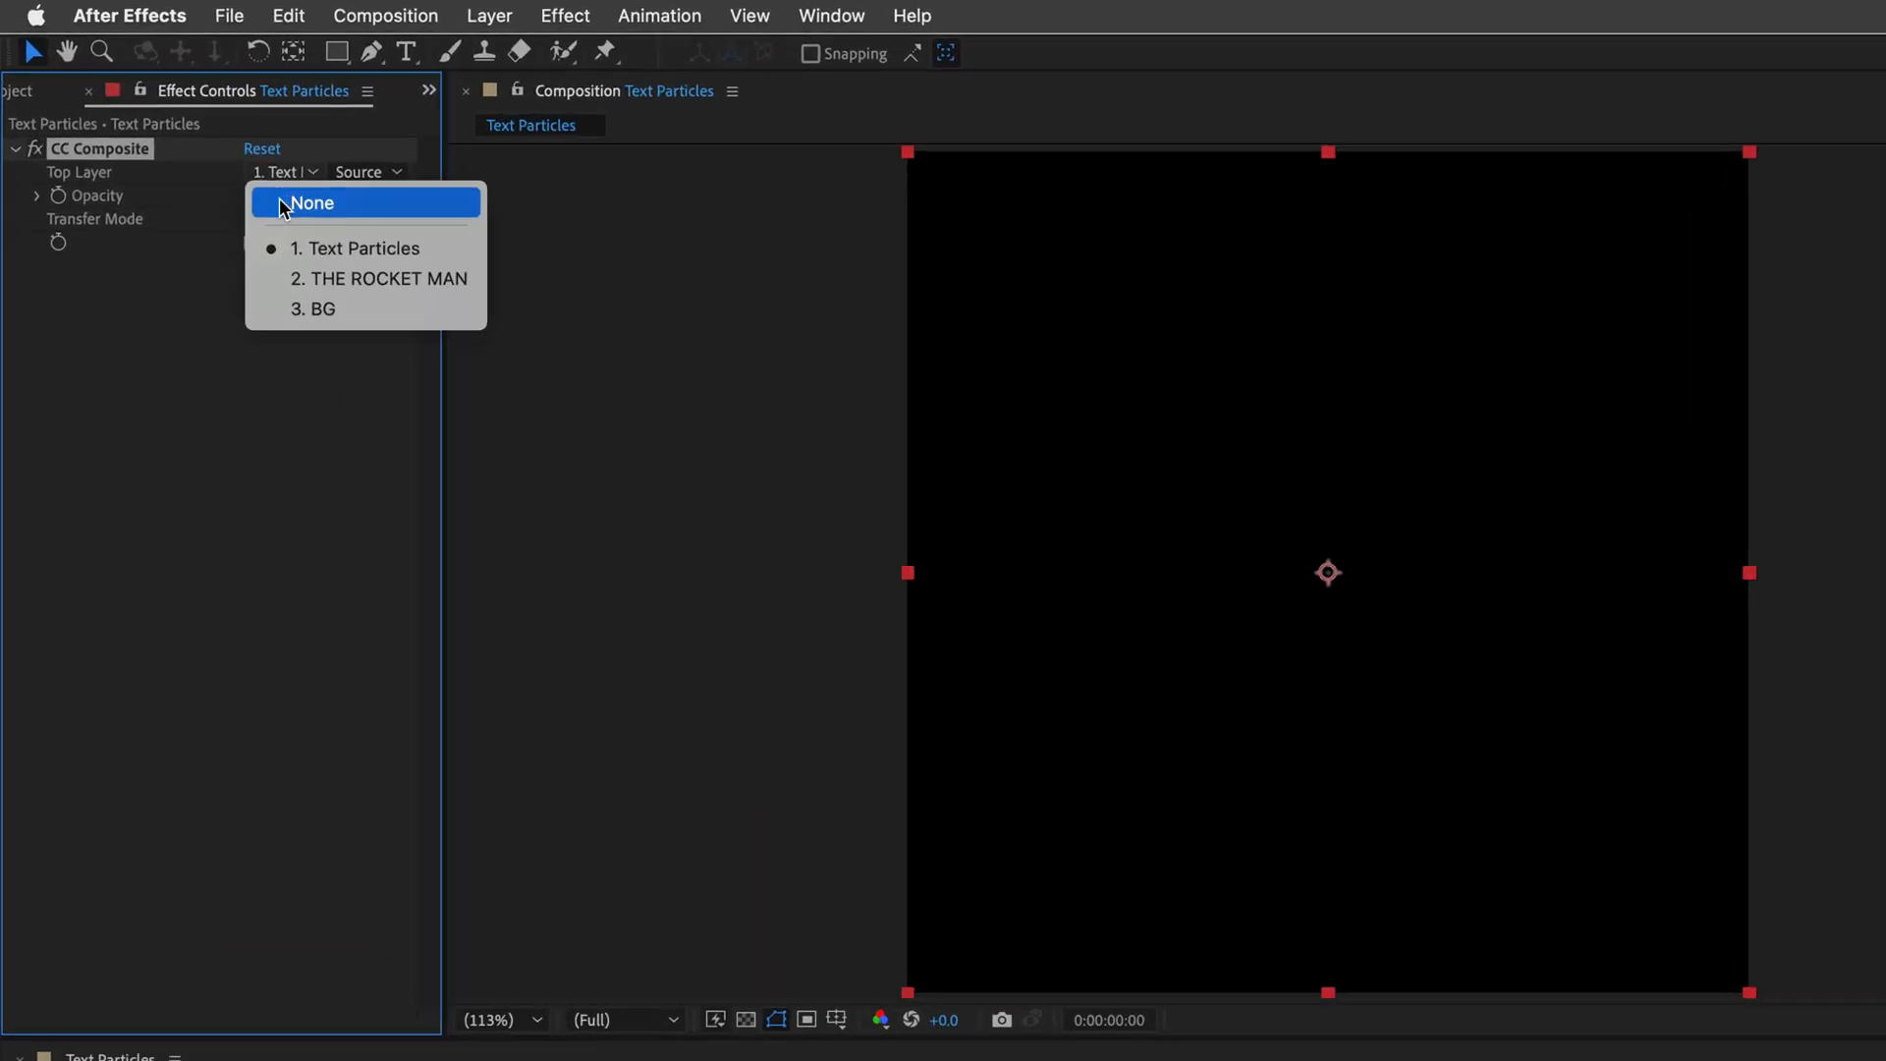
{"action": "left_click", "coordinate": [381, 277]}
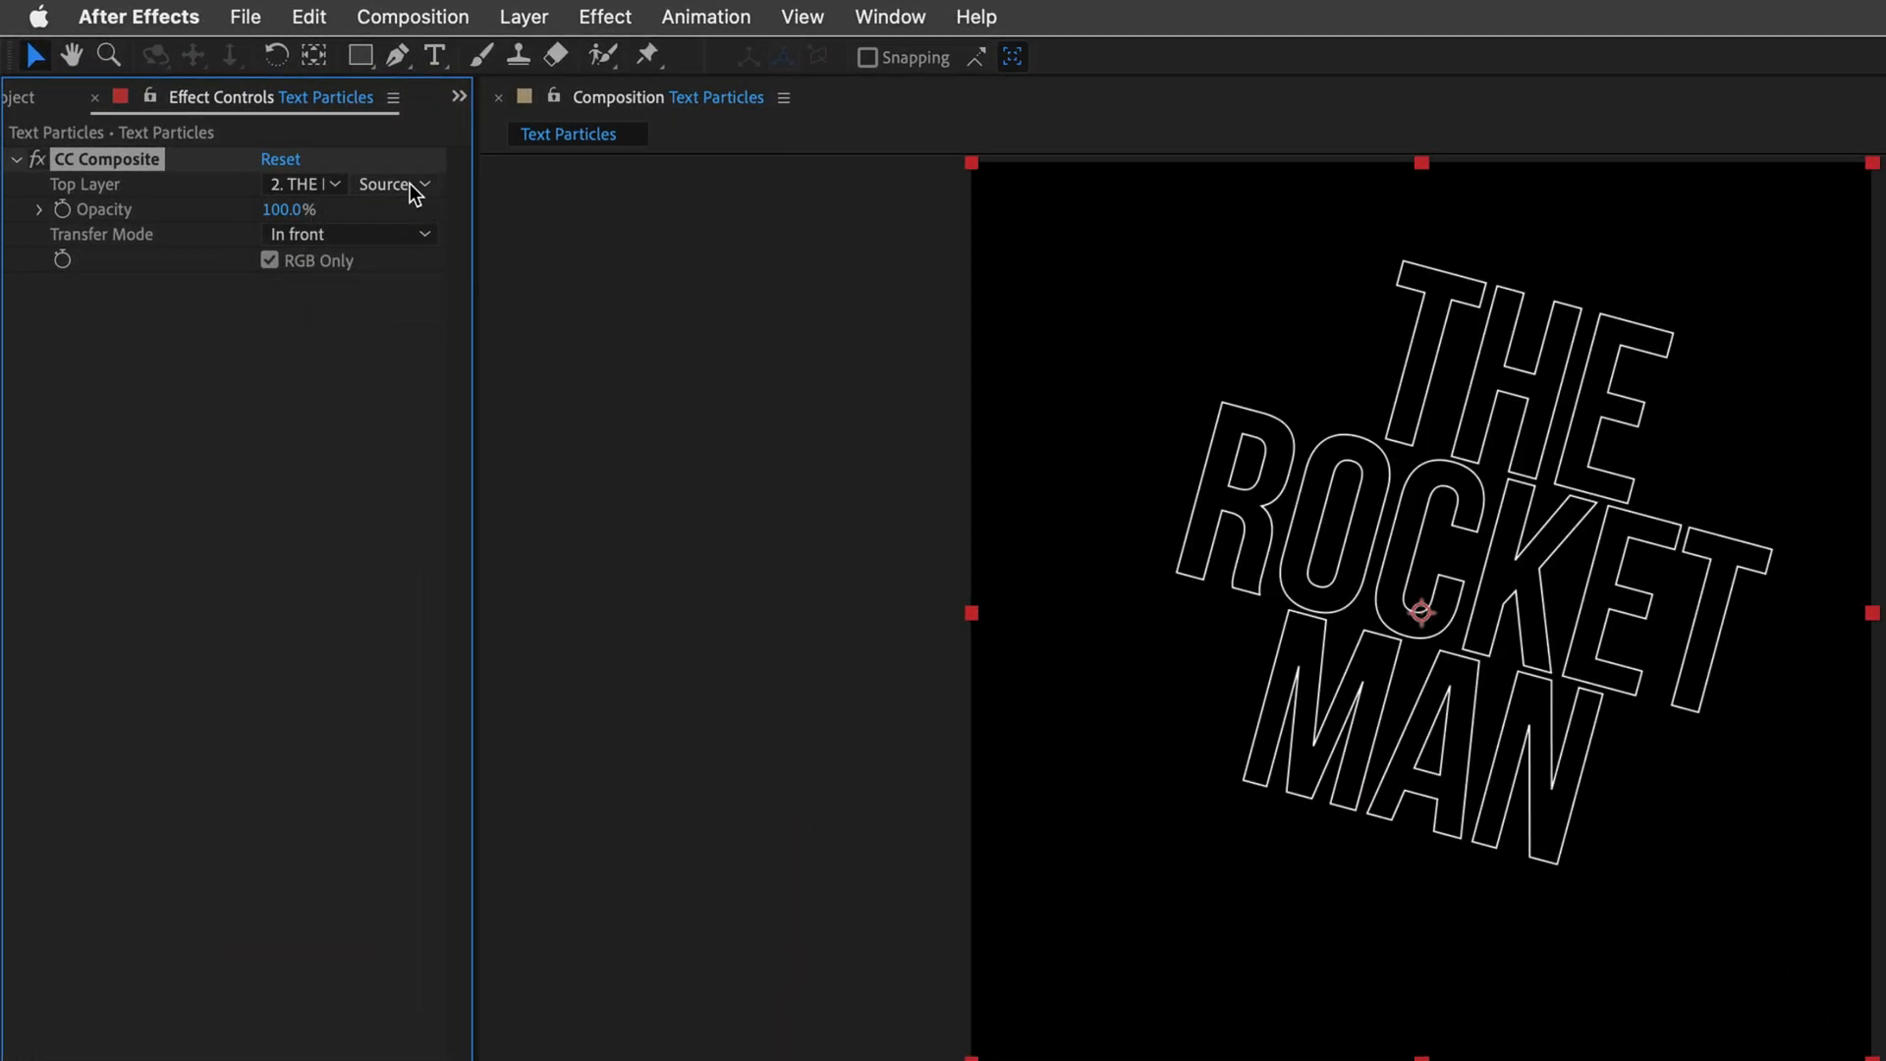
{"action": "left_click", "coordinate": [391, 185]}
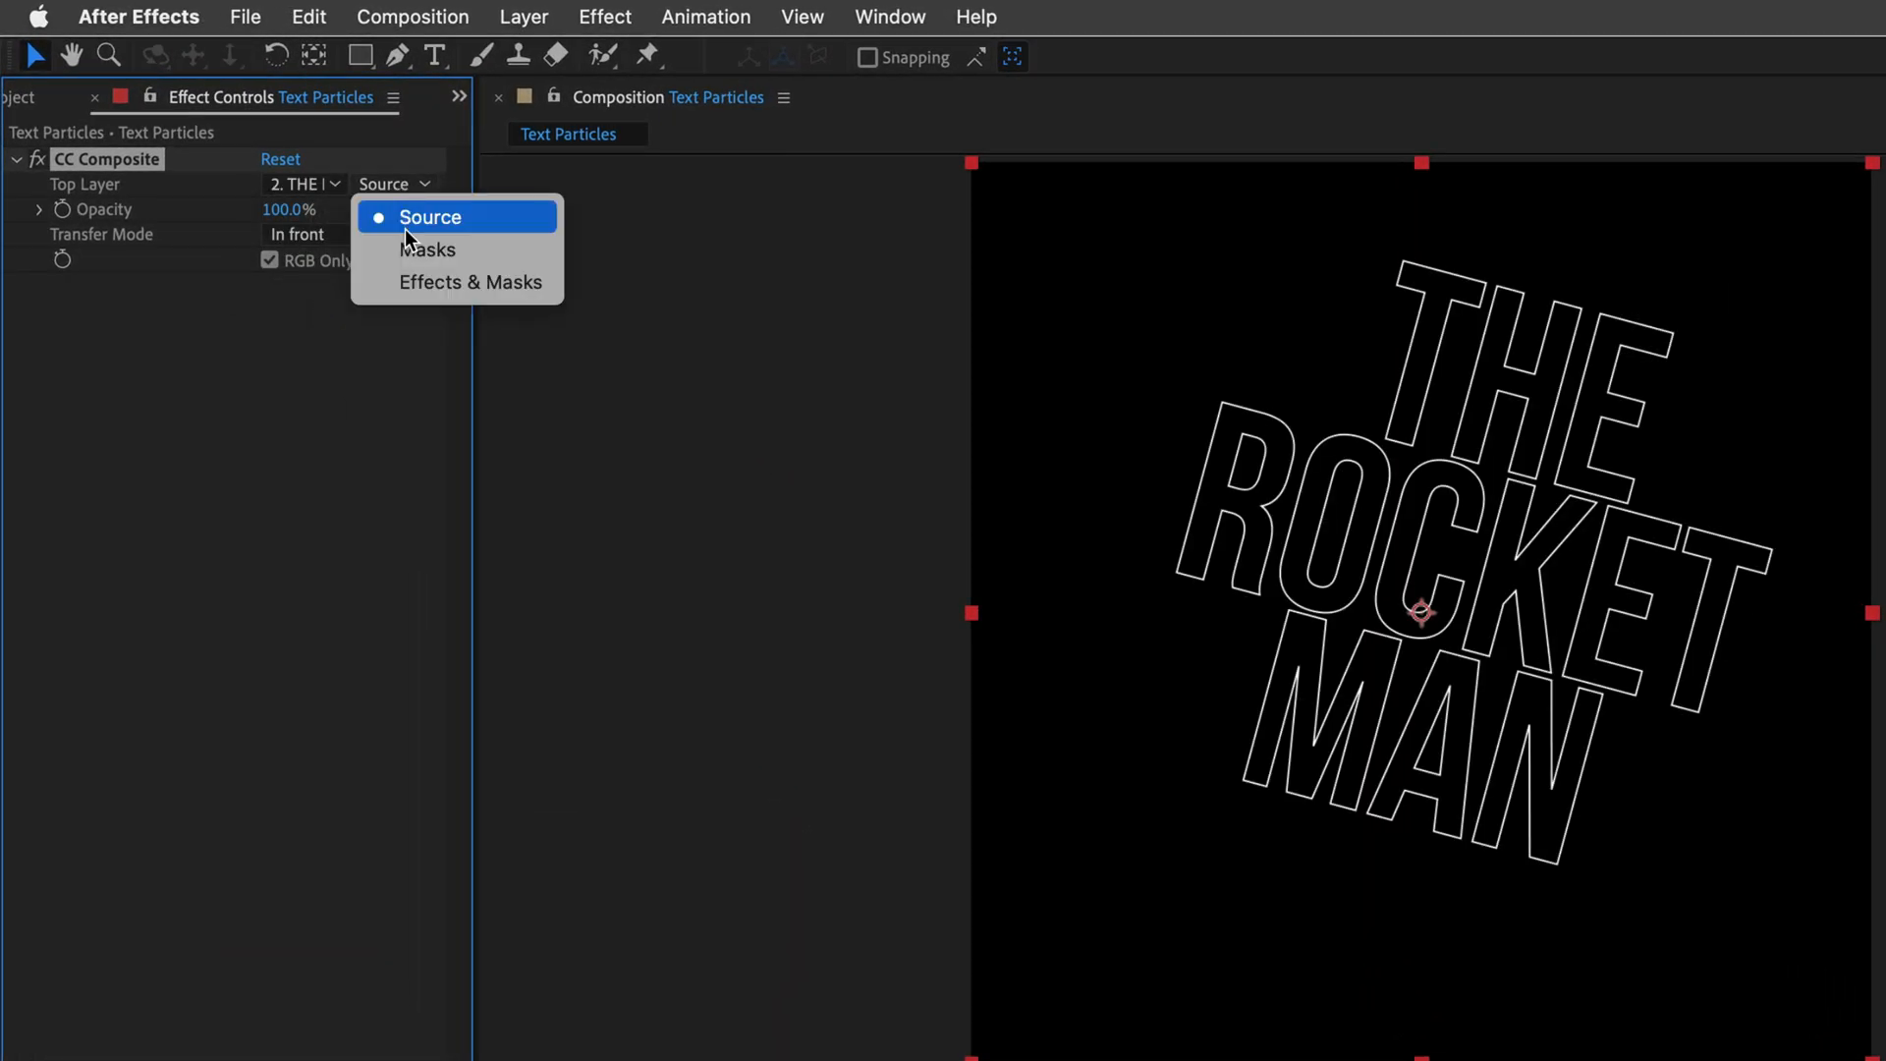
{"action": "left_click", "coordinate": [469, 281]}
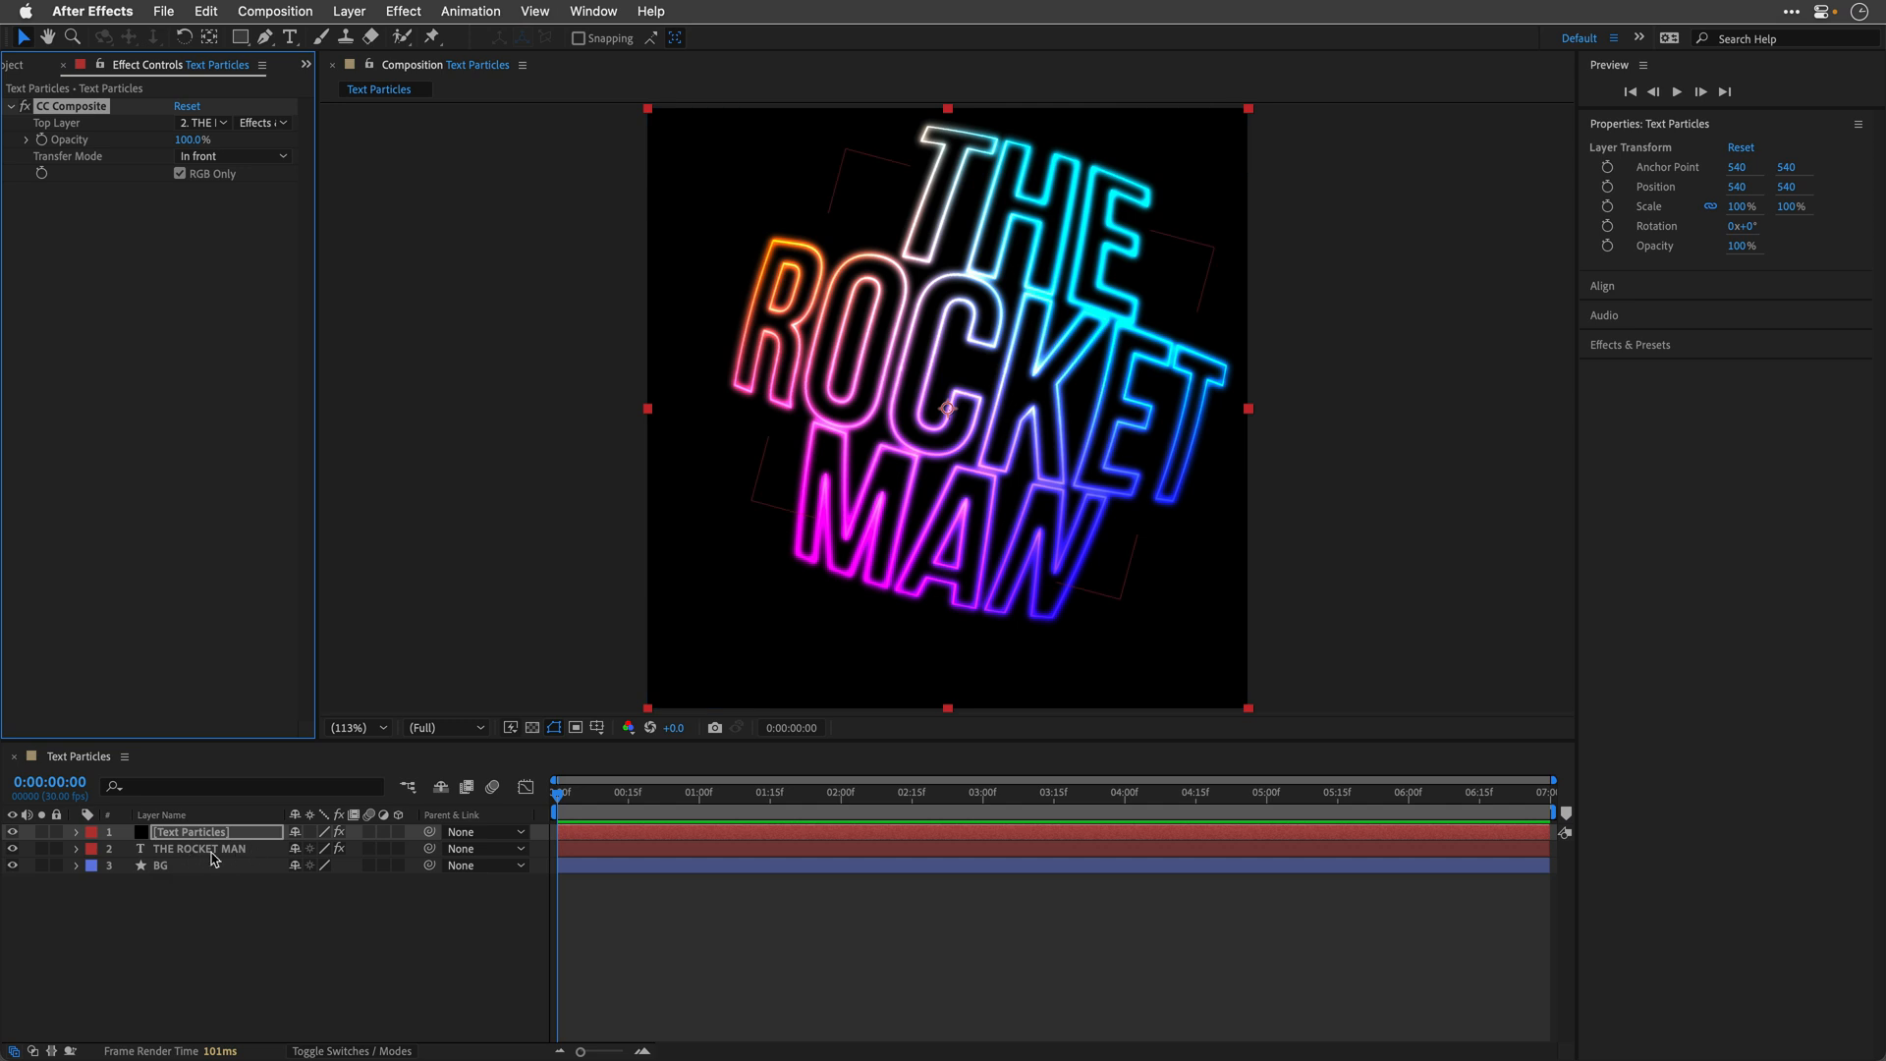
{"action": "mouse_move", "coordinate": [206, 859]}
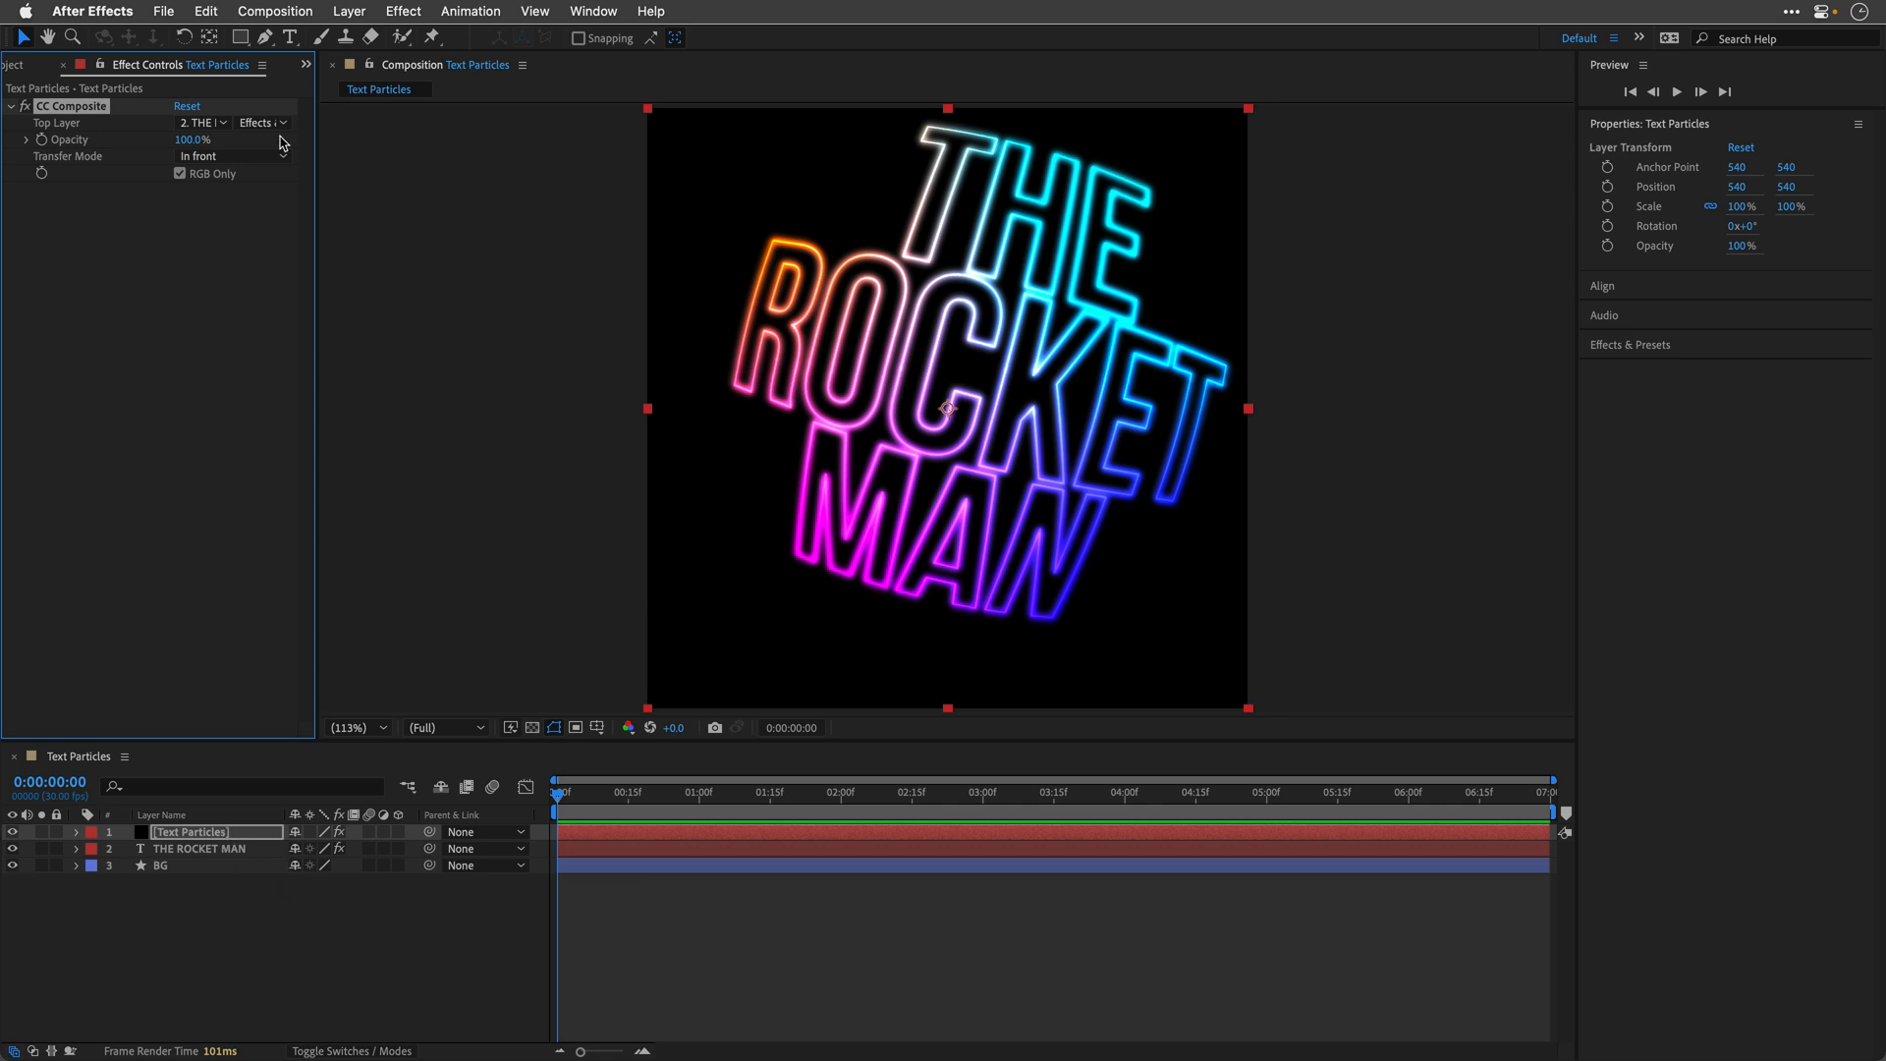
{"action": "left_click", "coordinate": [234, 155]}
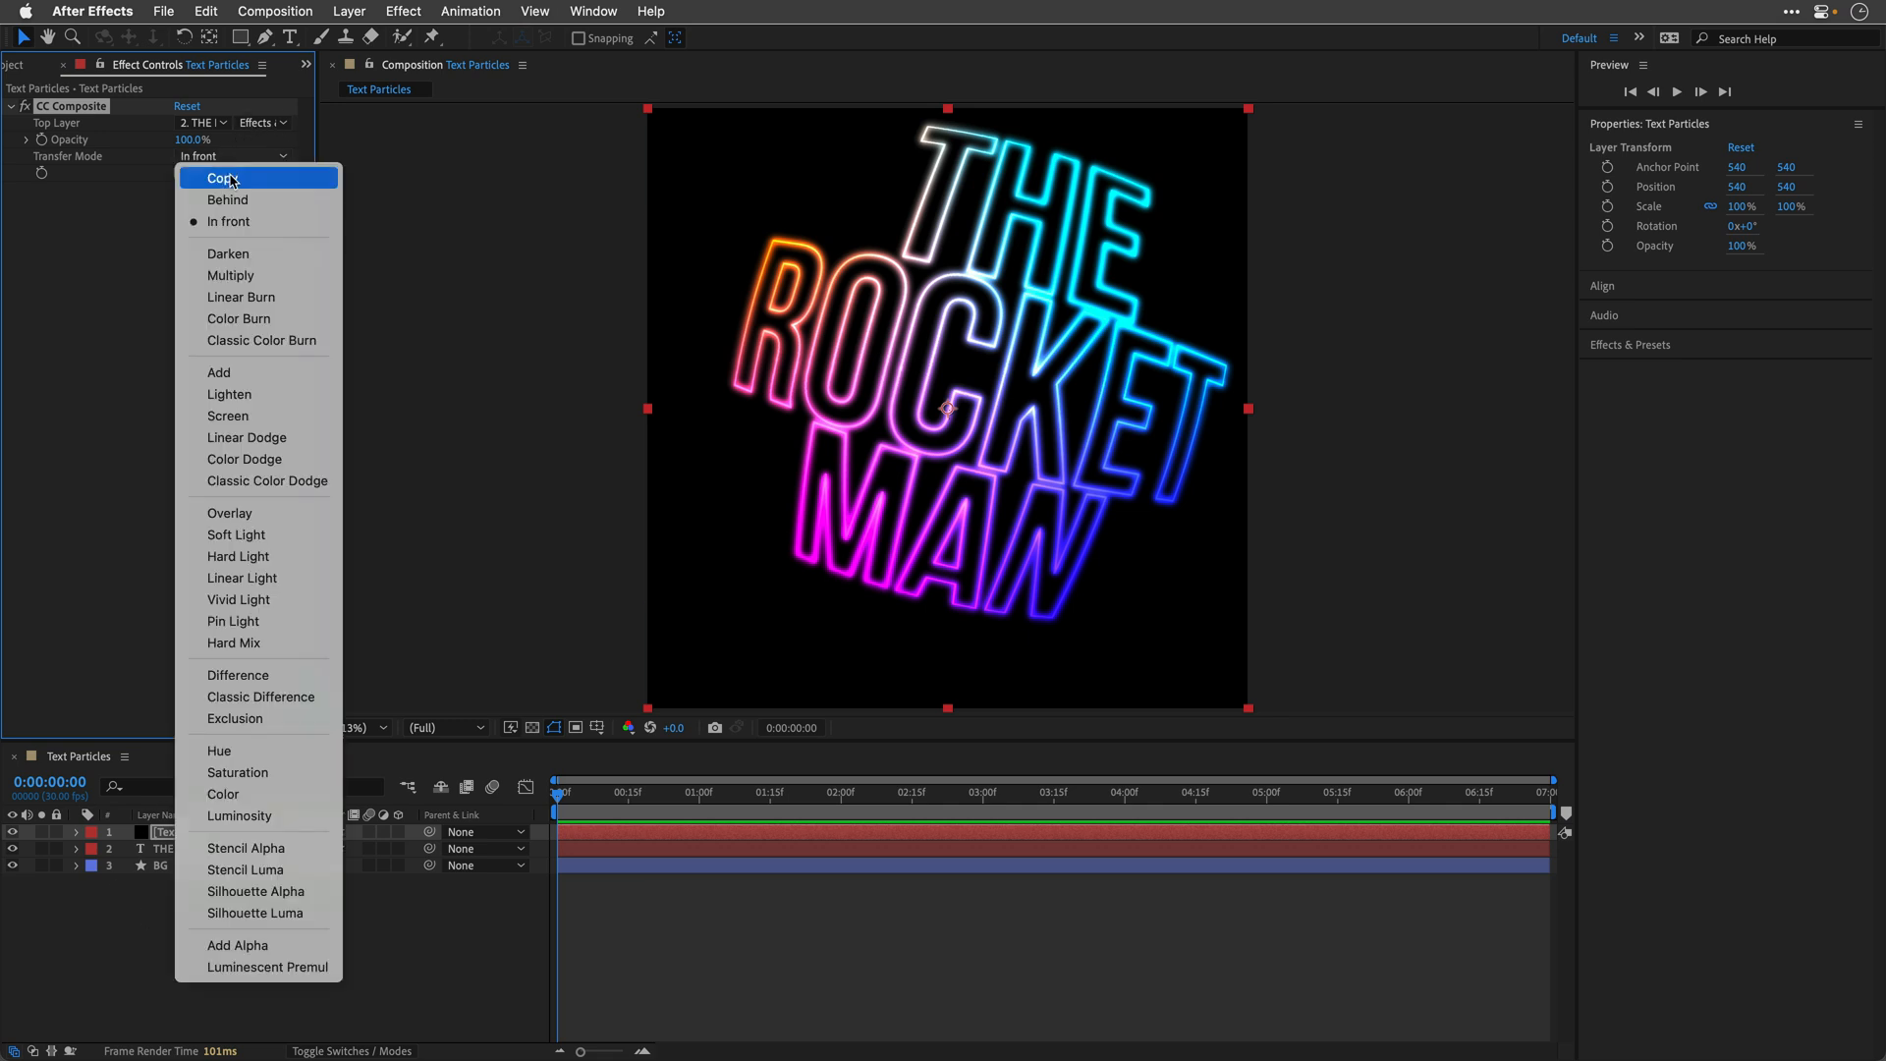
{"action": "left_click", "coordinate": [226, 179]}
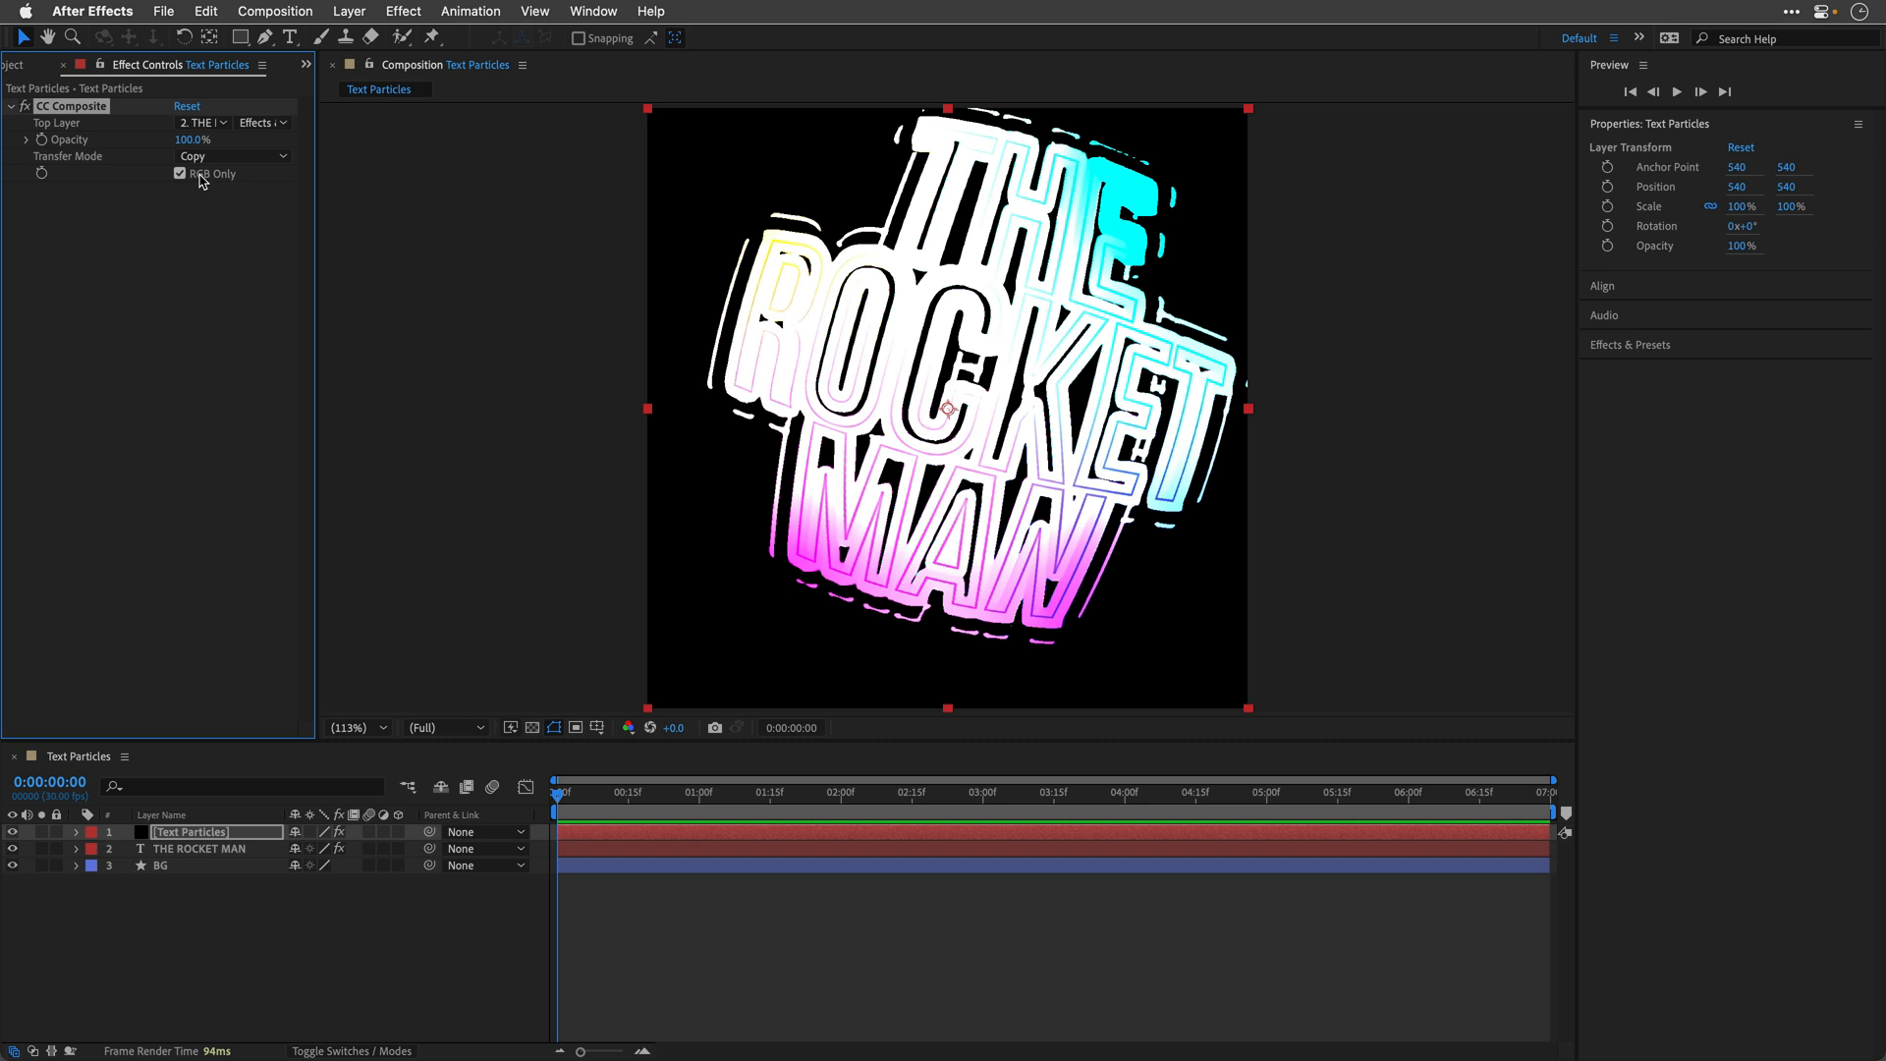
{"action": "left_click", "coordinate": [179, 173]}
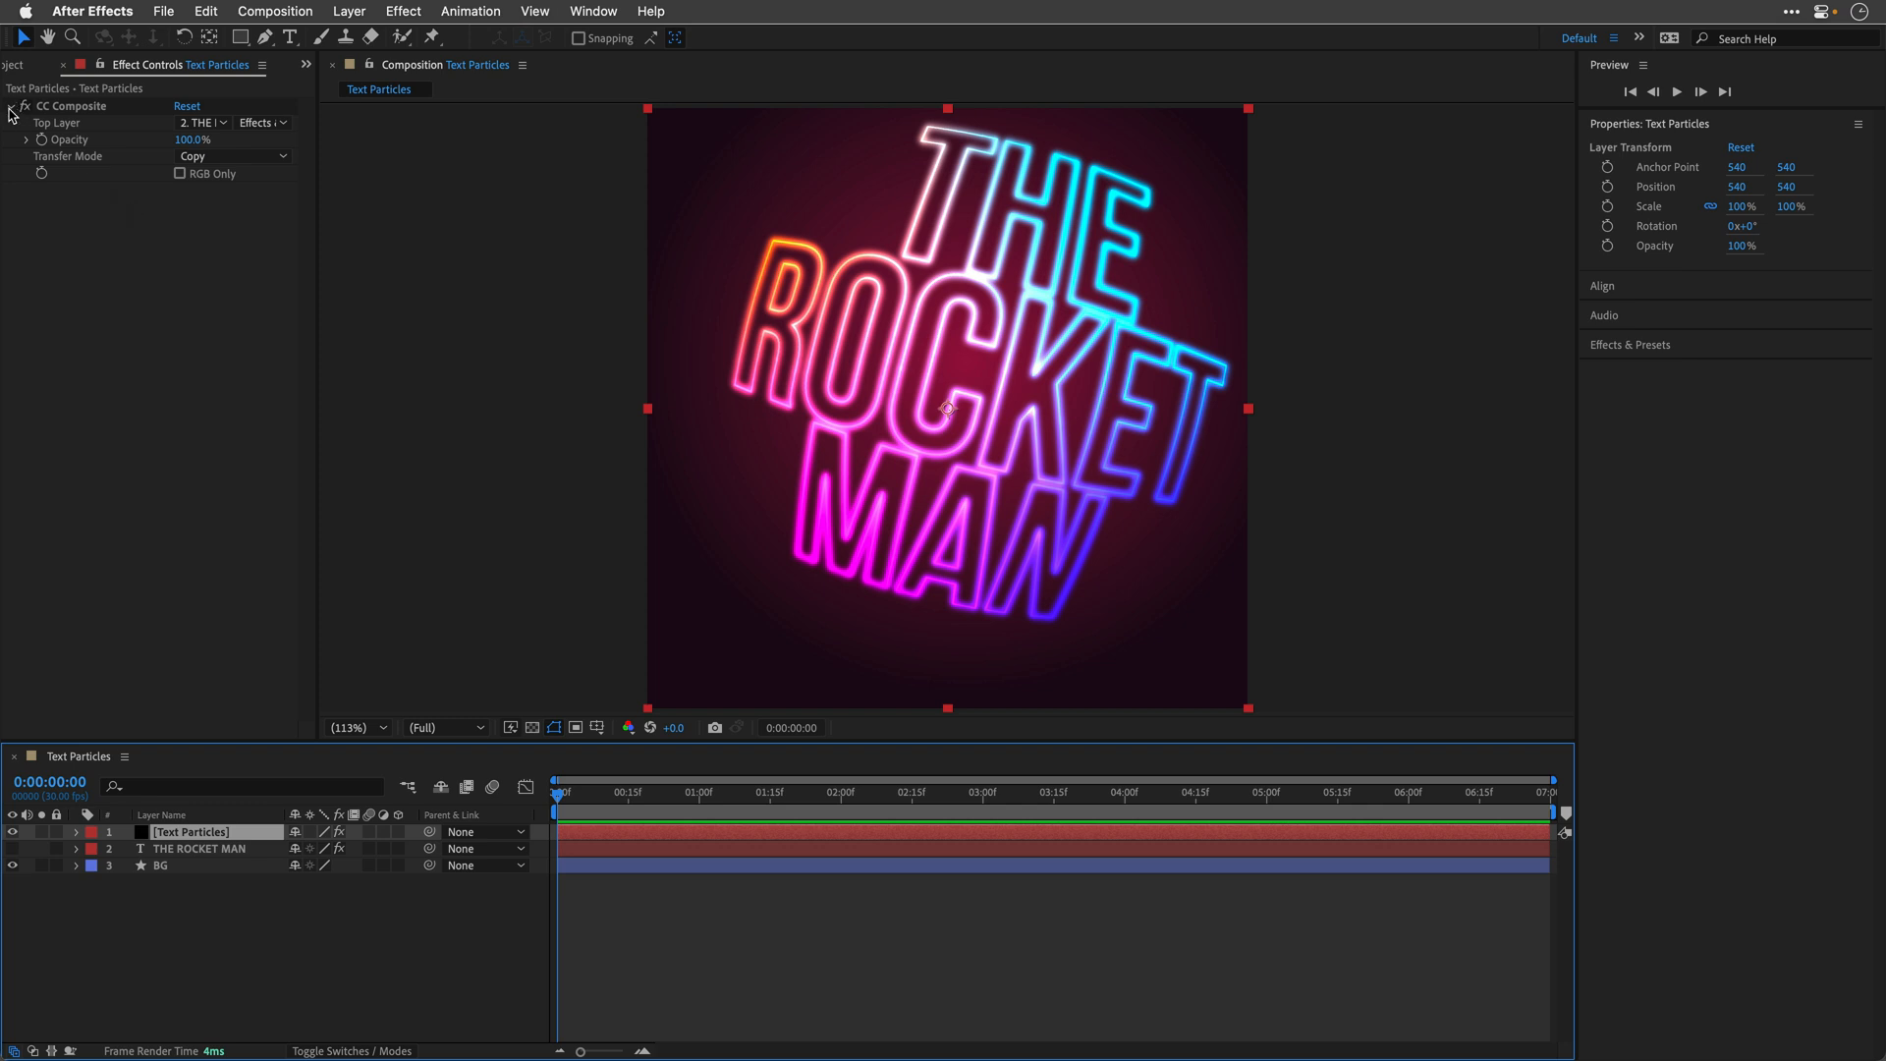
Step: Apply CC Particle Systems II from the Simulation effects to the Text Particles layer
{"action": "left_click", "coordinate": [401, 12]}
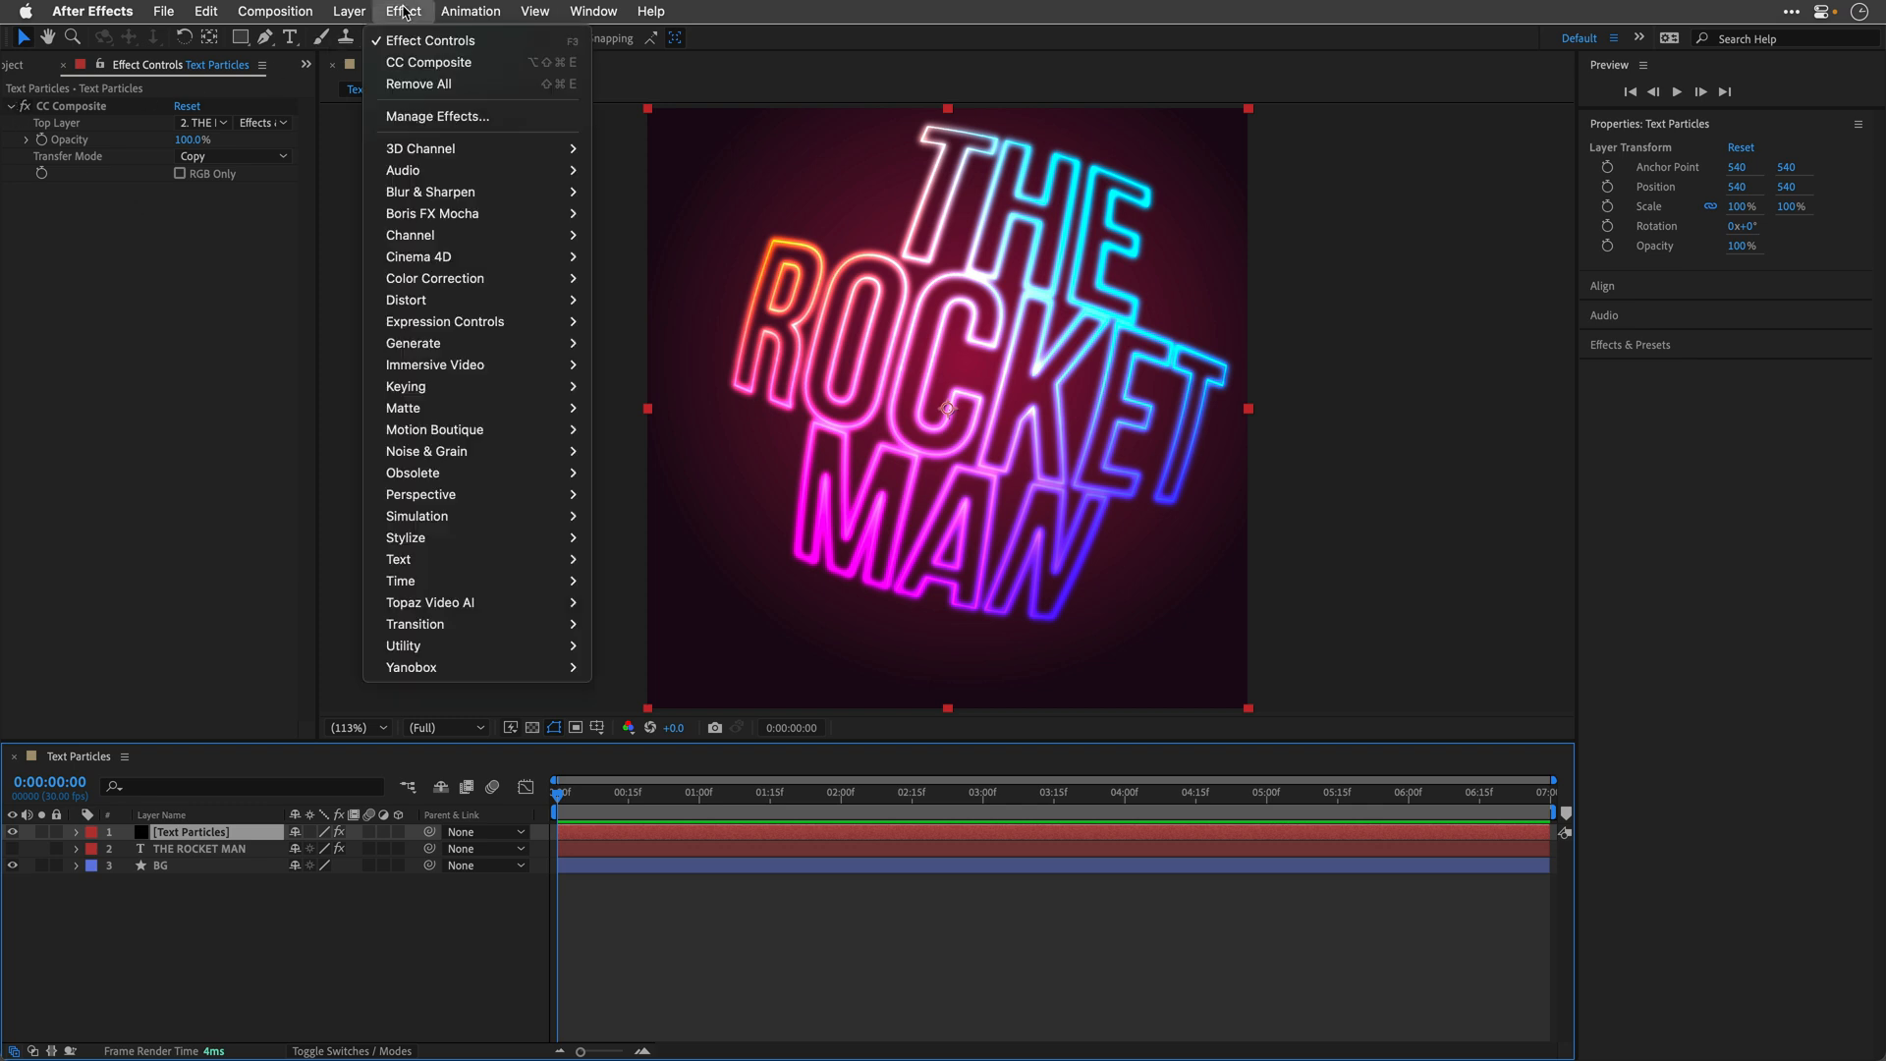
{"action": "mouse_move", "coordinate": [432, 495]}
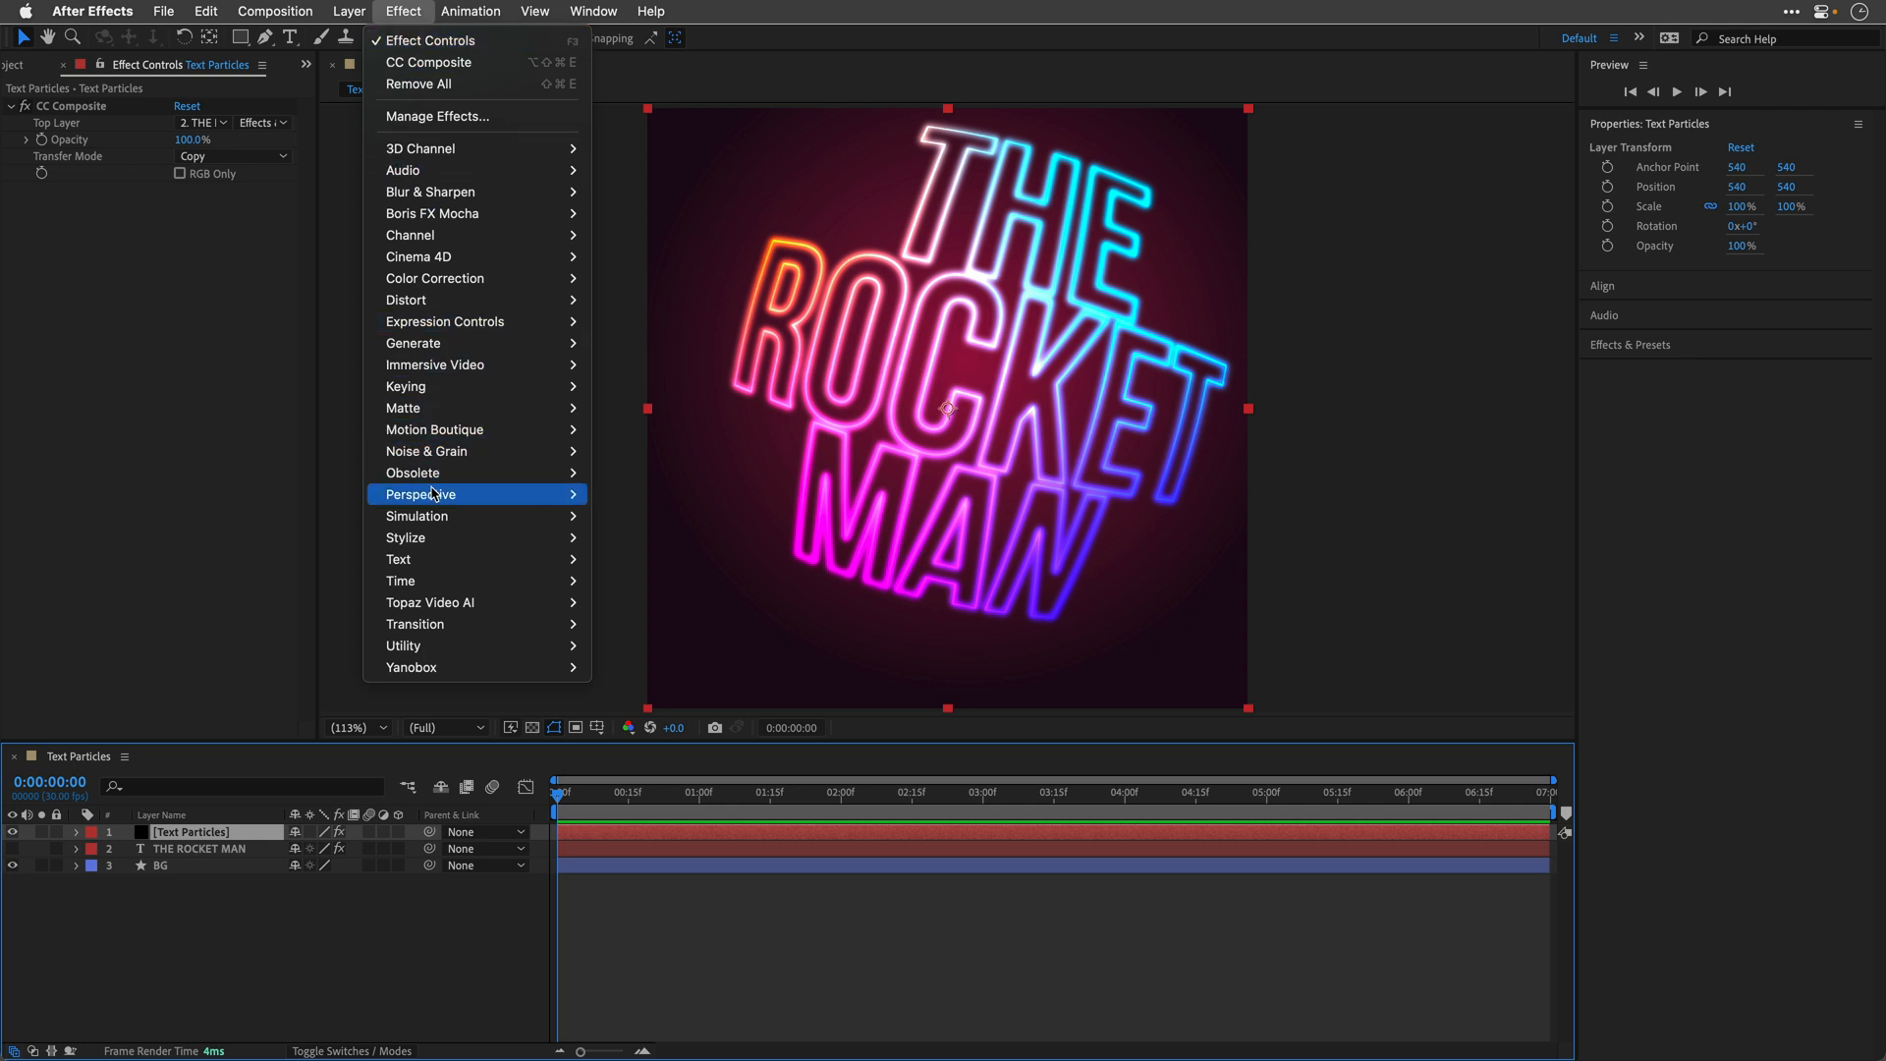
{"action": "mouse_move", "coordinate": [416, 514]}
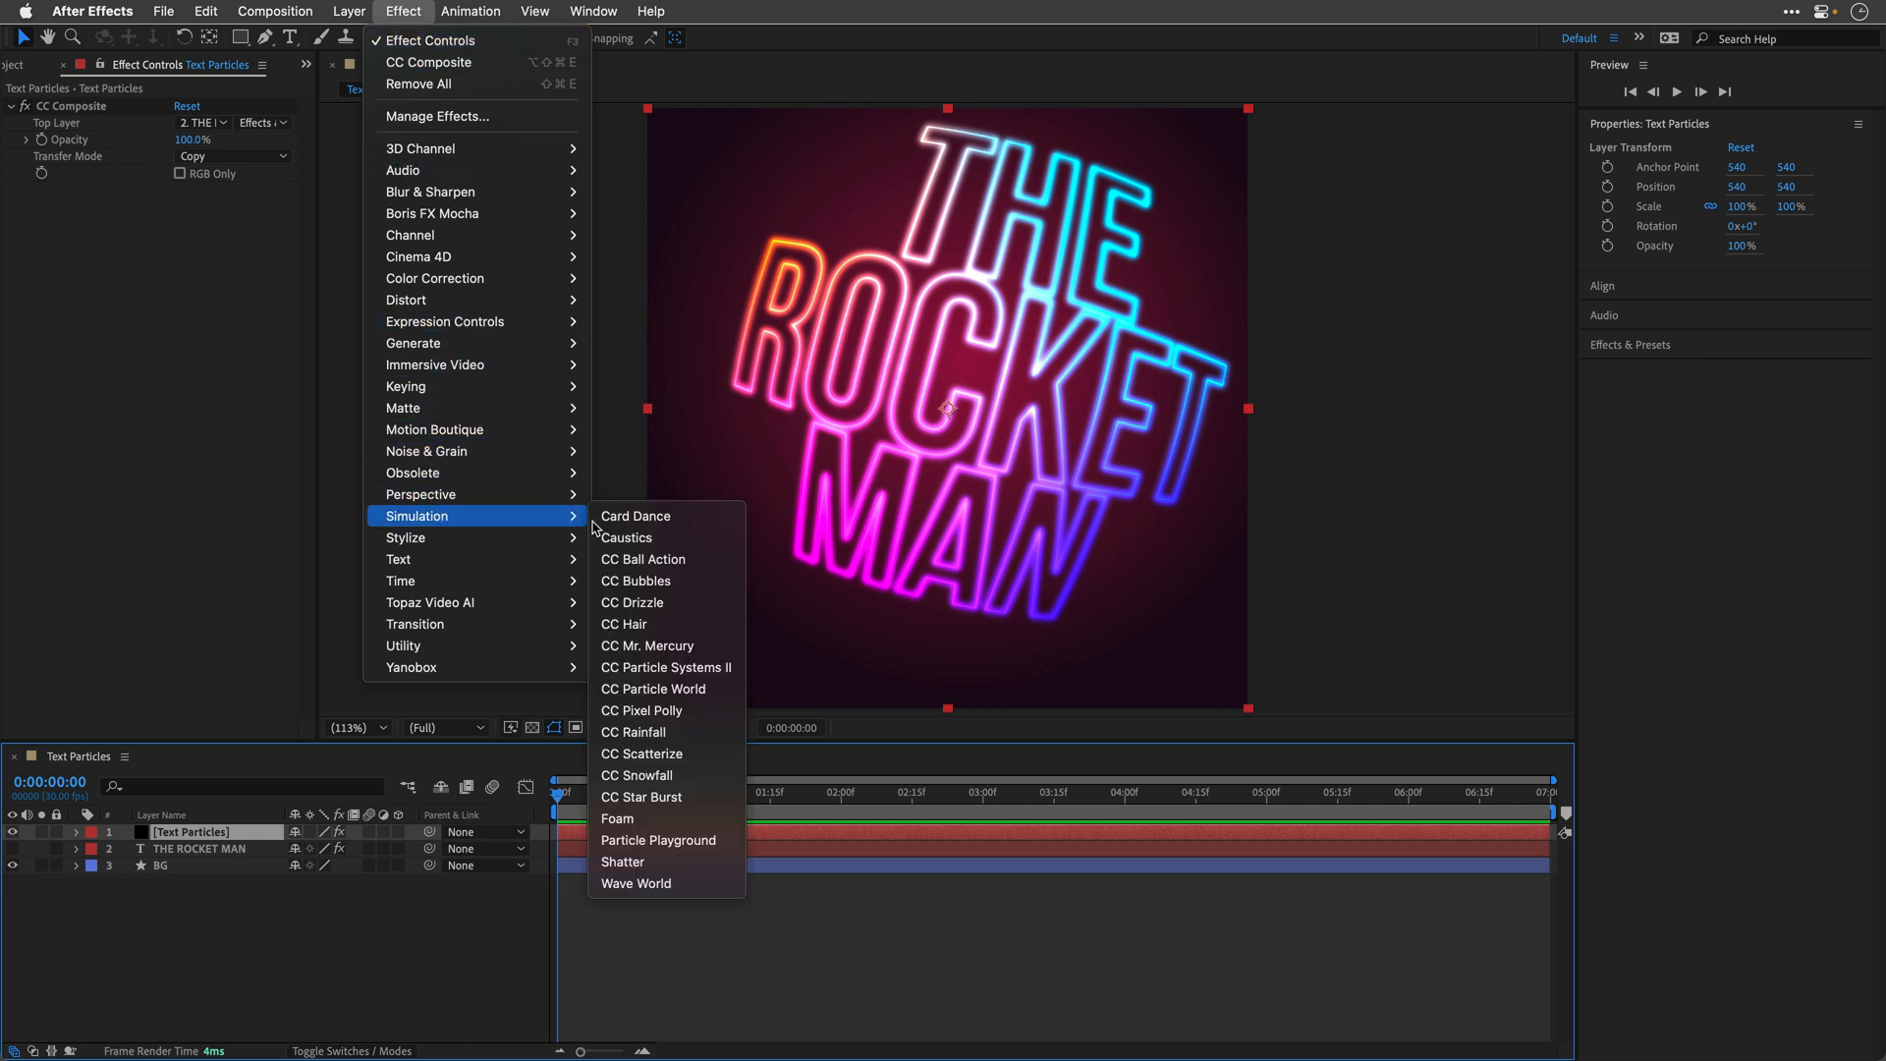
{"action": "mouse_move", "coordinate": [666, 668]}
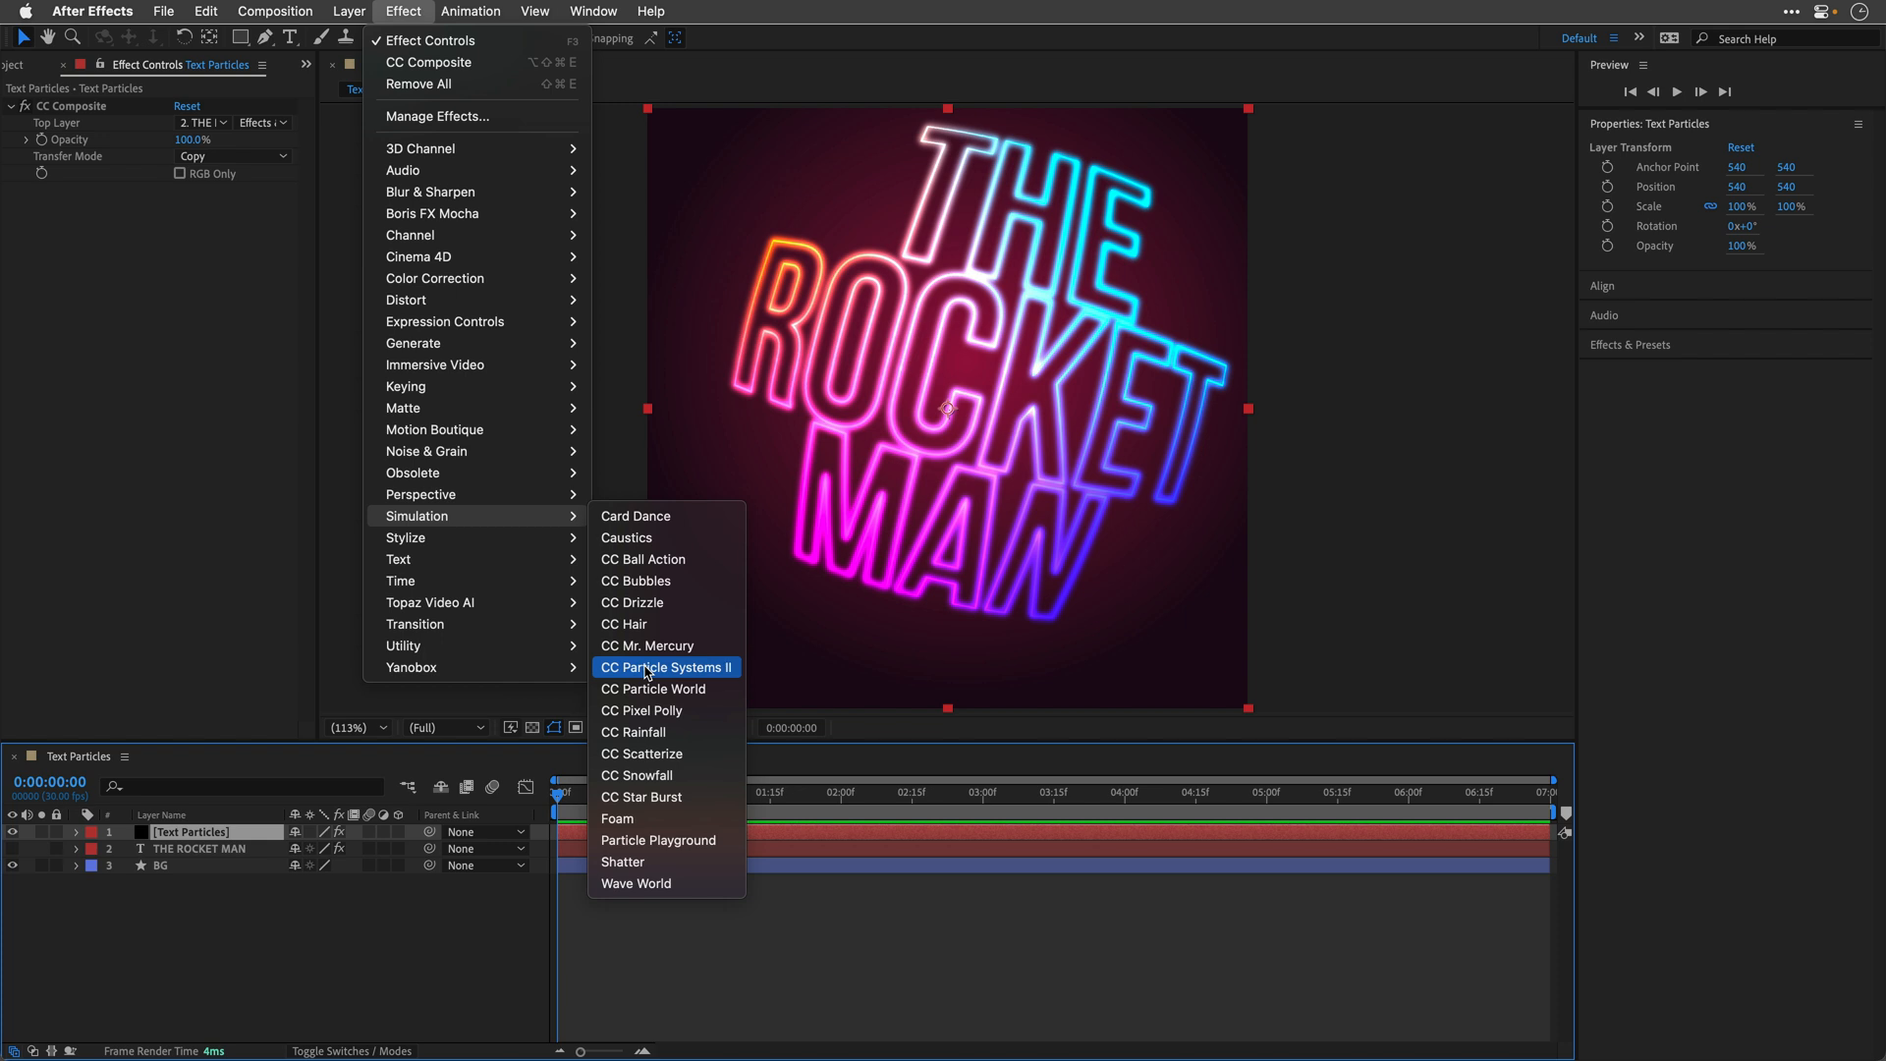
{"action": "left_click", "coordinate": [666, 666]}
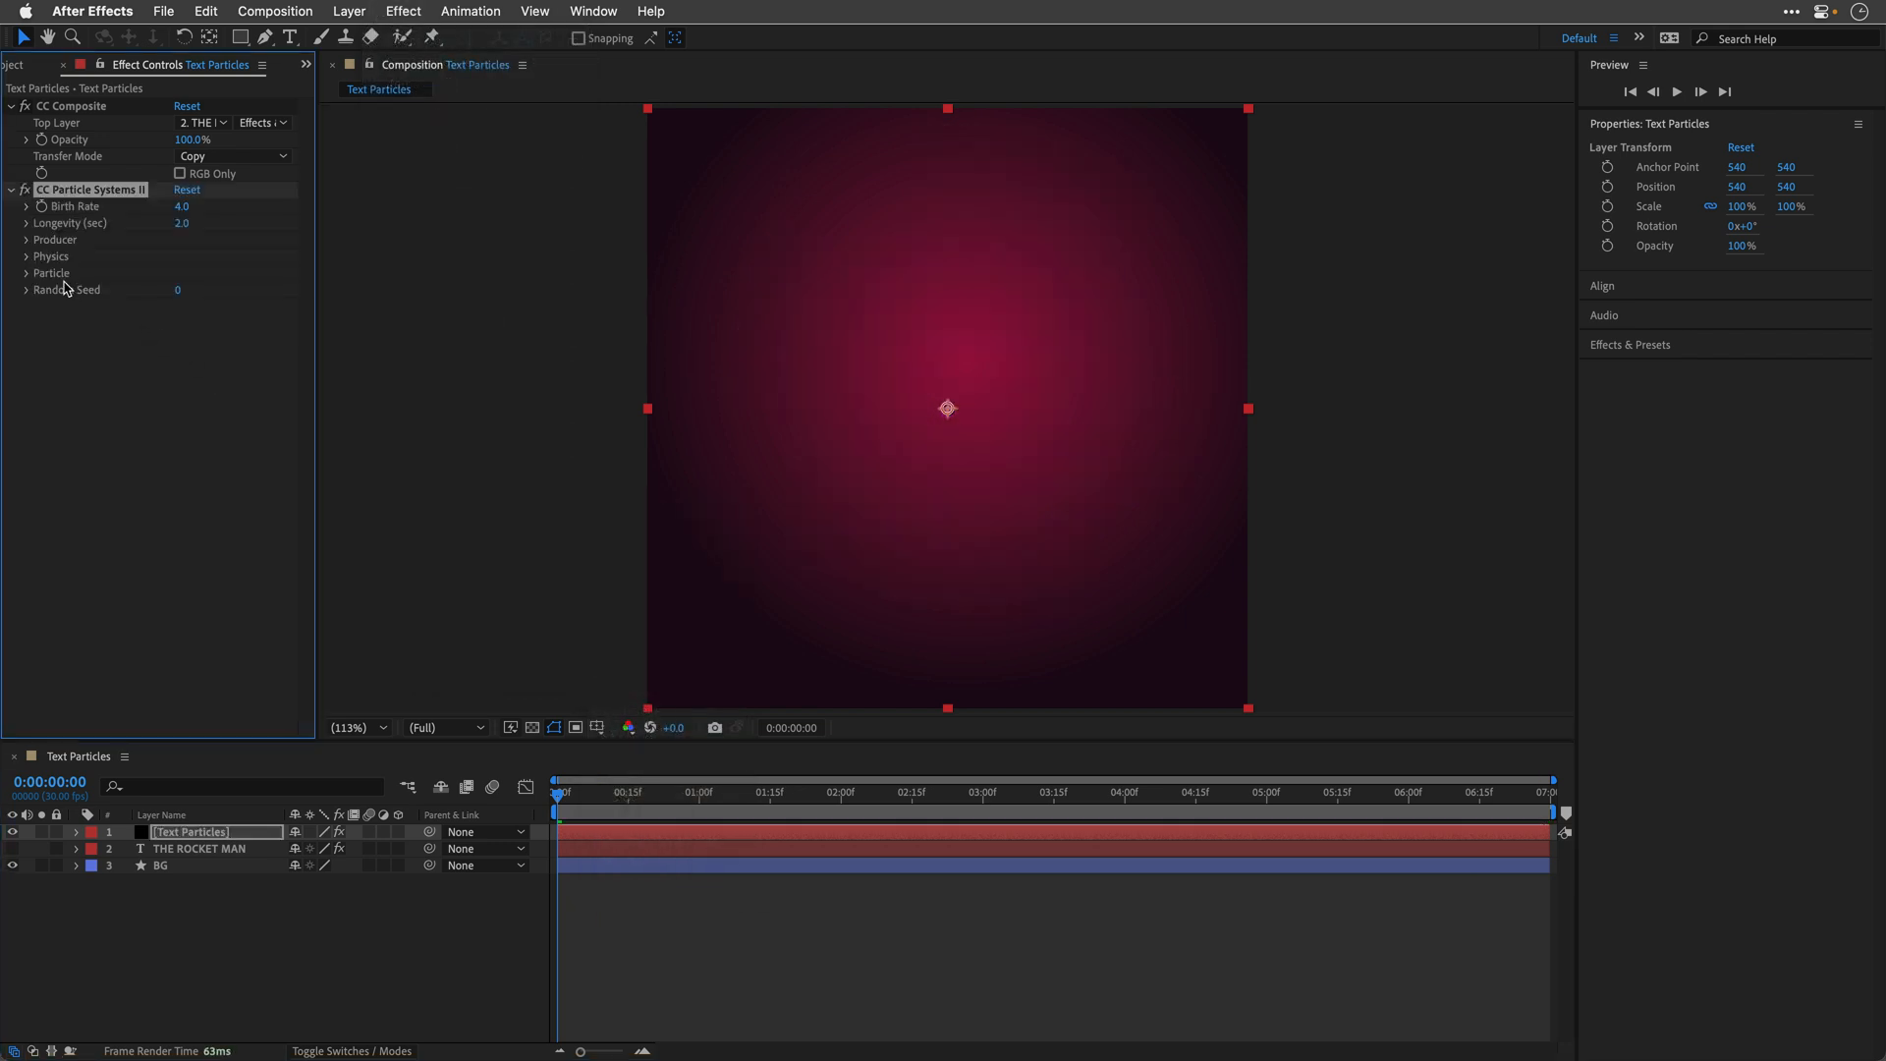
{"action": "mouse_move", "coordinate": [23, 283]}
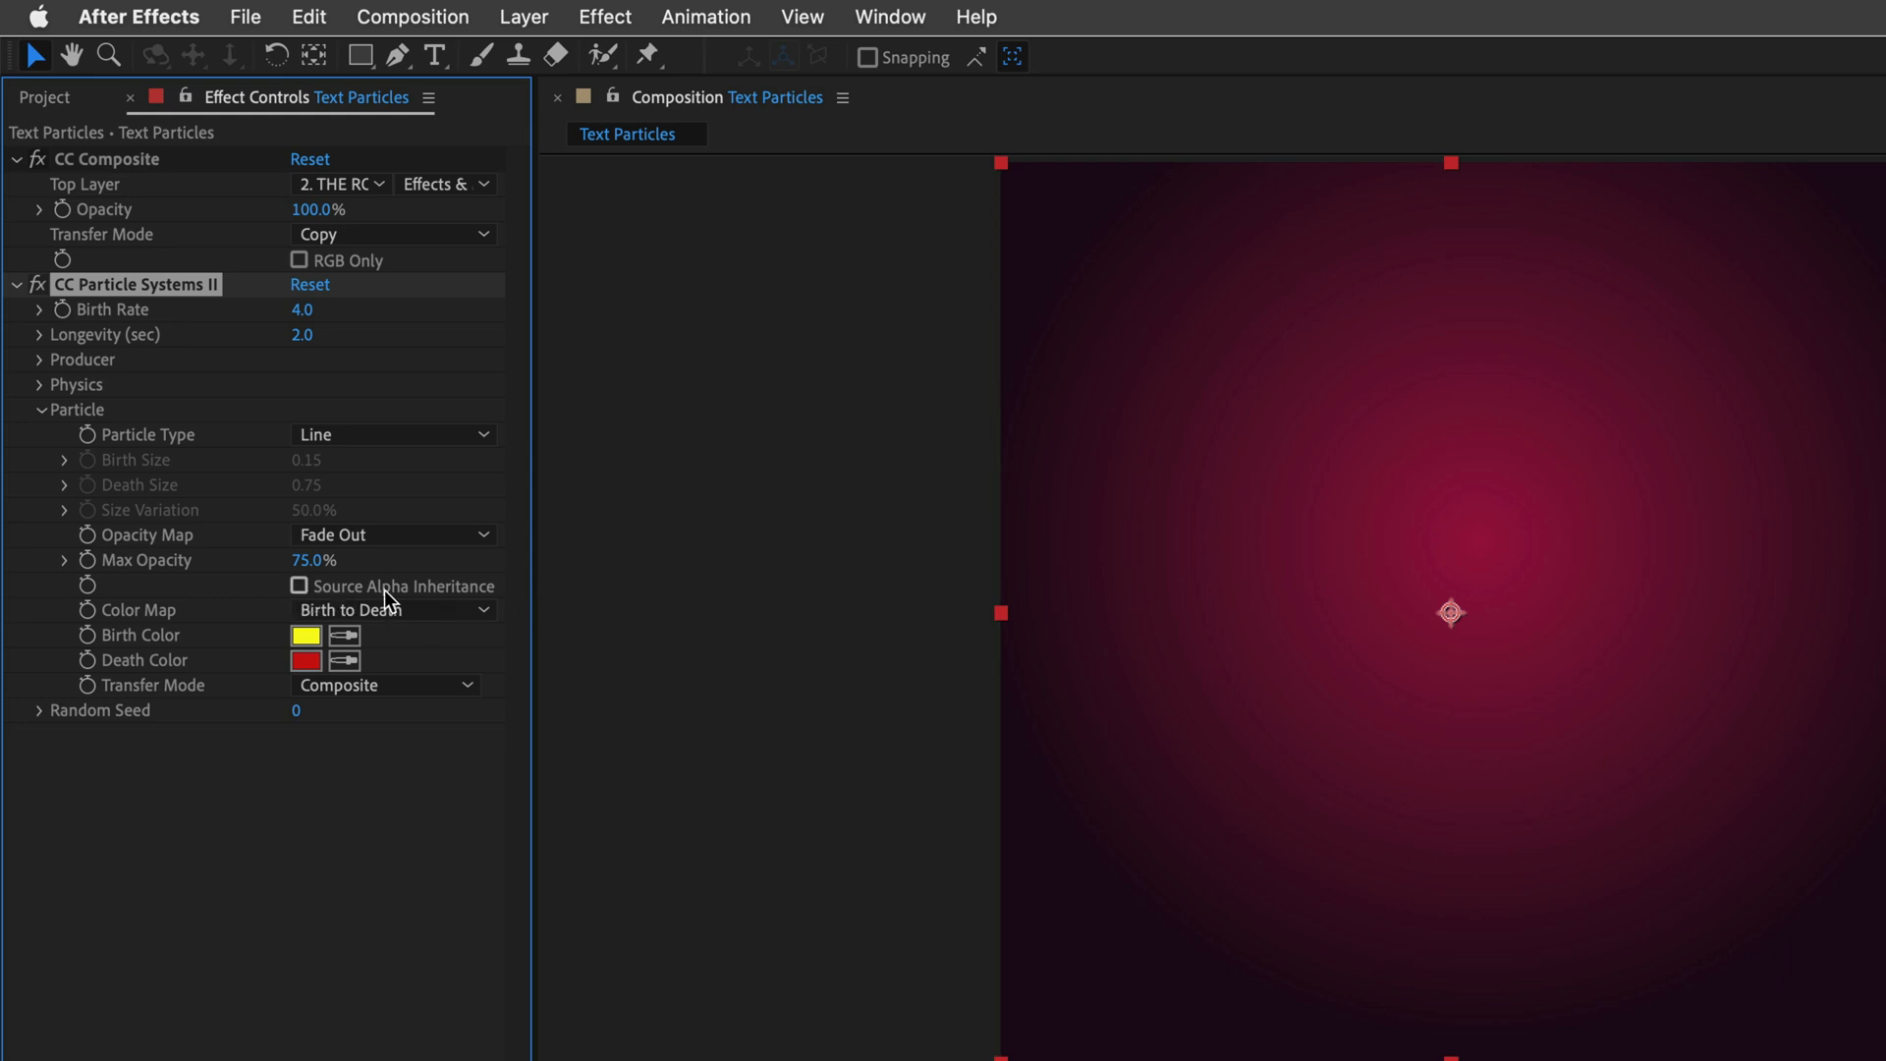
Step: Enable Source Alpha Inheritance, set Color Map to Origin Constant and Transfer Mode to Add
{"action": "left_click", "coordinate": [299, 591]}
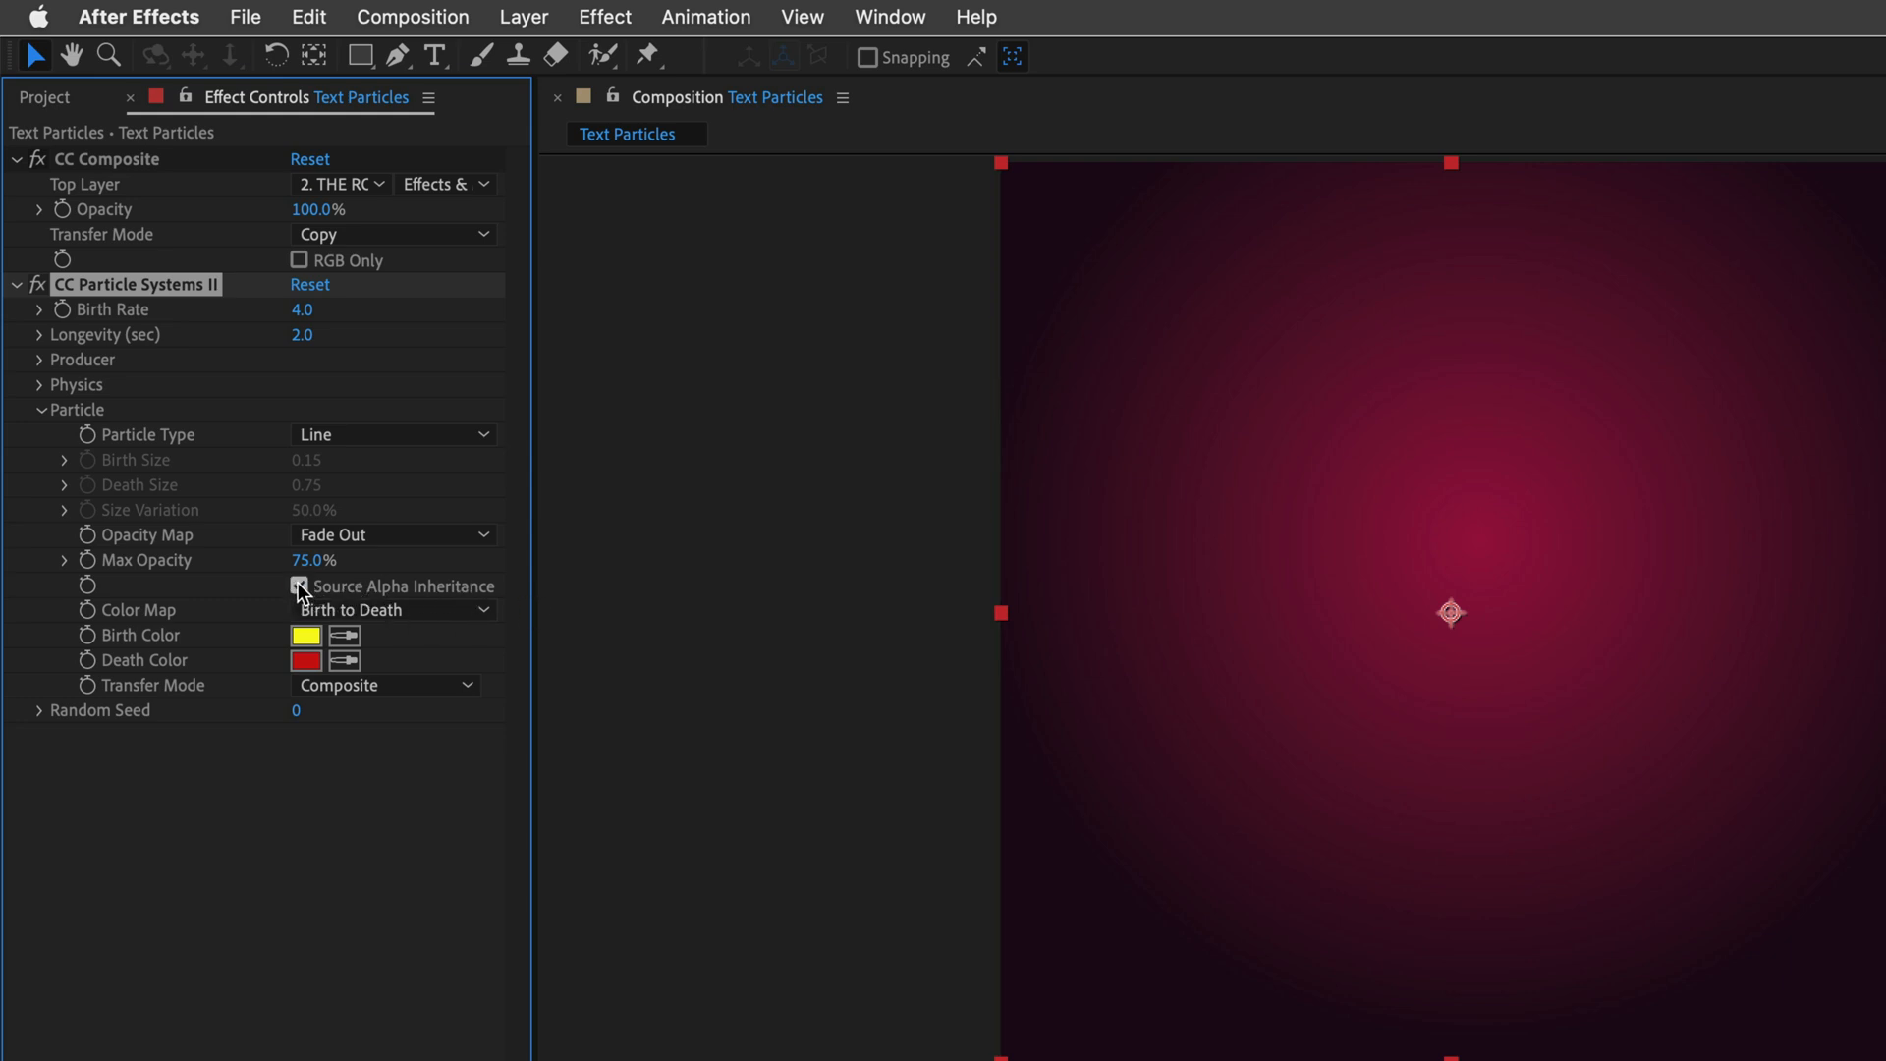
{"action": "left_click", "coordinate": [299, 587]}
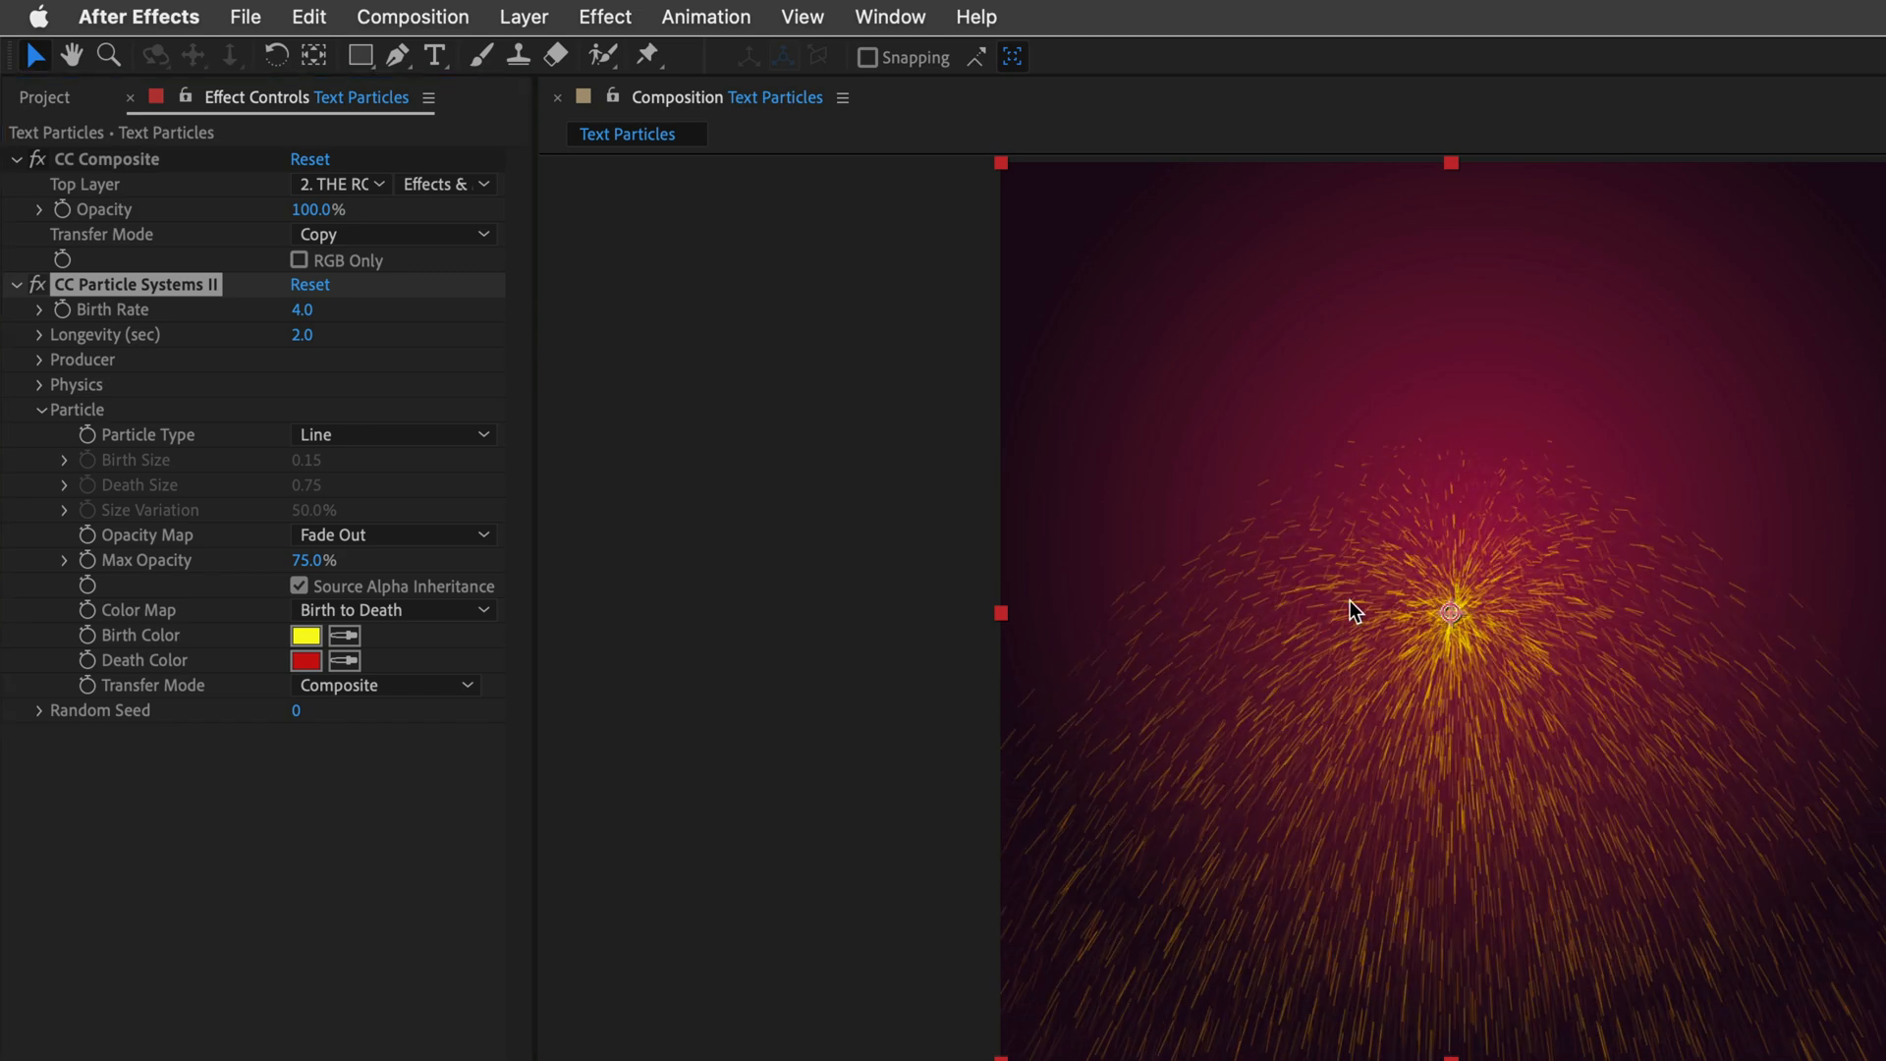
{"action": "mouse_move", "coordinate": [1302, 589]}
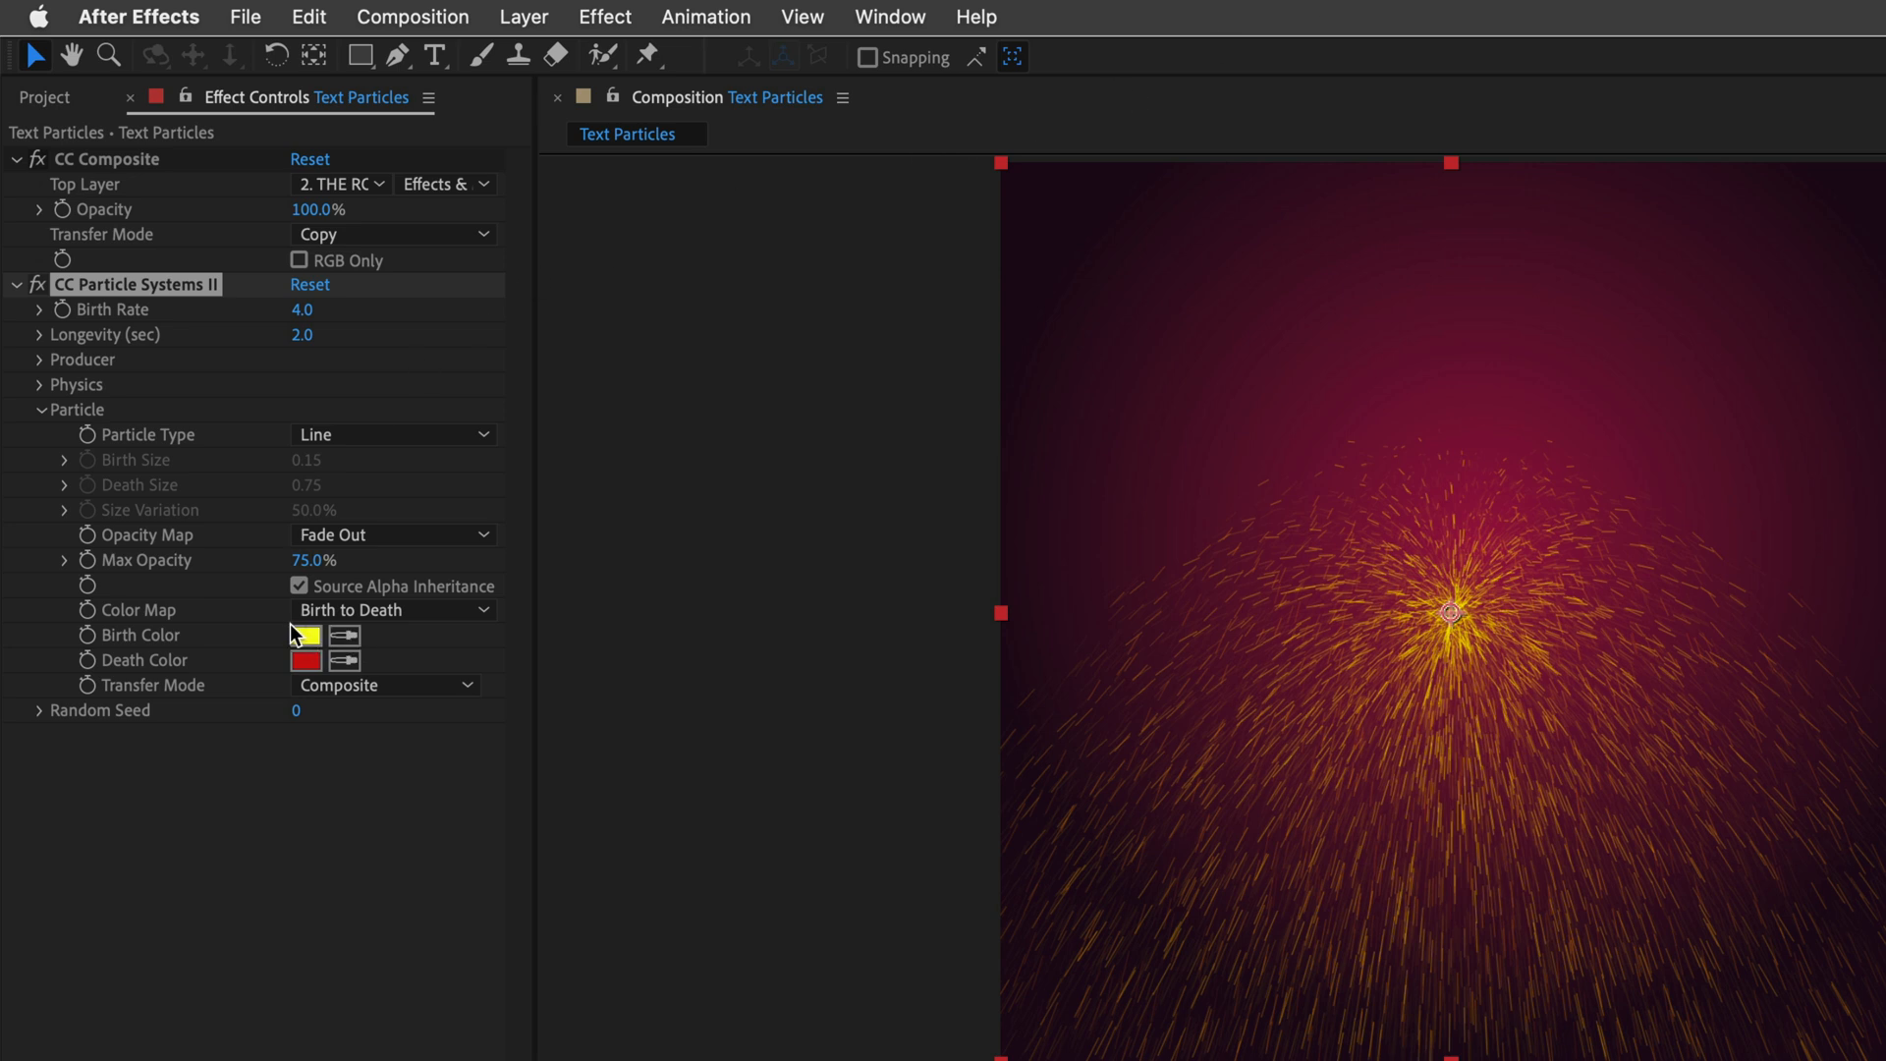
{"action": "left_click", "coordinate": [391, 609]}
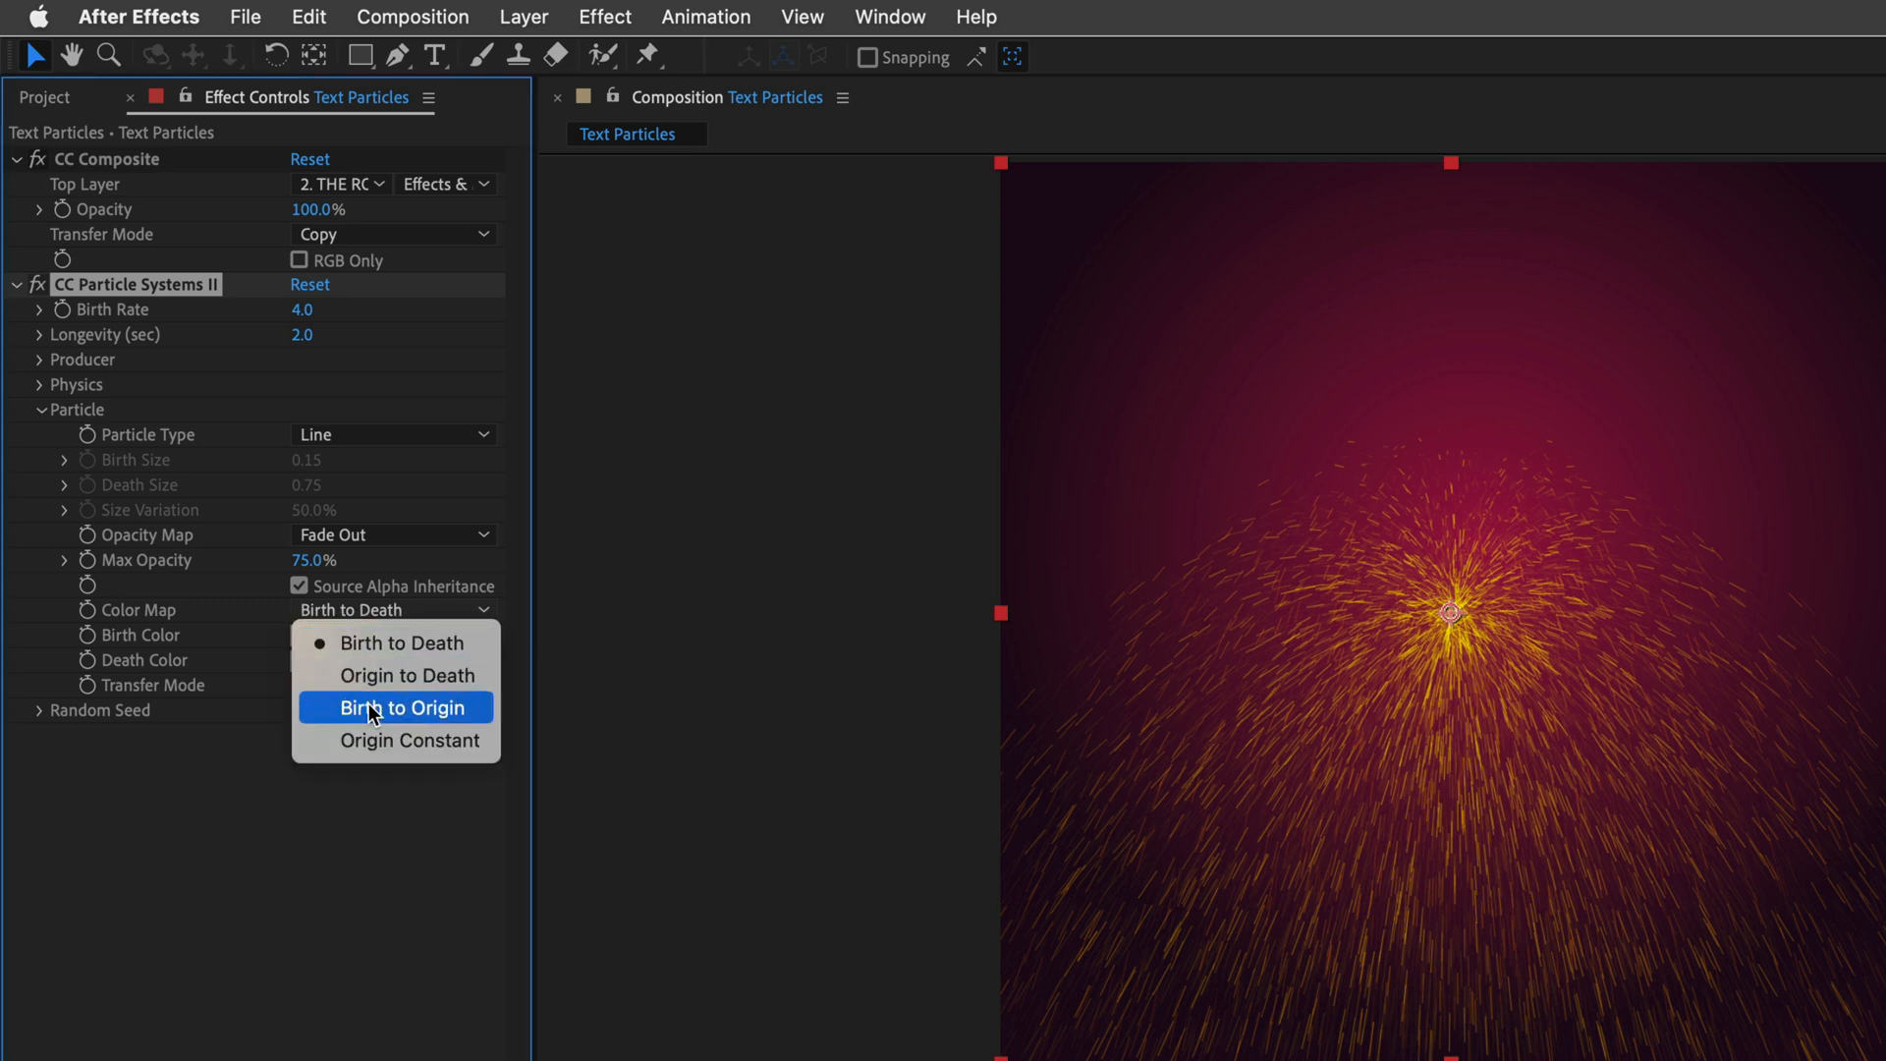
{"action": "left_click", "coordinate": [410, 741]}
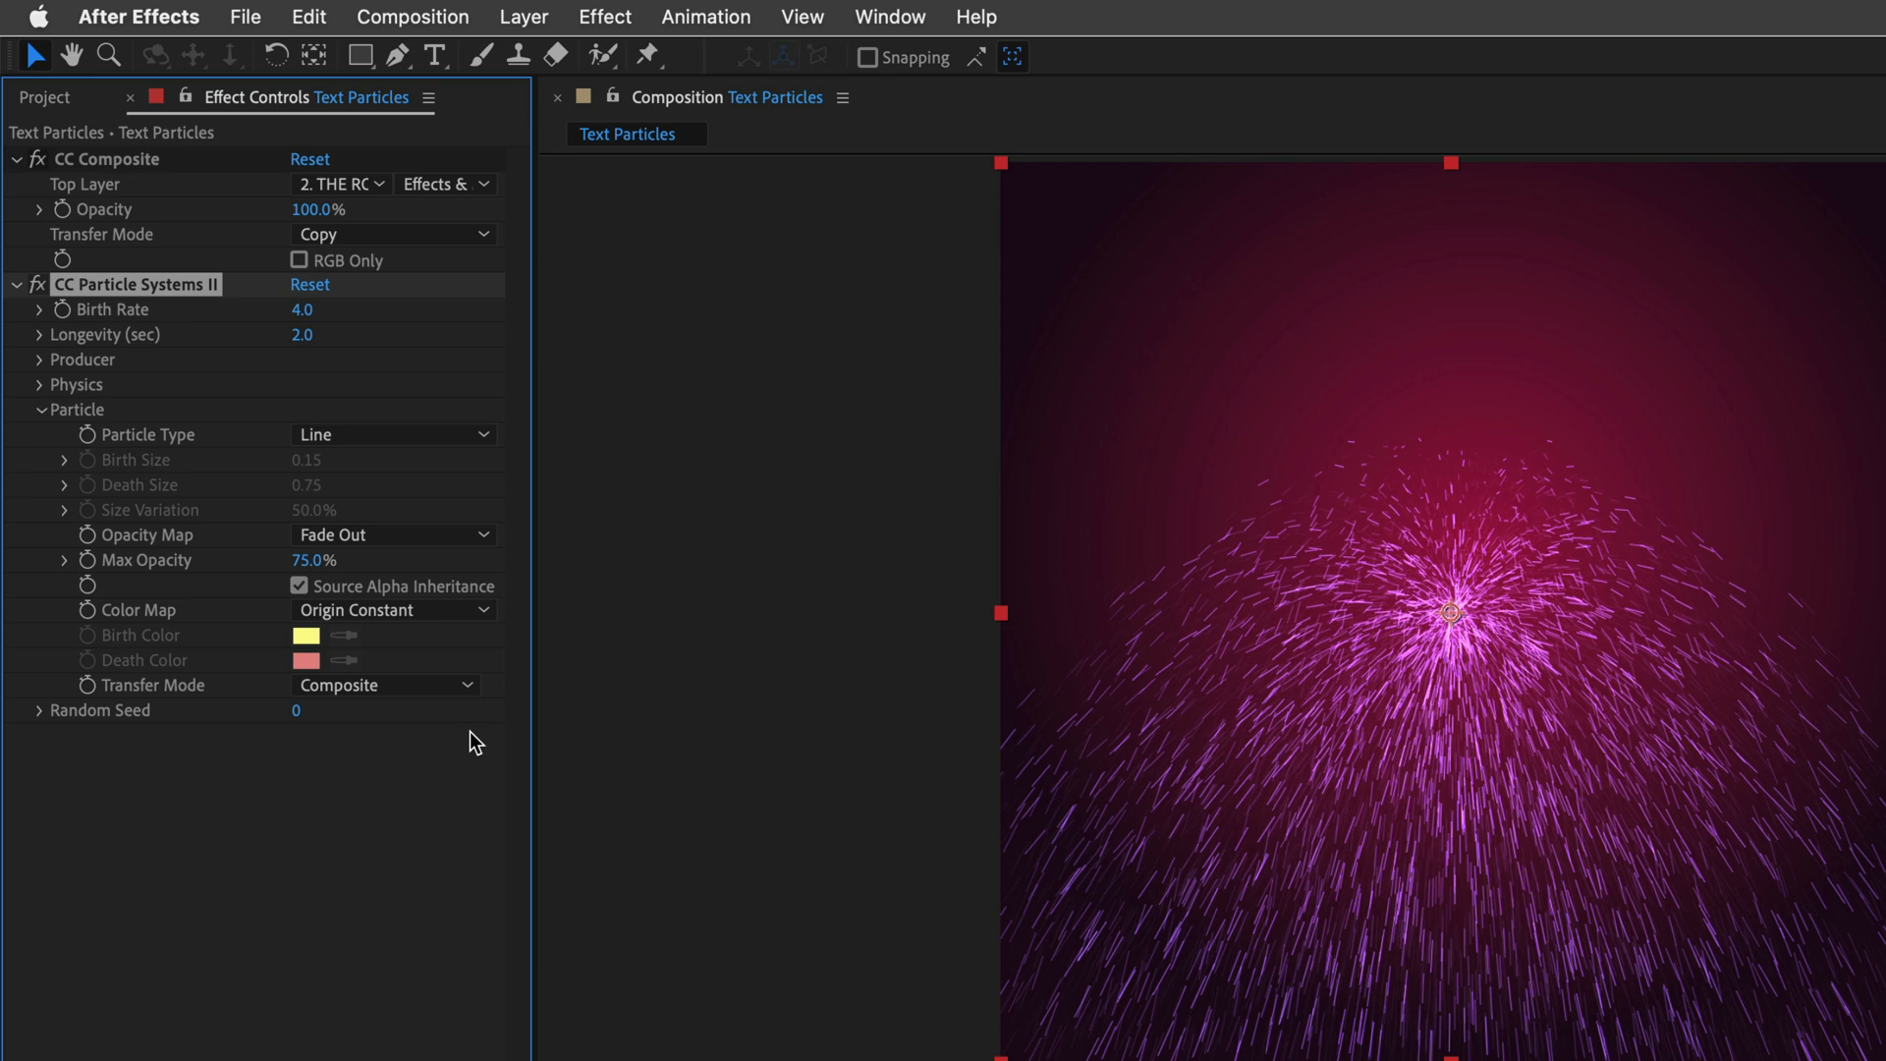
{"action": "mouse_move", "coordinate": [332, 880]}
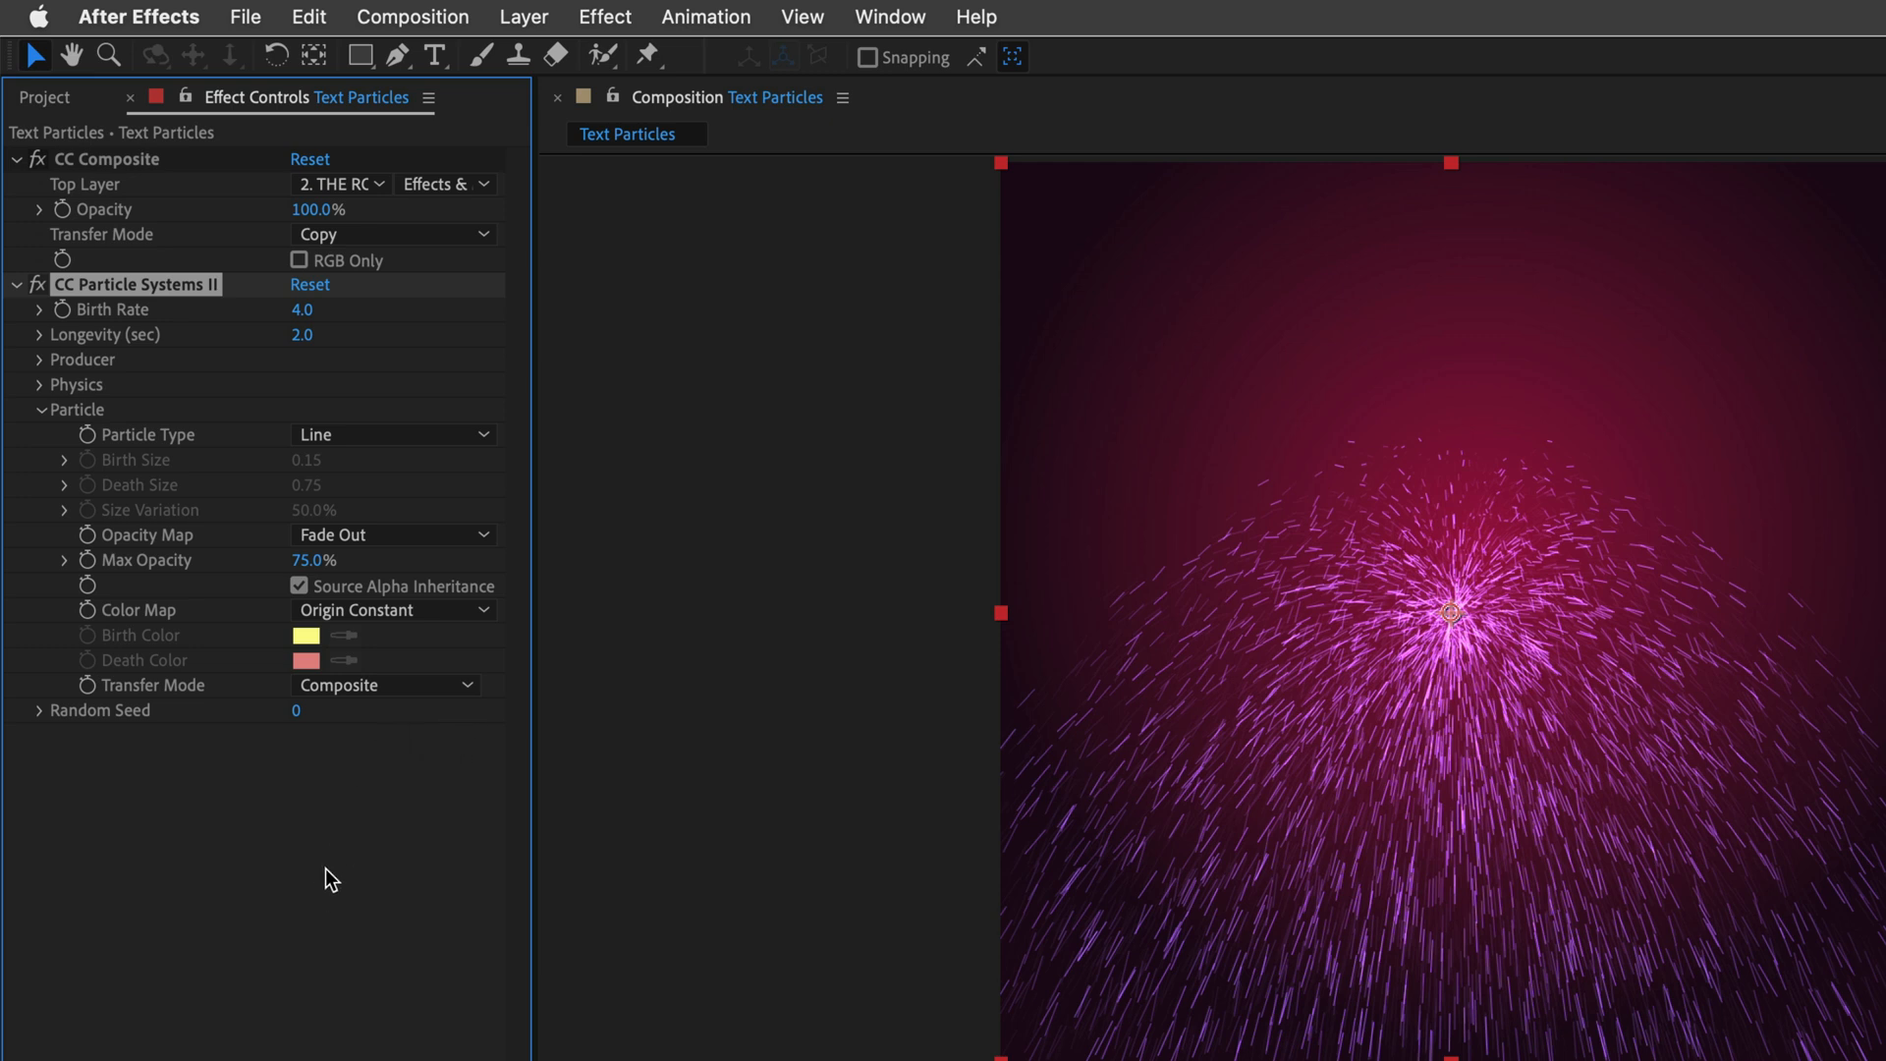
{"action": "left_click", "coordinate": [385, 684]}
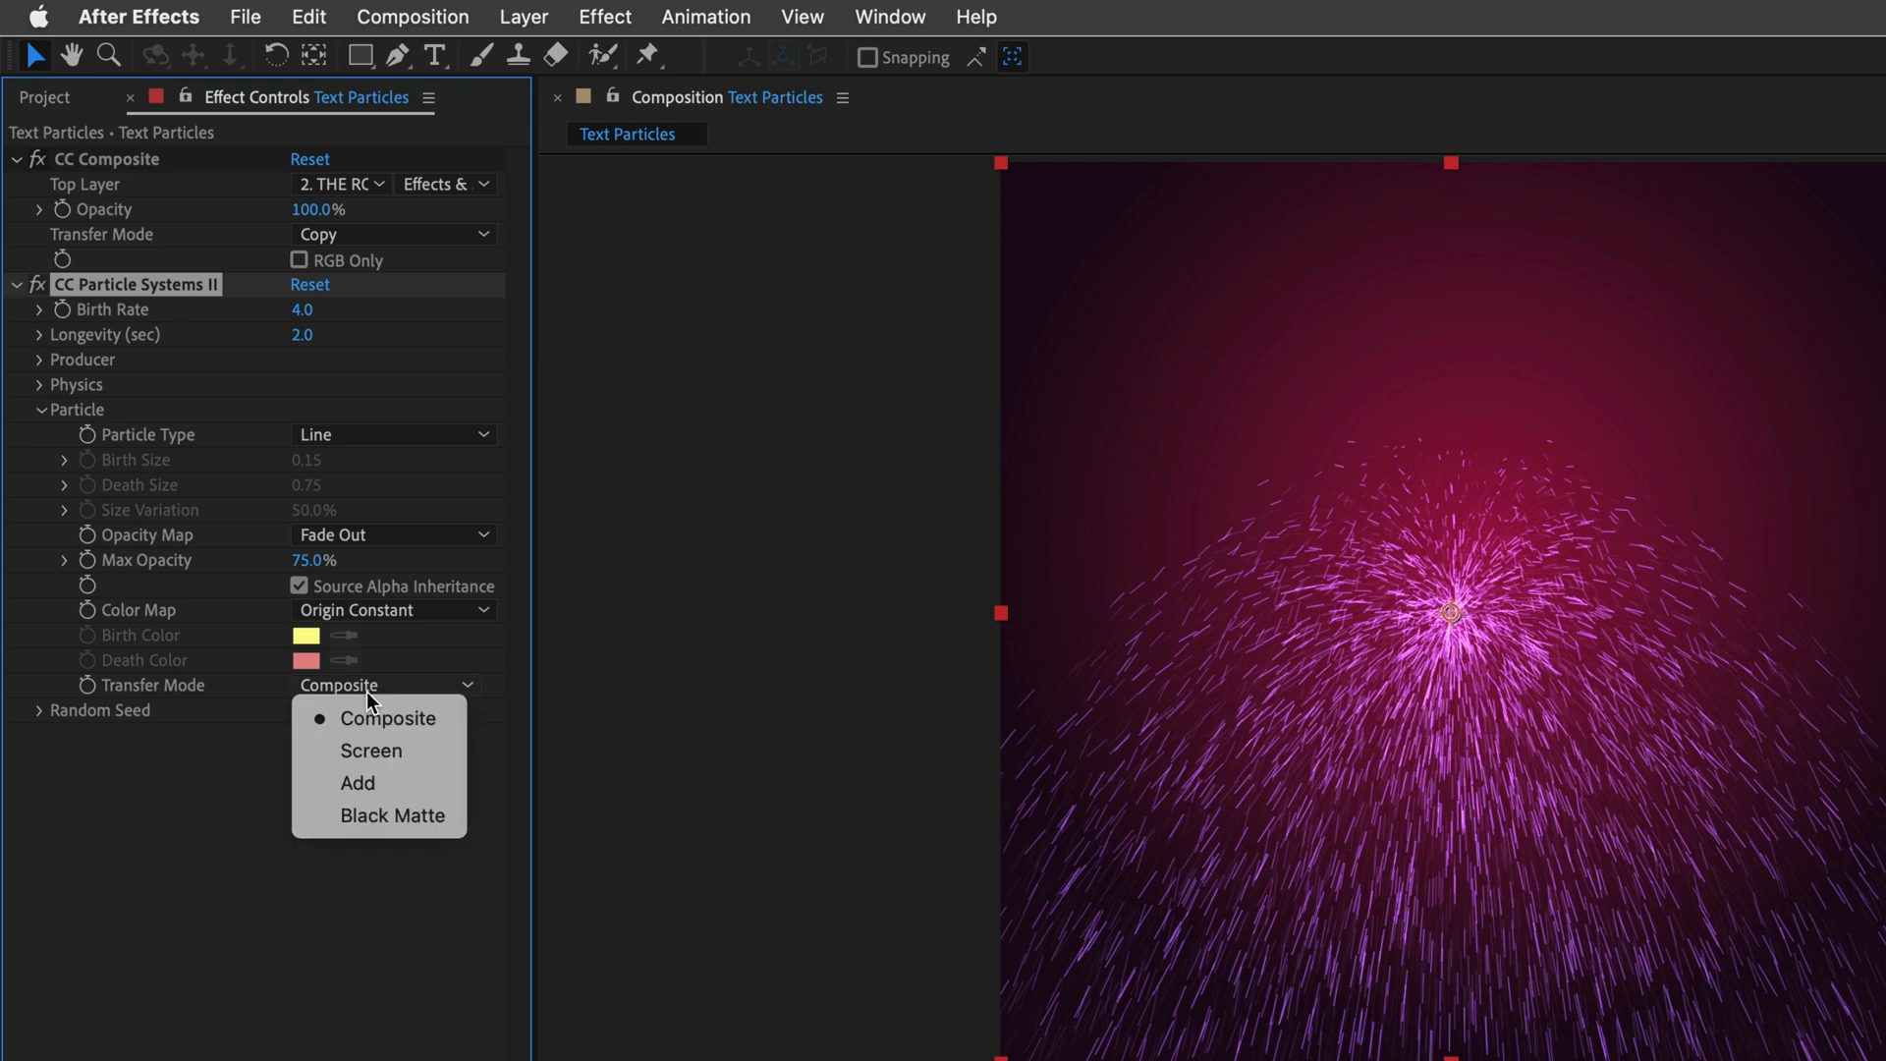
{"action": "left_click", "coordinate": [357, 784]}
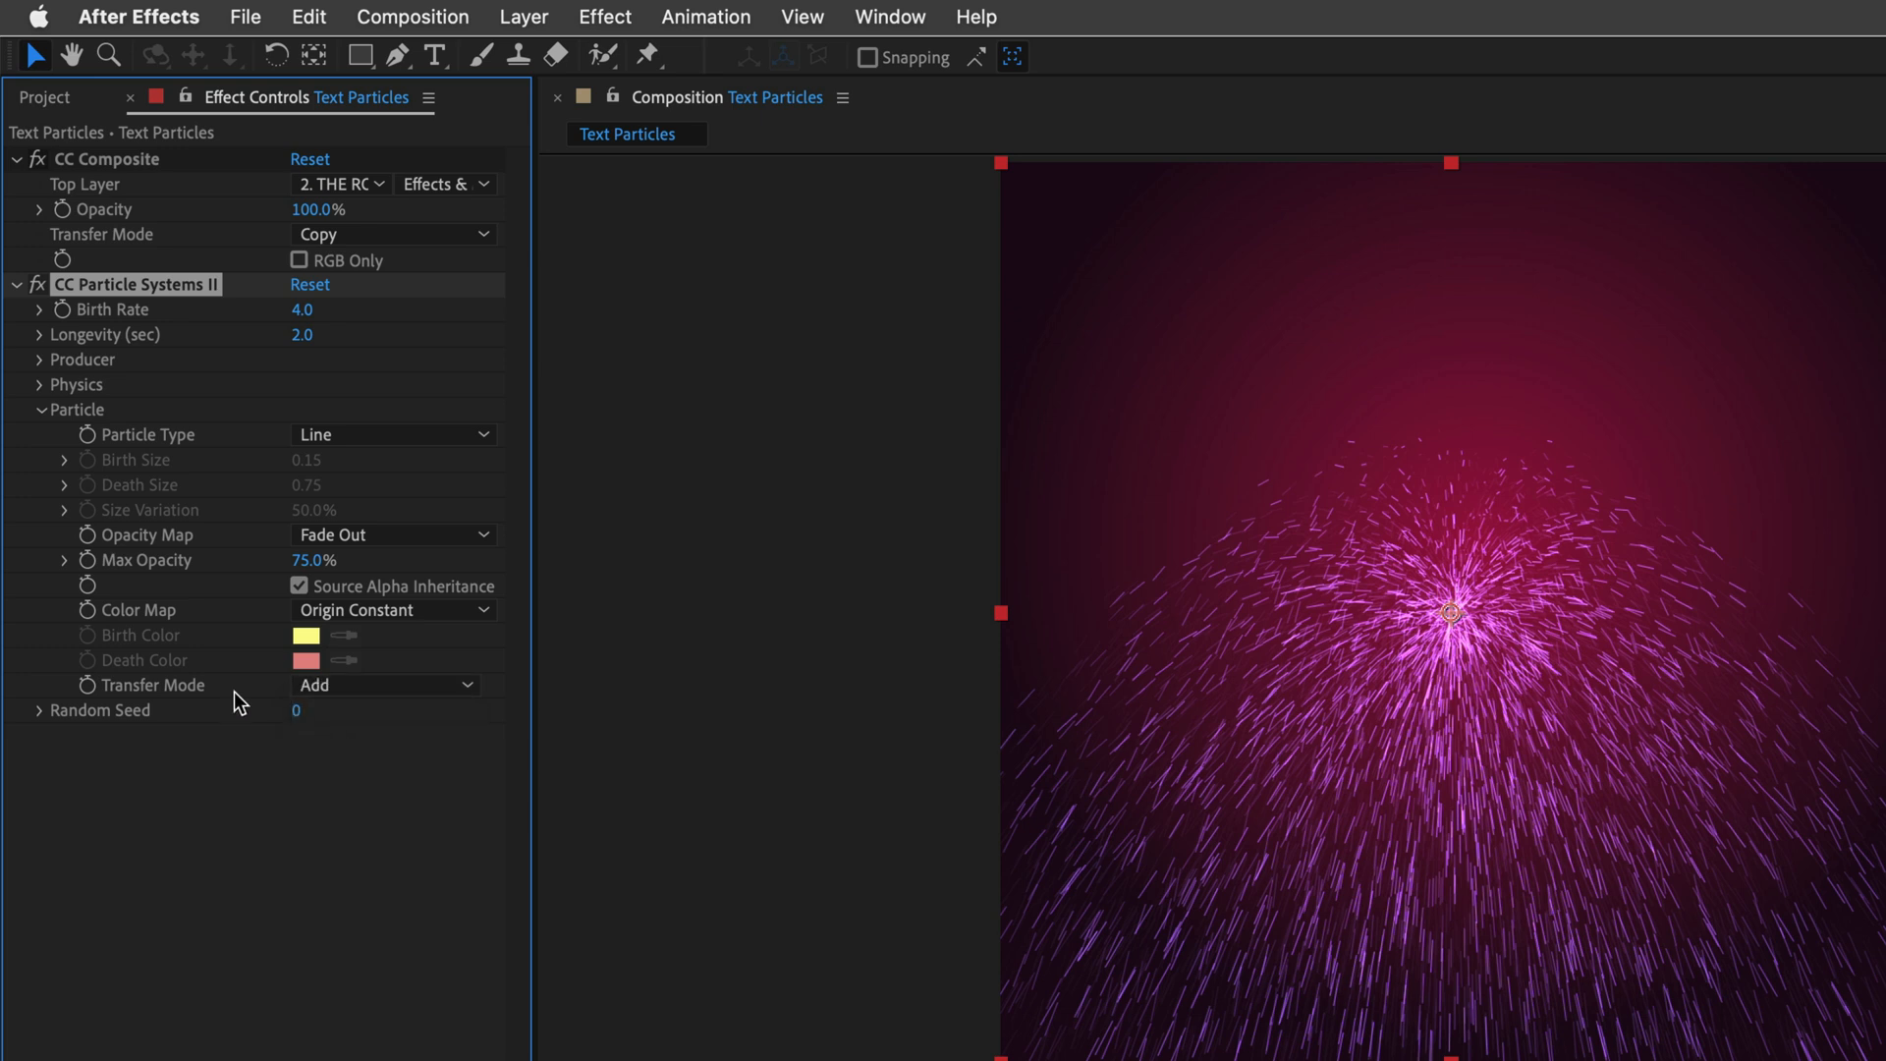
Step: Set Particle Type to Star, size 0.05 with 100% variation, opacity Fade In and Out
{"action": "left_click", "coordinate": [391, 434]}
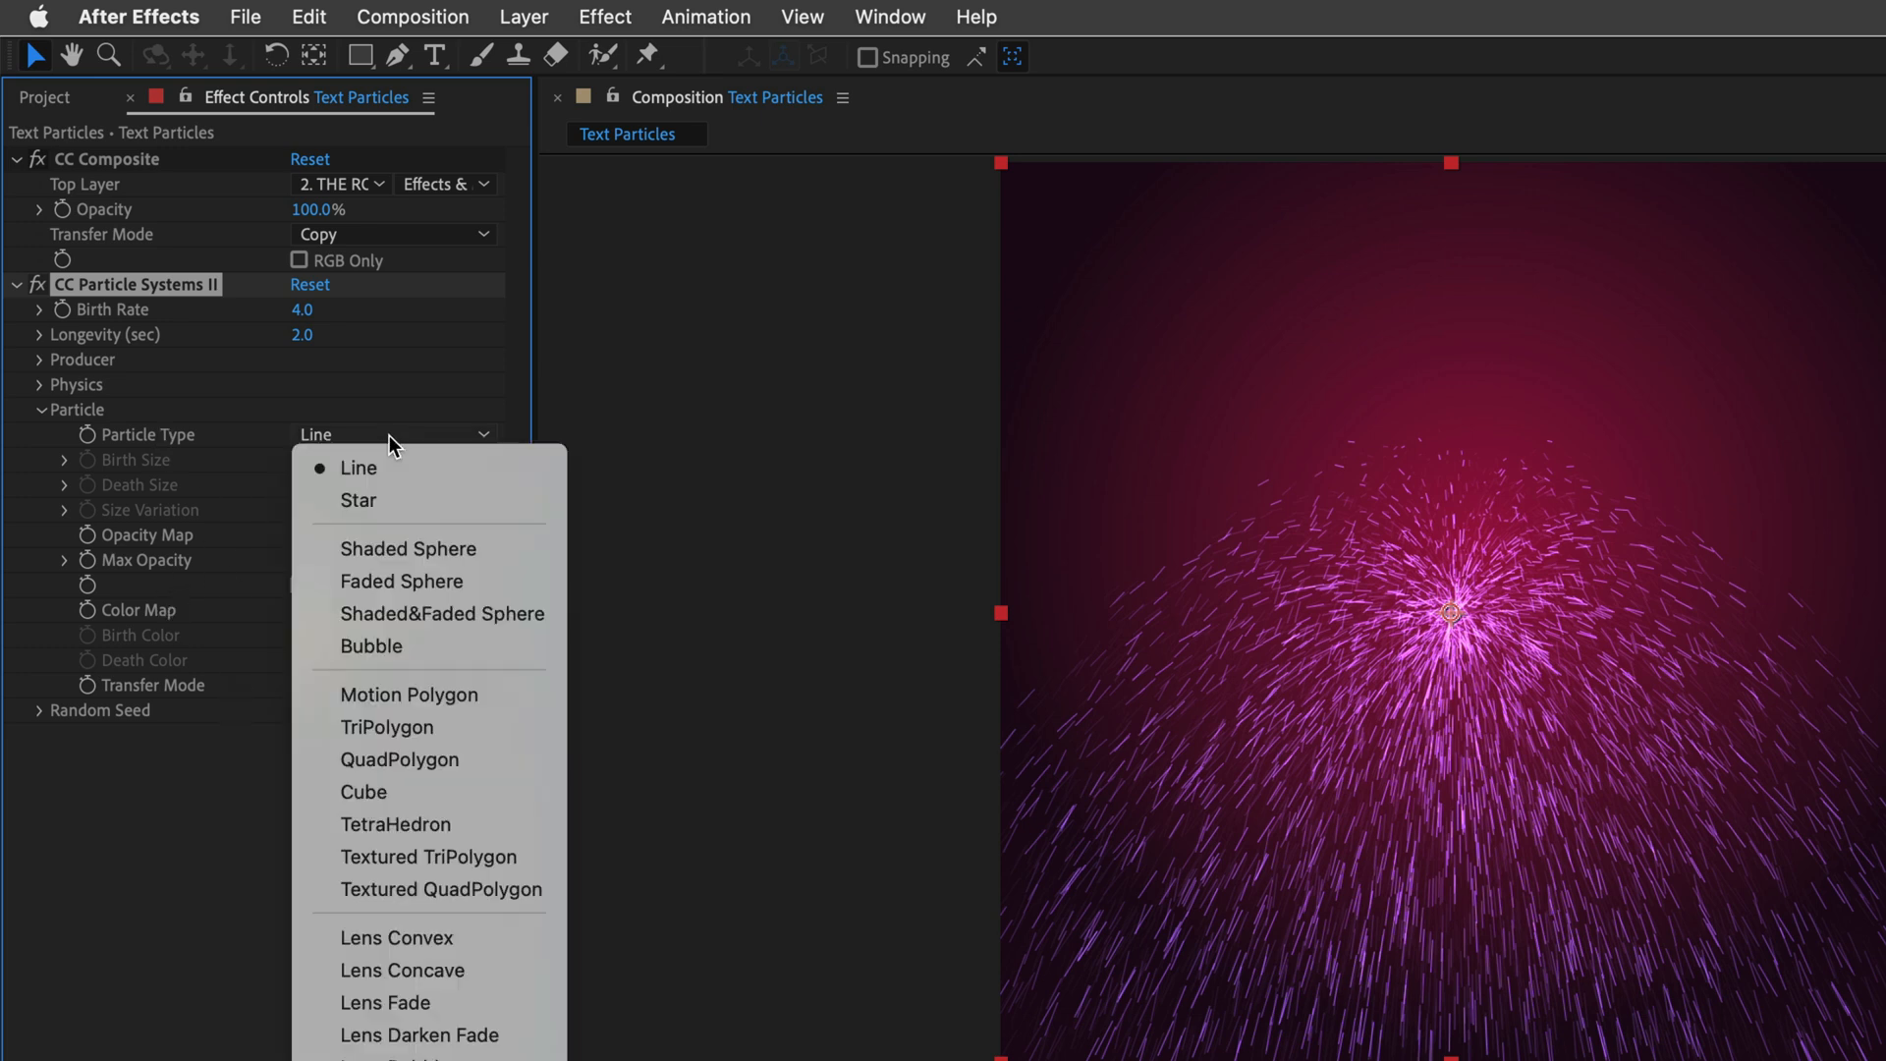
{"action": "left_click", "coordinate": [357, 501]}
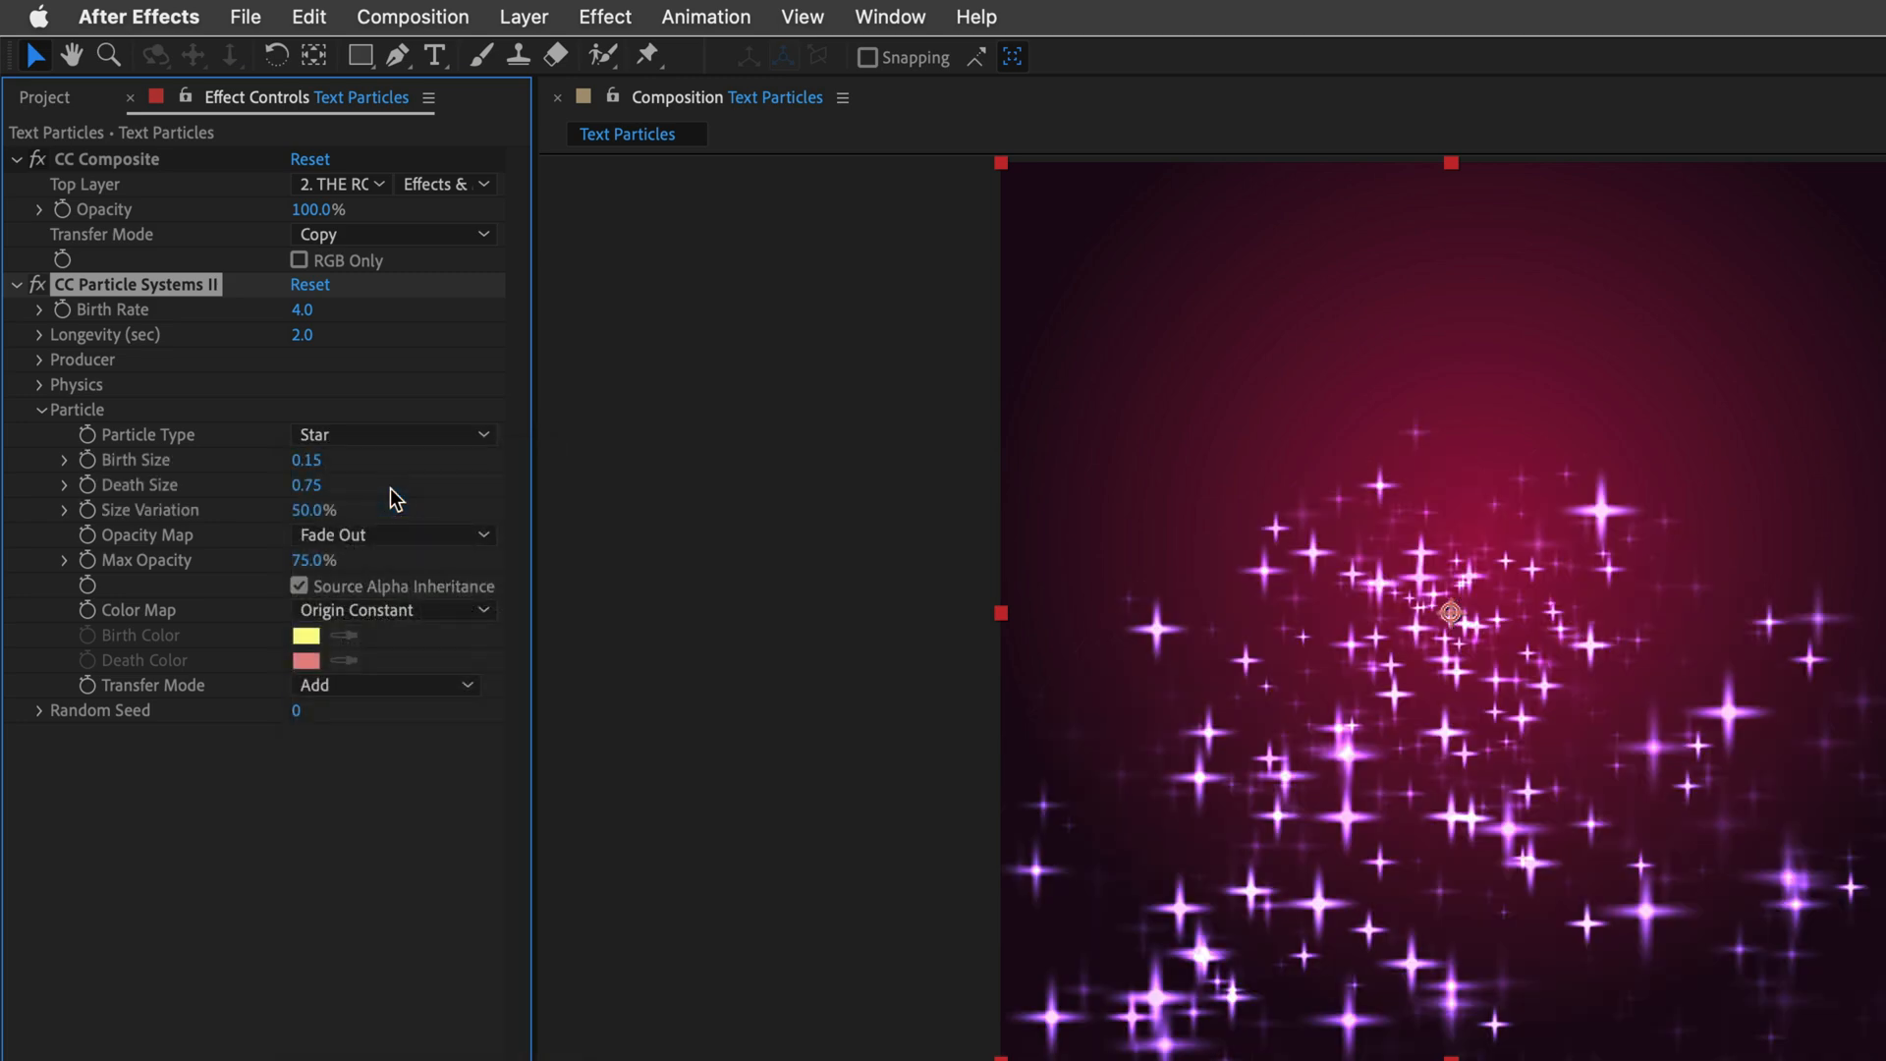
{"action": "left_click", "coordinate": [307, 459]}
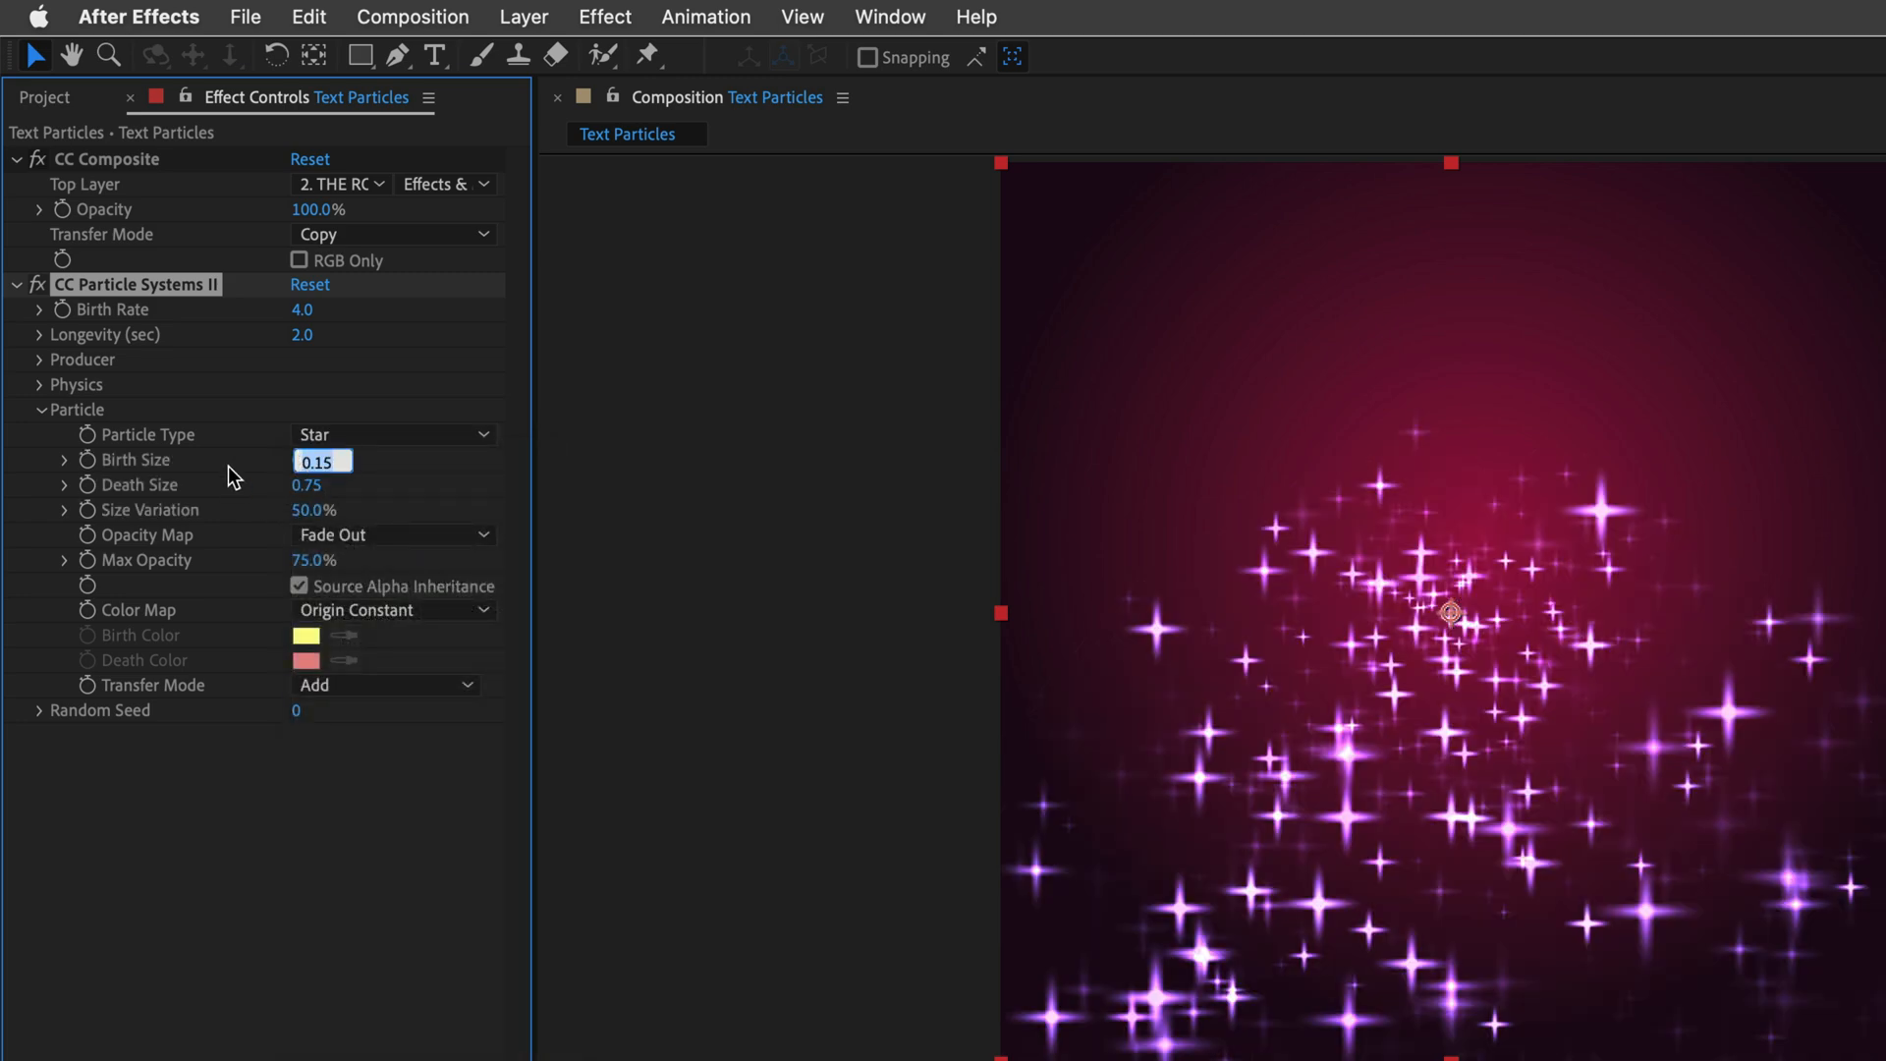
{"action": "type", "text": "0.0"}
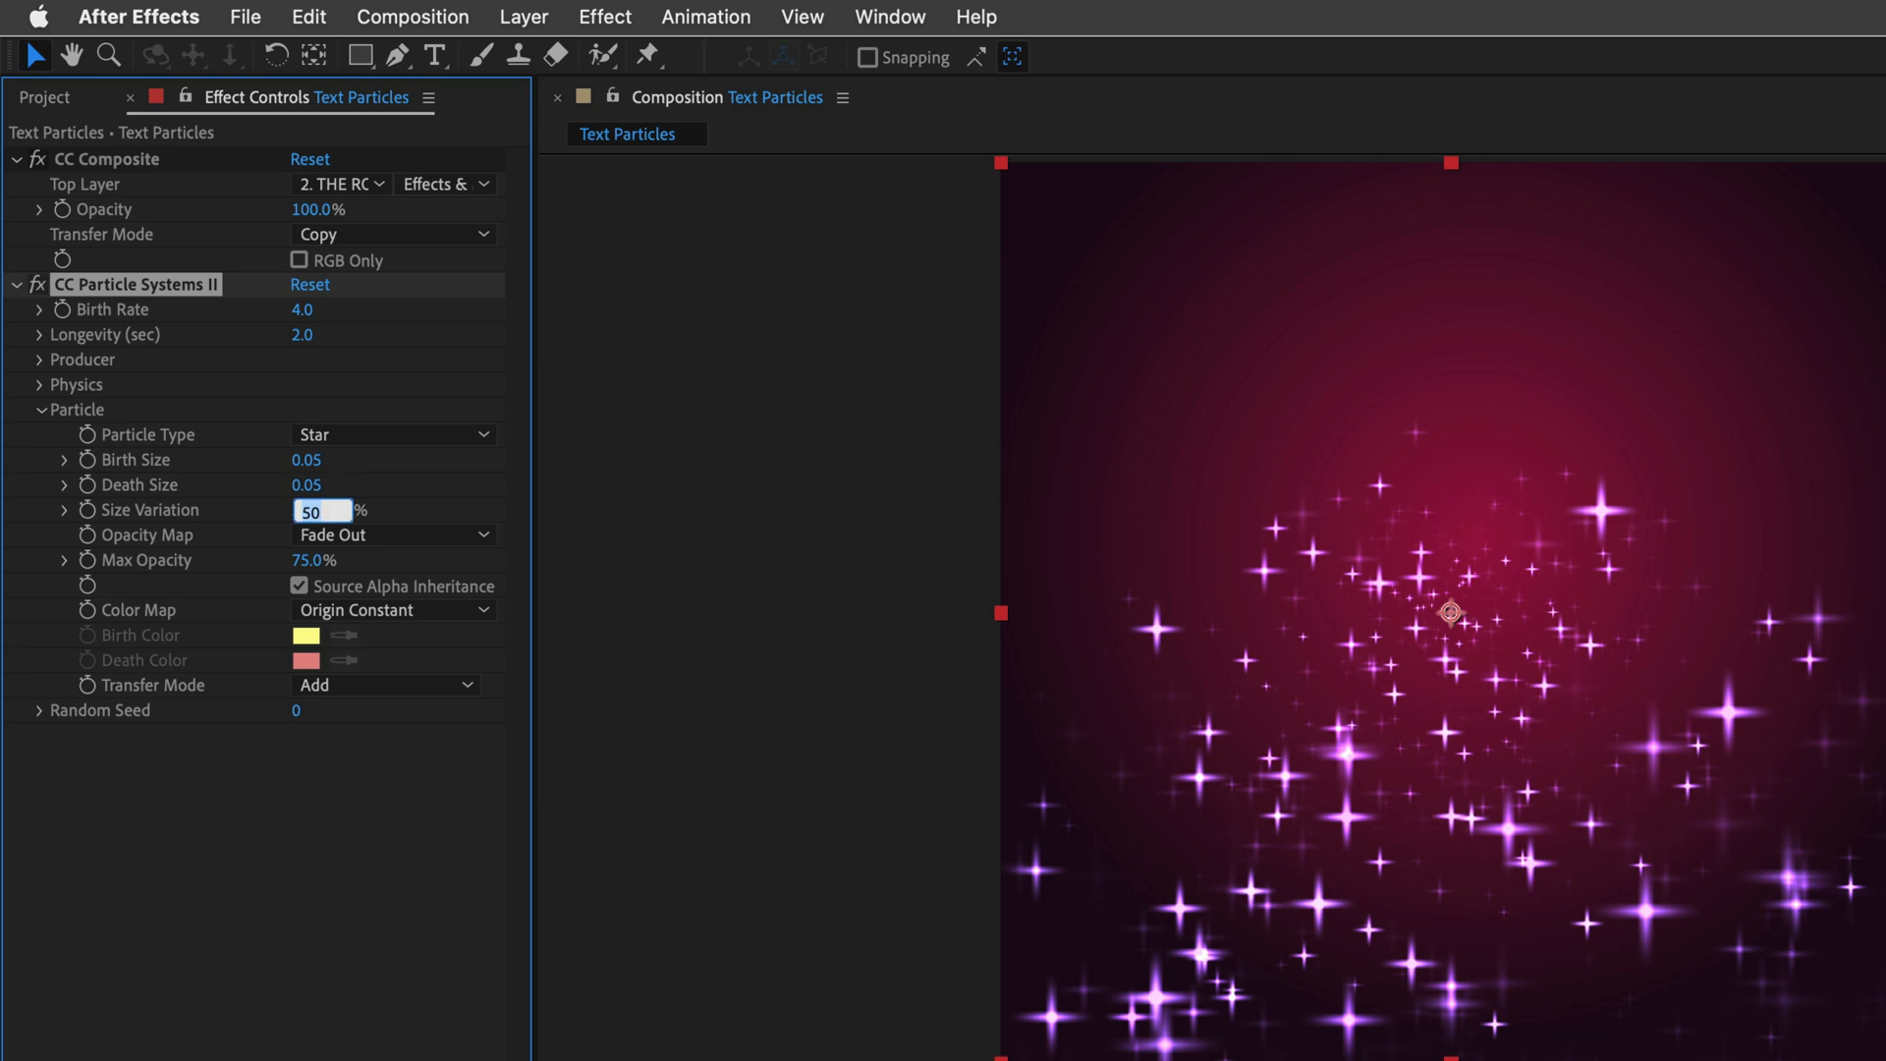
{"action": "type", "text": "100"}
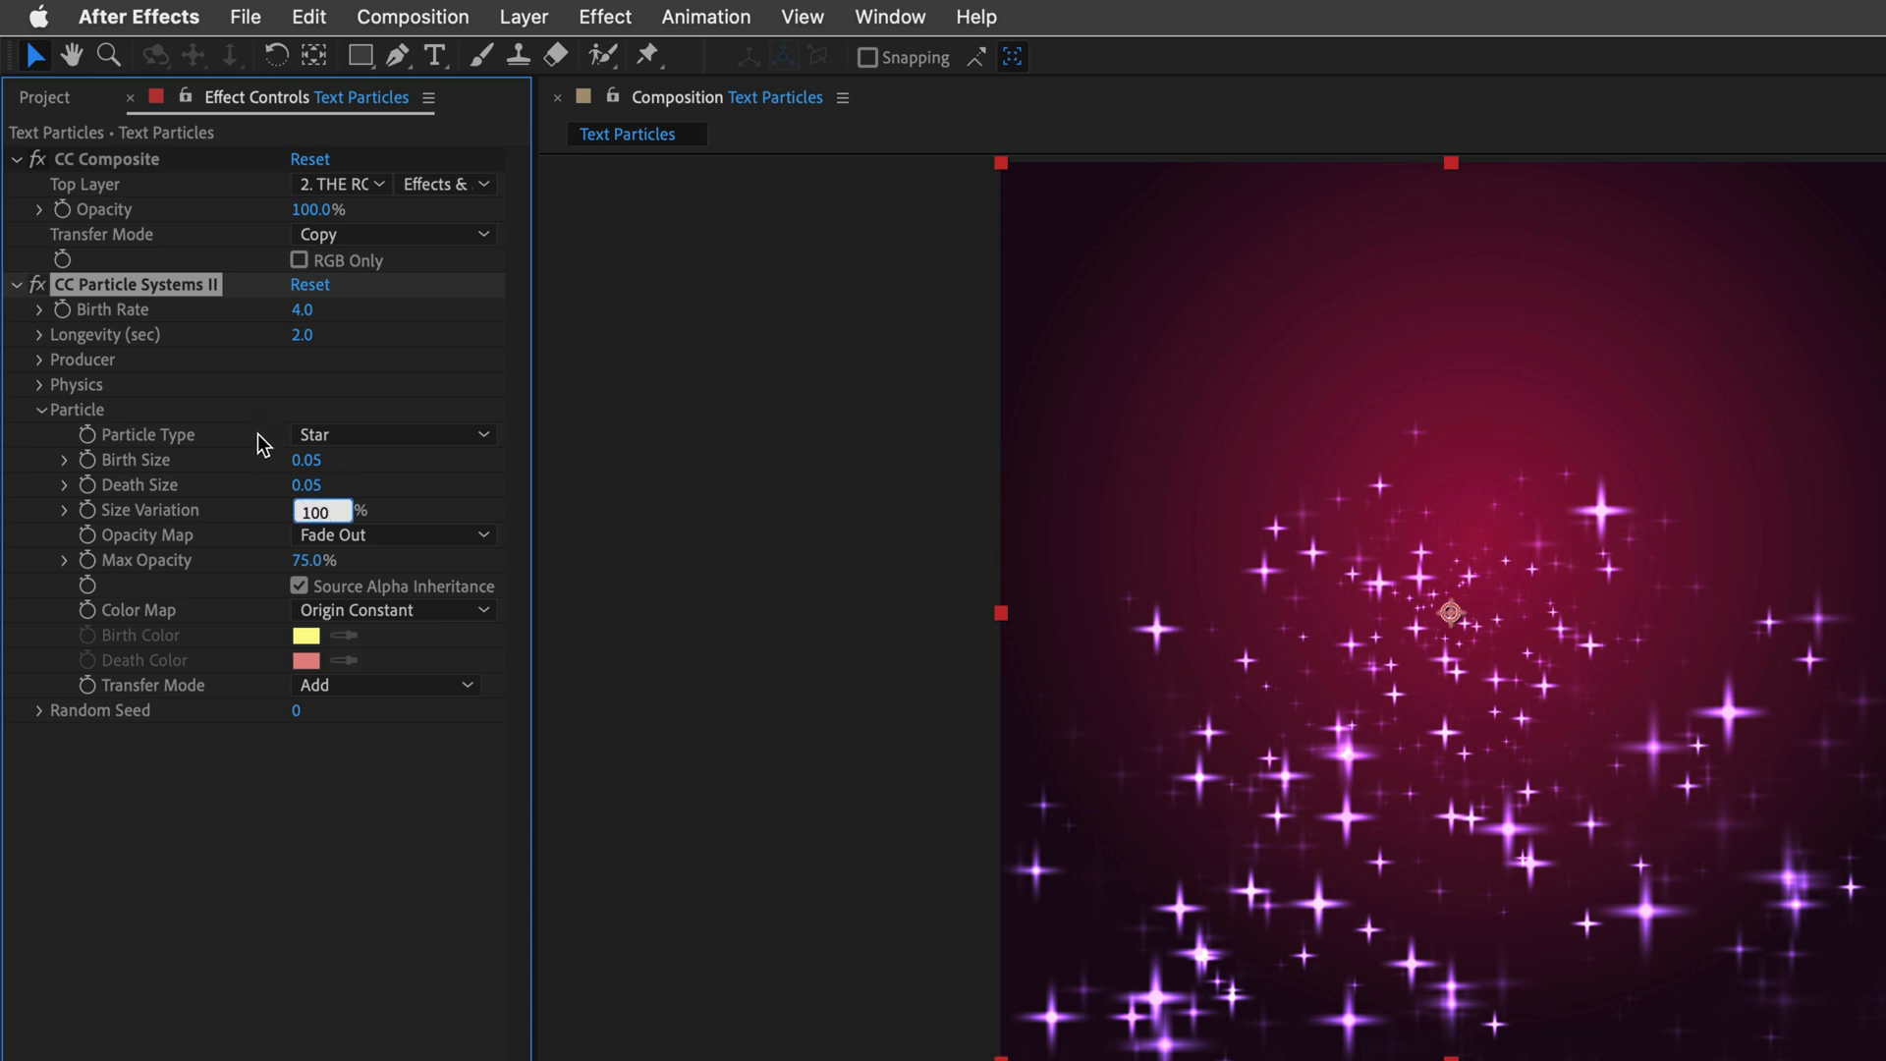
{"action": "left_click", "coordinate": [393, 534]}
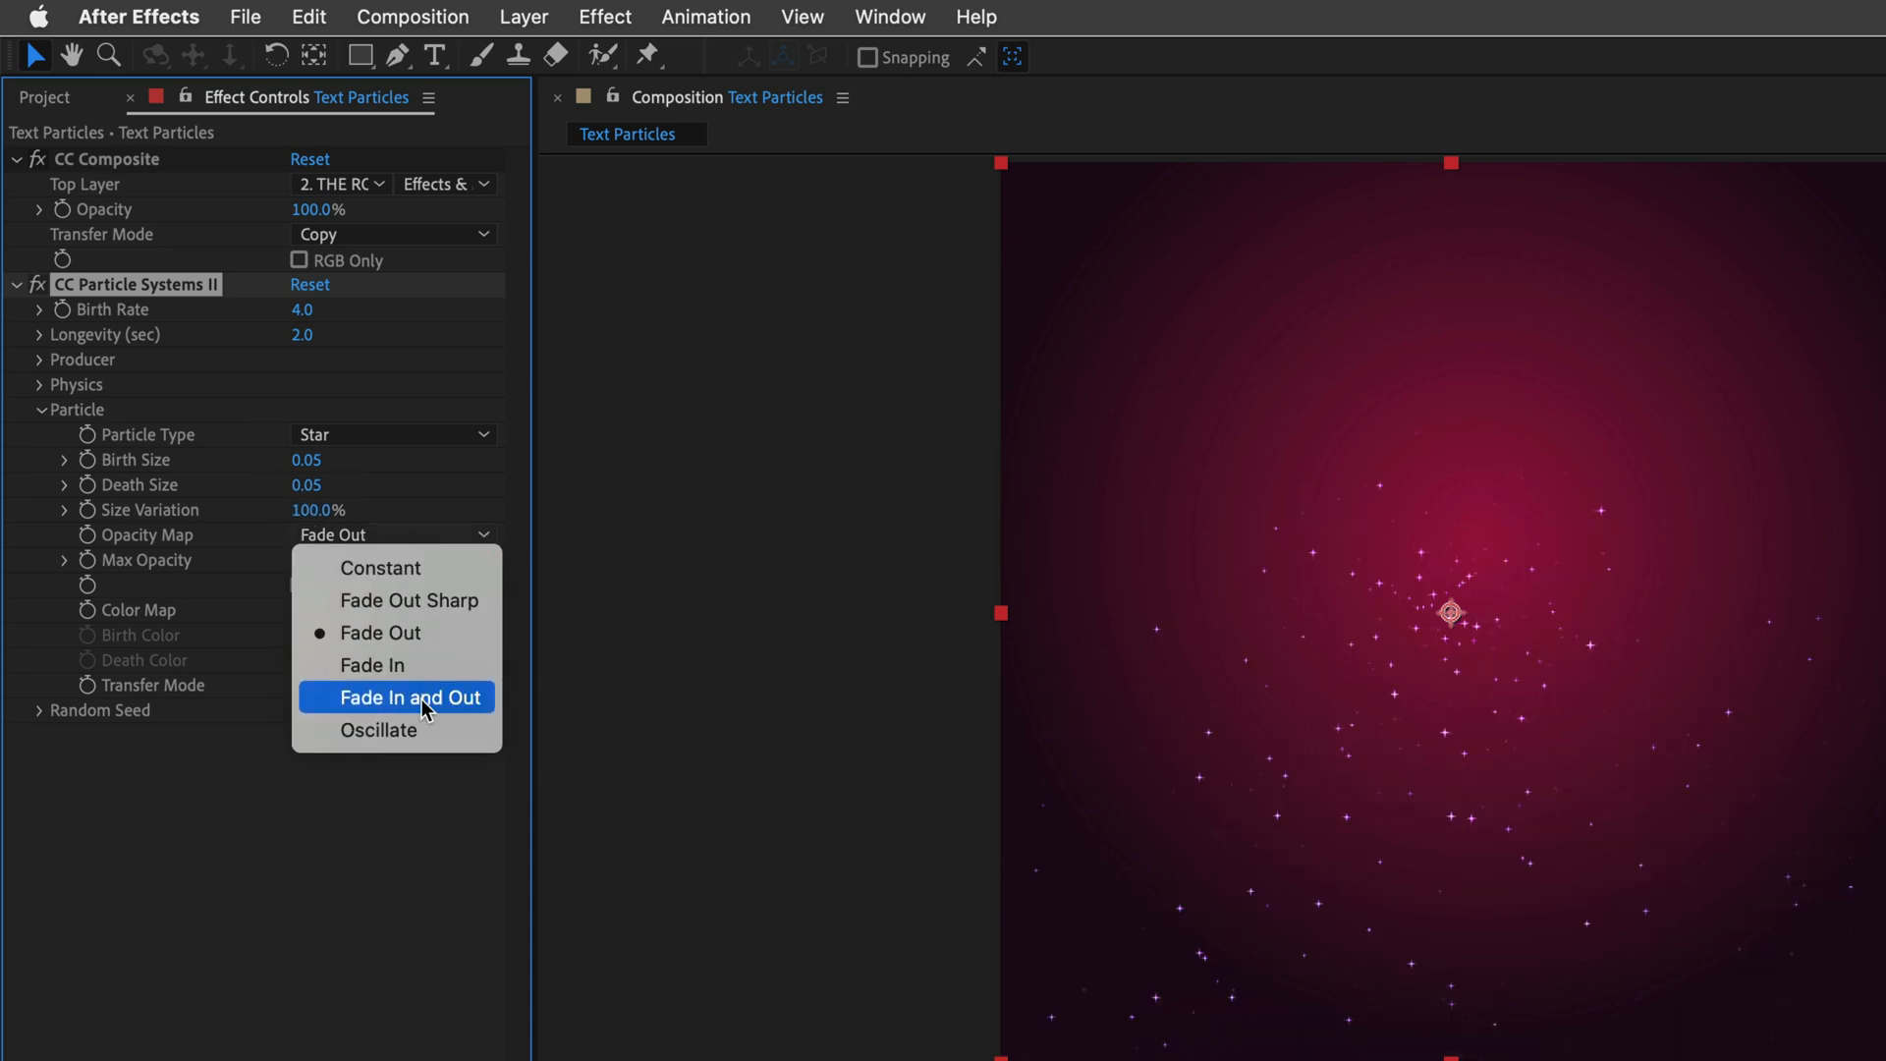
{"action": "left_click", "coordinate": [410, 696]}
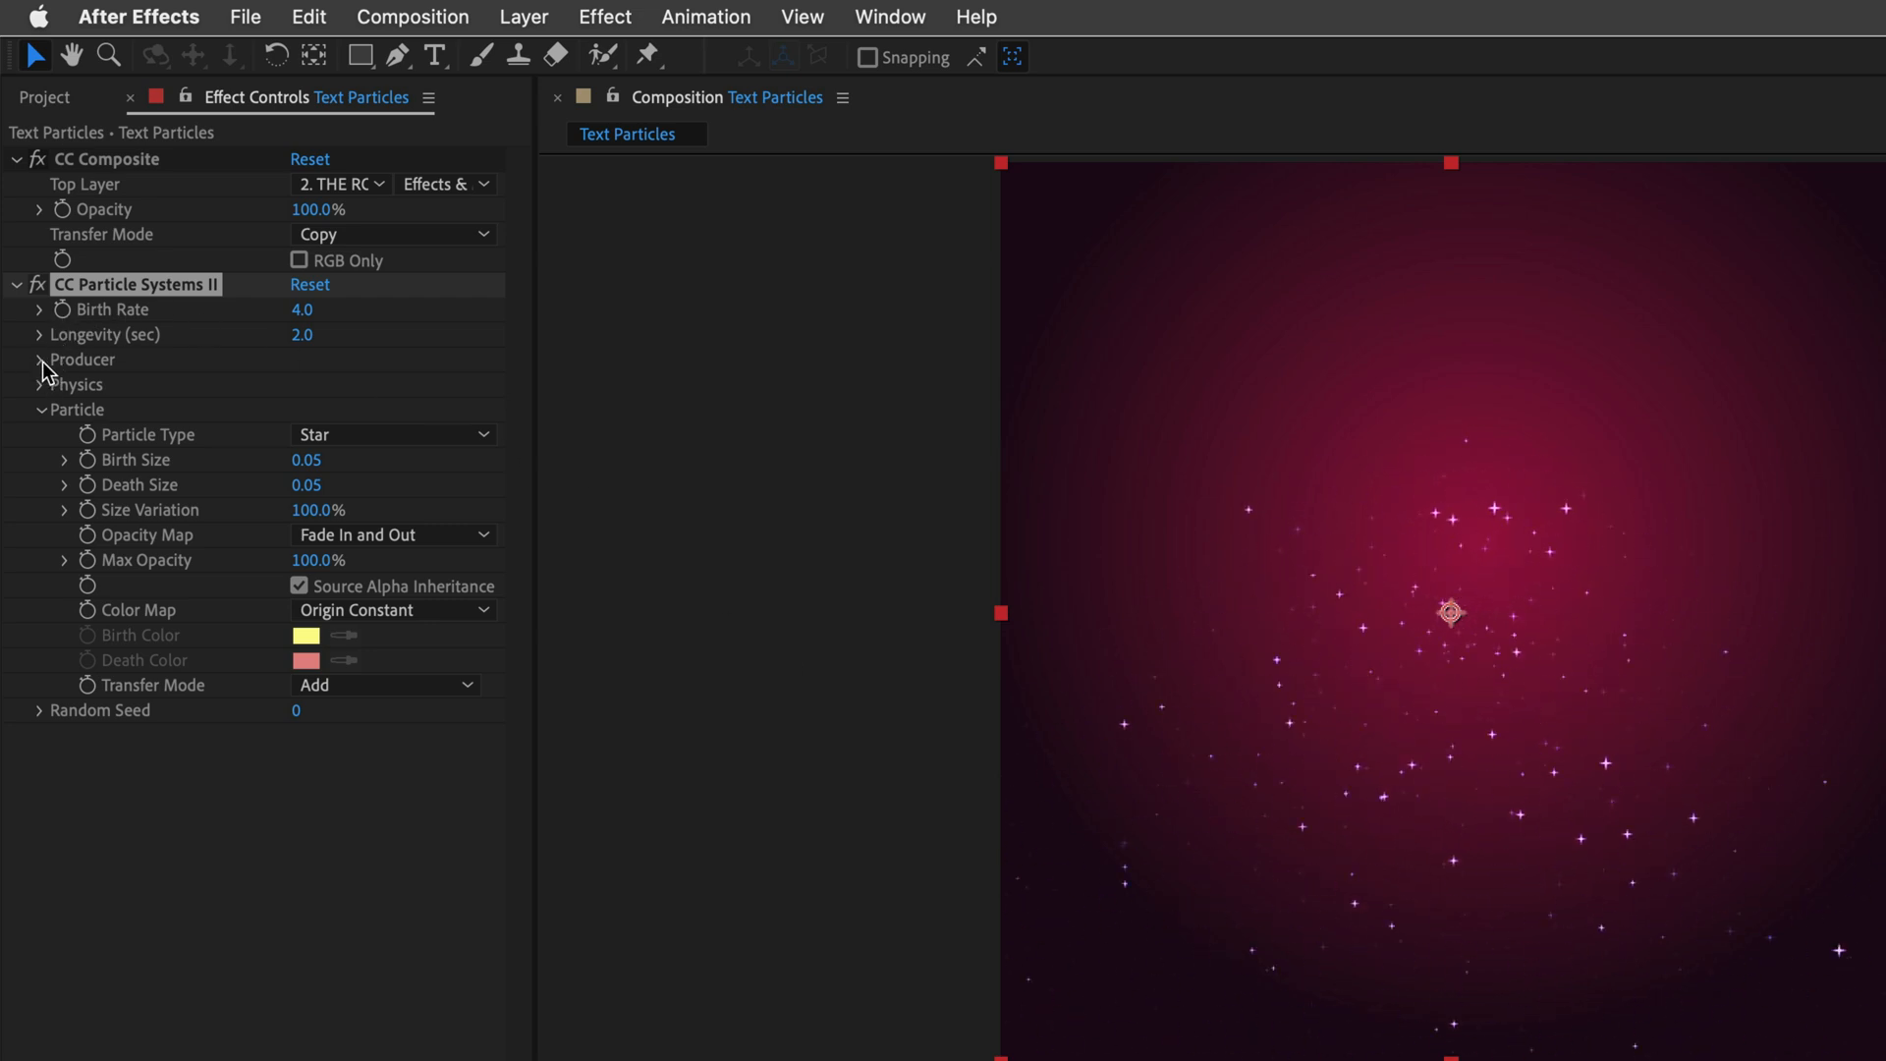
Step: Set Birth Rate to 200 and the producer Radius X and Y to 100
{"action": "left_click", "coordinate": [40, 360]}
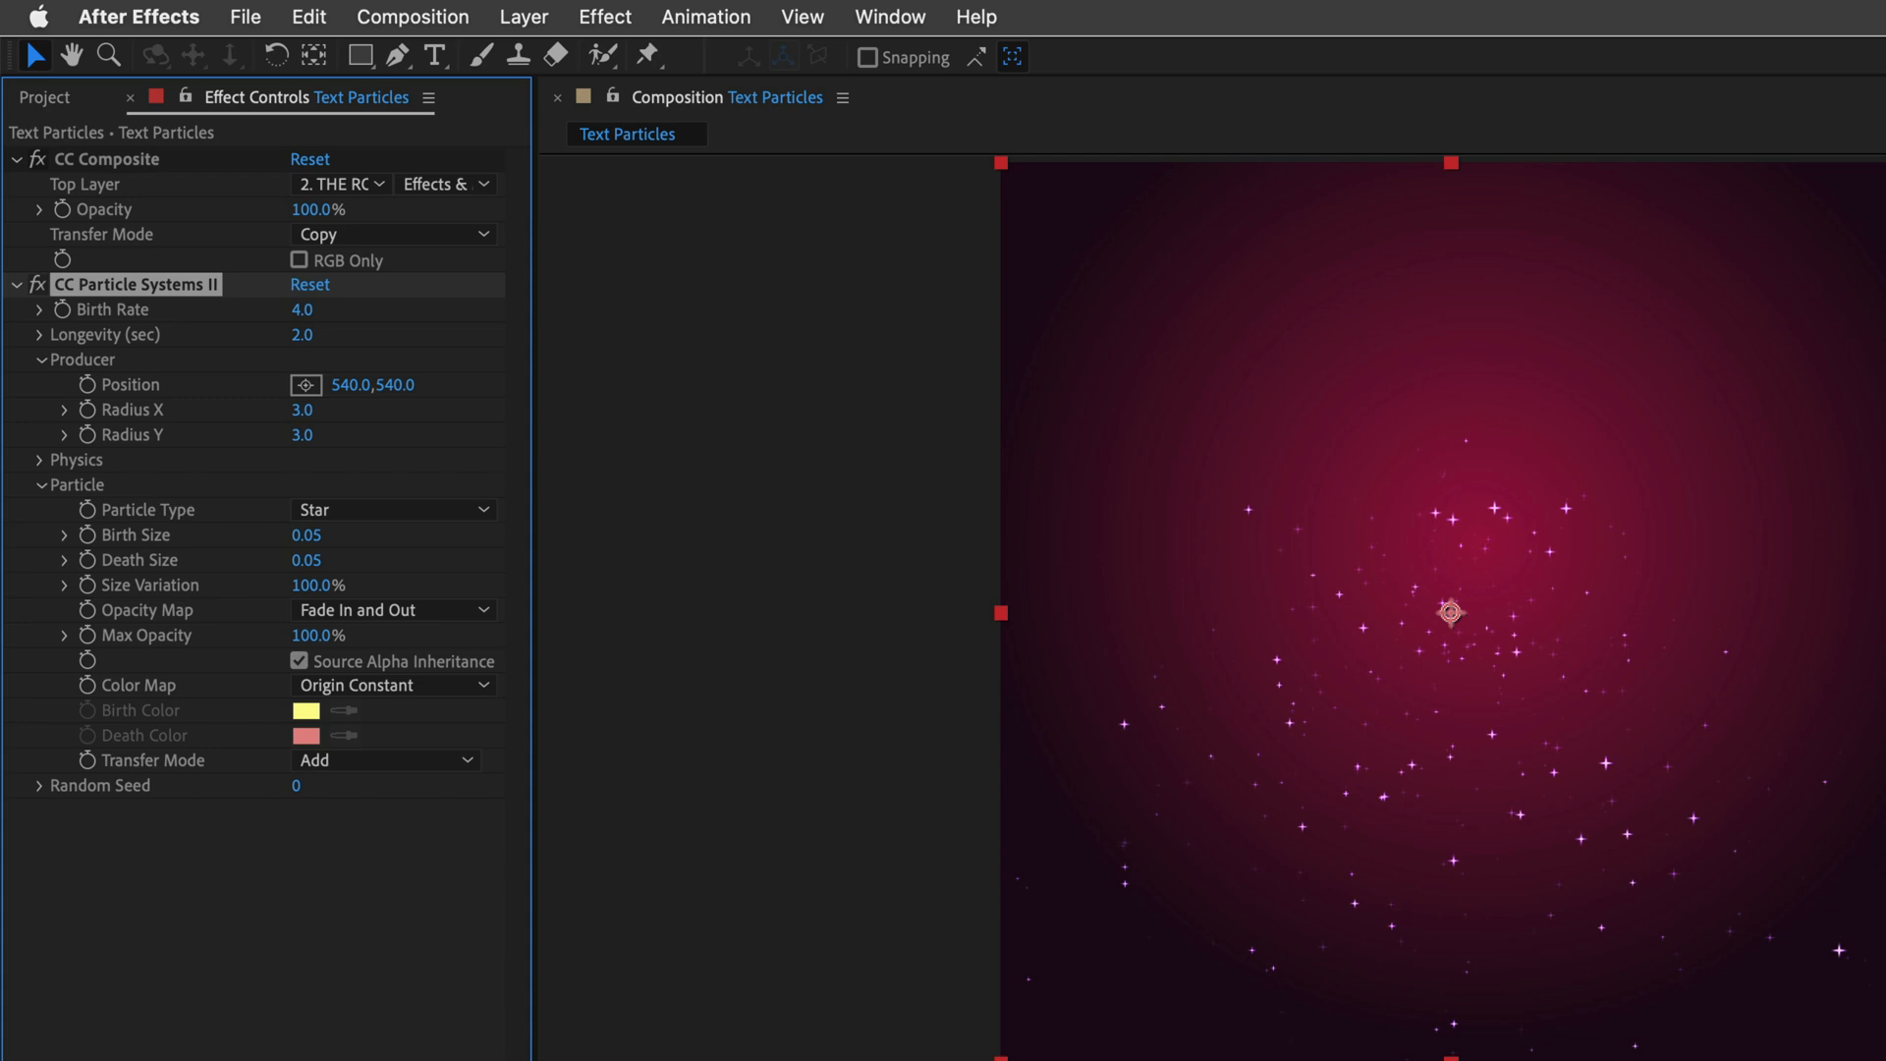
{"action": "left_click", "coordinate": [302, 308]}
{"action": "type", "text": "200"}
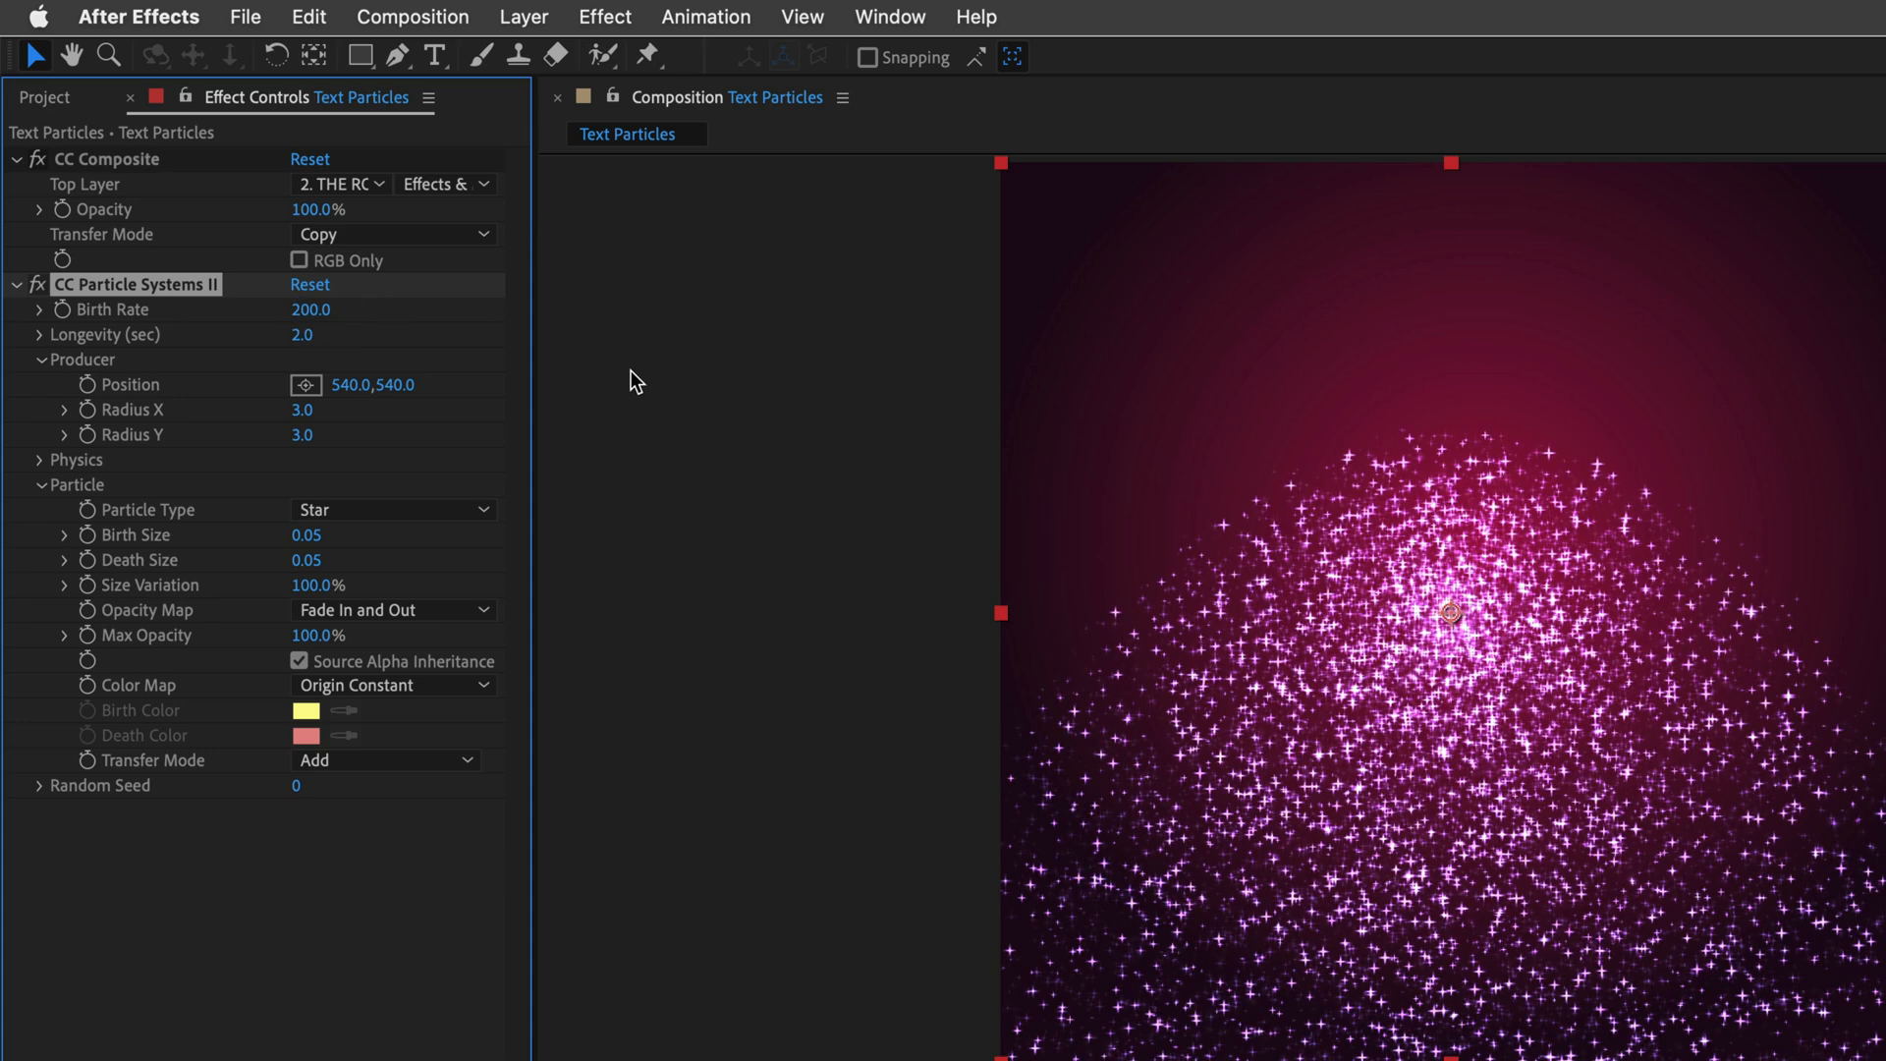
{"action": "mouse_move", "coordinate": [135, 409]}
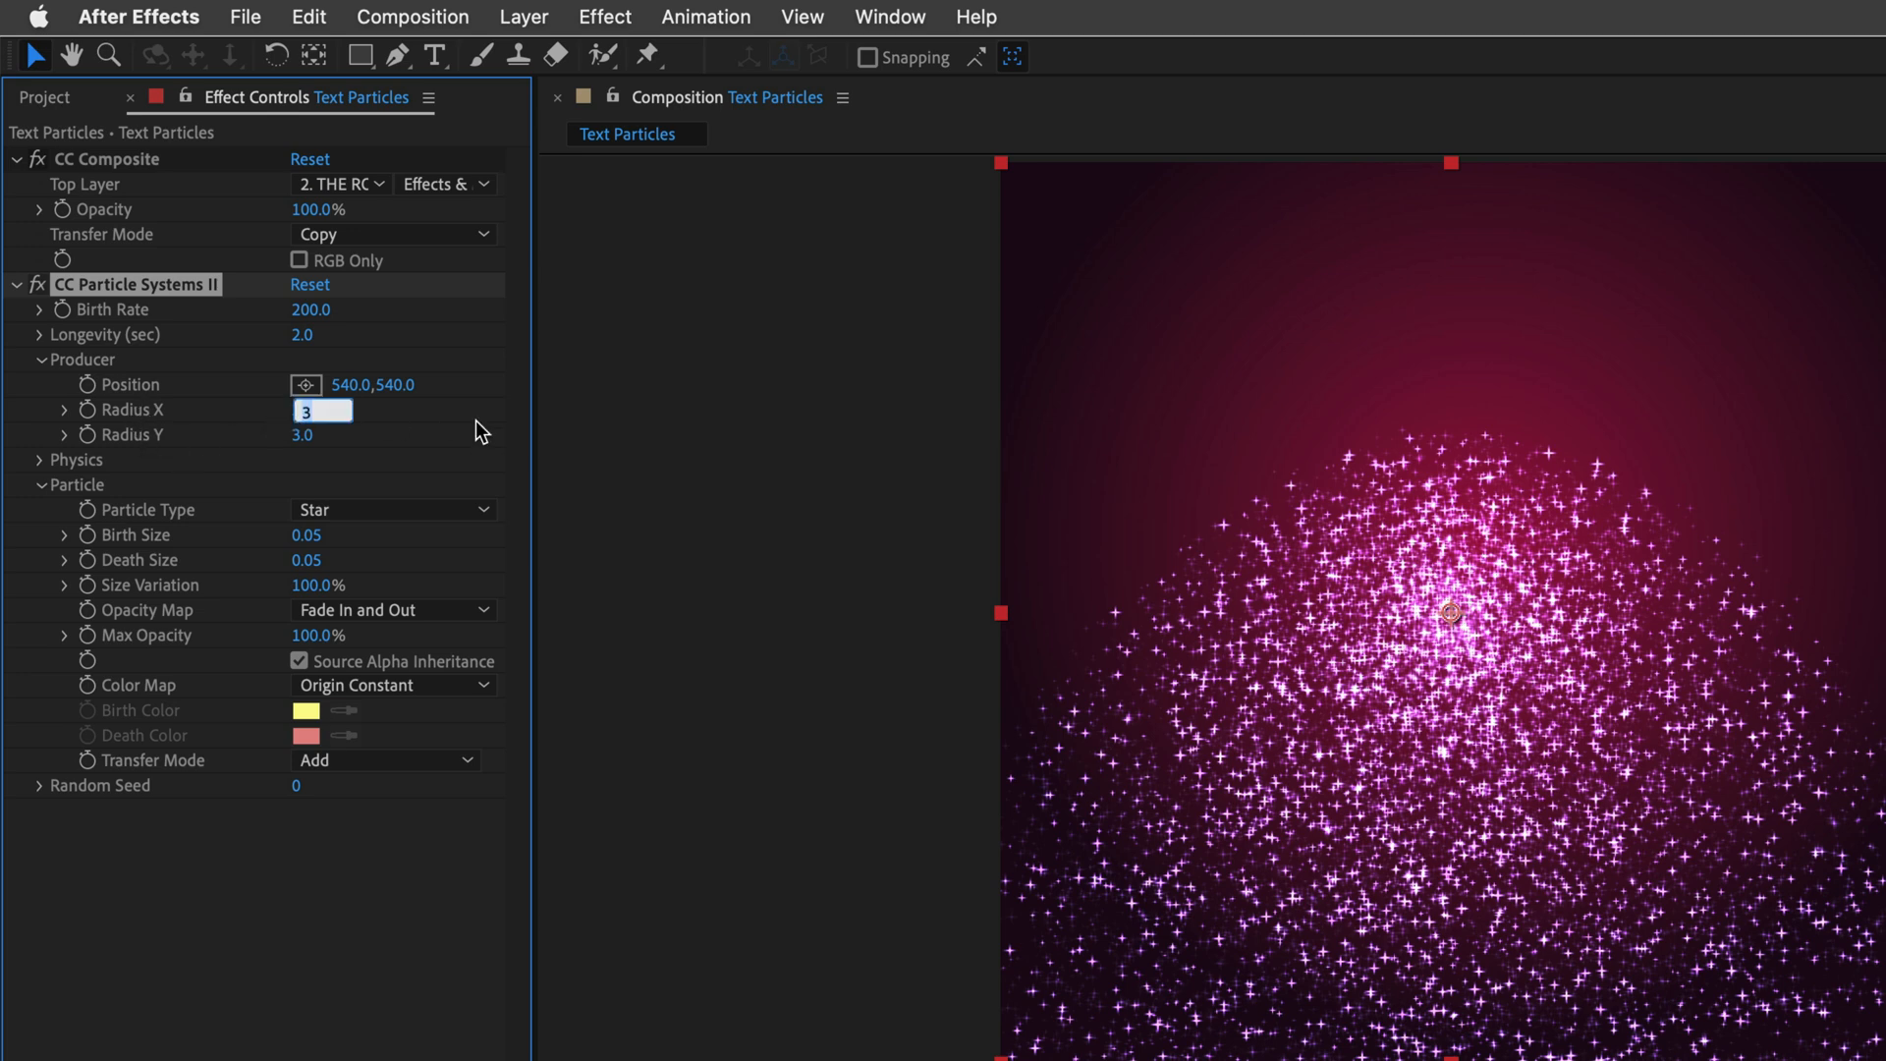
{"action": "type", "text": "100.0"}
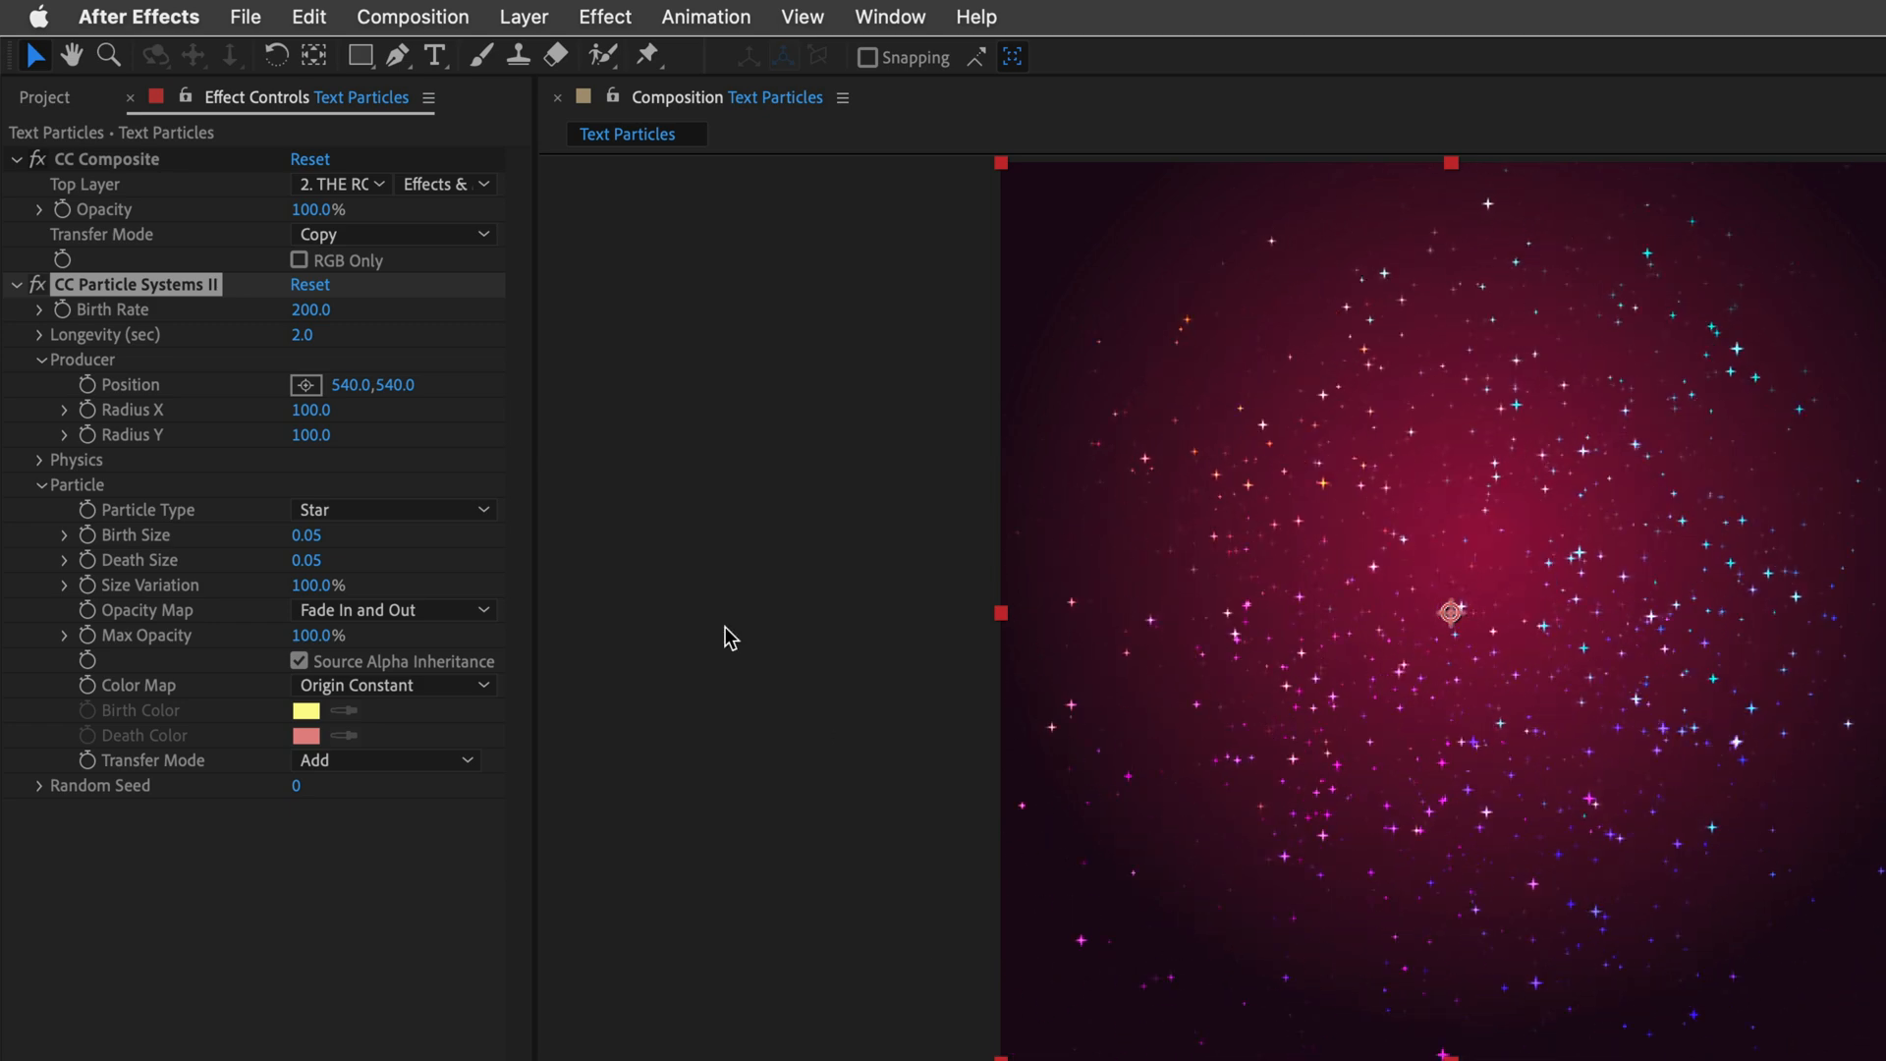
Step: Compare particle Velocity 0 and 0.1 in Physics, leaving it at 0.1
{"action": "left_click", "coordinate": [39, 460]}
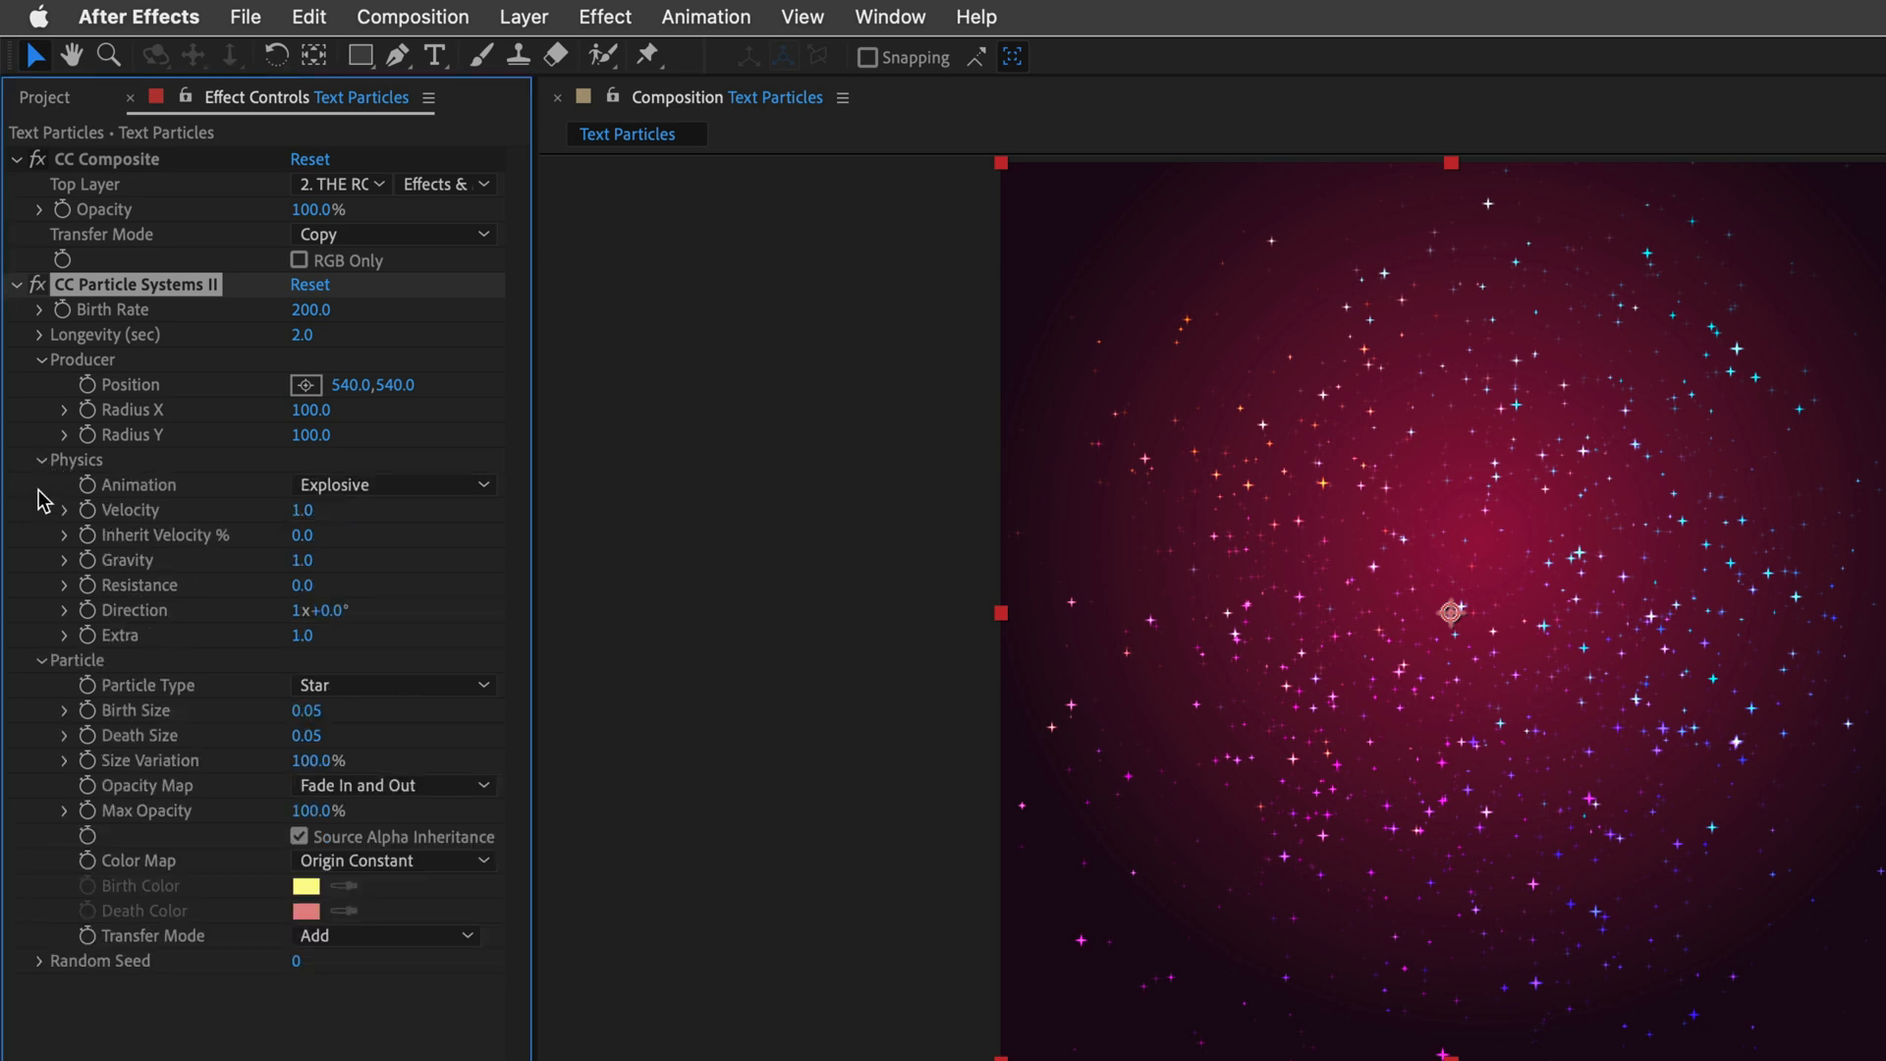
{"action": "left_click", "coordinate": [302, 509]}
{"action": "type", "text": "0"}
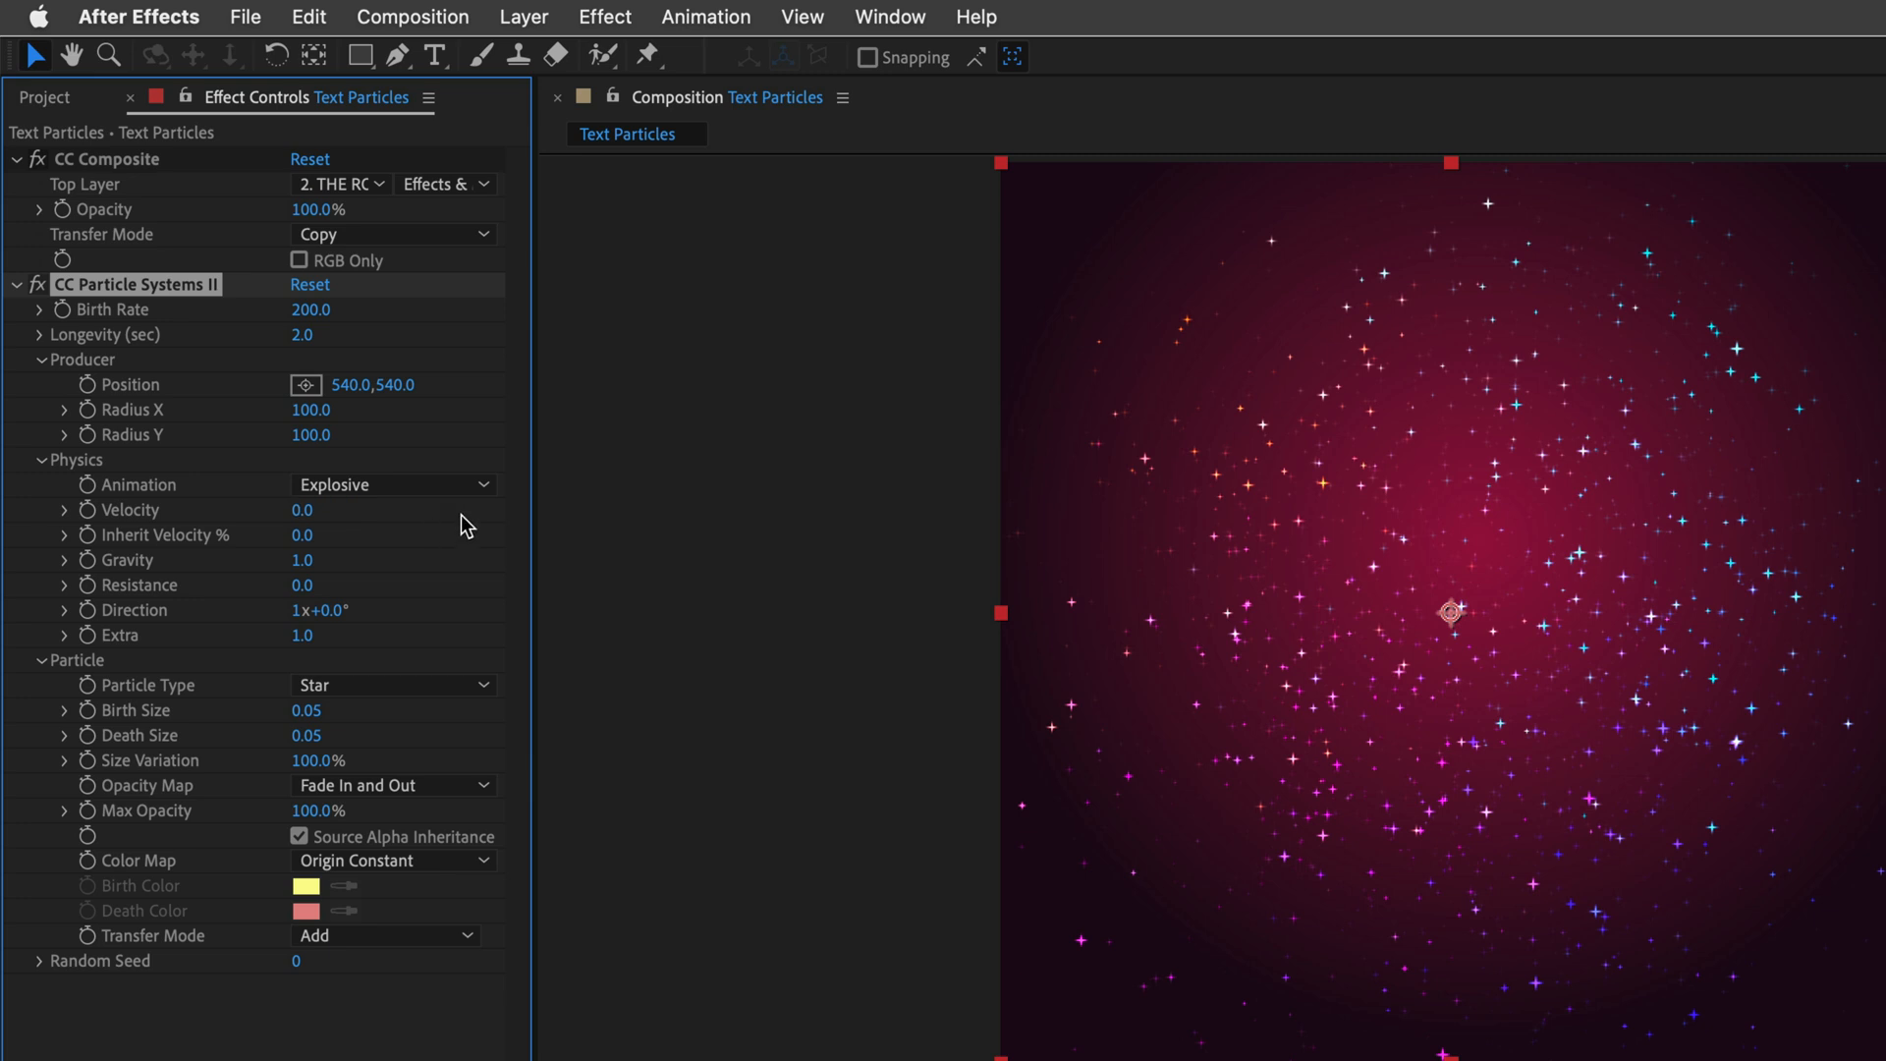
{"action": "mouse_move", "coordinate": [303, 560]}
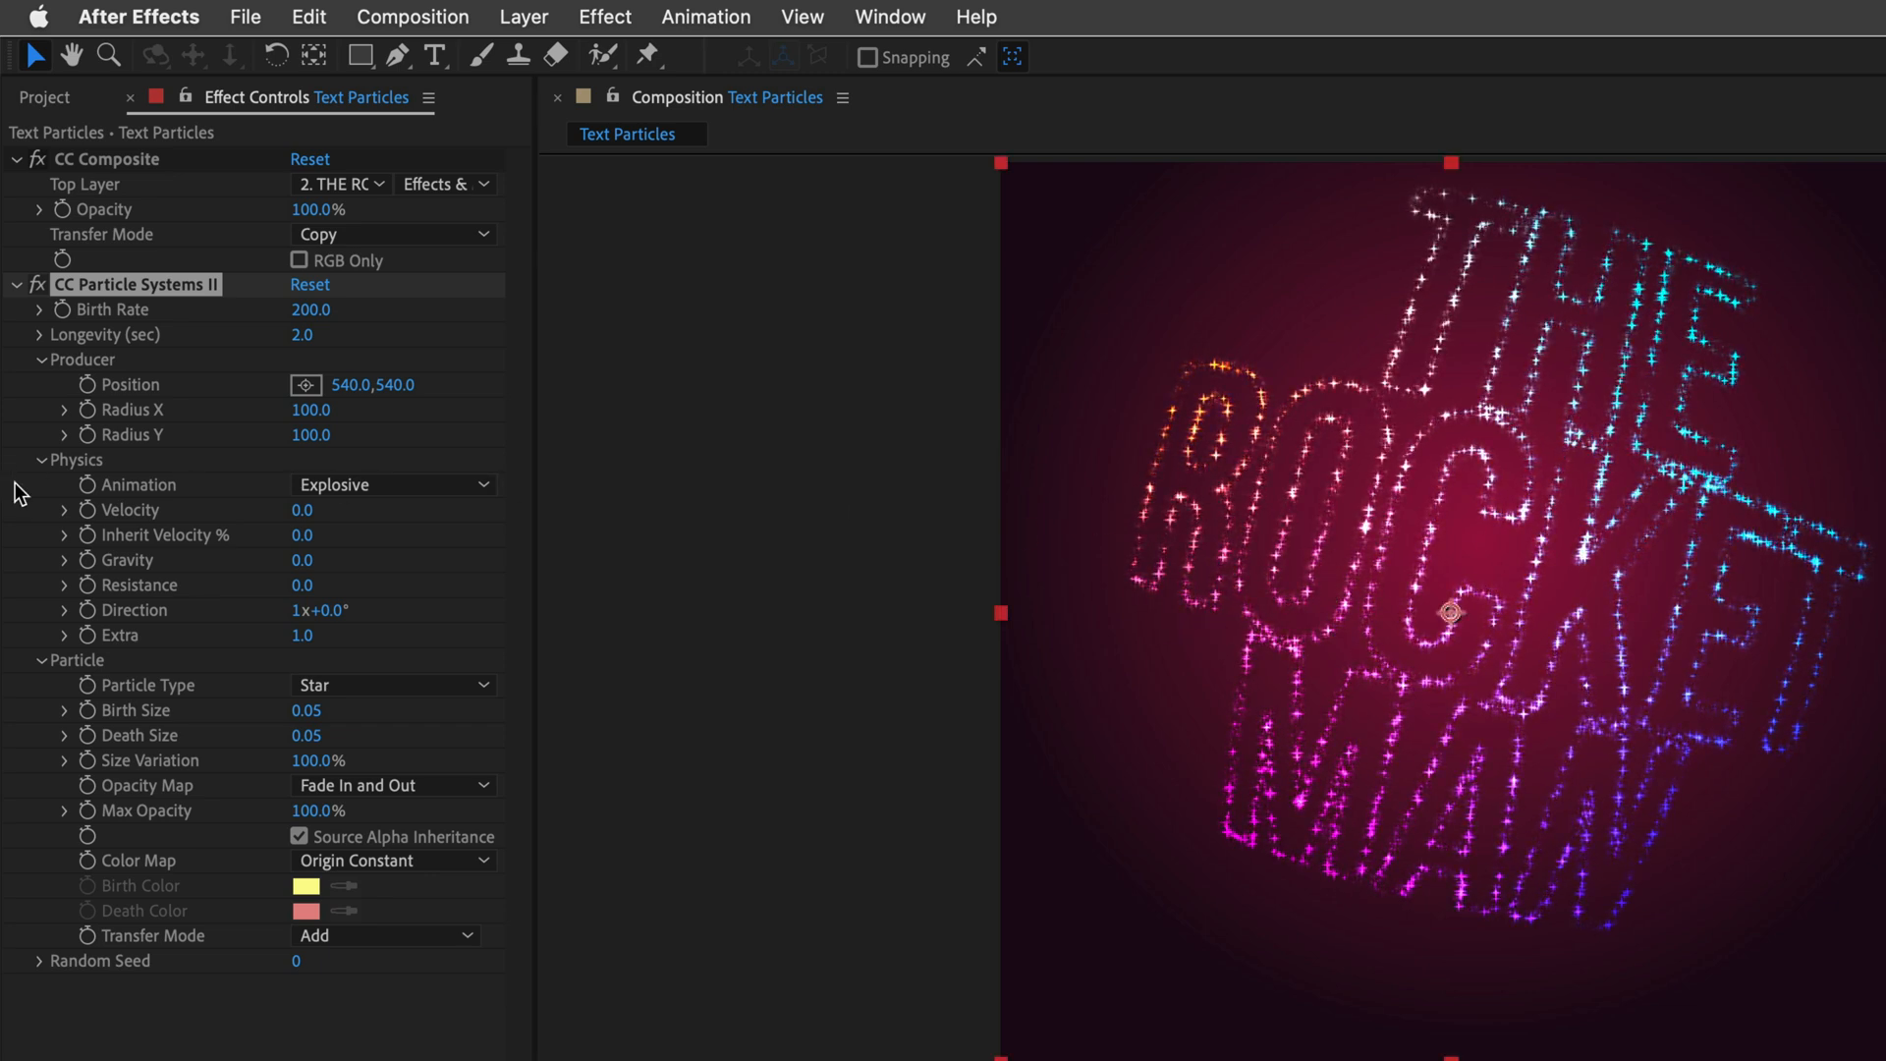
{"action": "left_click", "coordinate": [320, 509]}
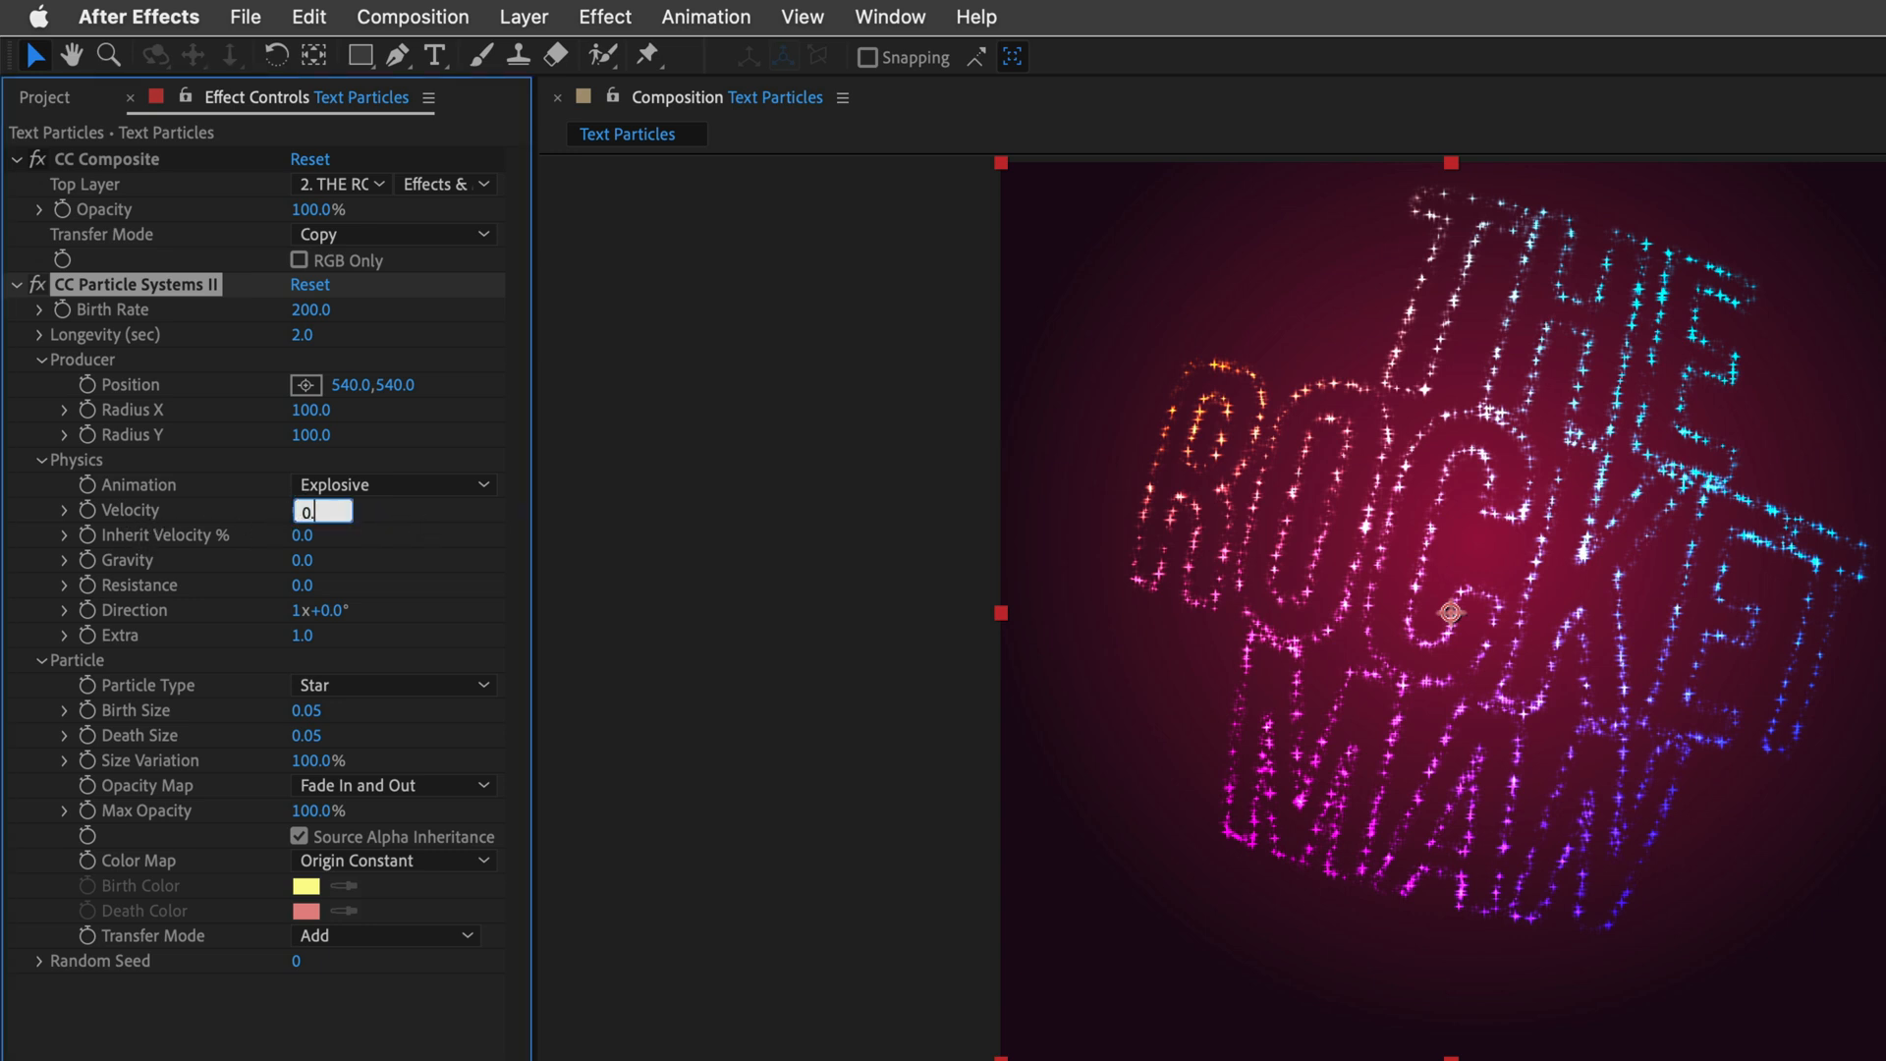
{"action": "type", "text": "0.0"}
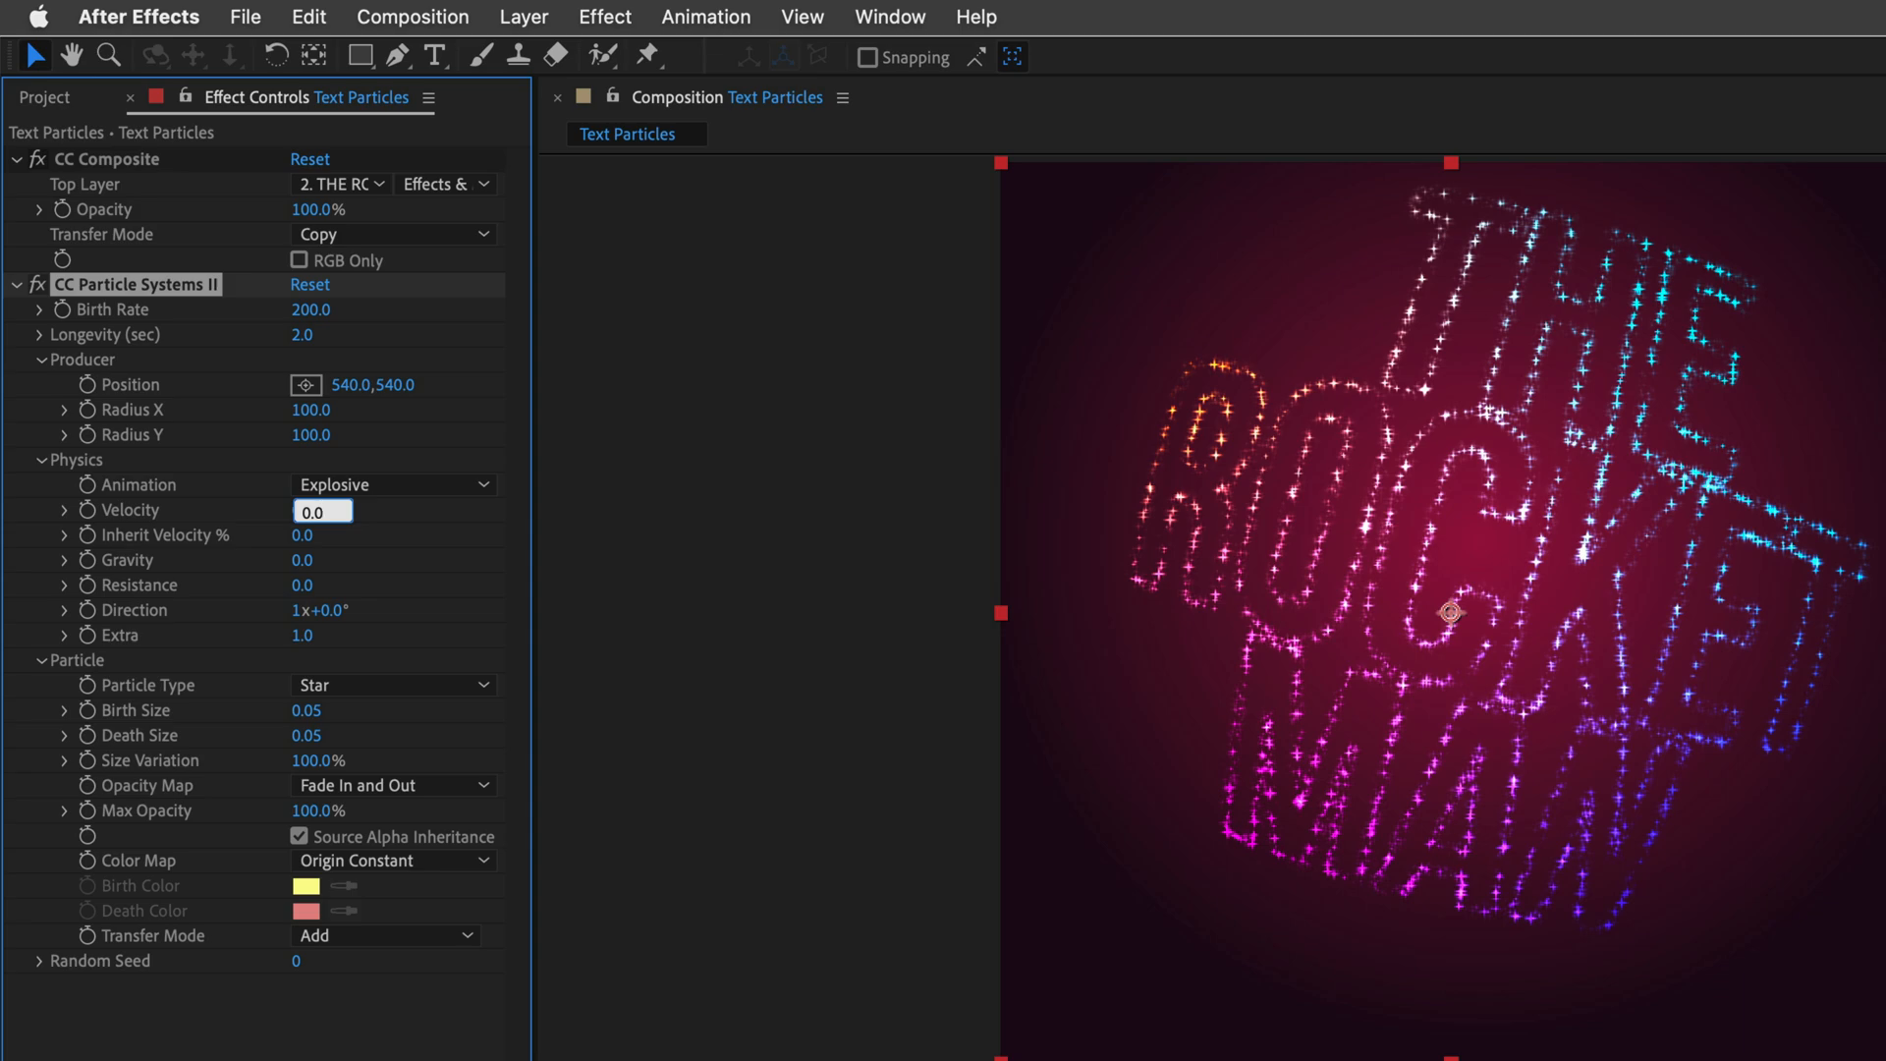
{"action": "type", "text": "0.1"}
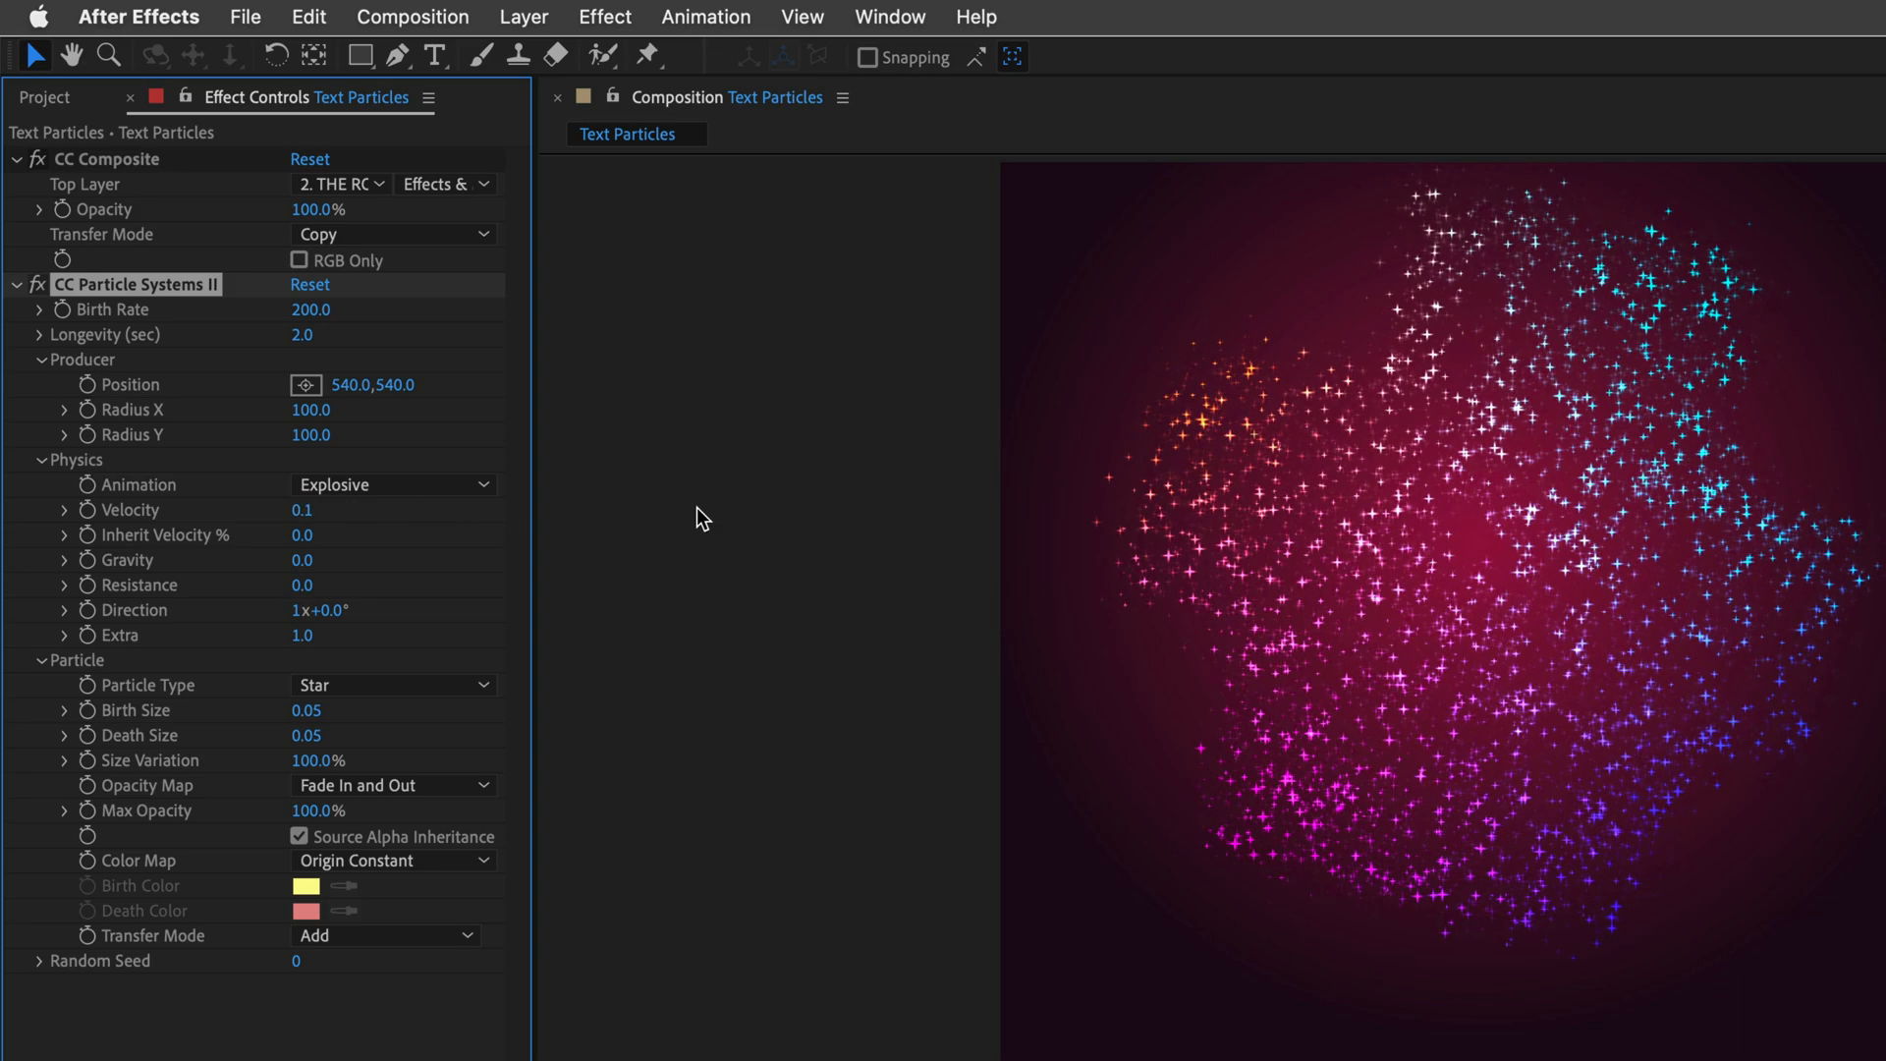
{"action": "left_click", "coordinate": [322, 510]}
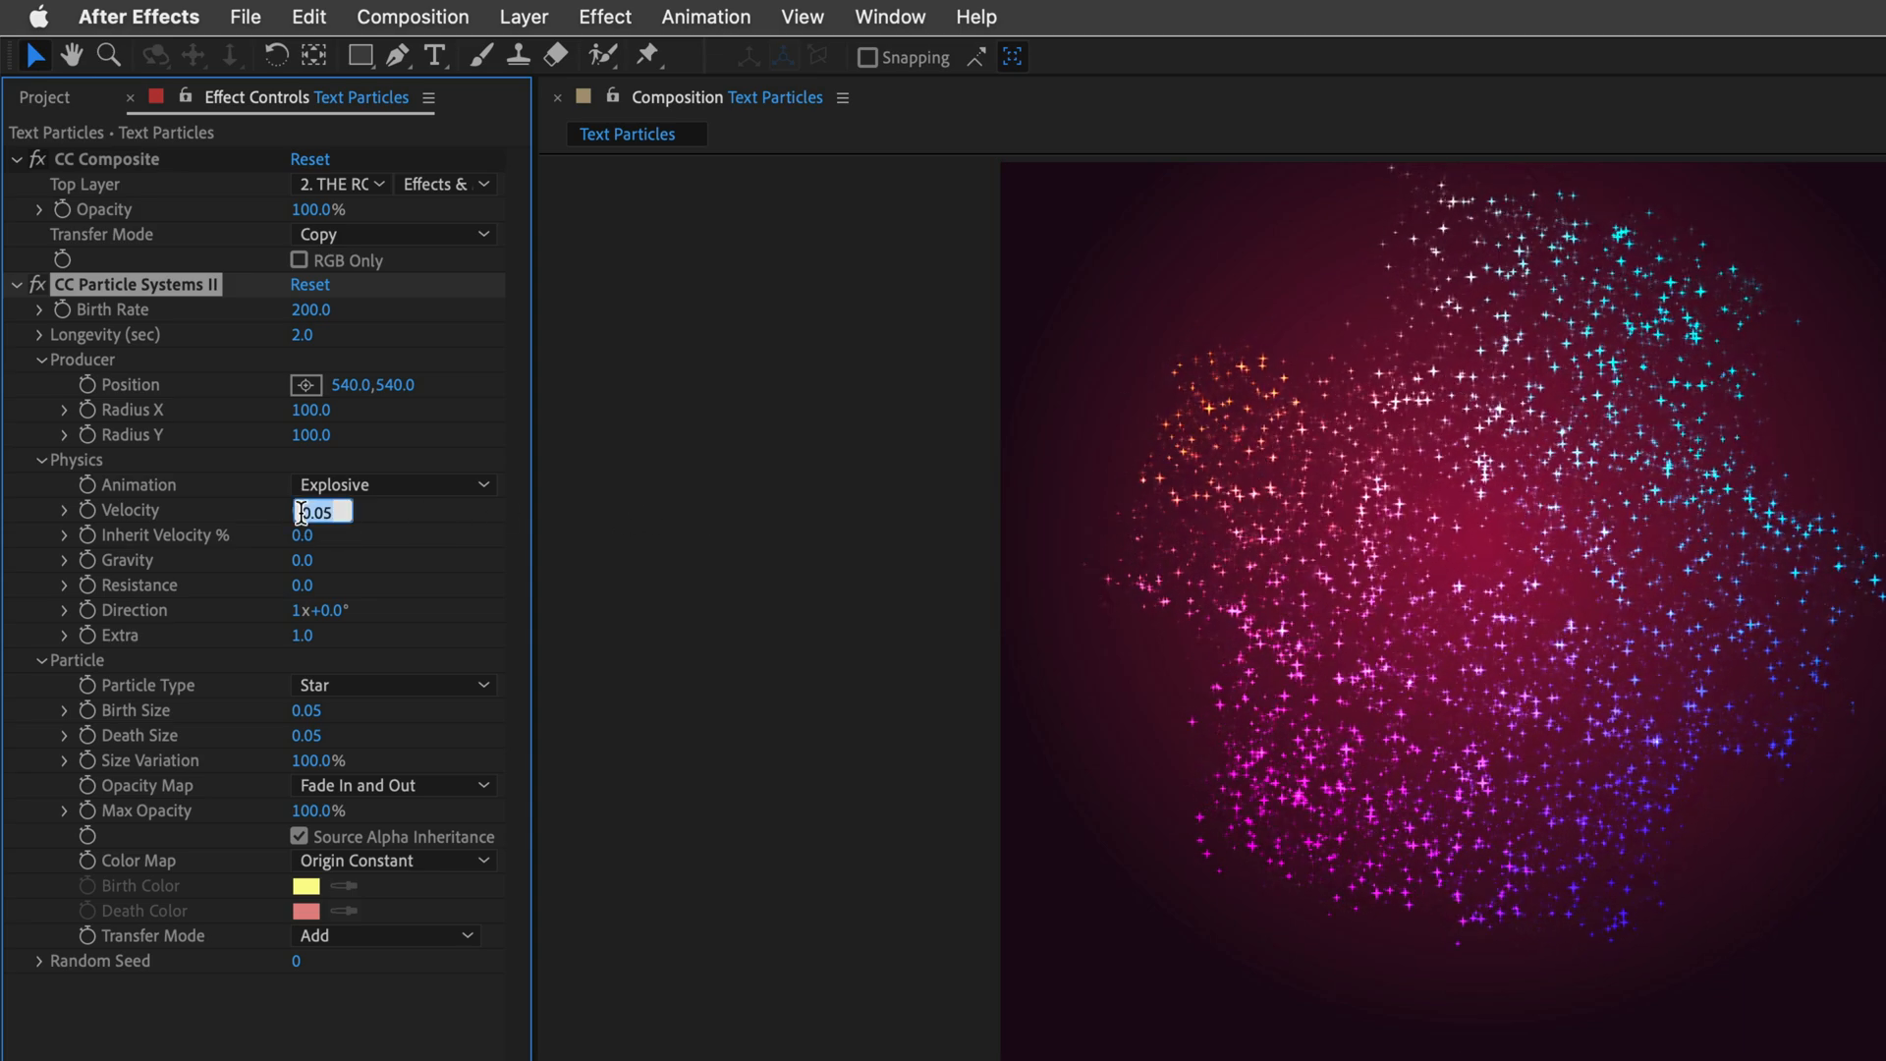
{"action": "type", "text": "0.0"}
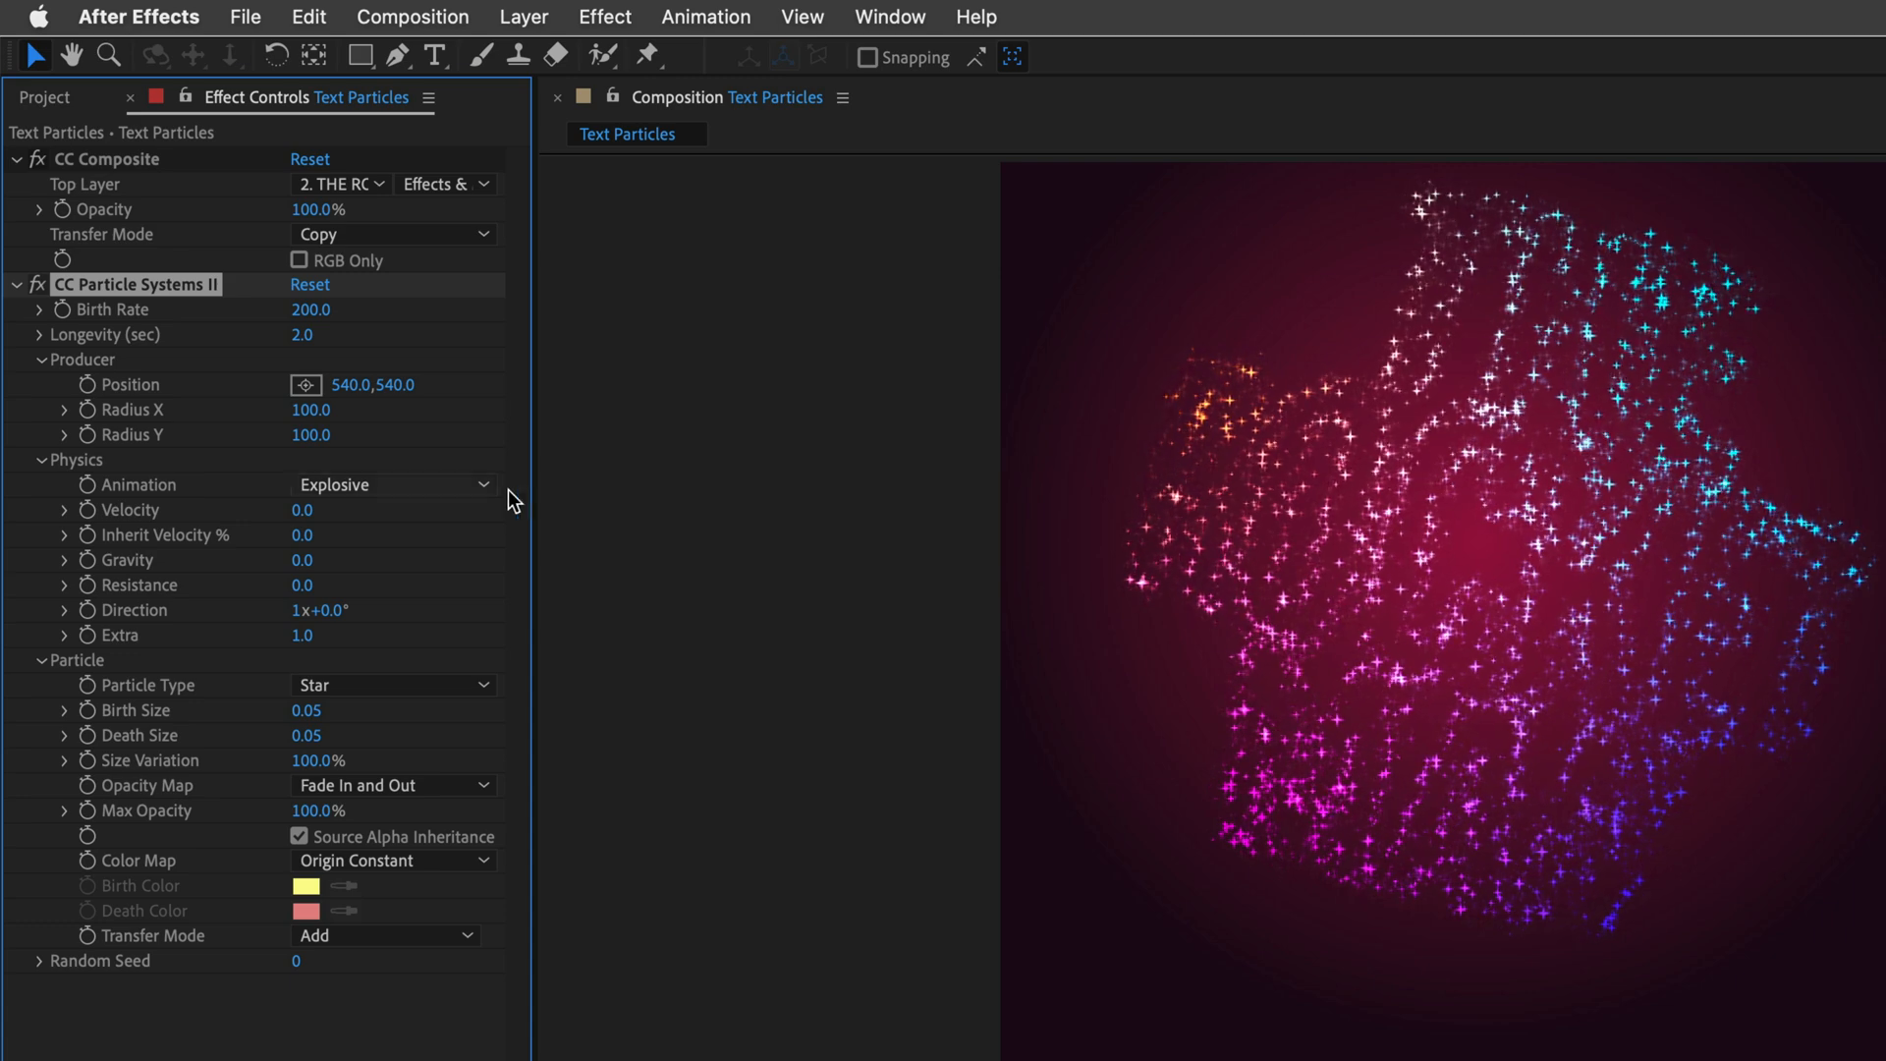
{"action": "left_click", "coordinate": [320, 510]}
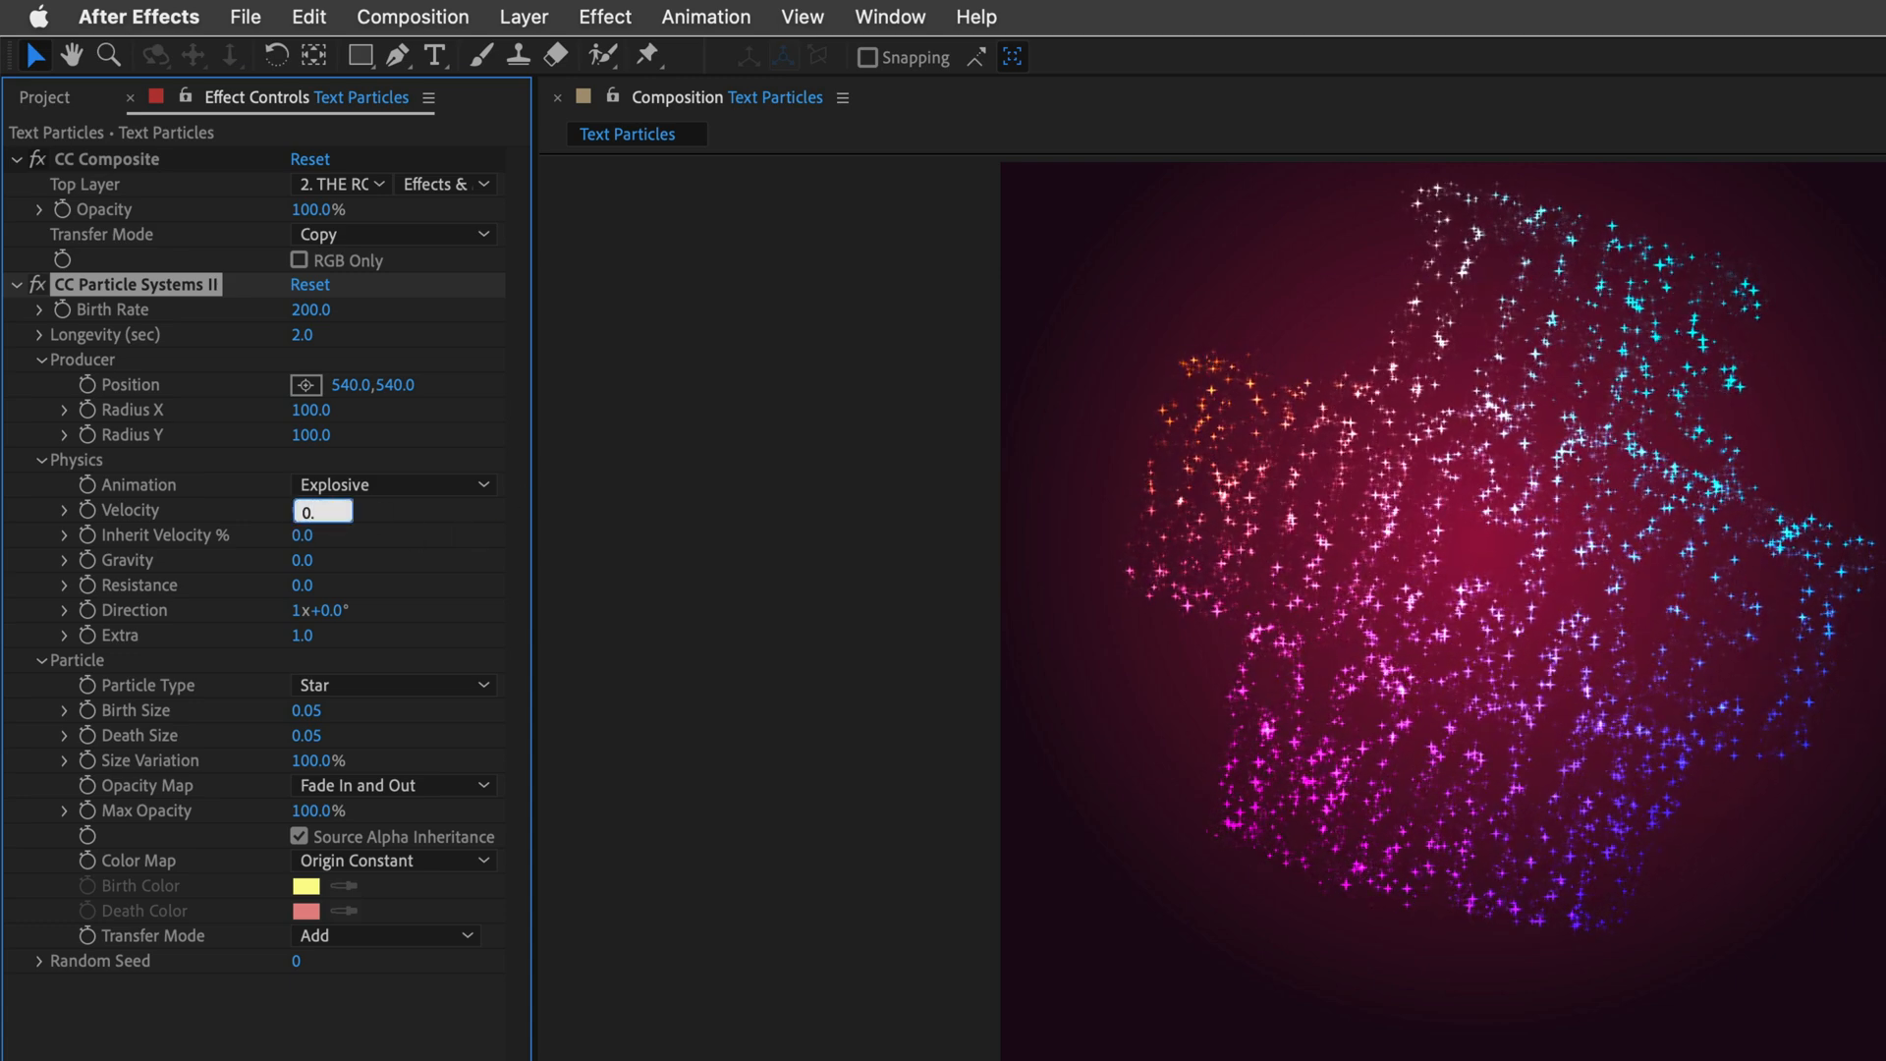
{"action": "type", "text": "0.1"}
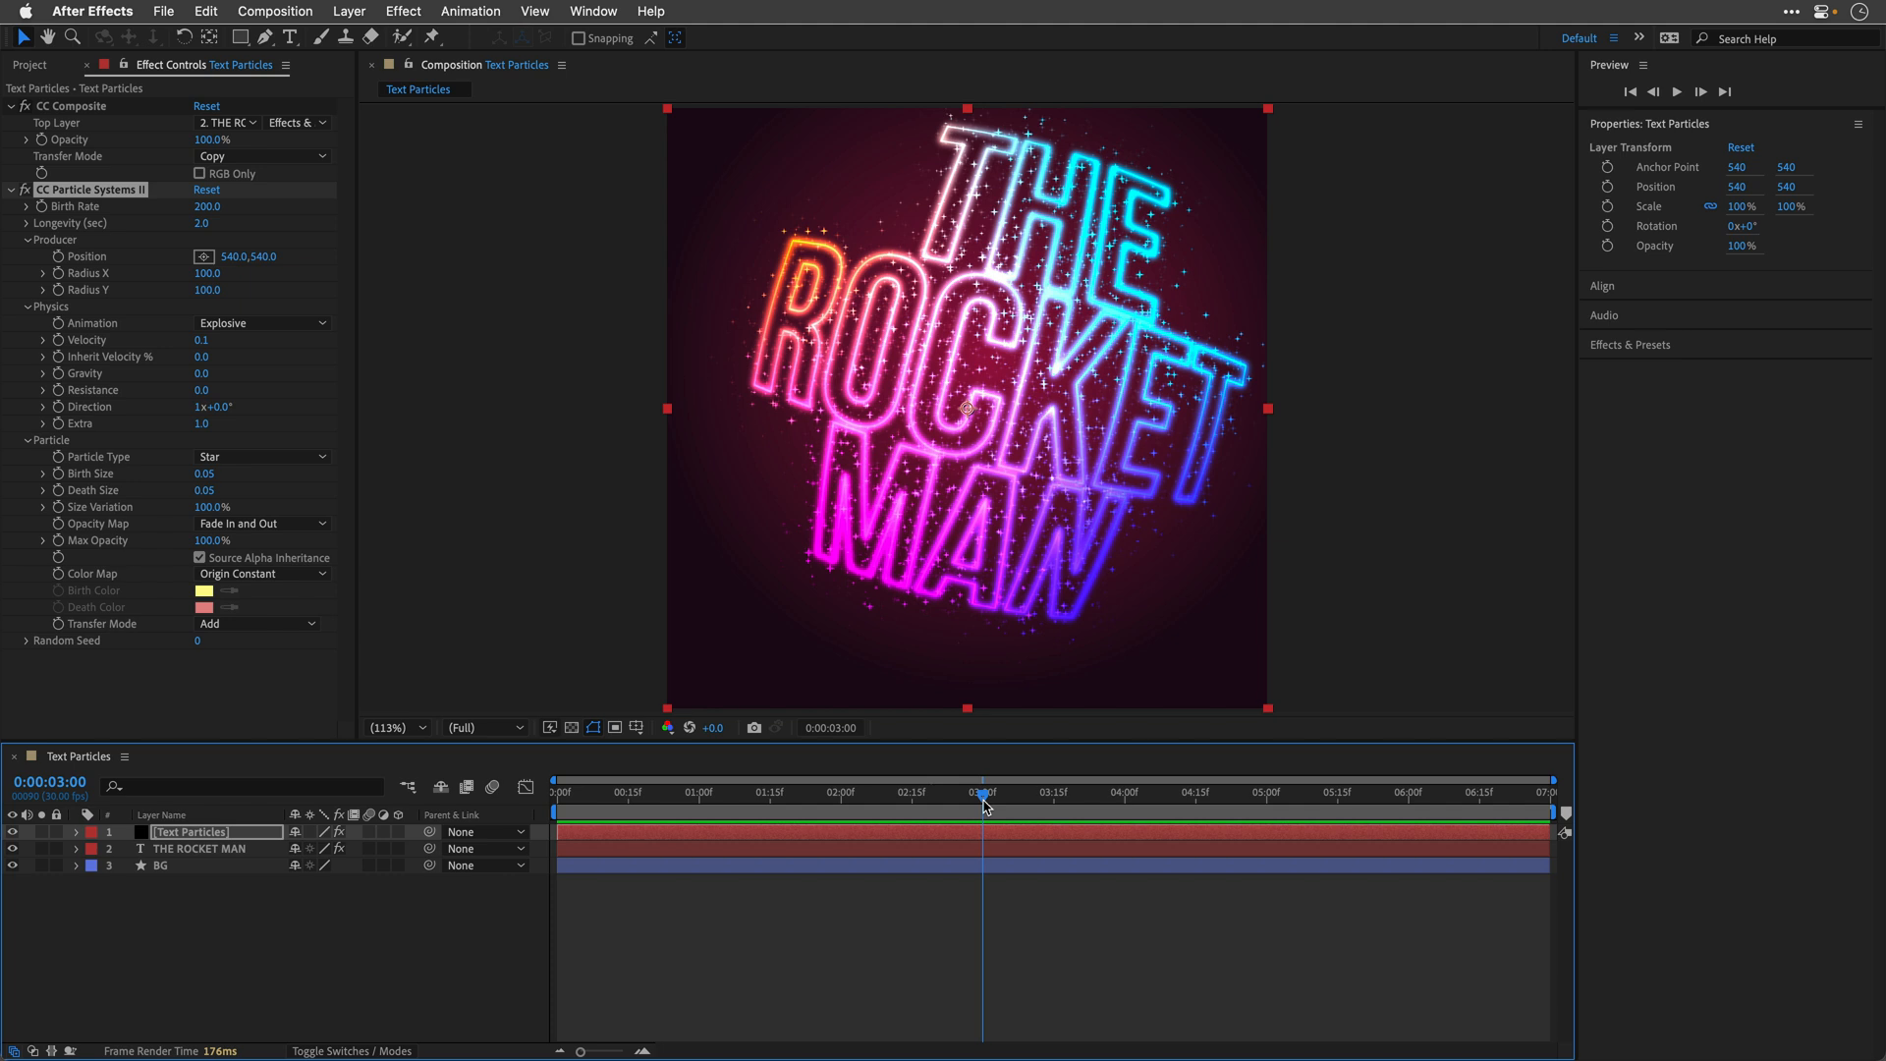
Step: Ease THE ROCKET MAN's first opacity keyframe in the Graph Editor so the fade-in rises late
{"action": "left_click", "coordinate": [200, 848]}
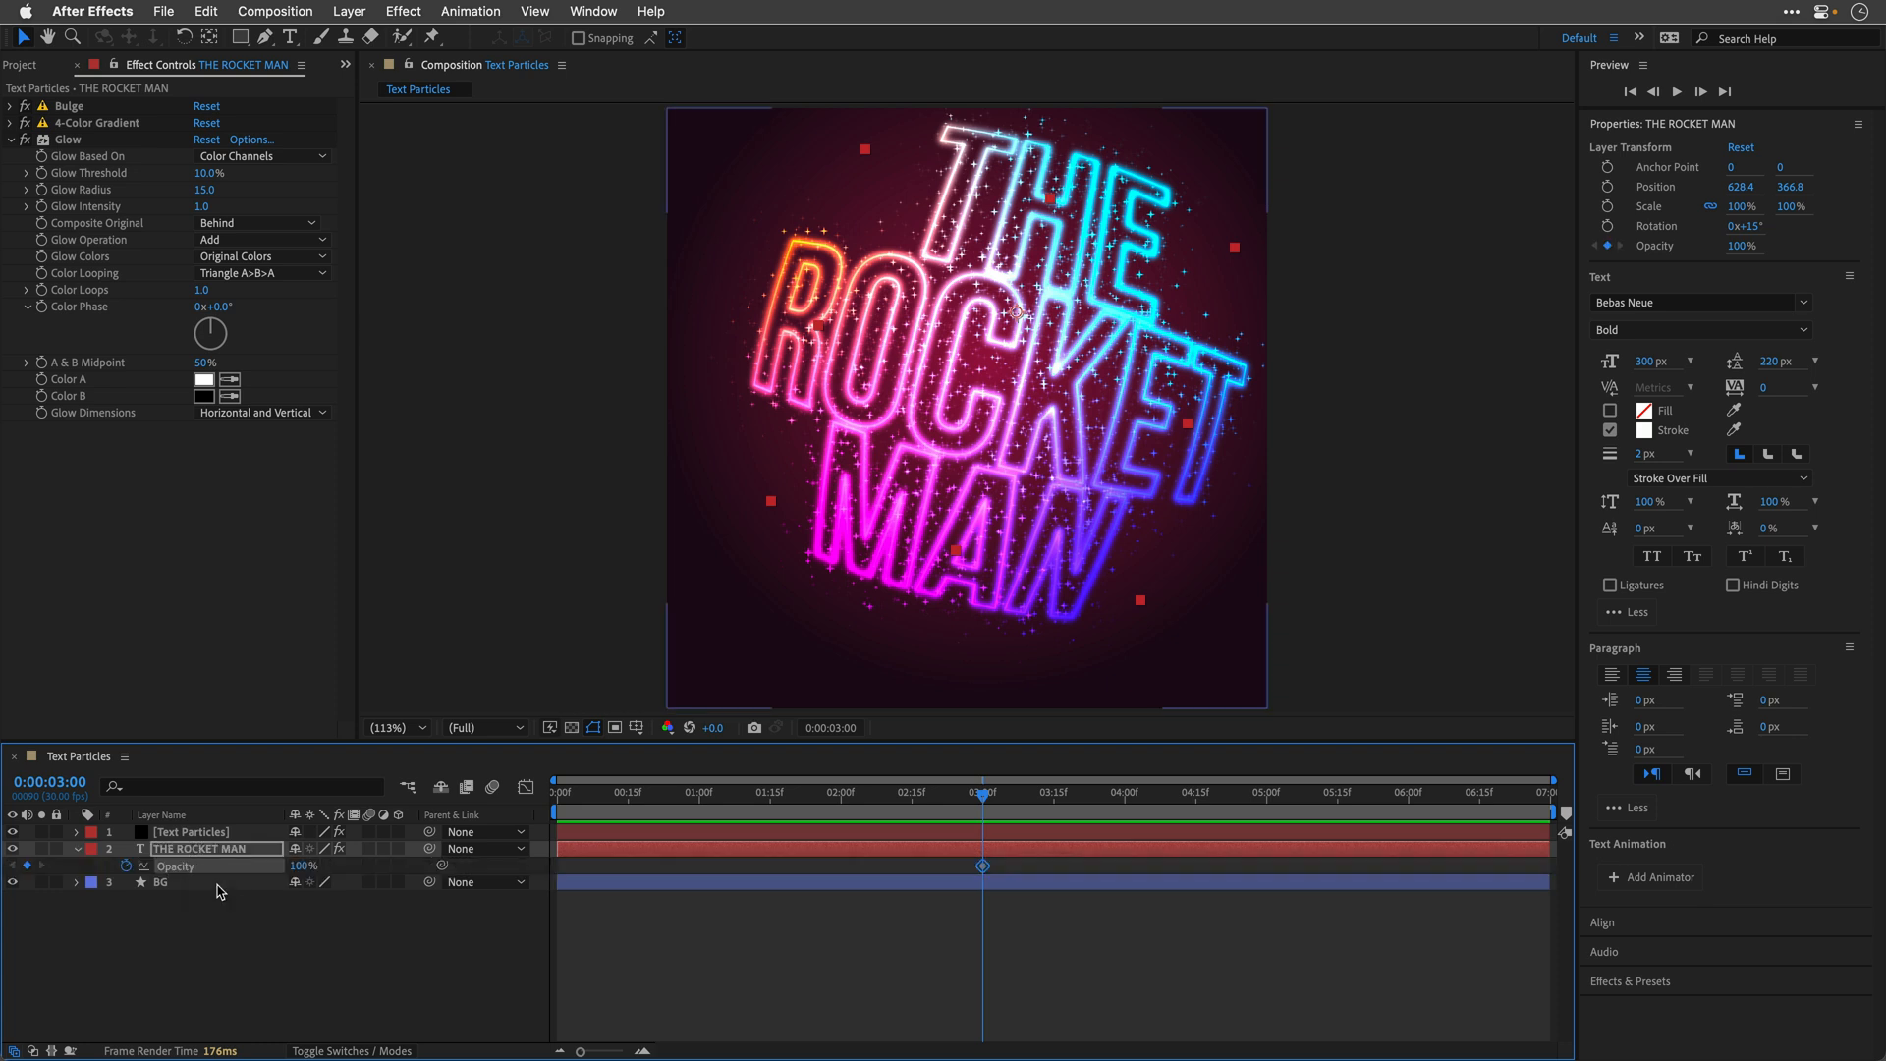
{"action": "mouse_move", "coordinate": [196, 886]}
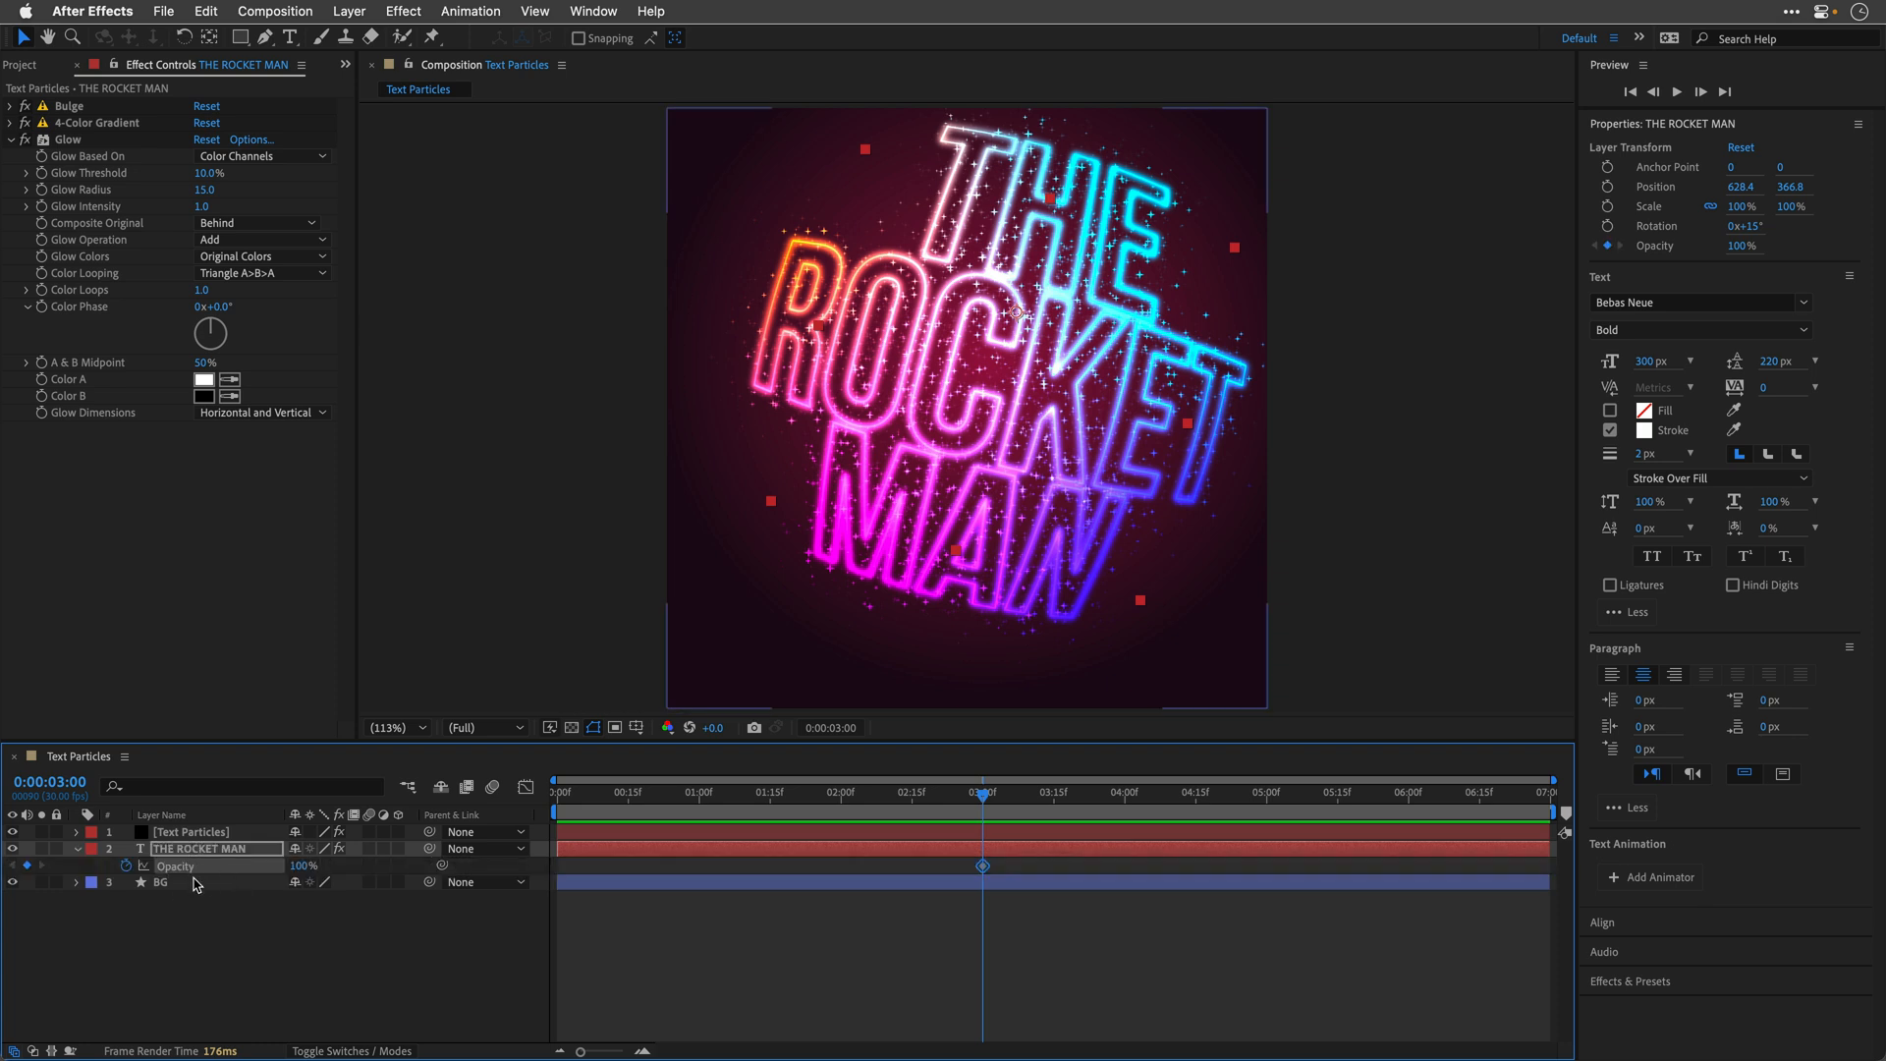
{"action": "left_click", "coordinate": [698, 792]}
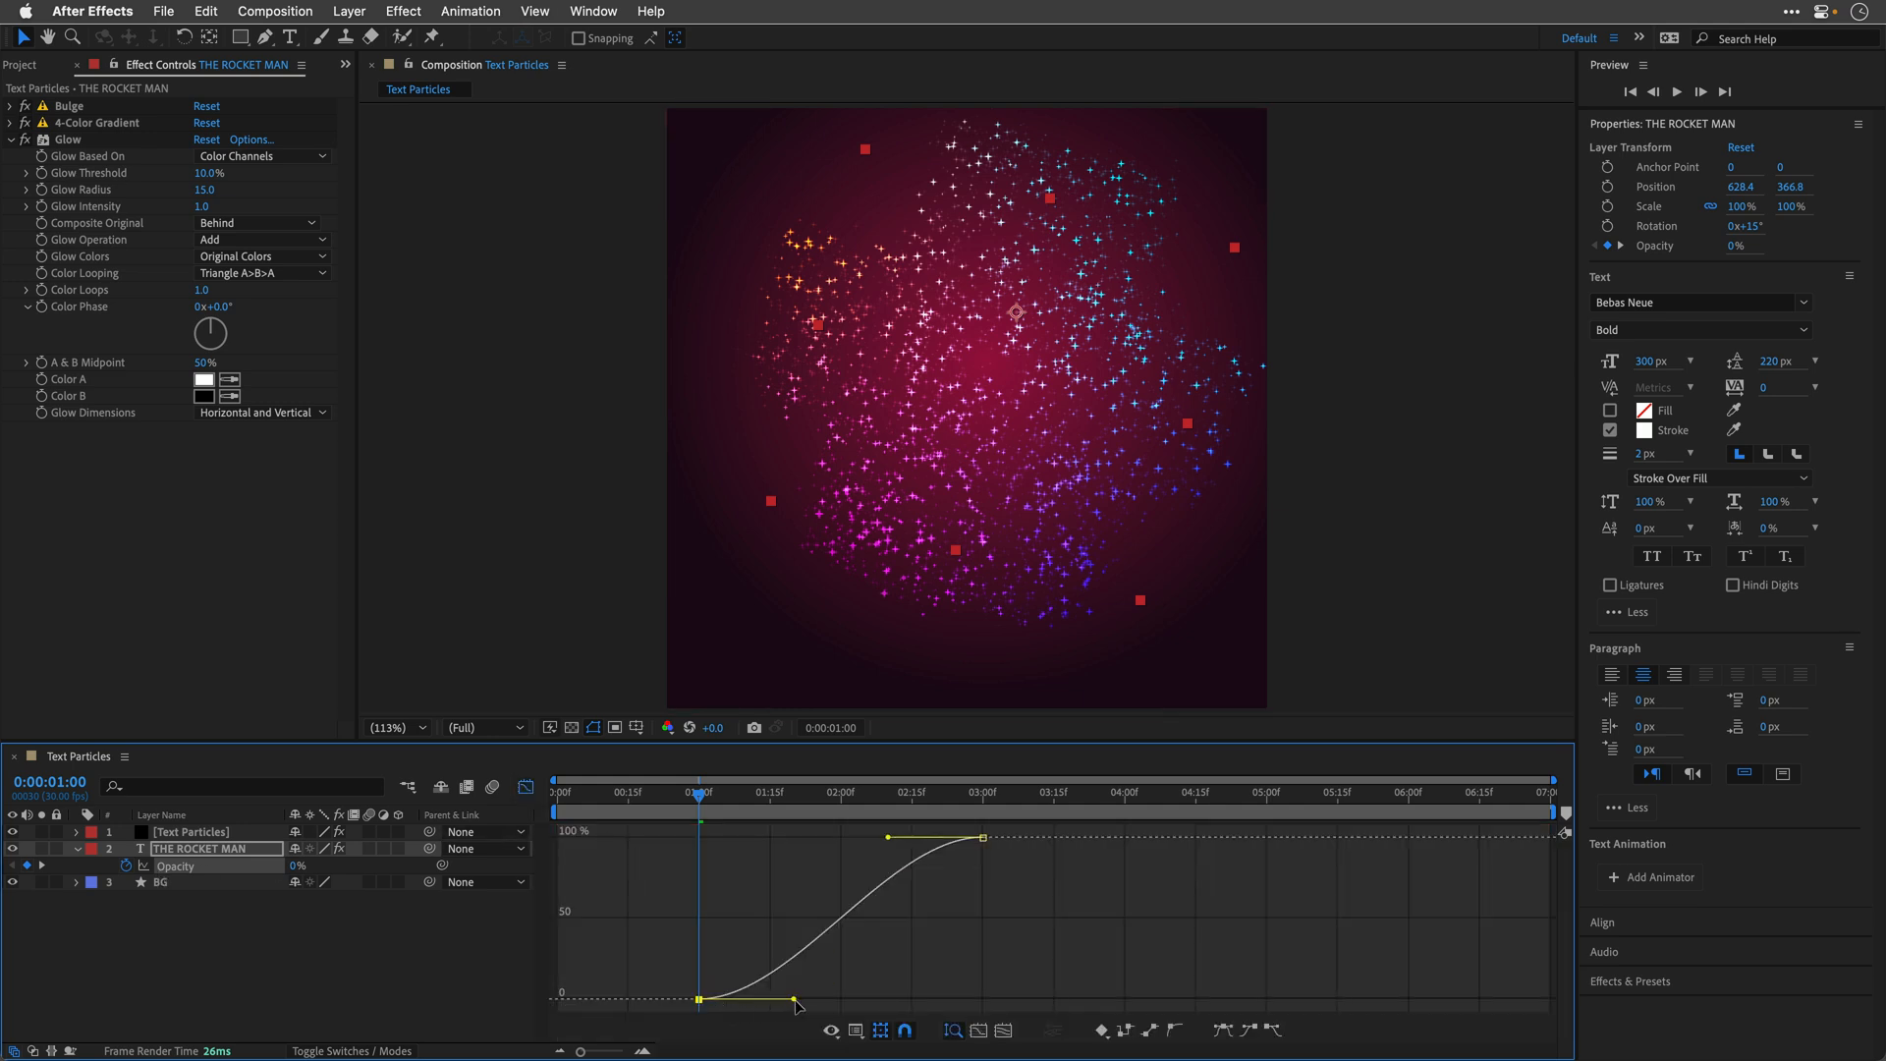
{"action": "left_click_drag", "start_coordinate": [793, 1003], "coordinate": [889, 1002]}
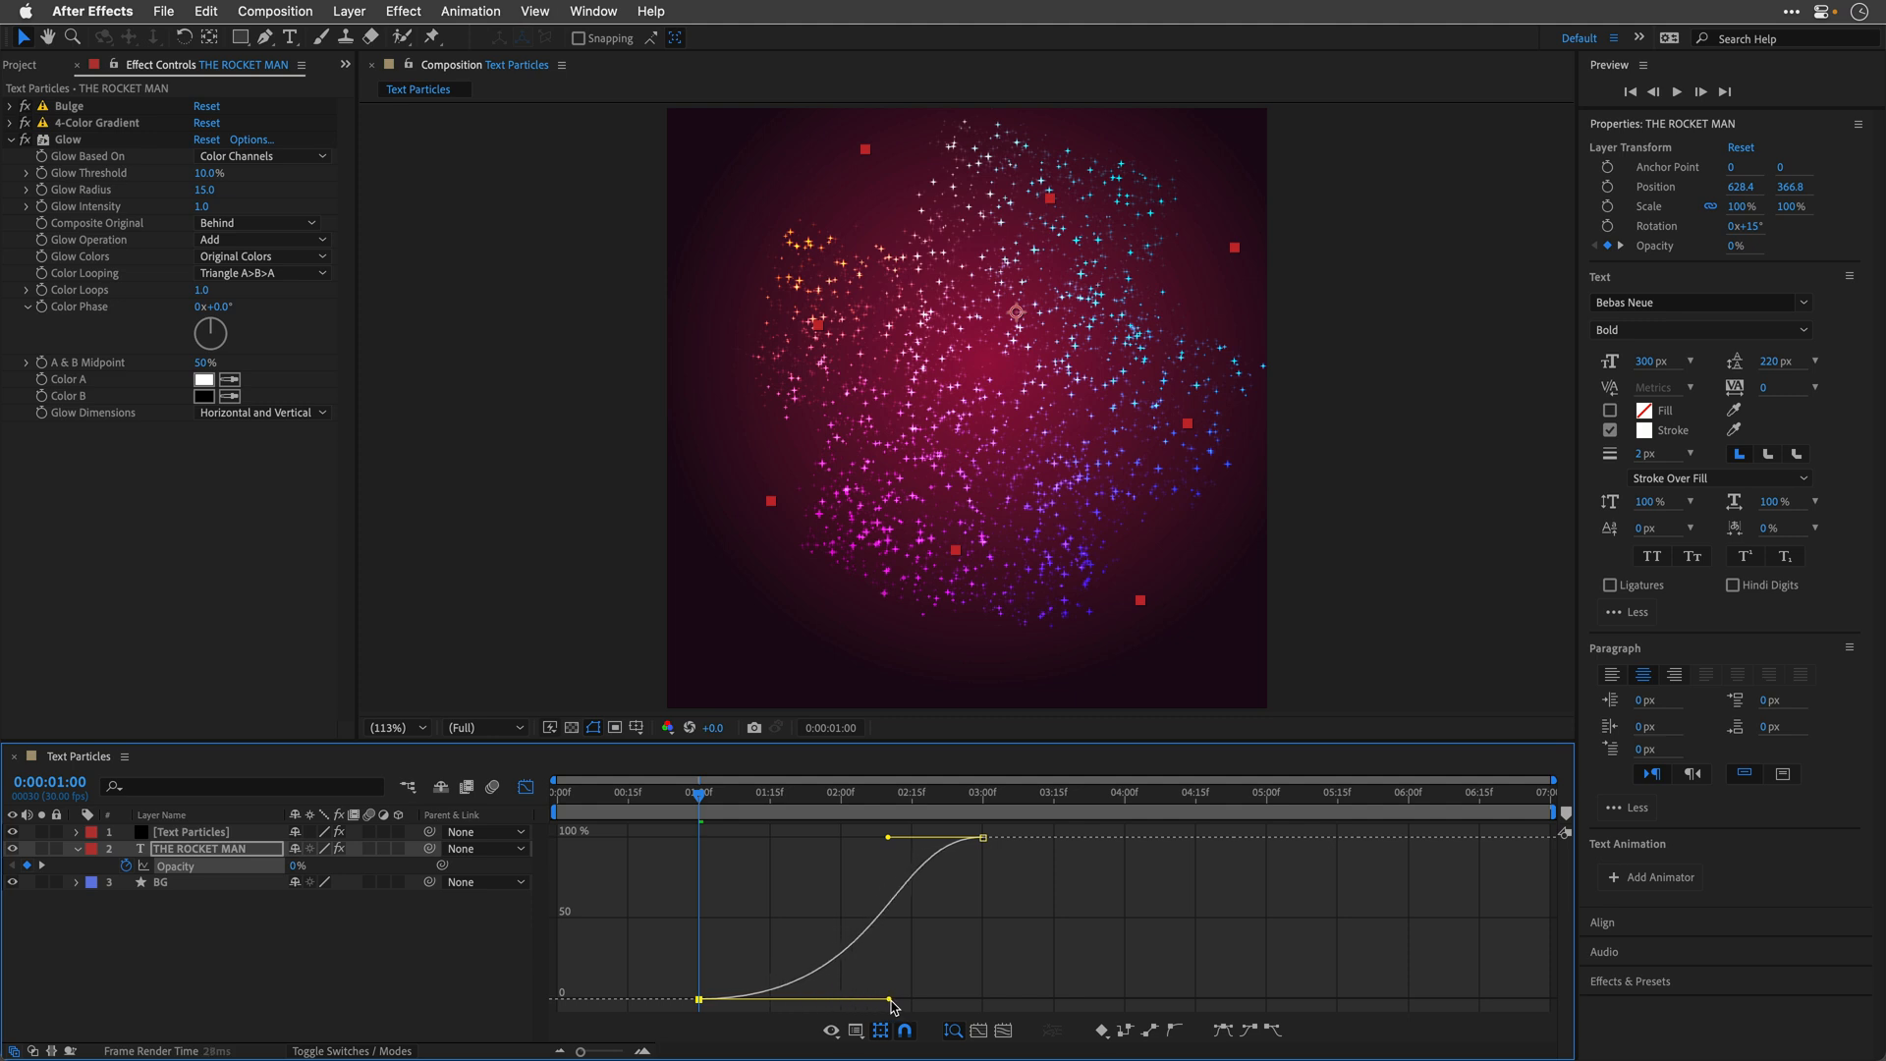
{"action": "left_click_drag", "start_coordinate": [890, 1000], "coordinate": [980, 999]}
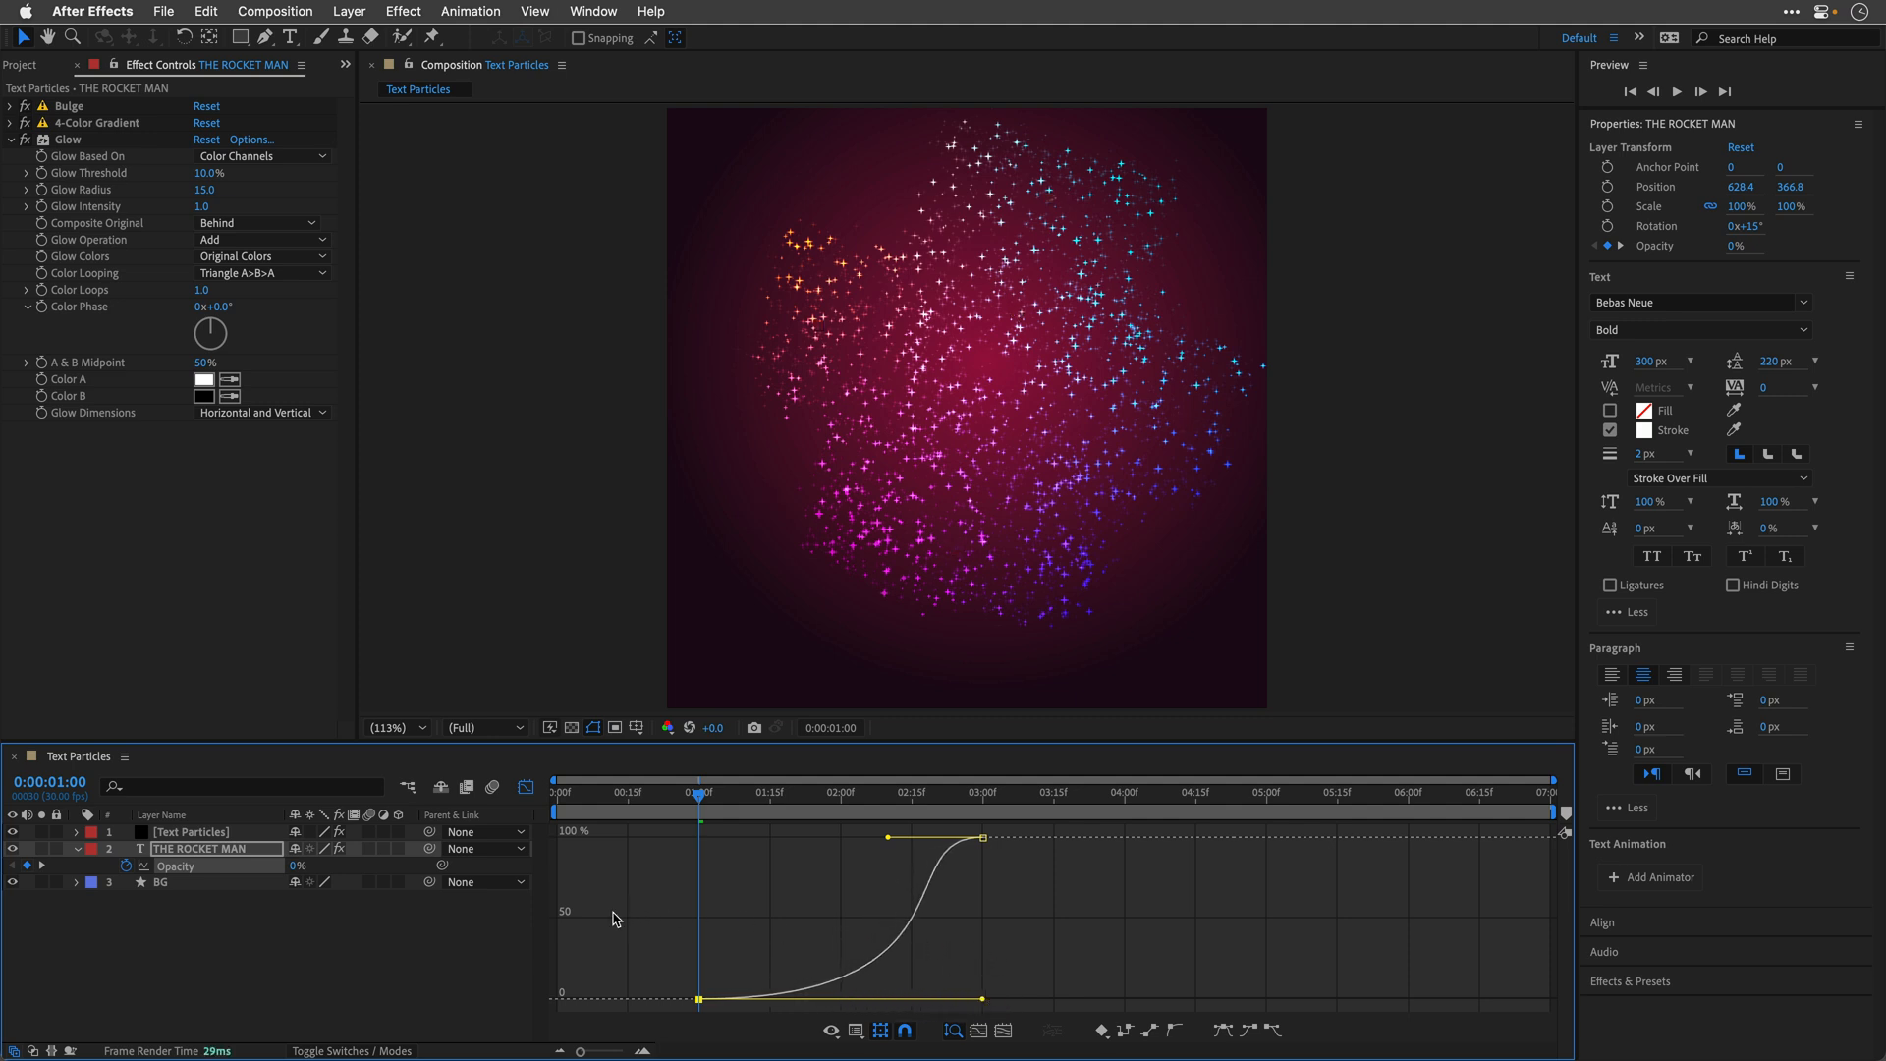
{"action": "left_click", "coordinate": [695, 792]}
{"action": "type", "text": "I'M STILL STANDING"}
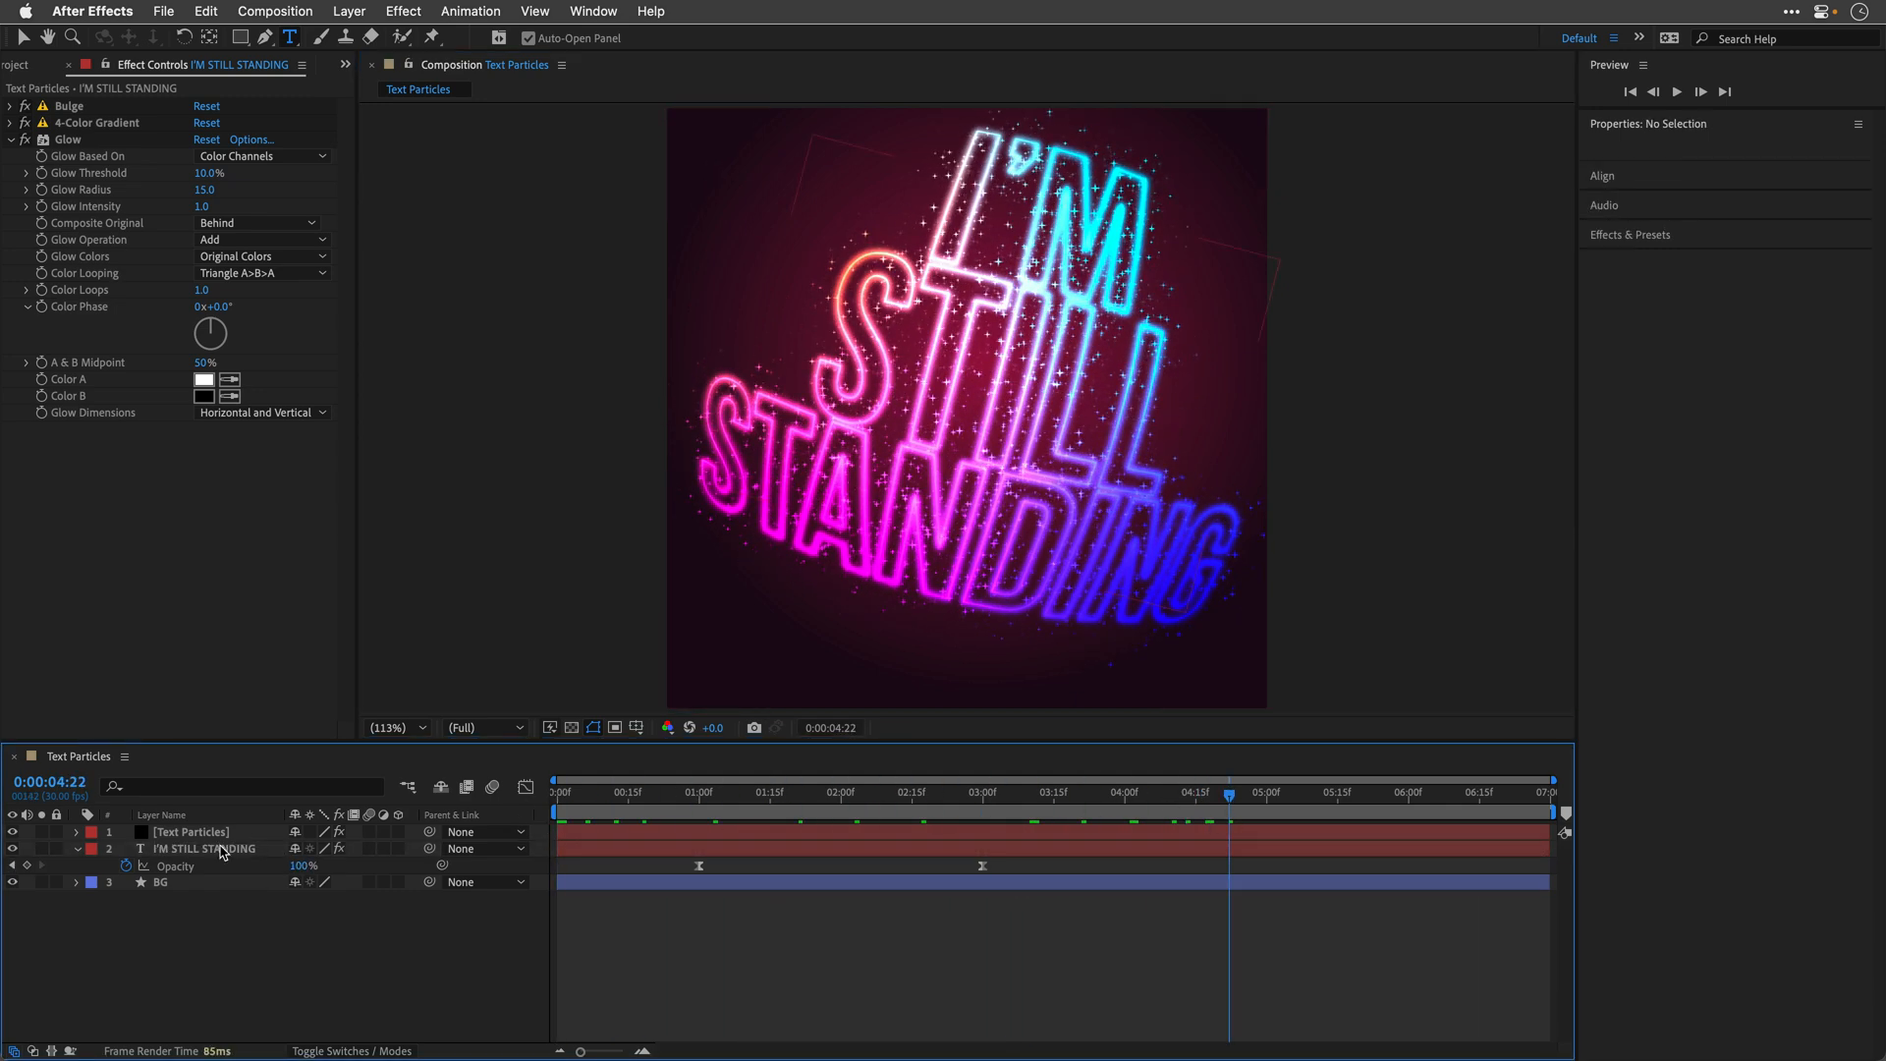
Step: Expand I'M STILL STANDING's 4-Color Gradient and change its first colour swatch
{"action": "left_click", "coordinate": [206, 848]}
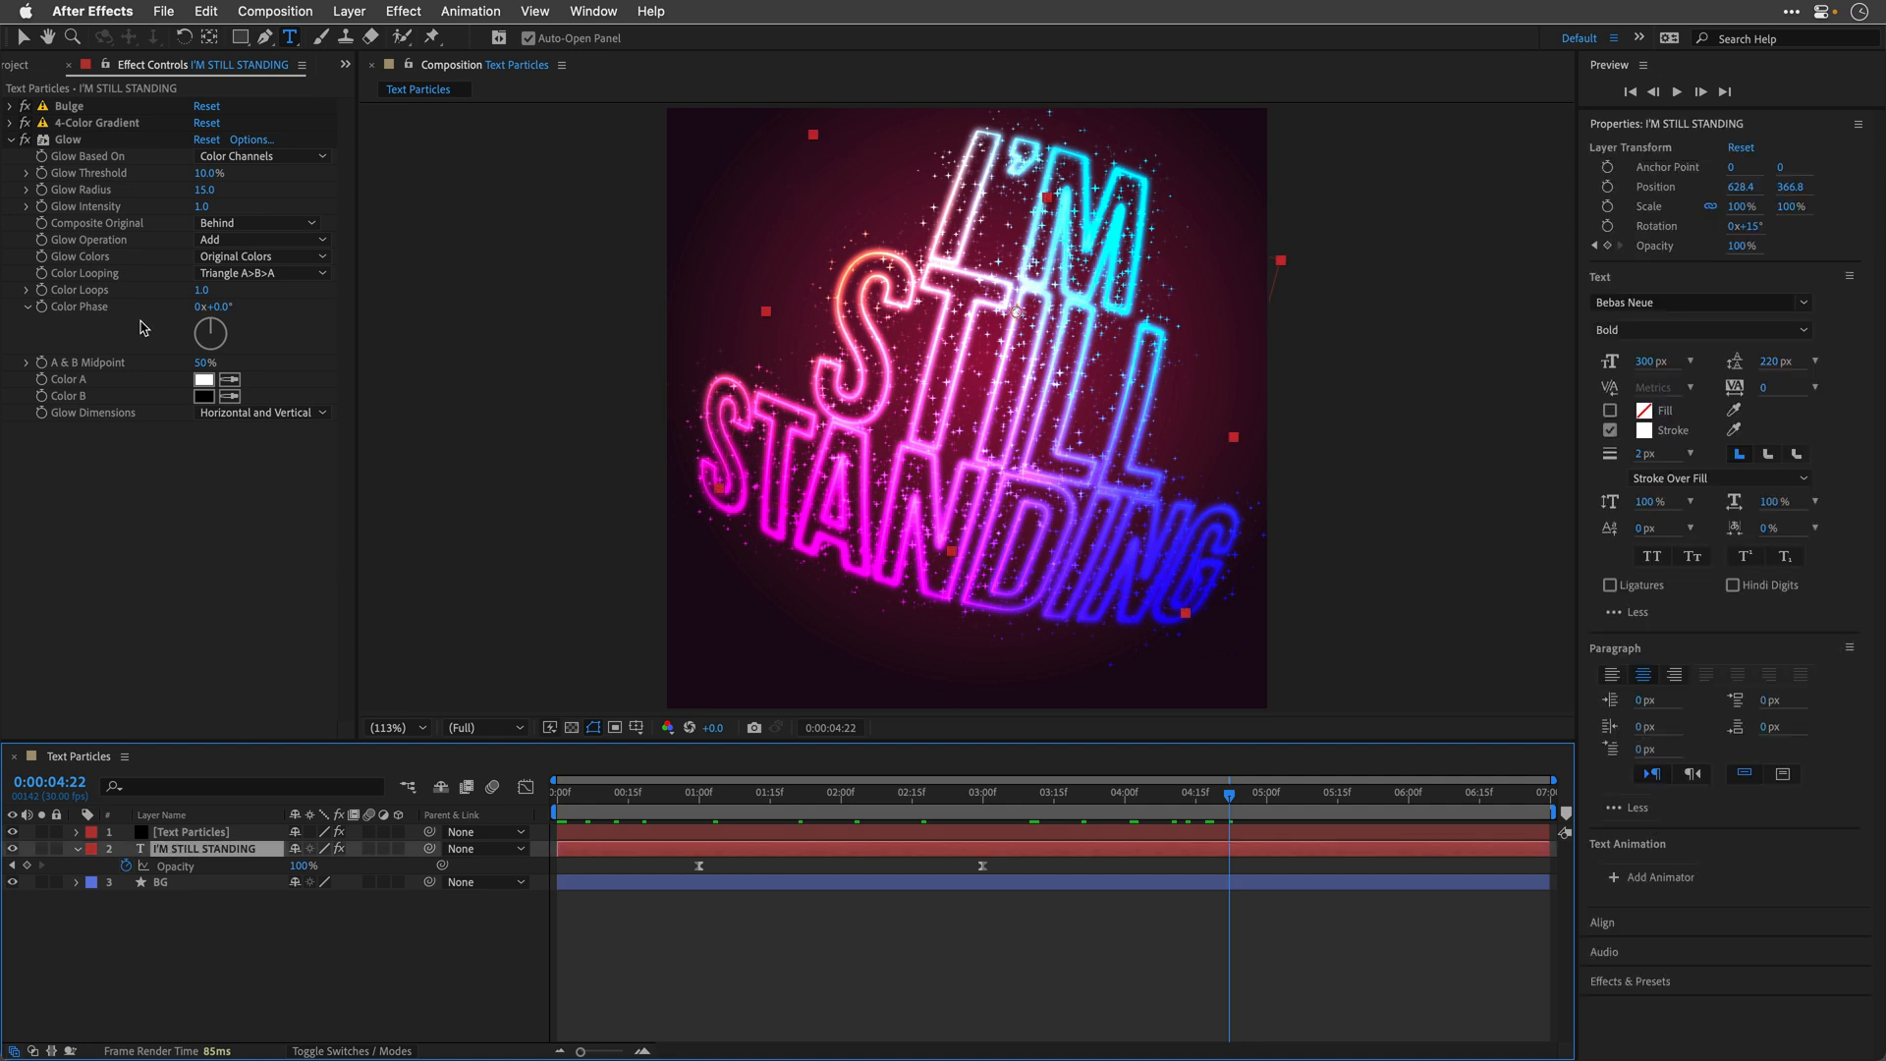
{"action": "left_click", "coordinate": [12, 121]}
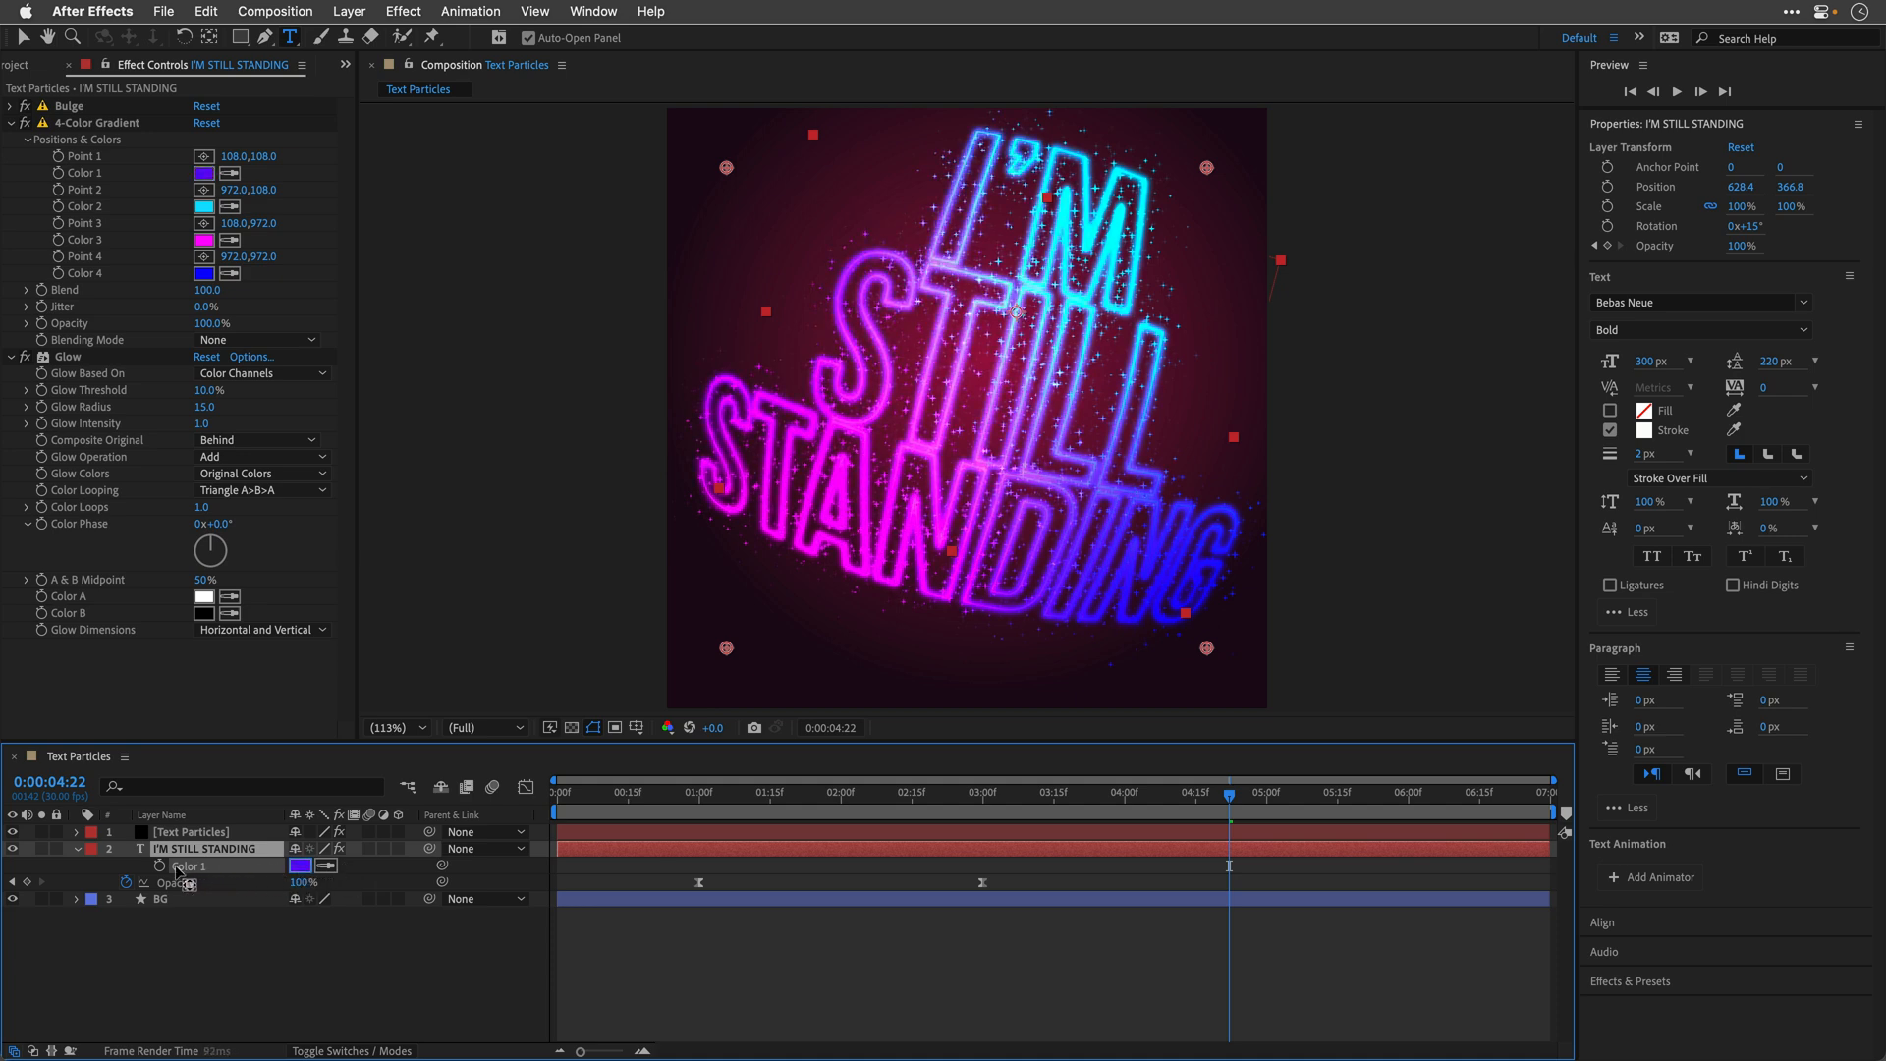
{"action": "left_click", "coordinate": [202, 173]}
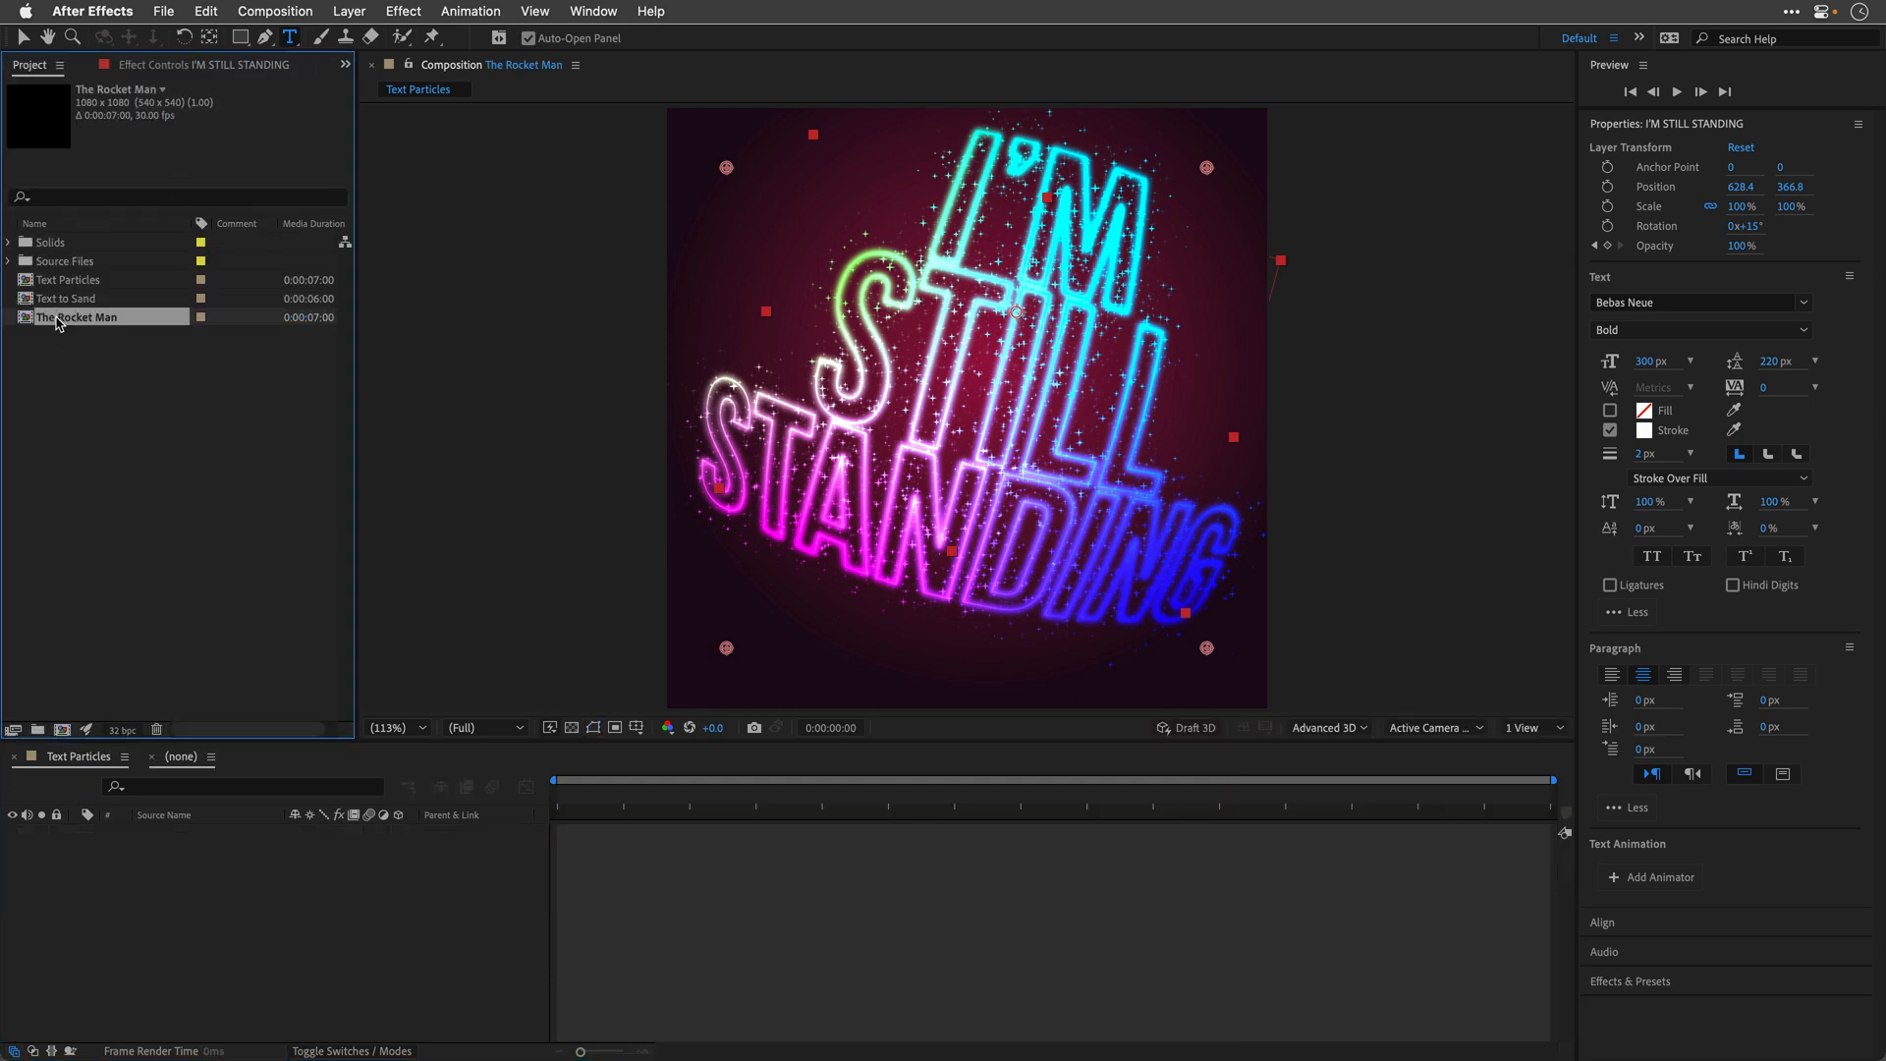
Step: Open The Rocket Man composition from the Project panel
{"action": "double_click", "coordinate": [77, 316]}
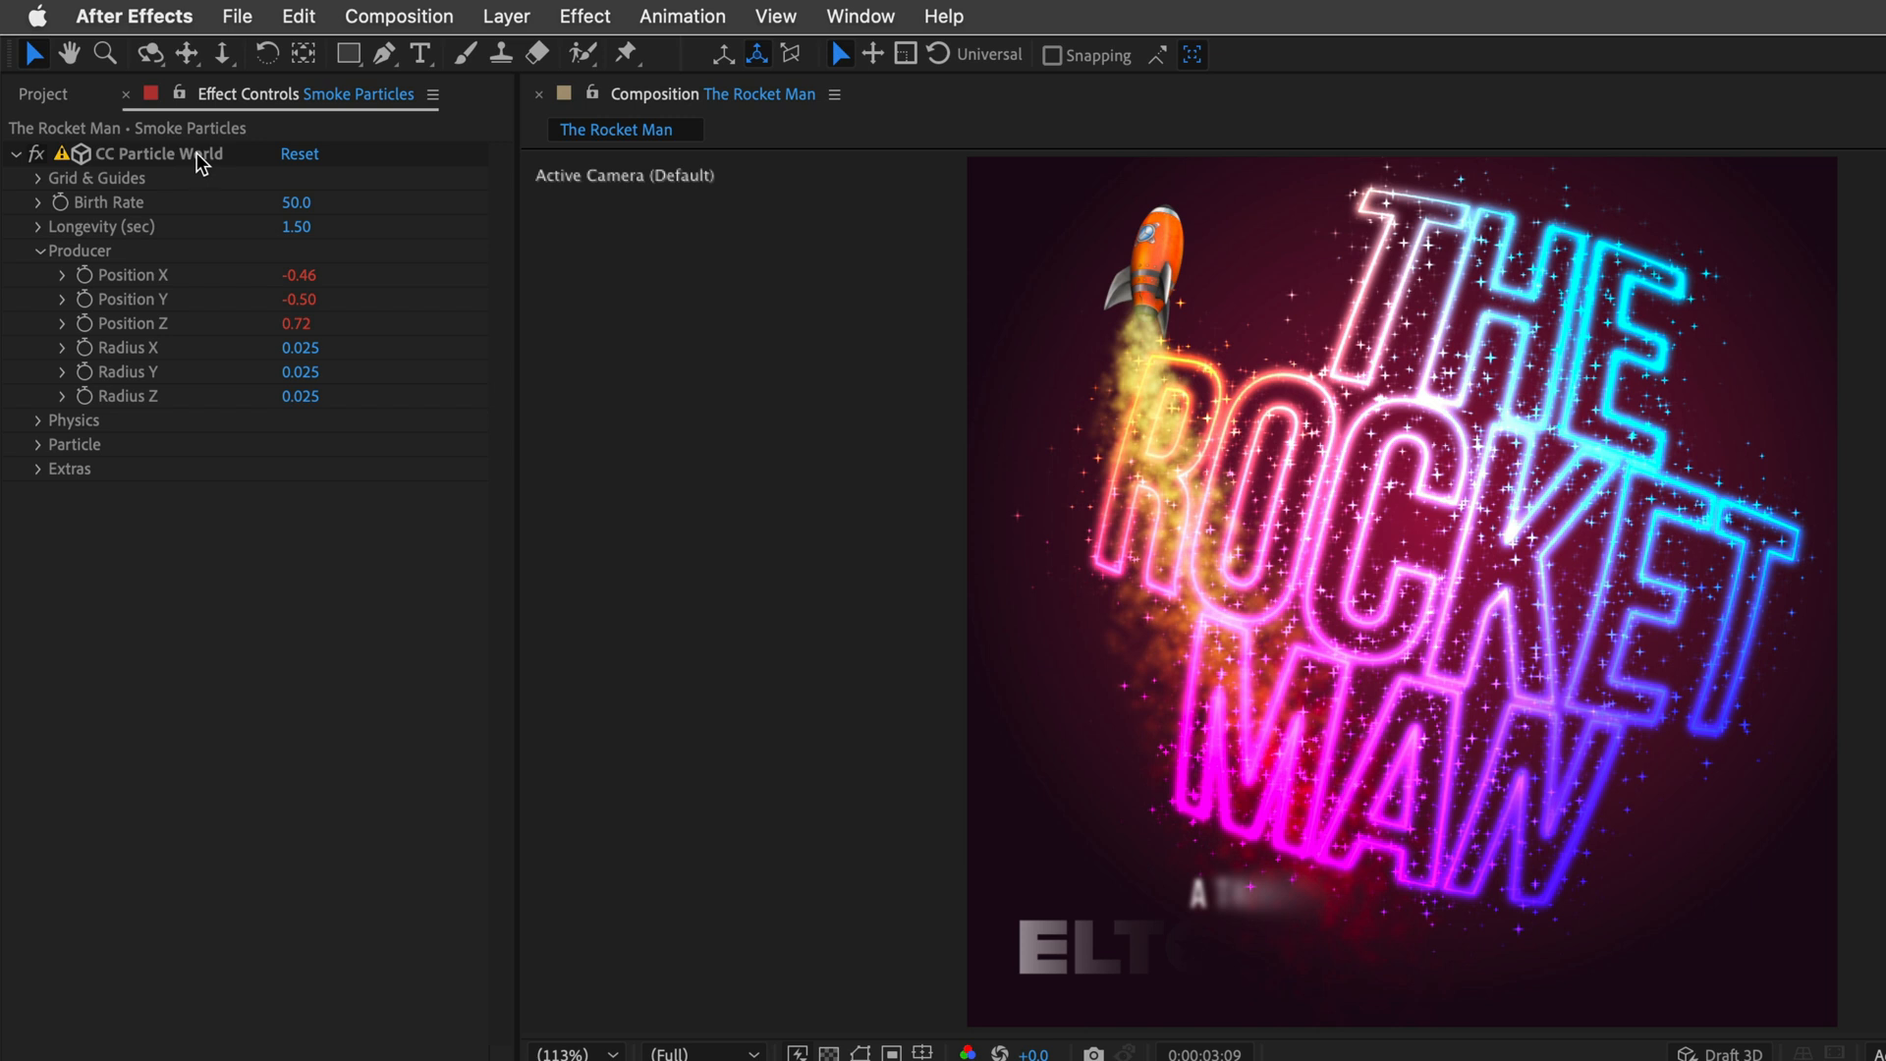
{"action": "mouse_move", "coordinate": [206, 191]}
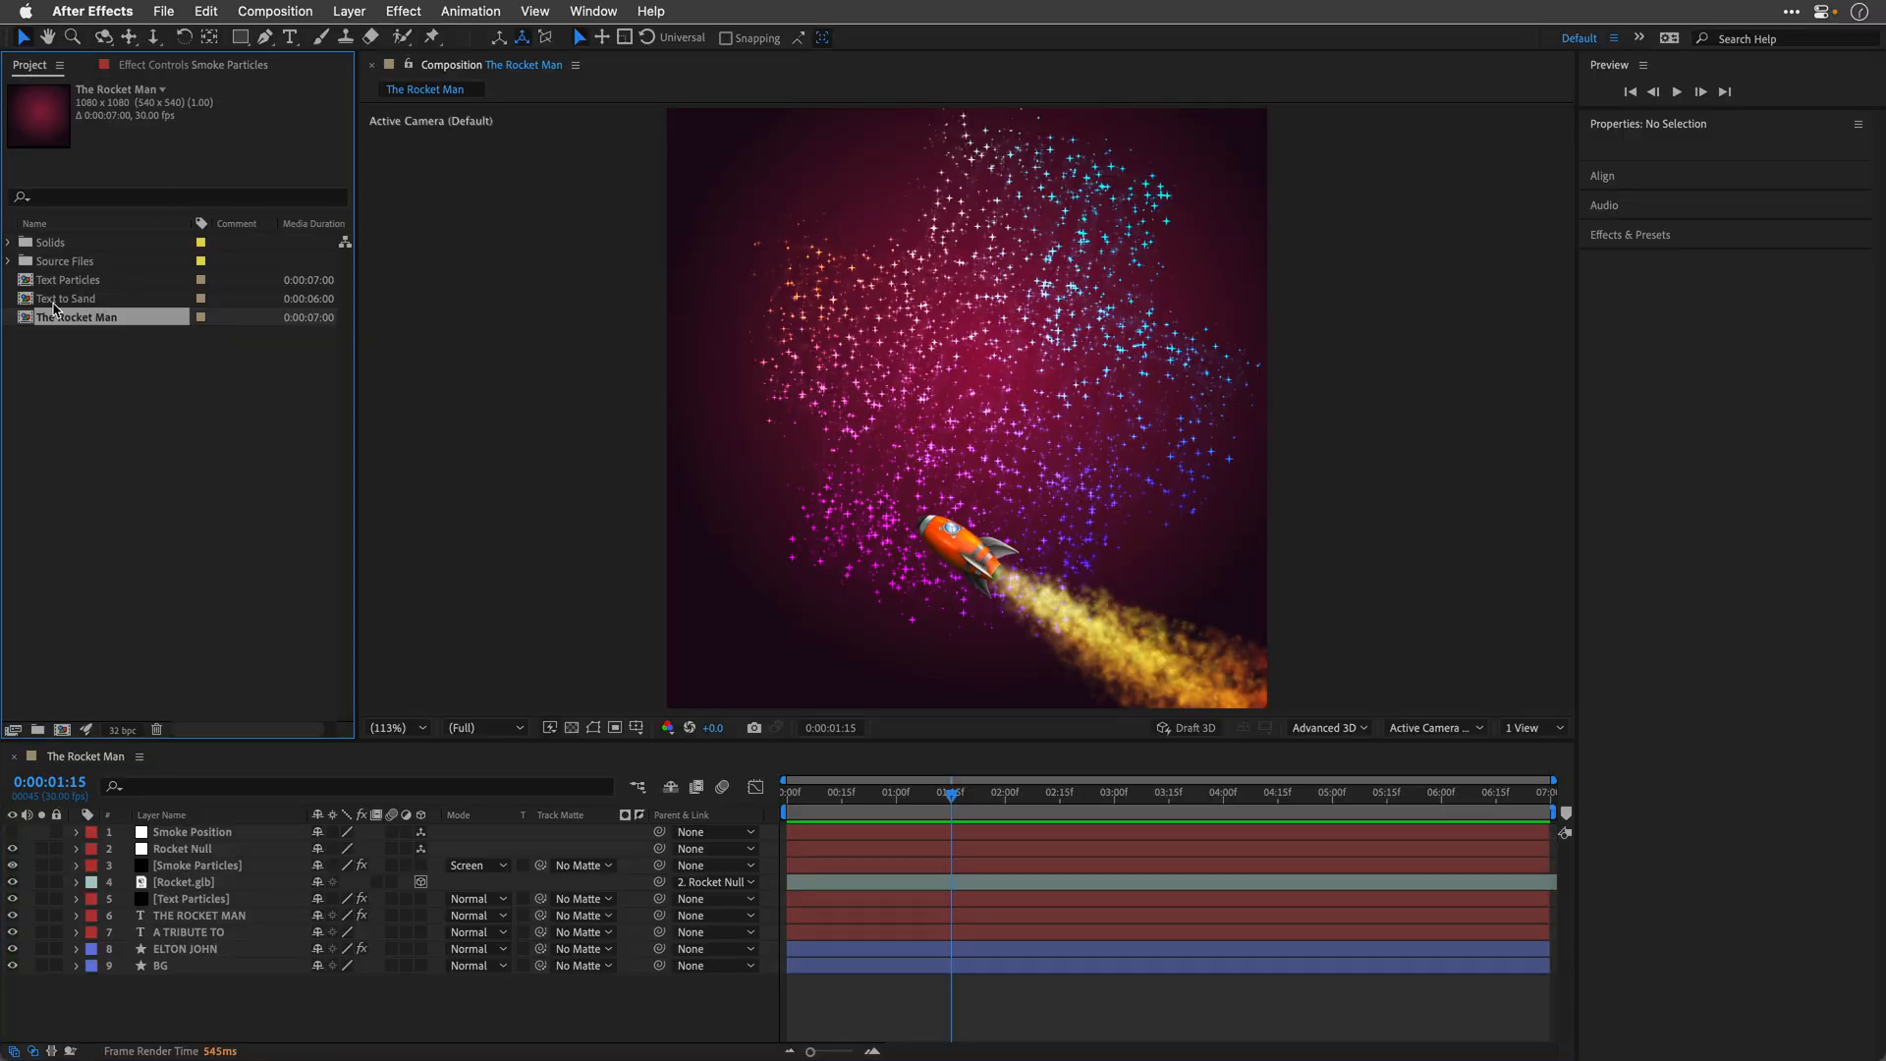
Step: Open Text to Sand, try the Party LET font on the title and revert to Origins
{"action": "double_click", "coordinate": [69, 296]}
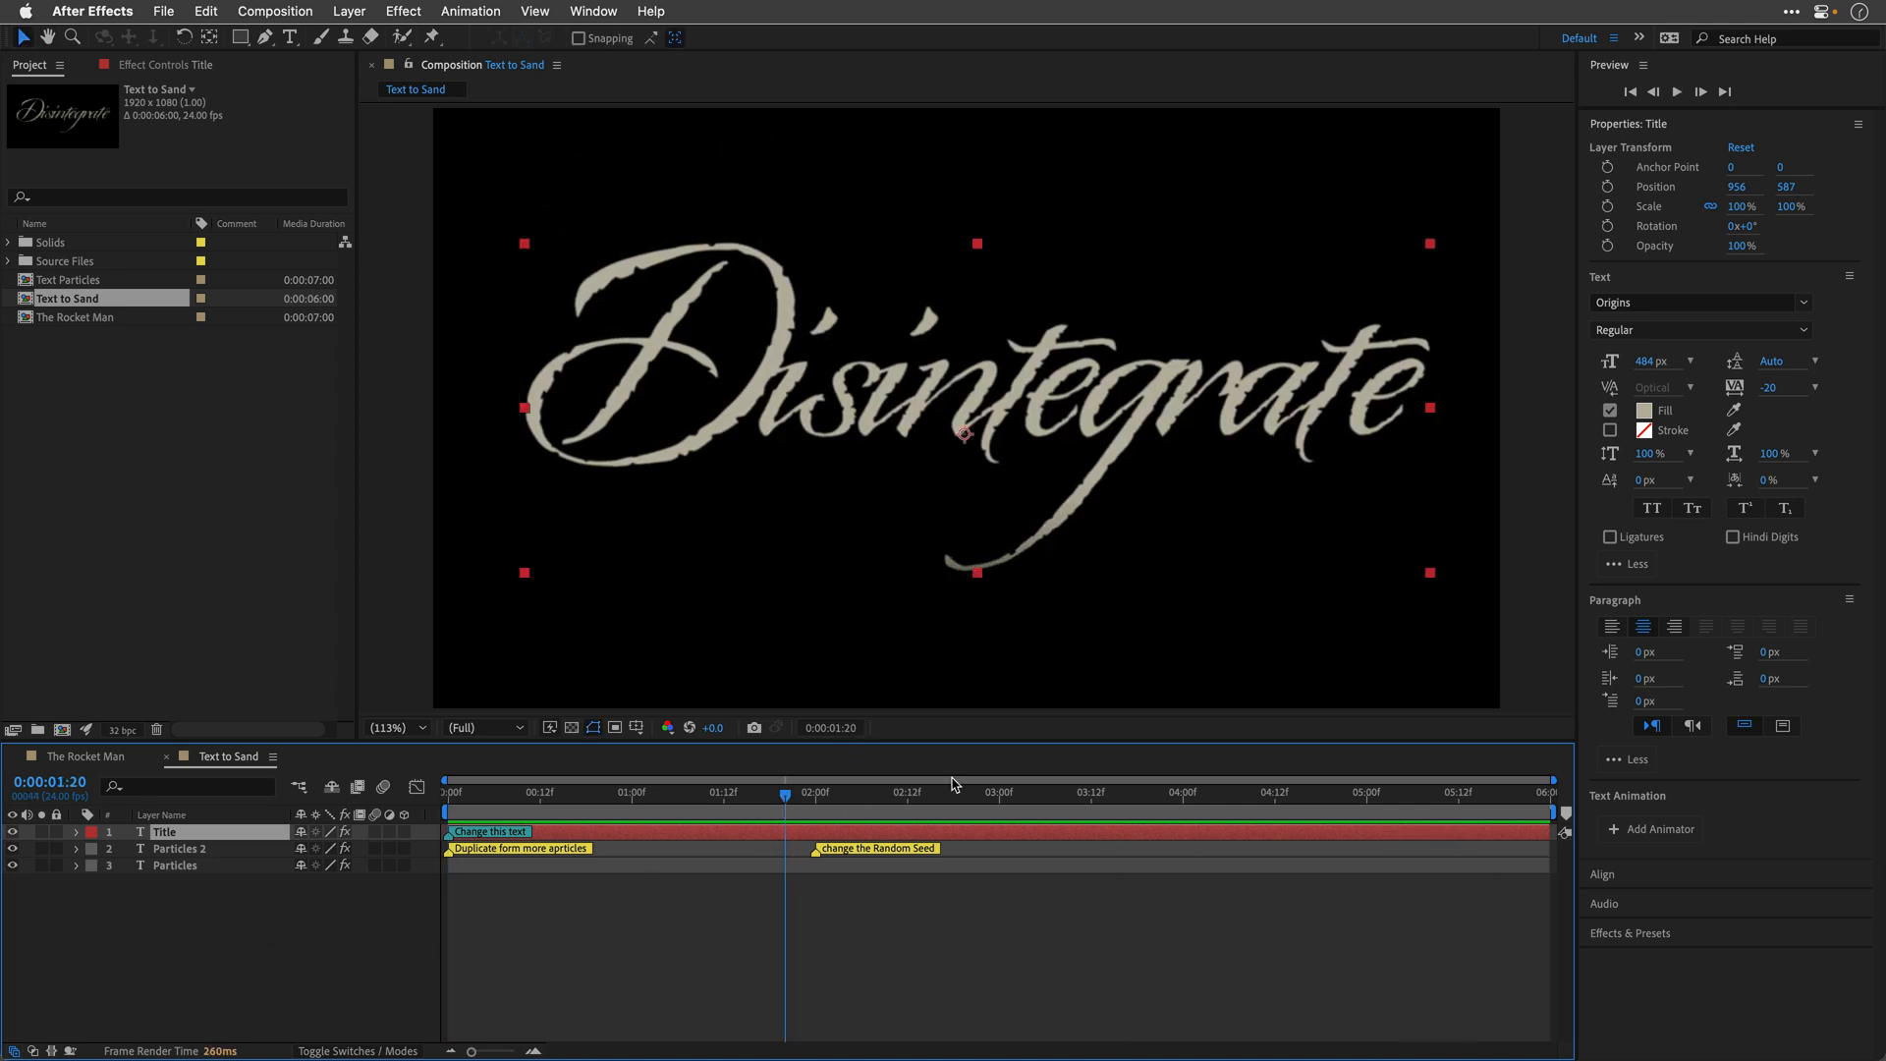
{"action": "left_click", "coordinate": [1693, 303]}
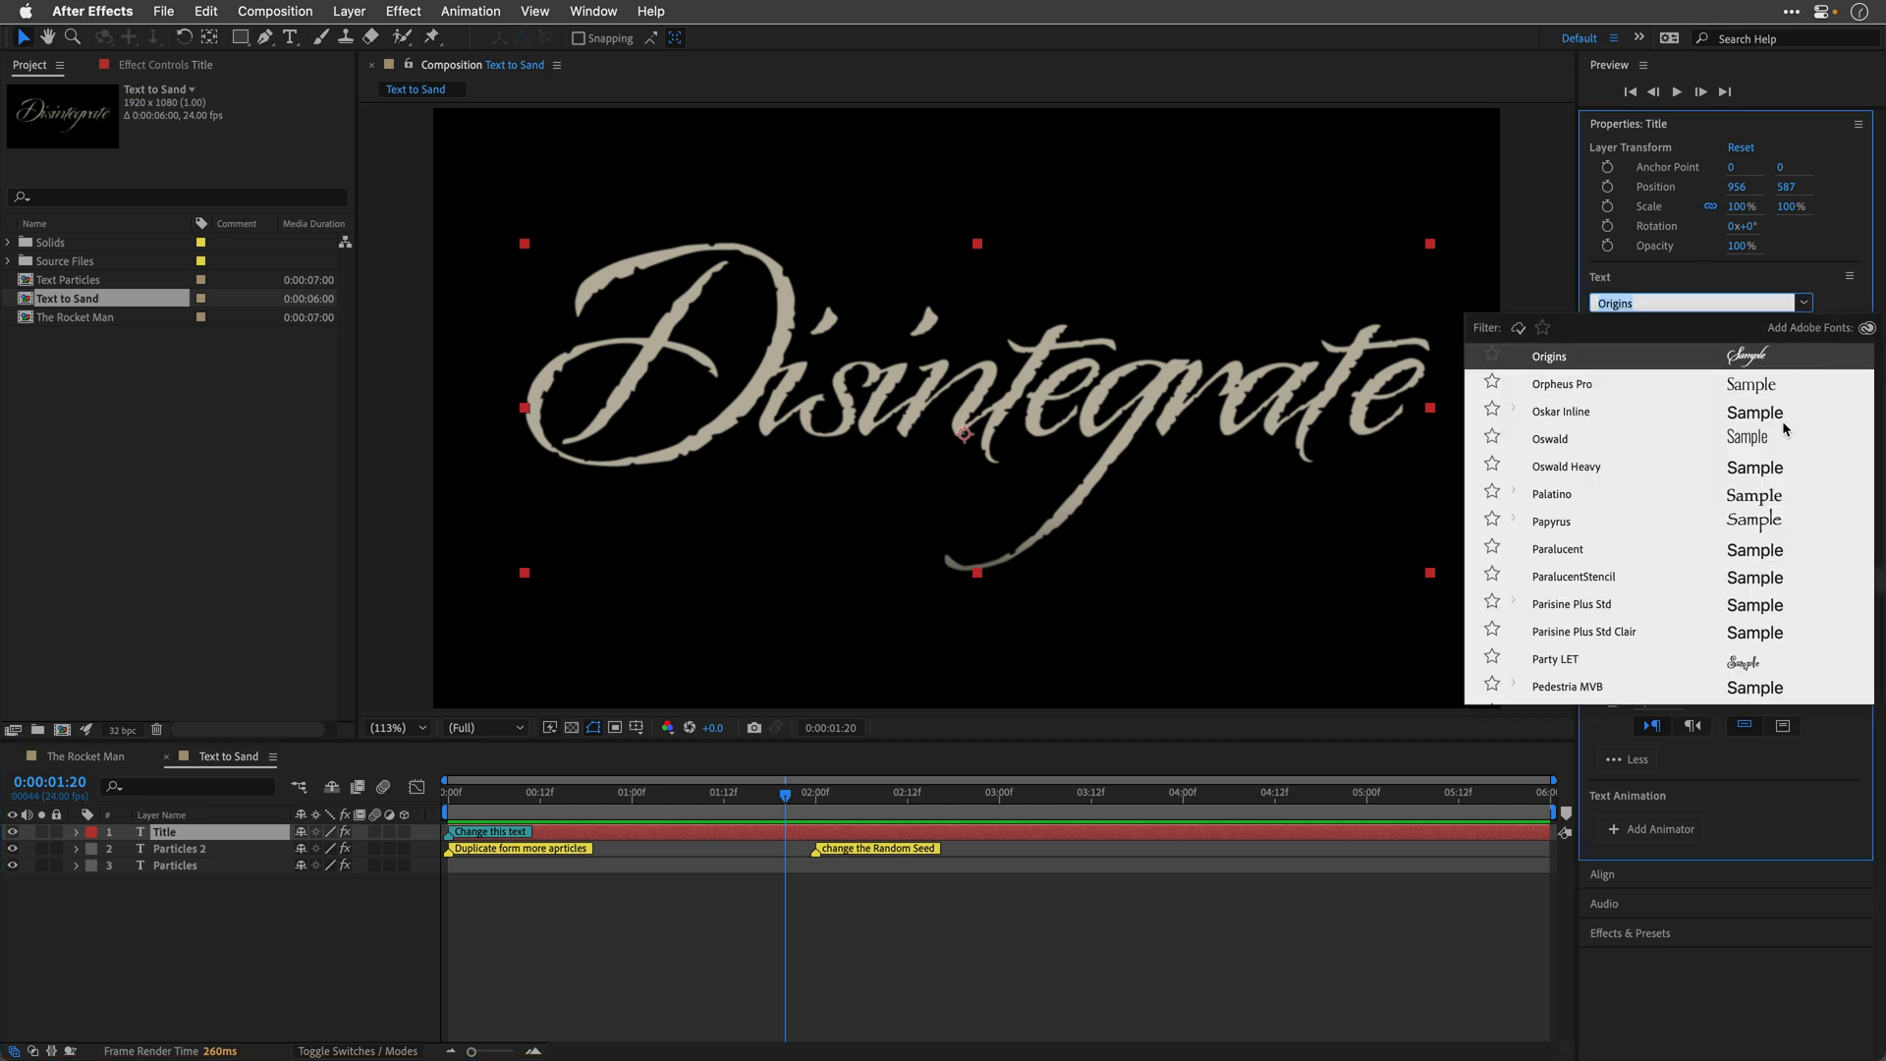
{"action": "left_click", "coordinate": [1554, 659]}
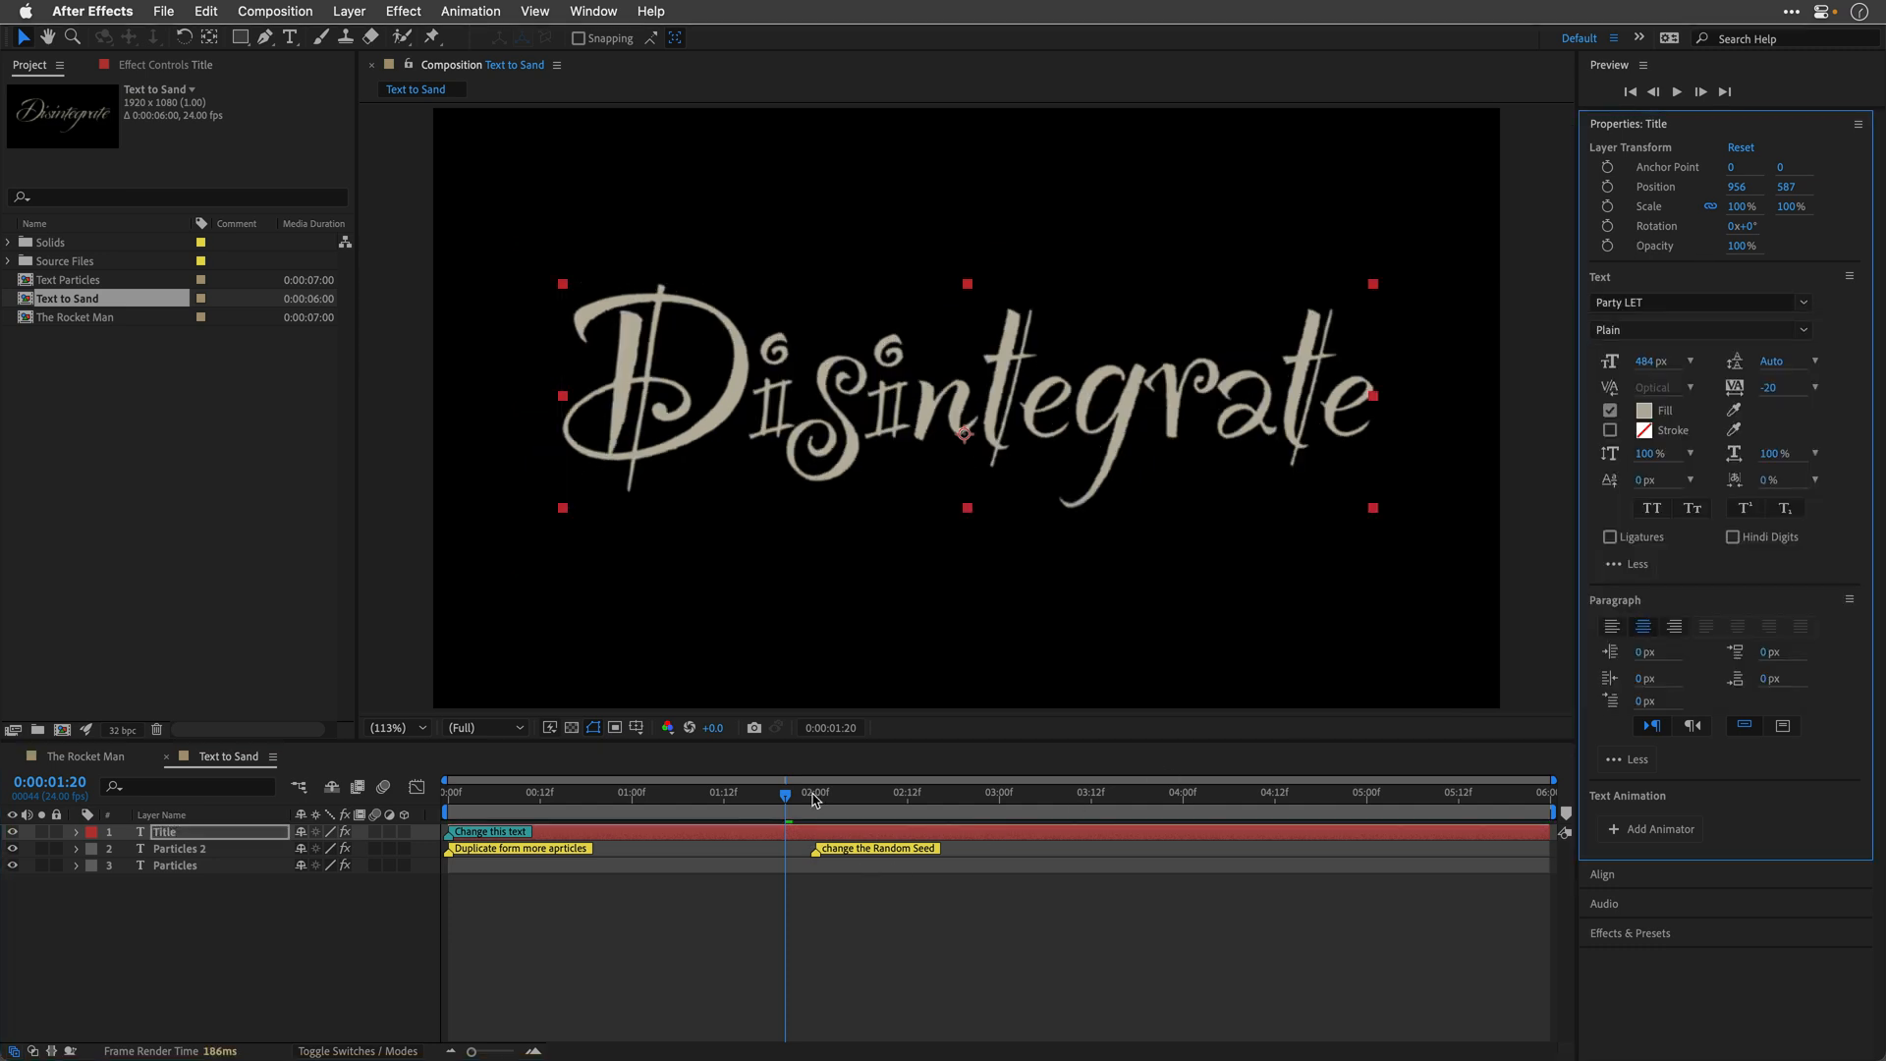
{"action": "left_click_drag", "start_coordinate": [784, 792], "coordinate": [1426, 791]}
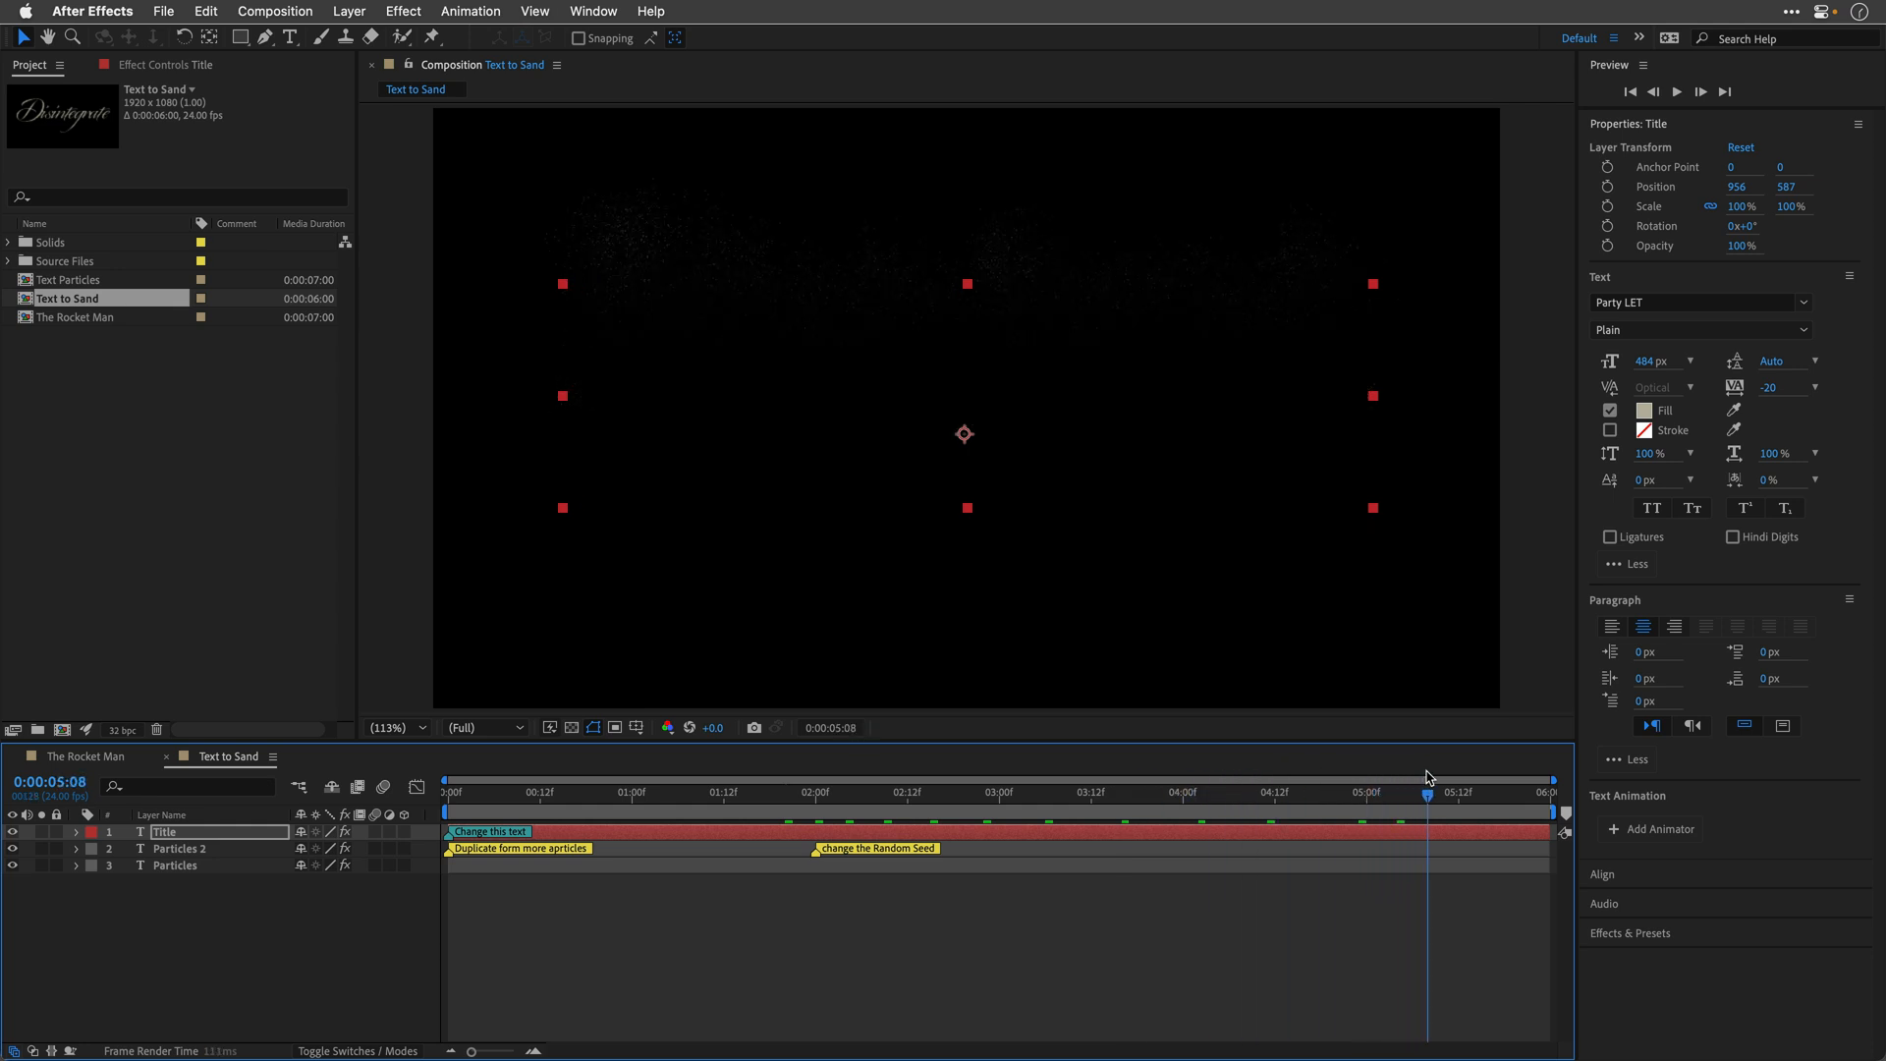
{"action": "left_click", "coordinate": [784, 792]}
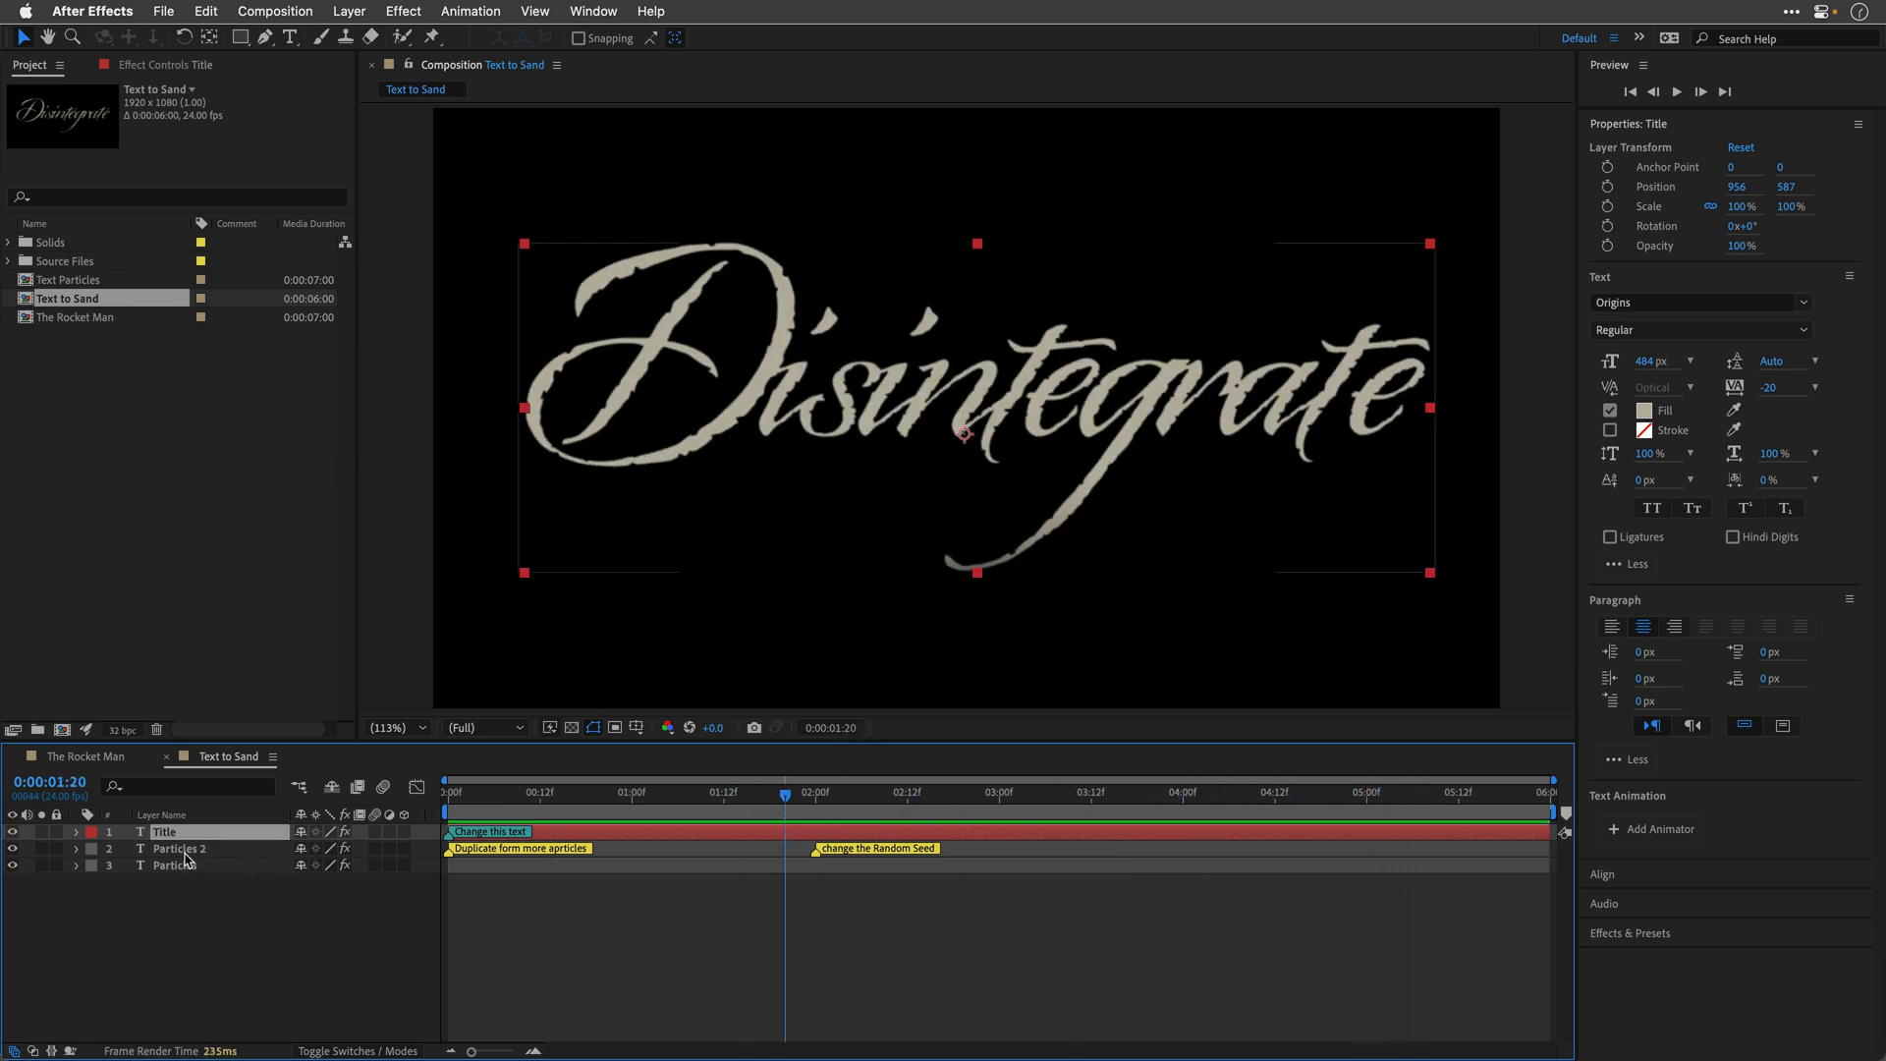
Step: Select Particles 2, expand CC Particle Systems II and scrub later to view the sand effect
{"action": "left_click", "coordinate": [179, 849]}
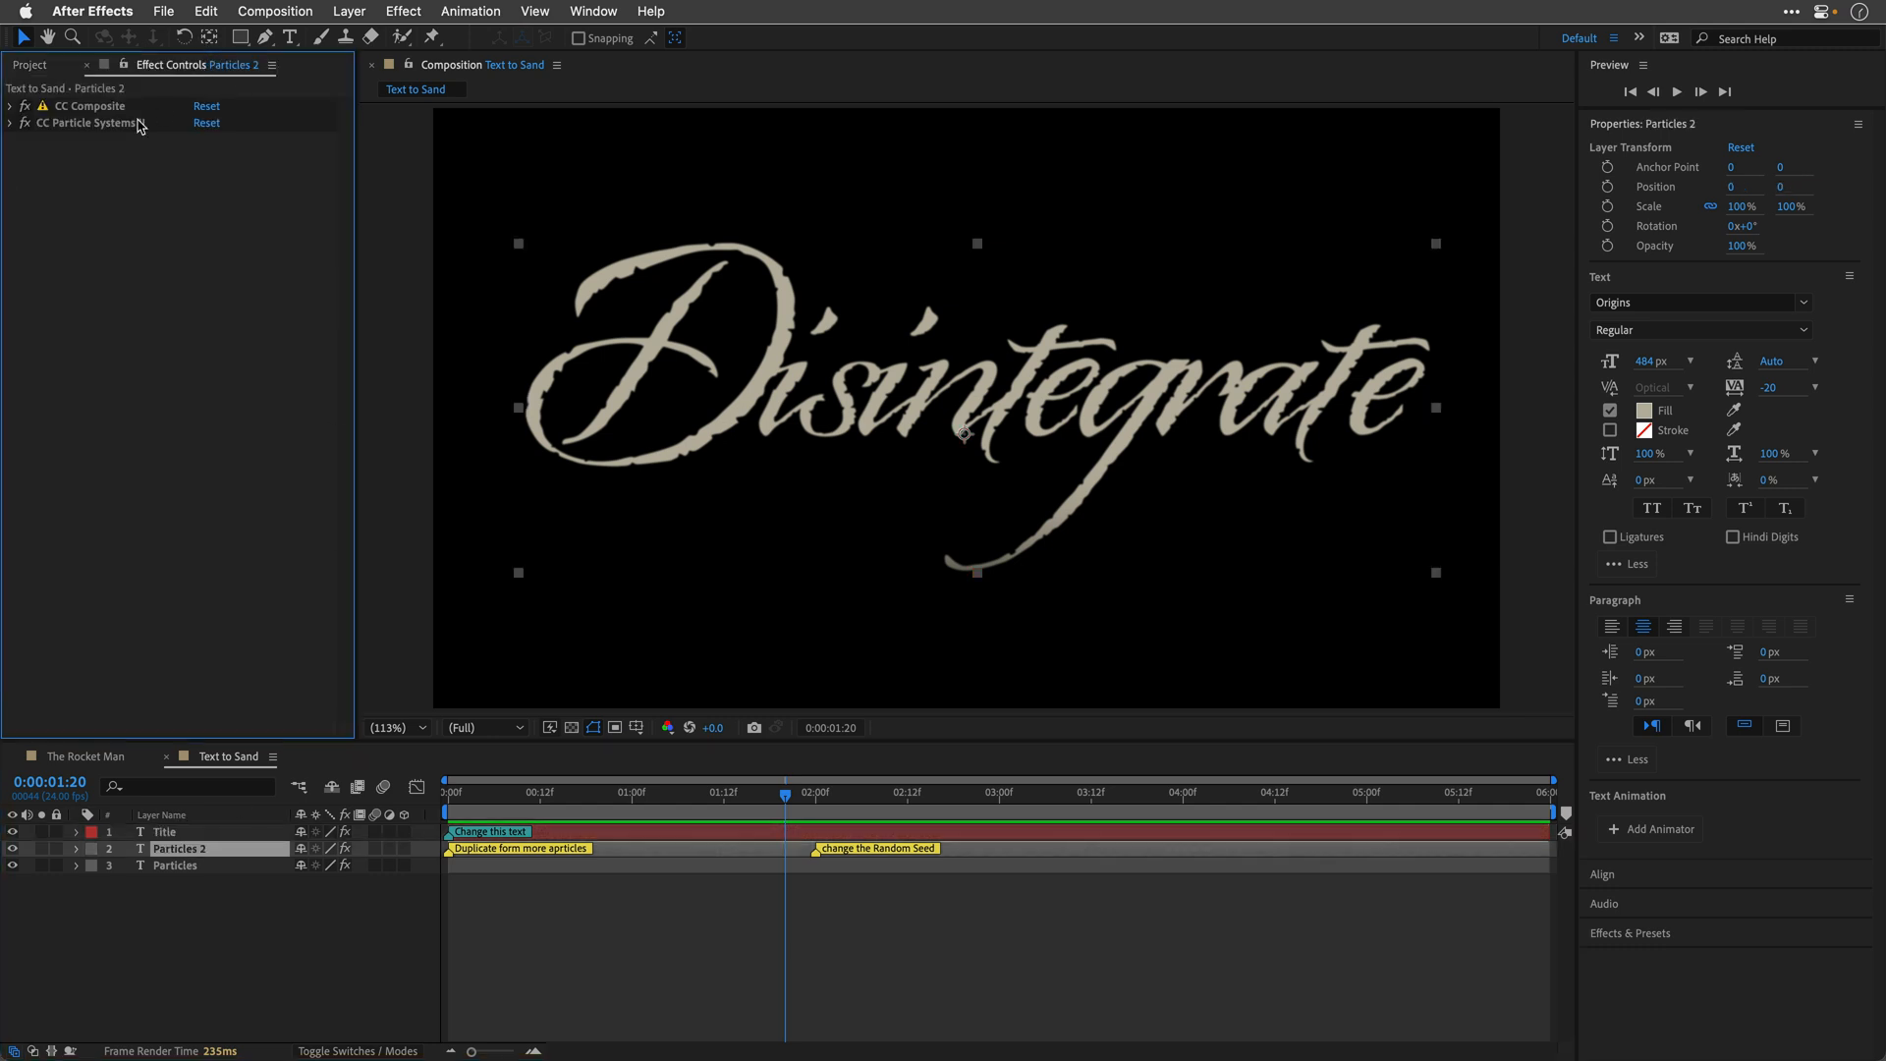
{"action": "left_click", "coordinate": [10, 122]}
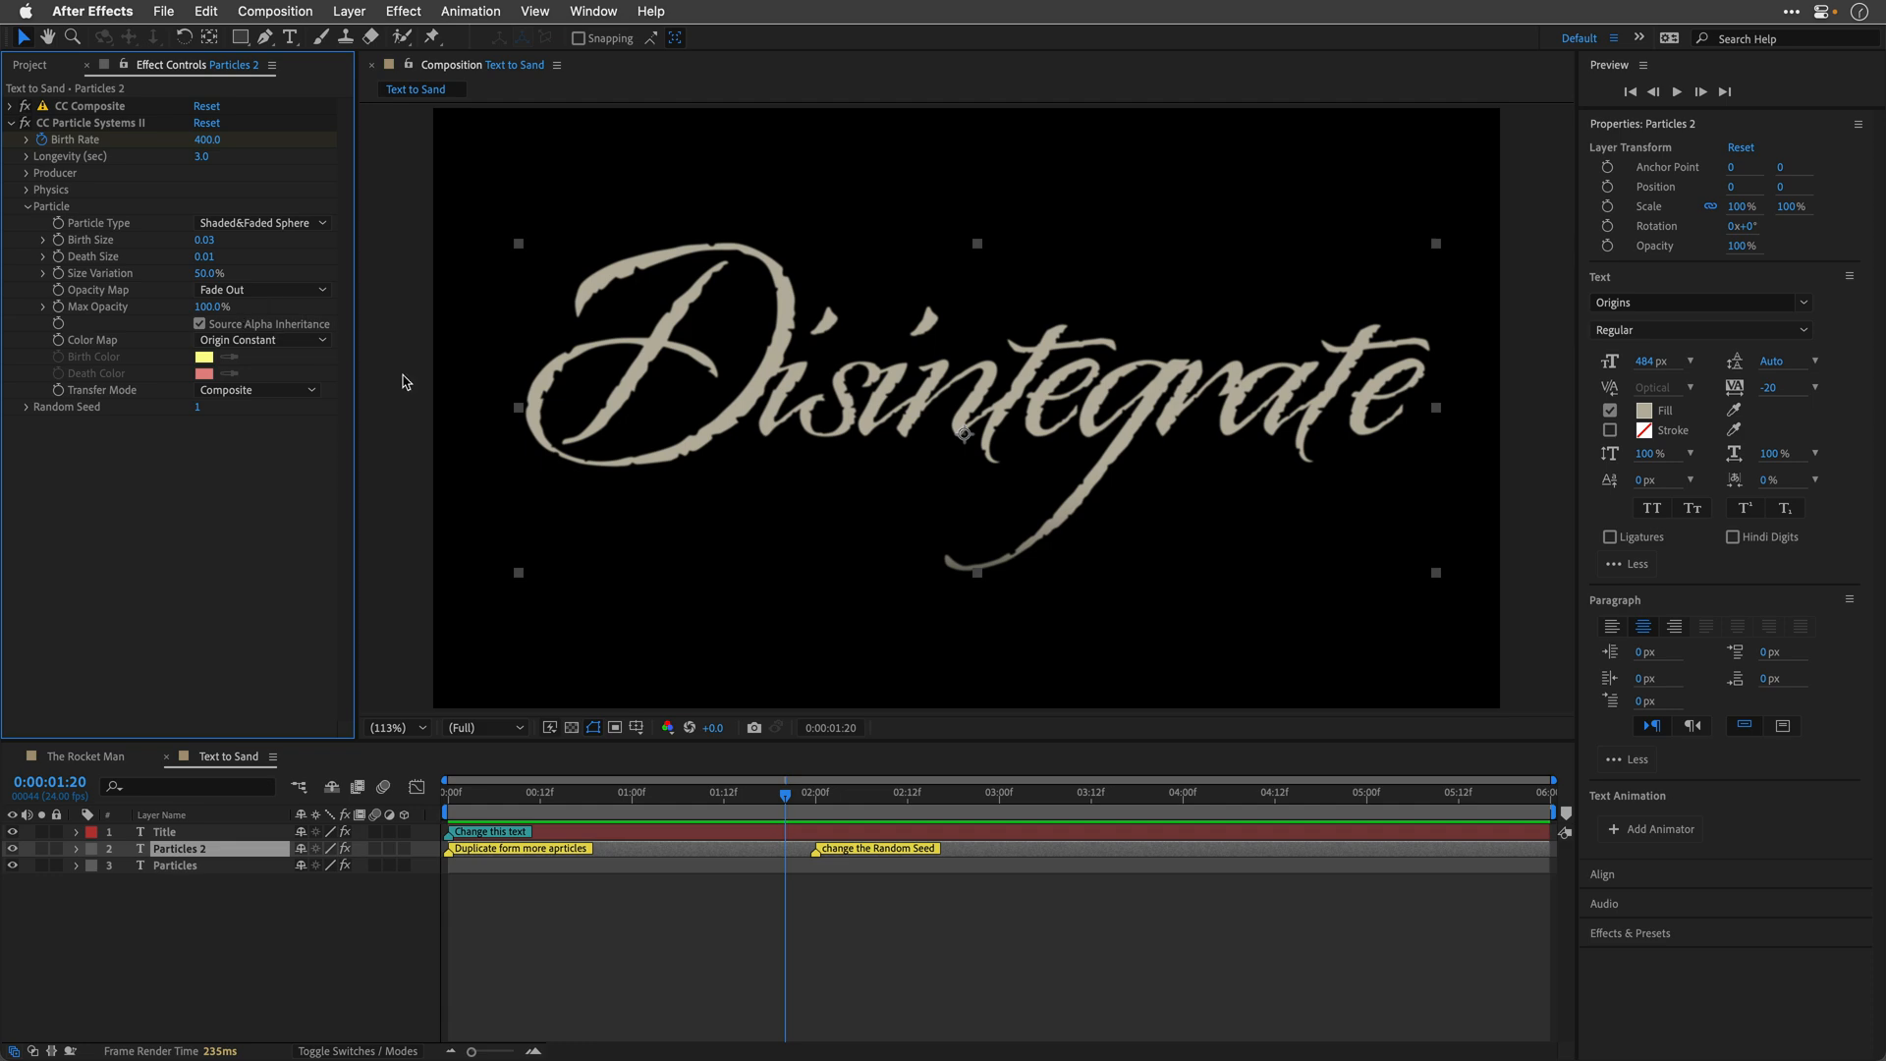
{"action": "left_click", "coordinate": [1184, 791]}
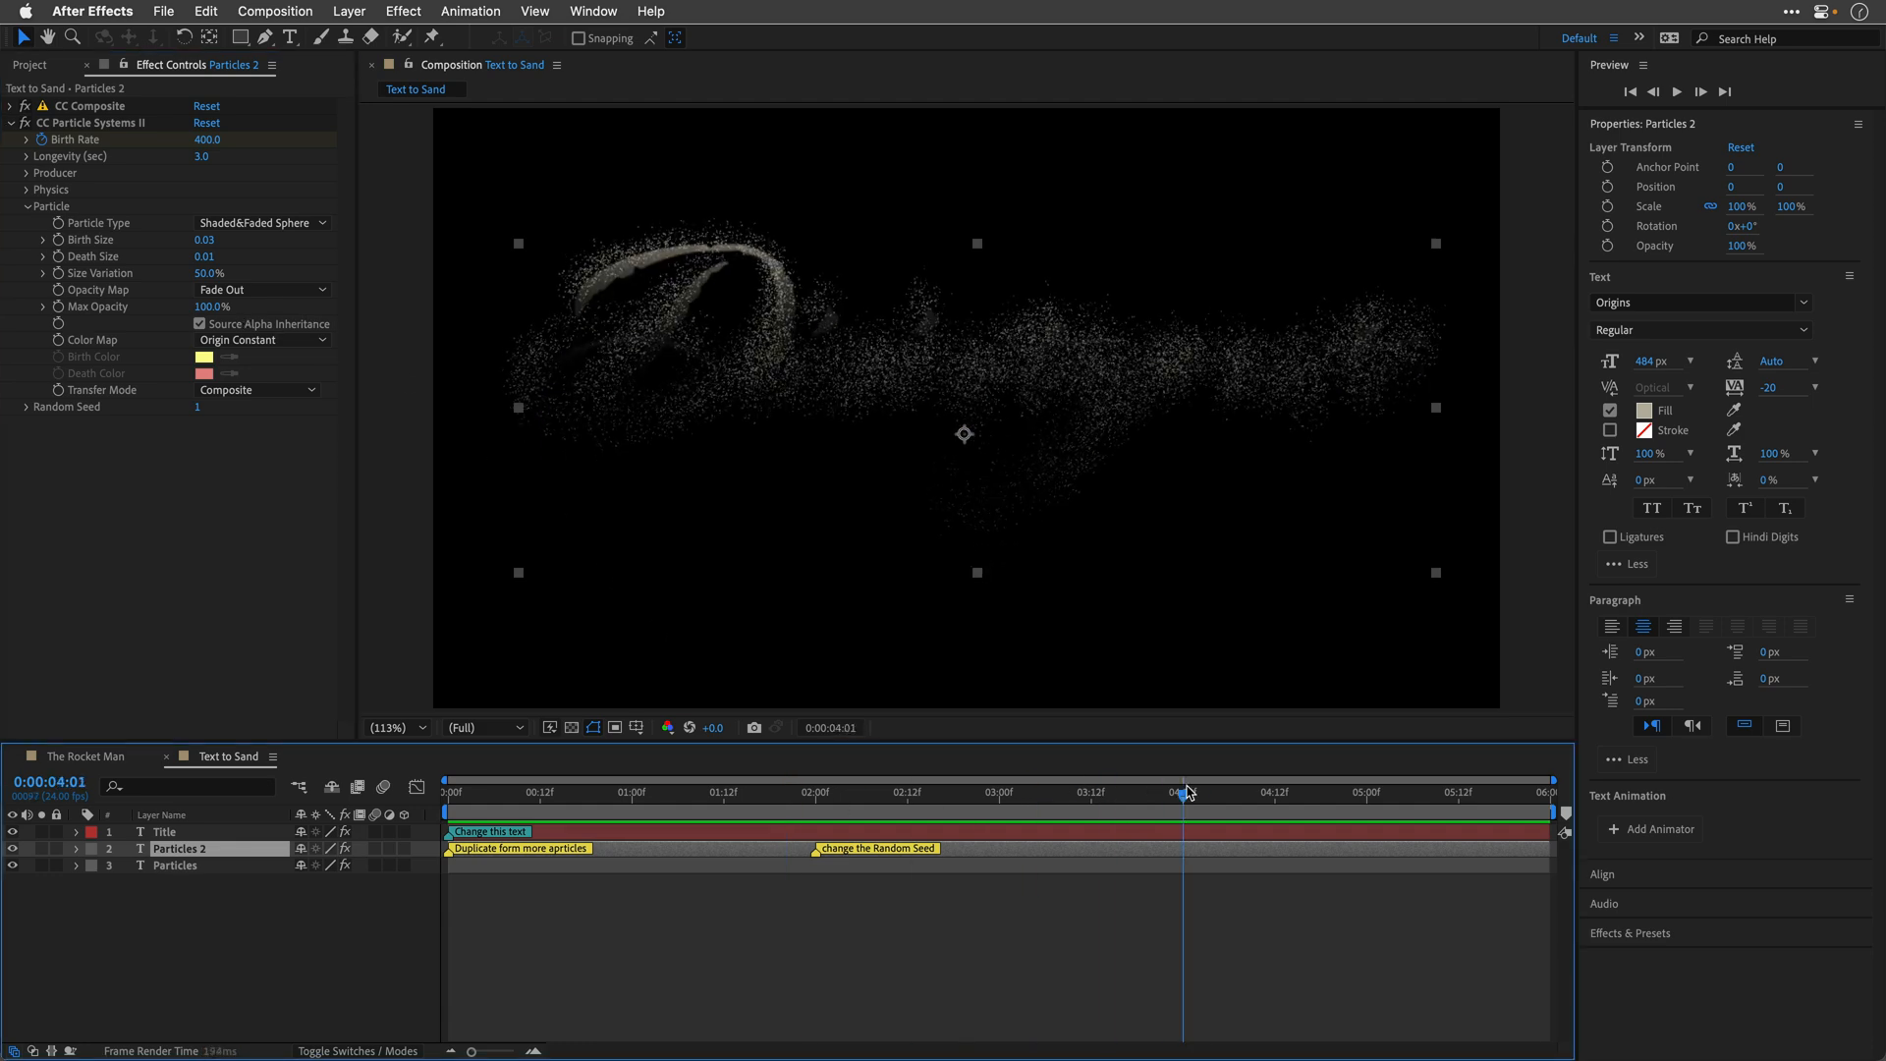